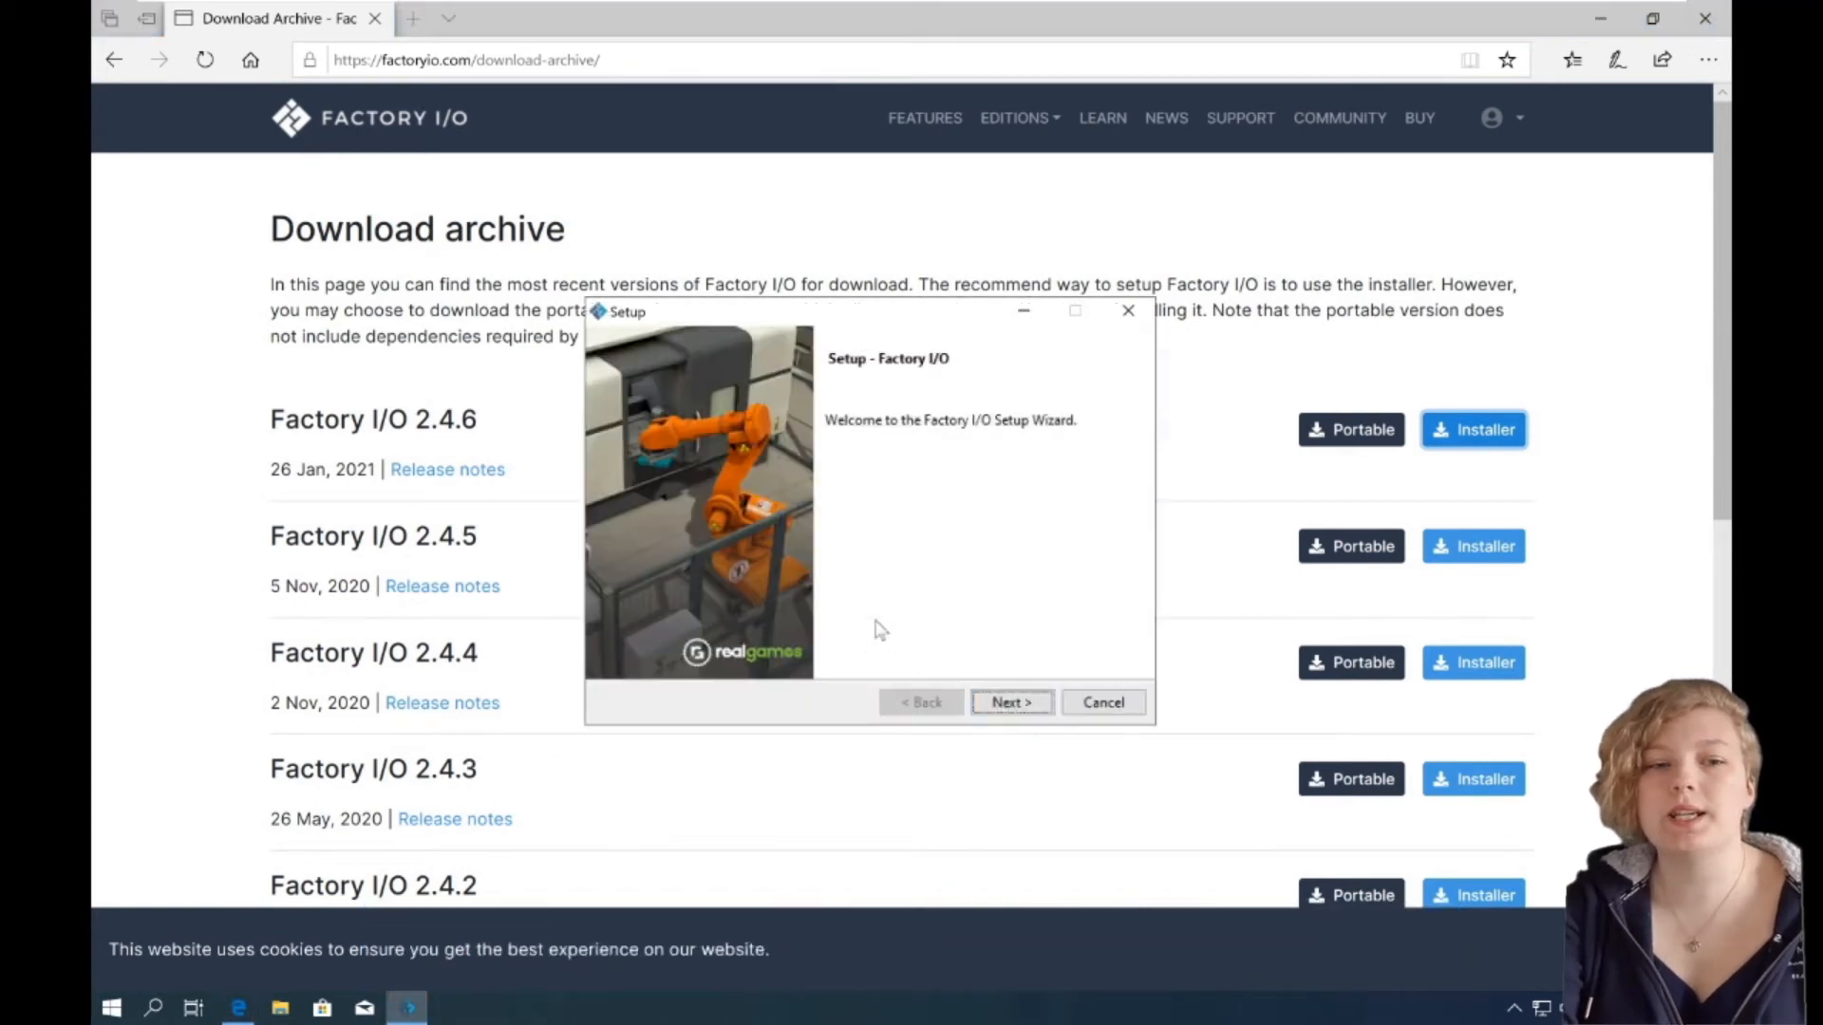
Step: Advance the Factory I/O installer with default components and download Raspberry Pi Imager for Windows
click(1010, 703)
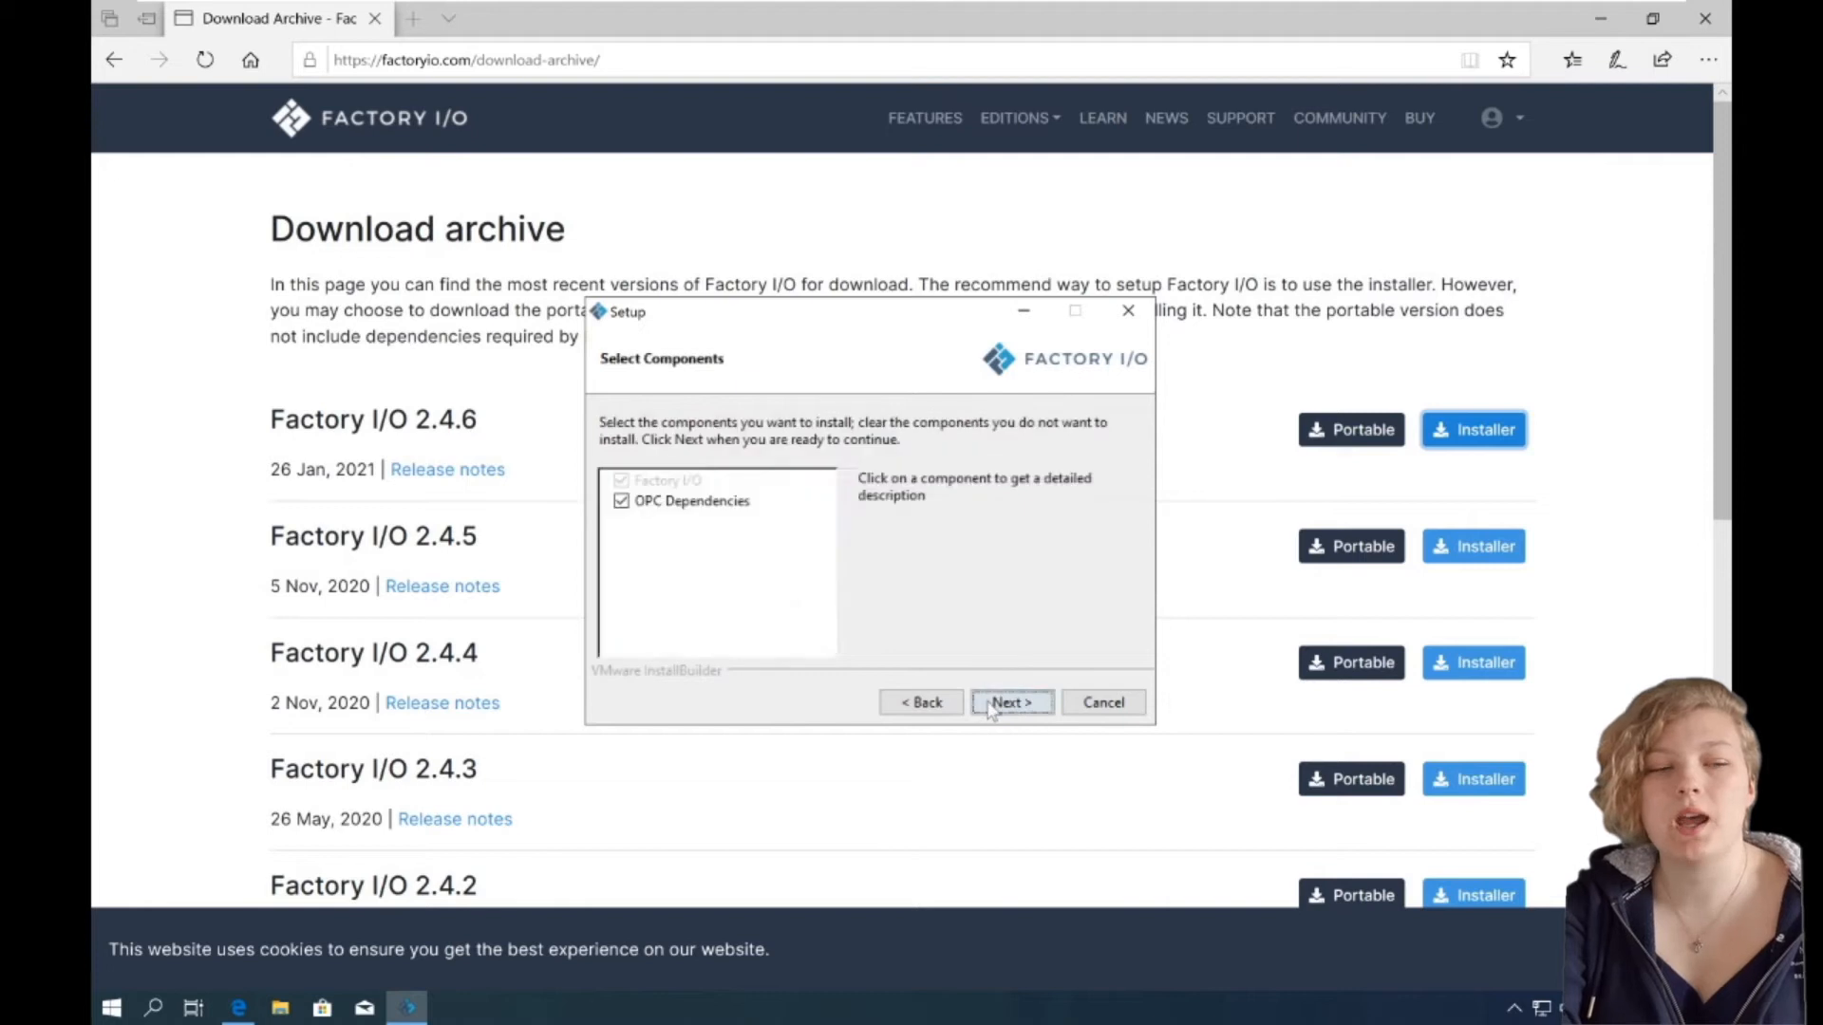
click(1011, 702)
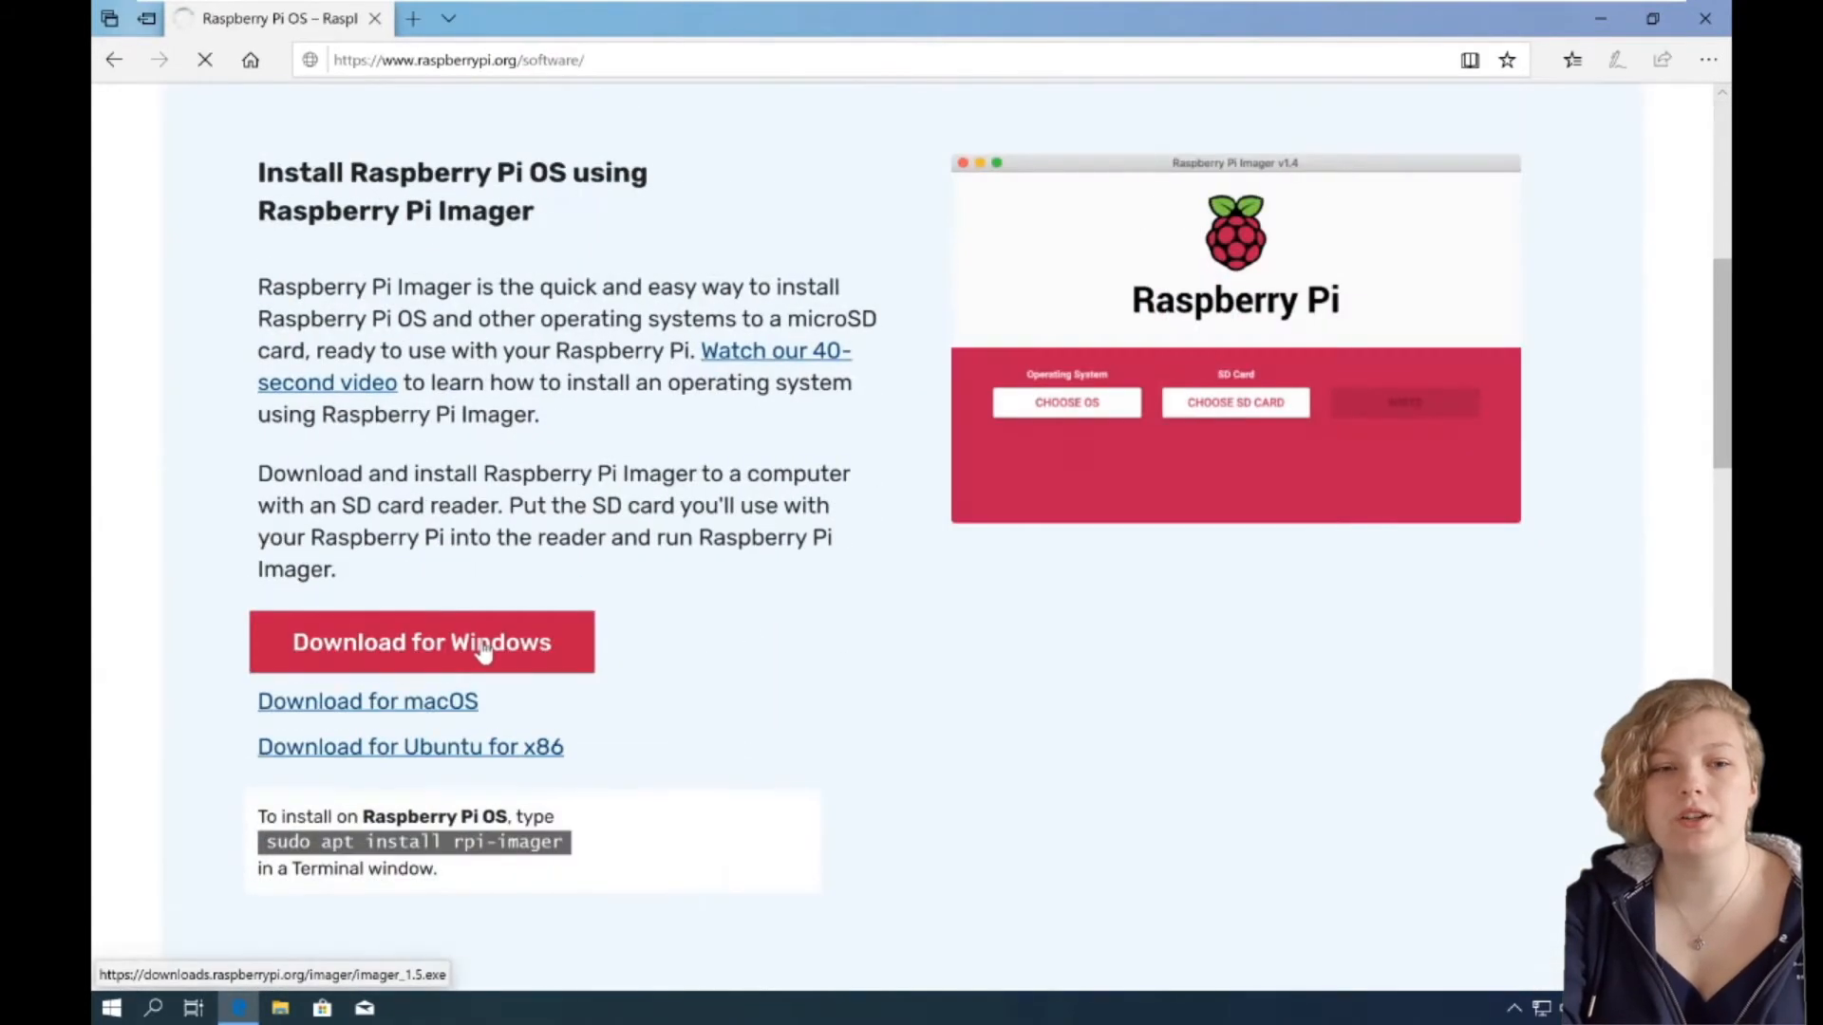
click(422, 642)
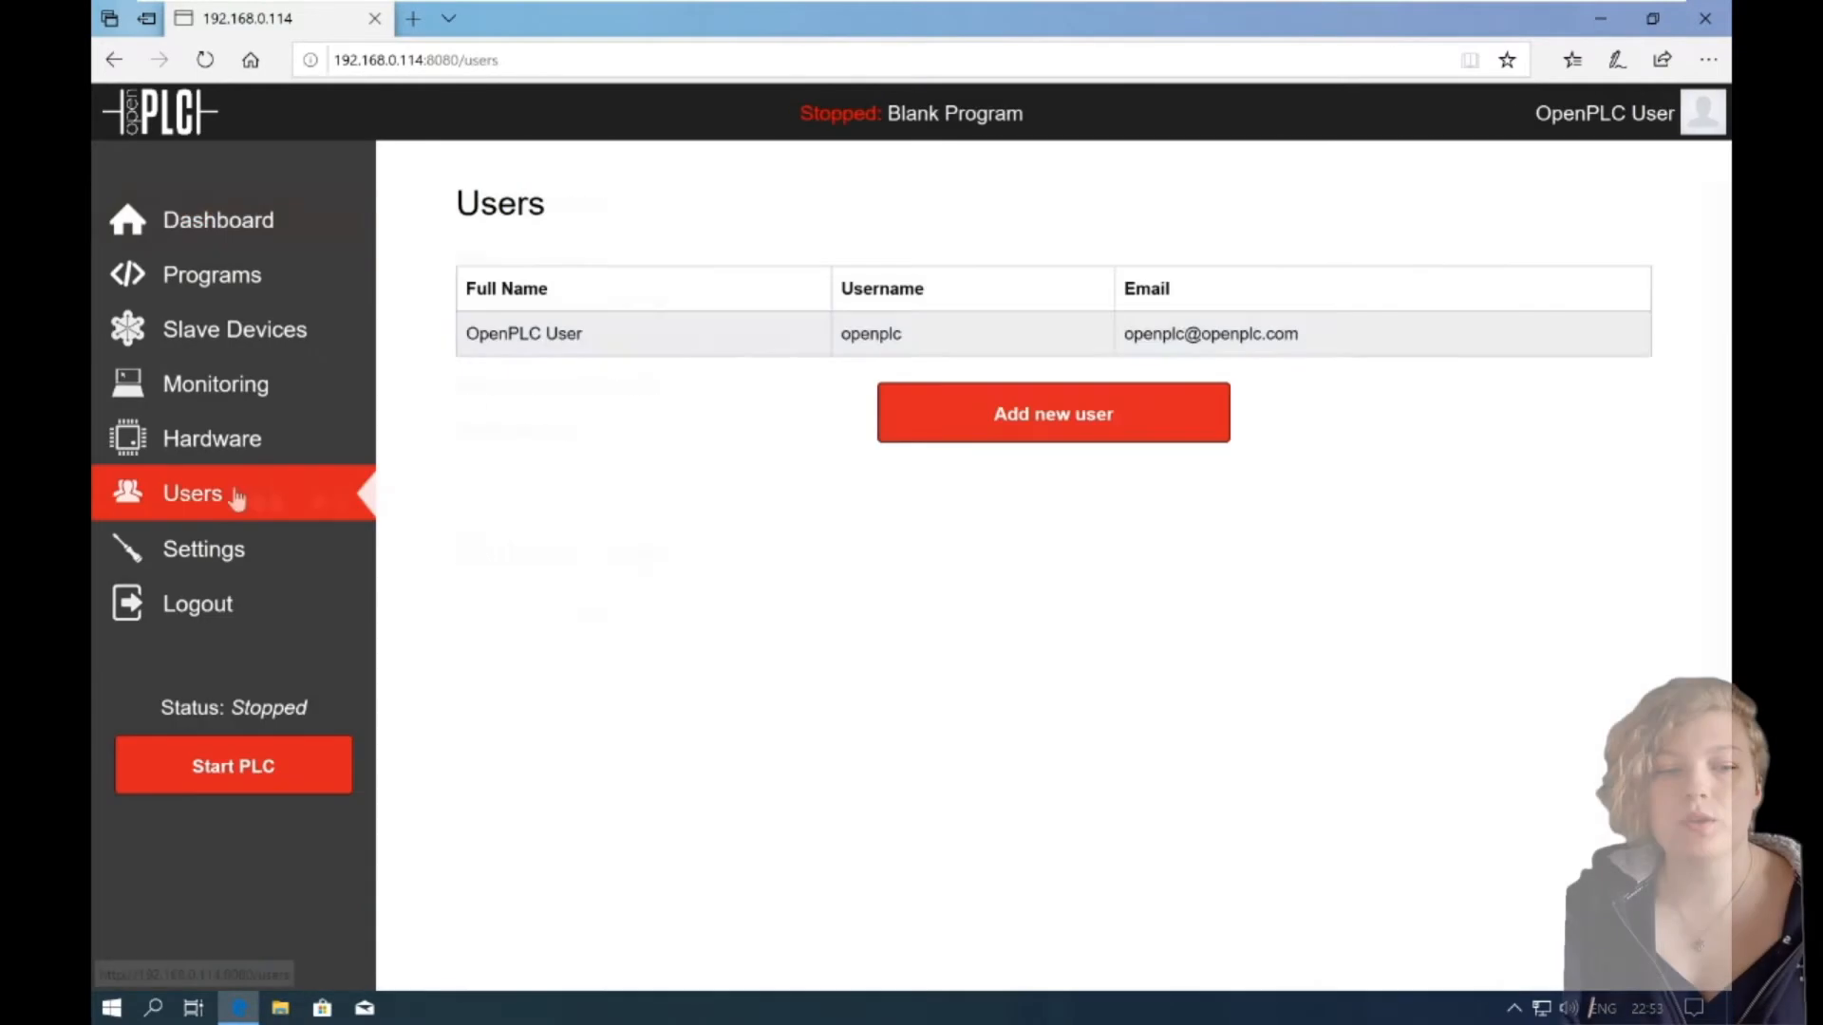
Step: Download OpenPLC Editor v1.0 from openplcproject.com, extract the archive, and launch the editor
click(212, 438)
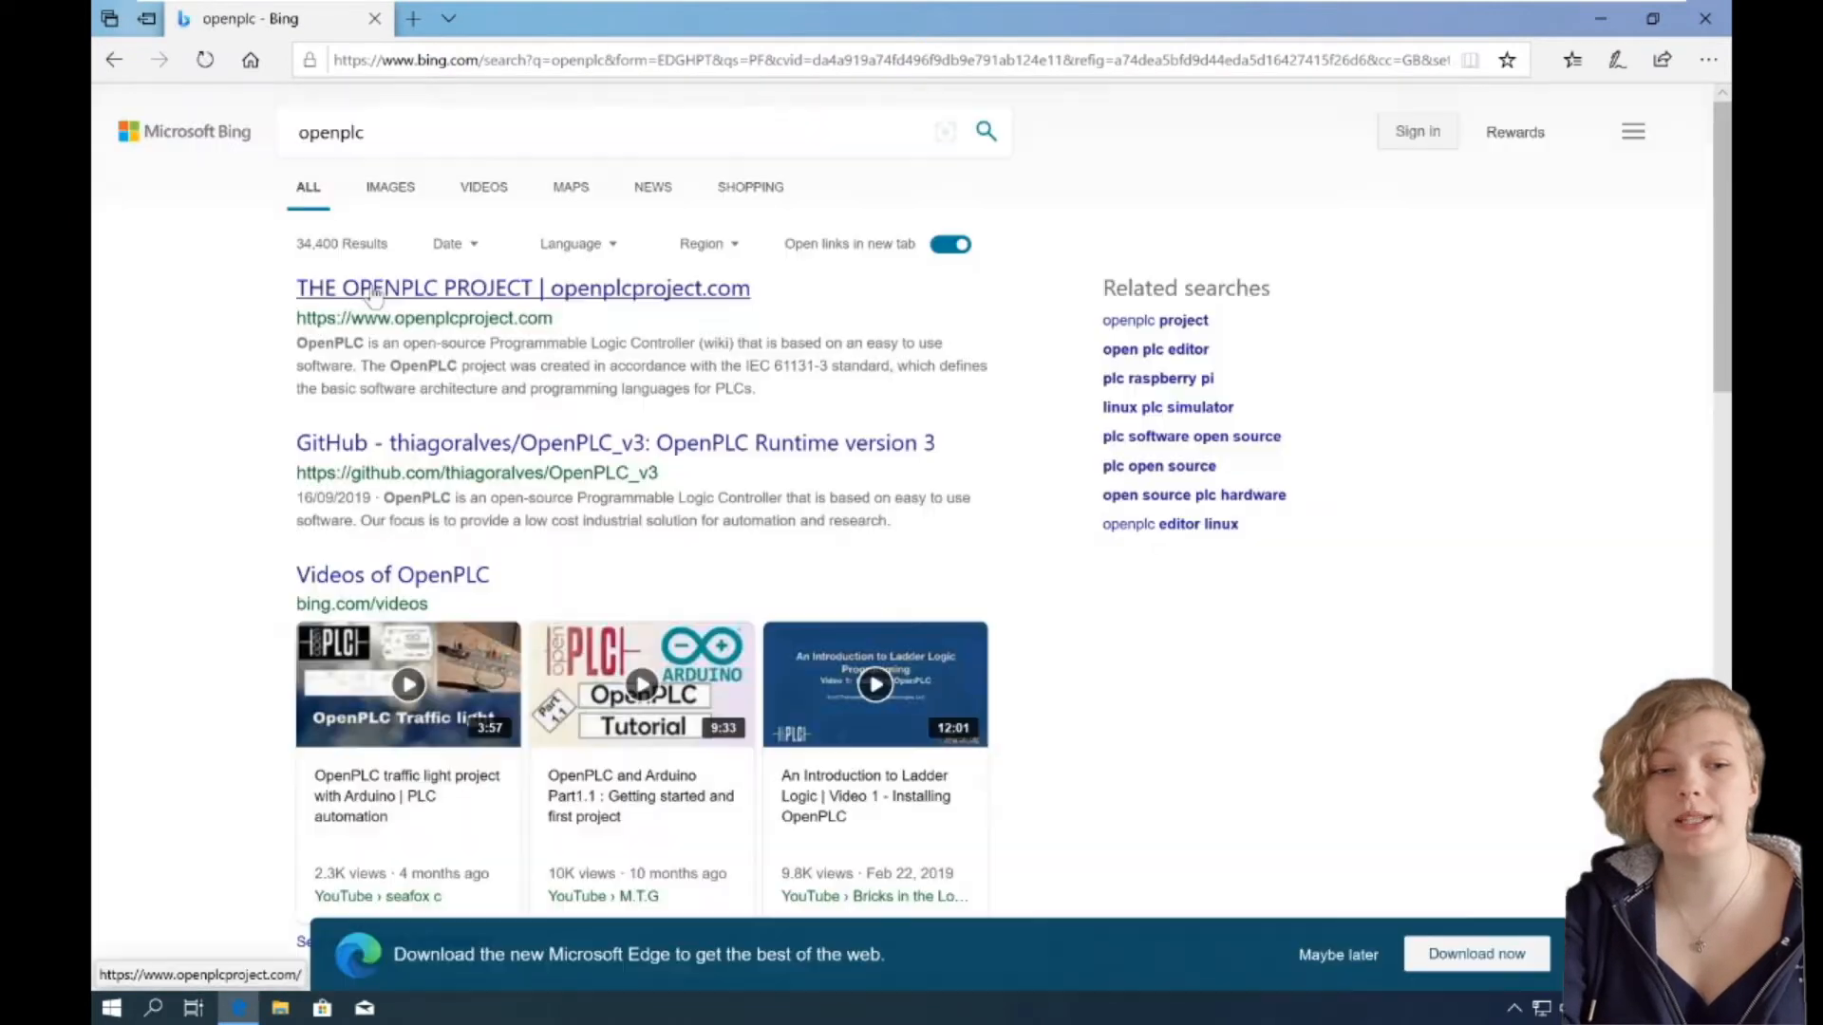
click(522, 287)
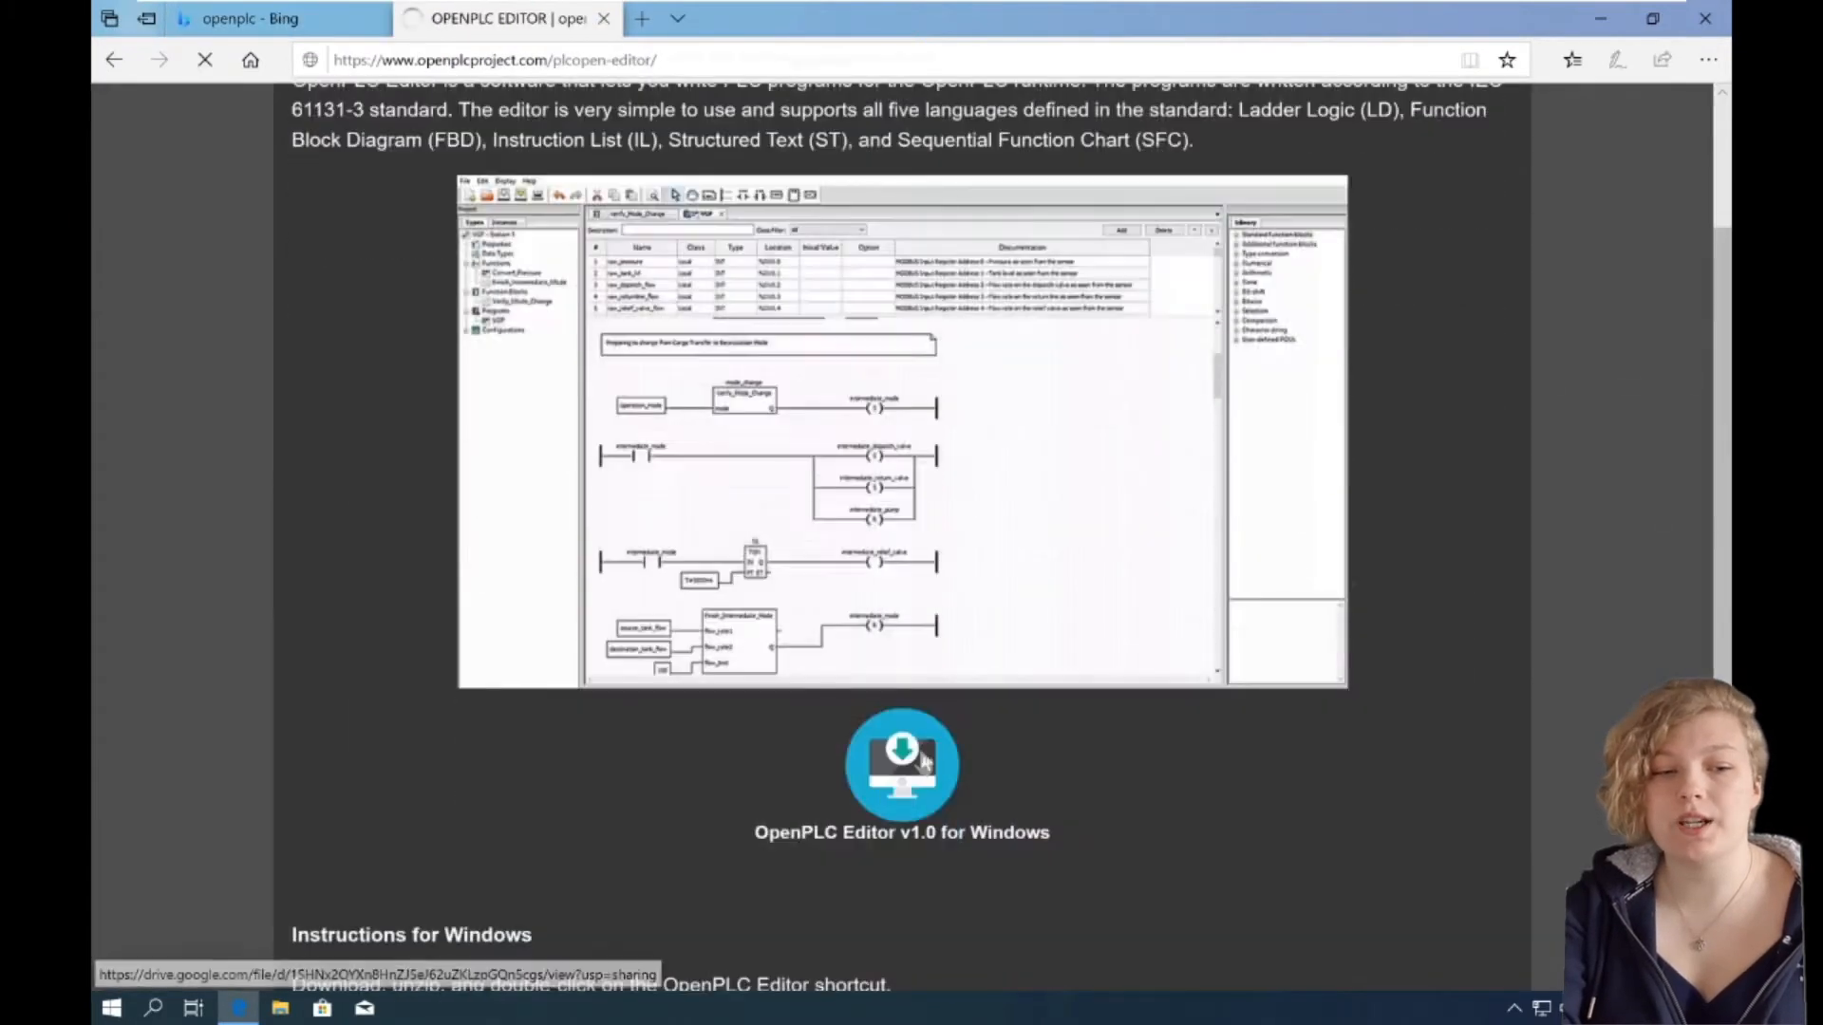
click(901, 764)
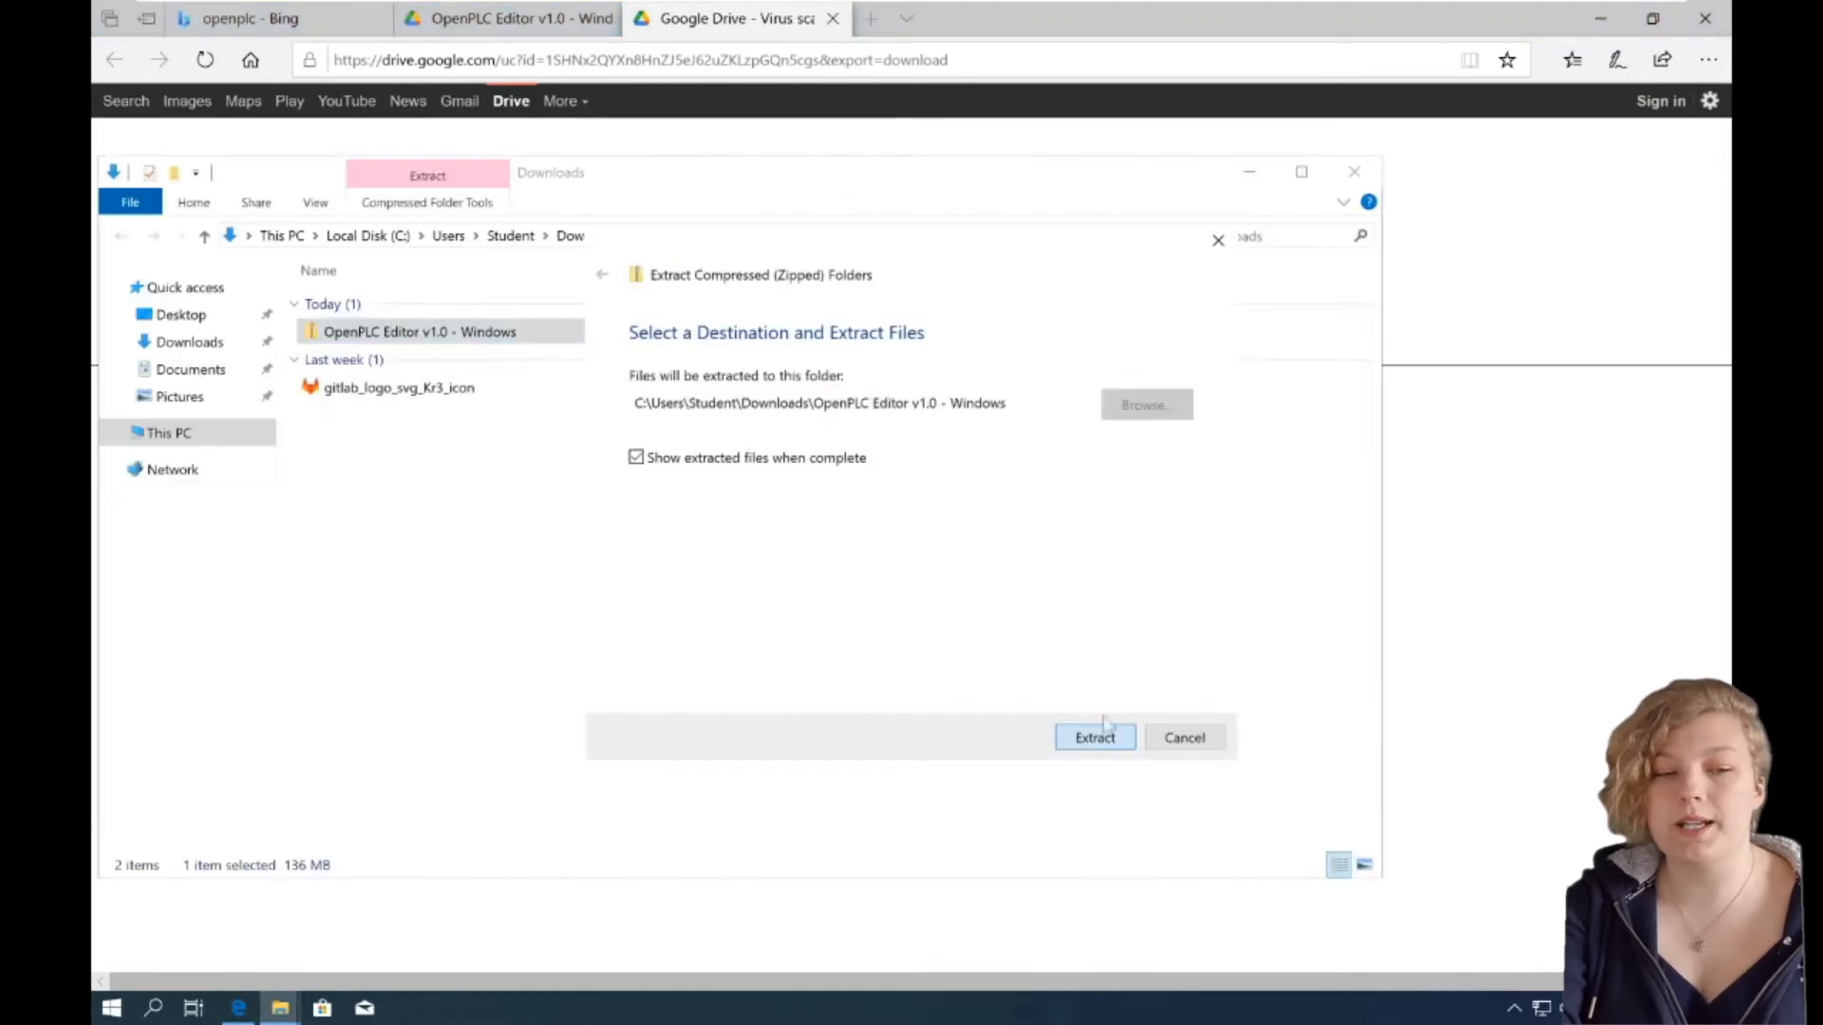
click(1093, 737)
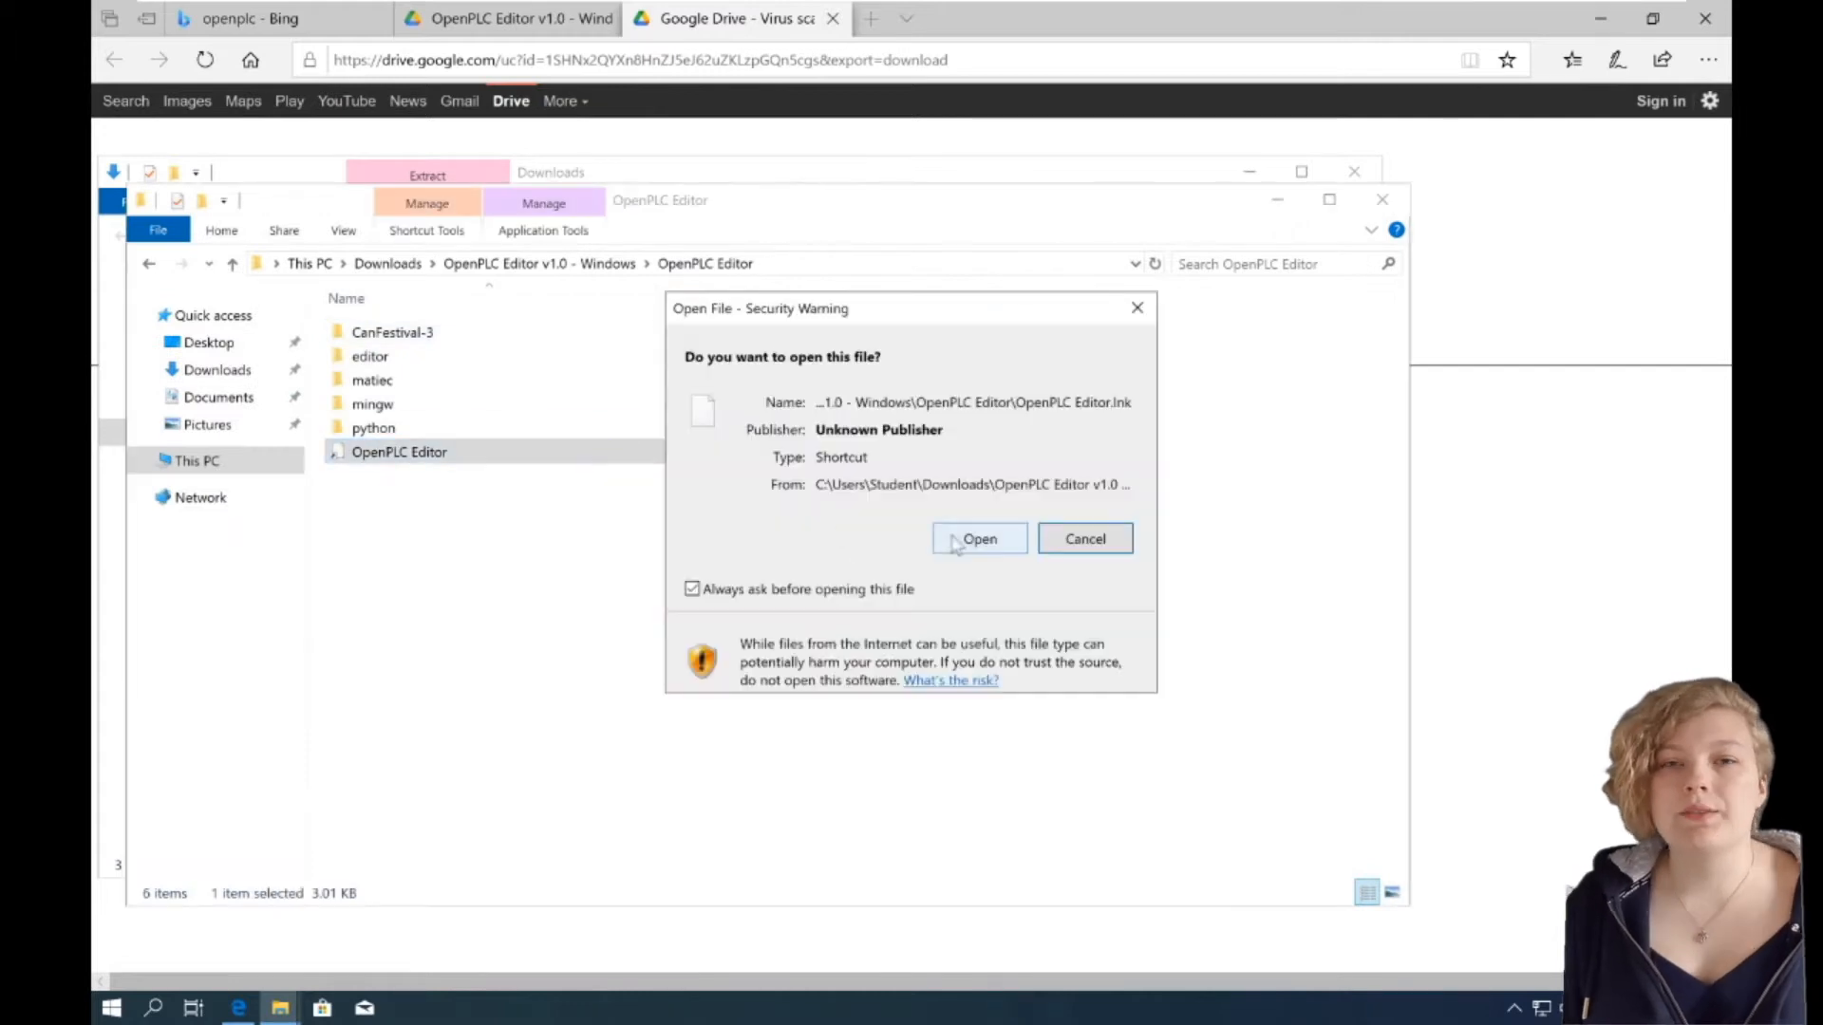
click(978, 539)
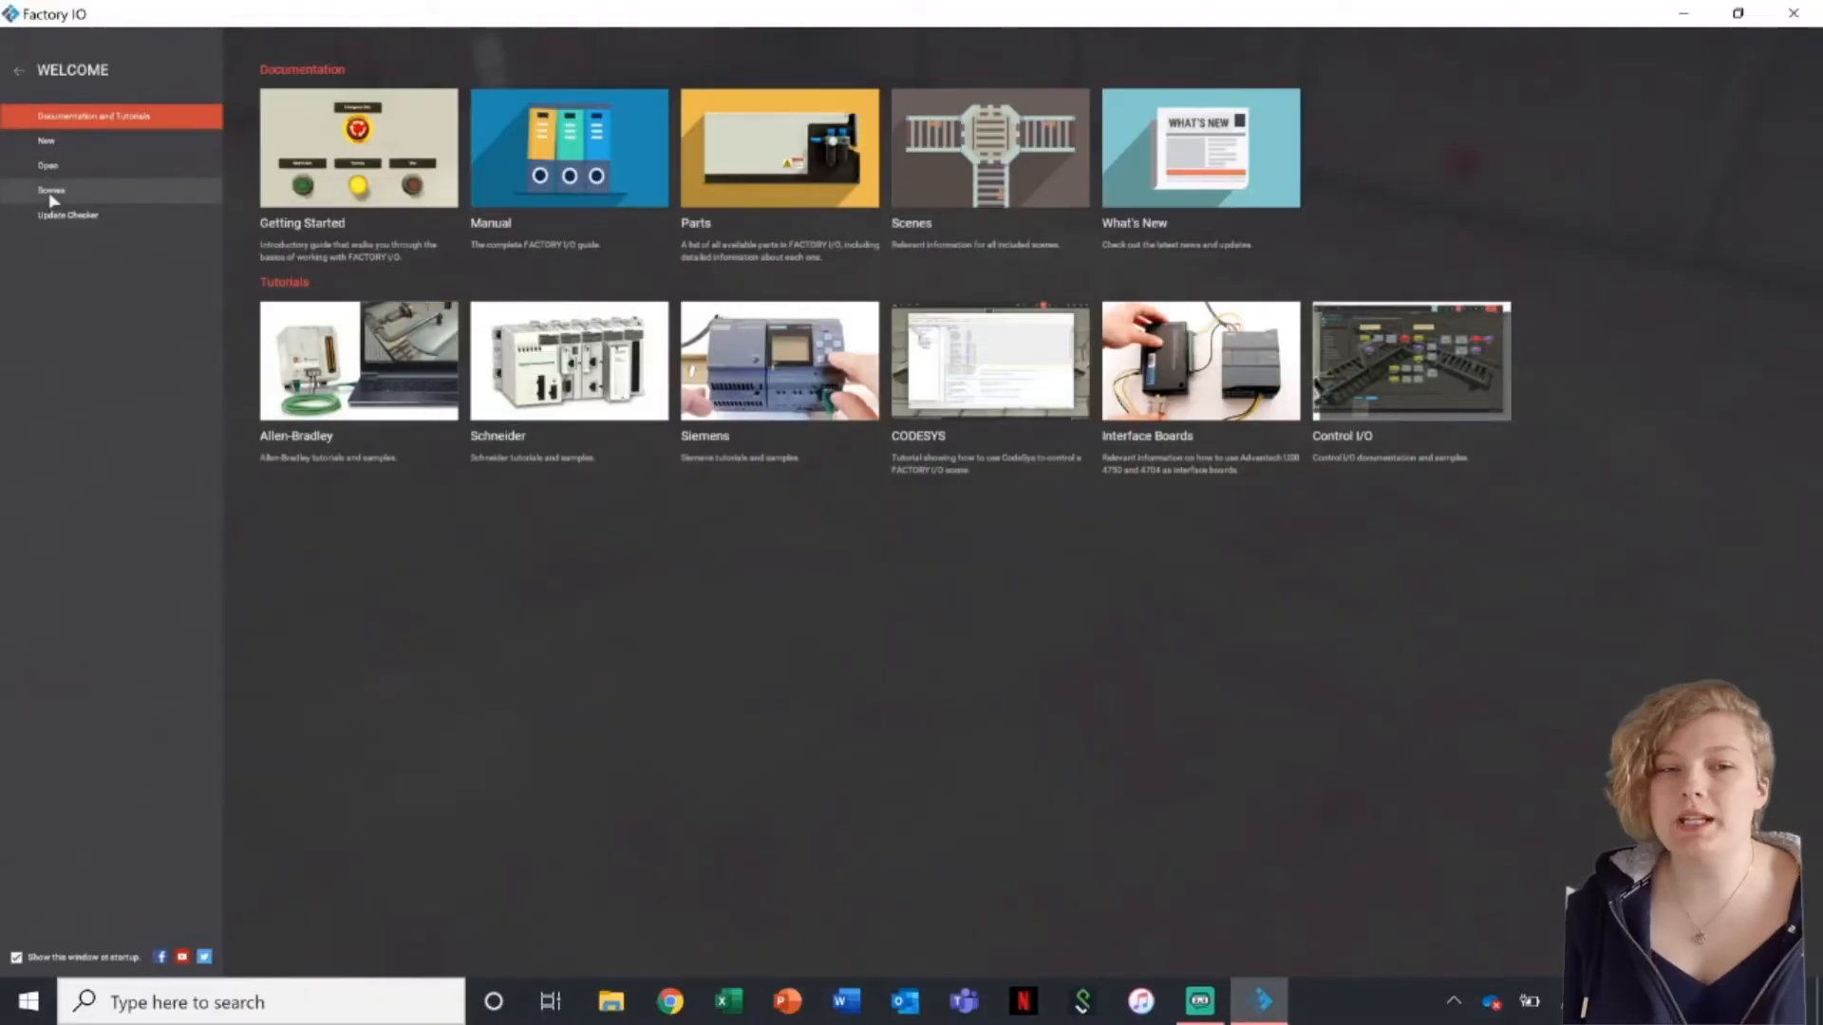
Step: Open the ready-made conveyor scene and position a control box on its stand beside the conveyor
click(51, 190)
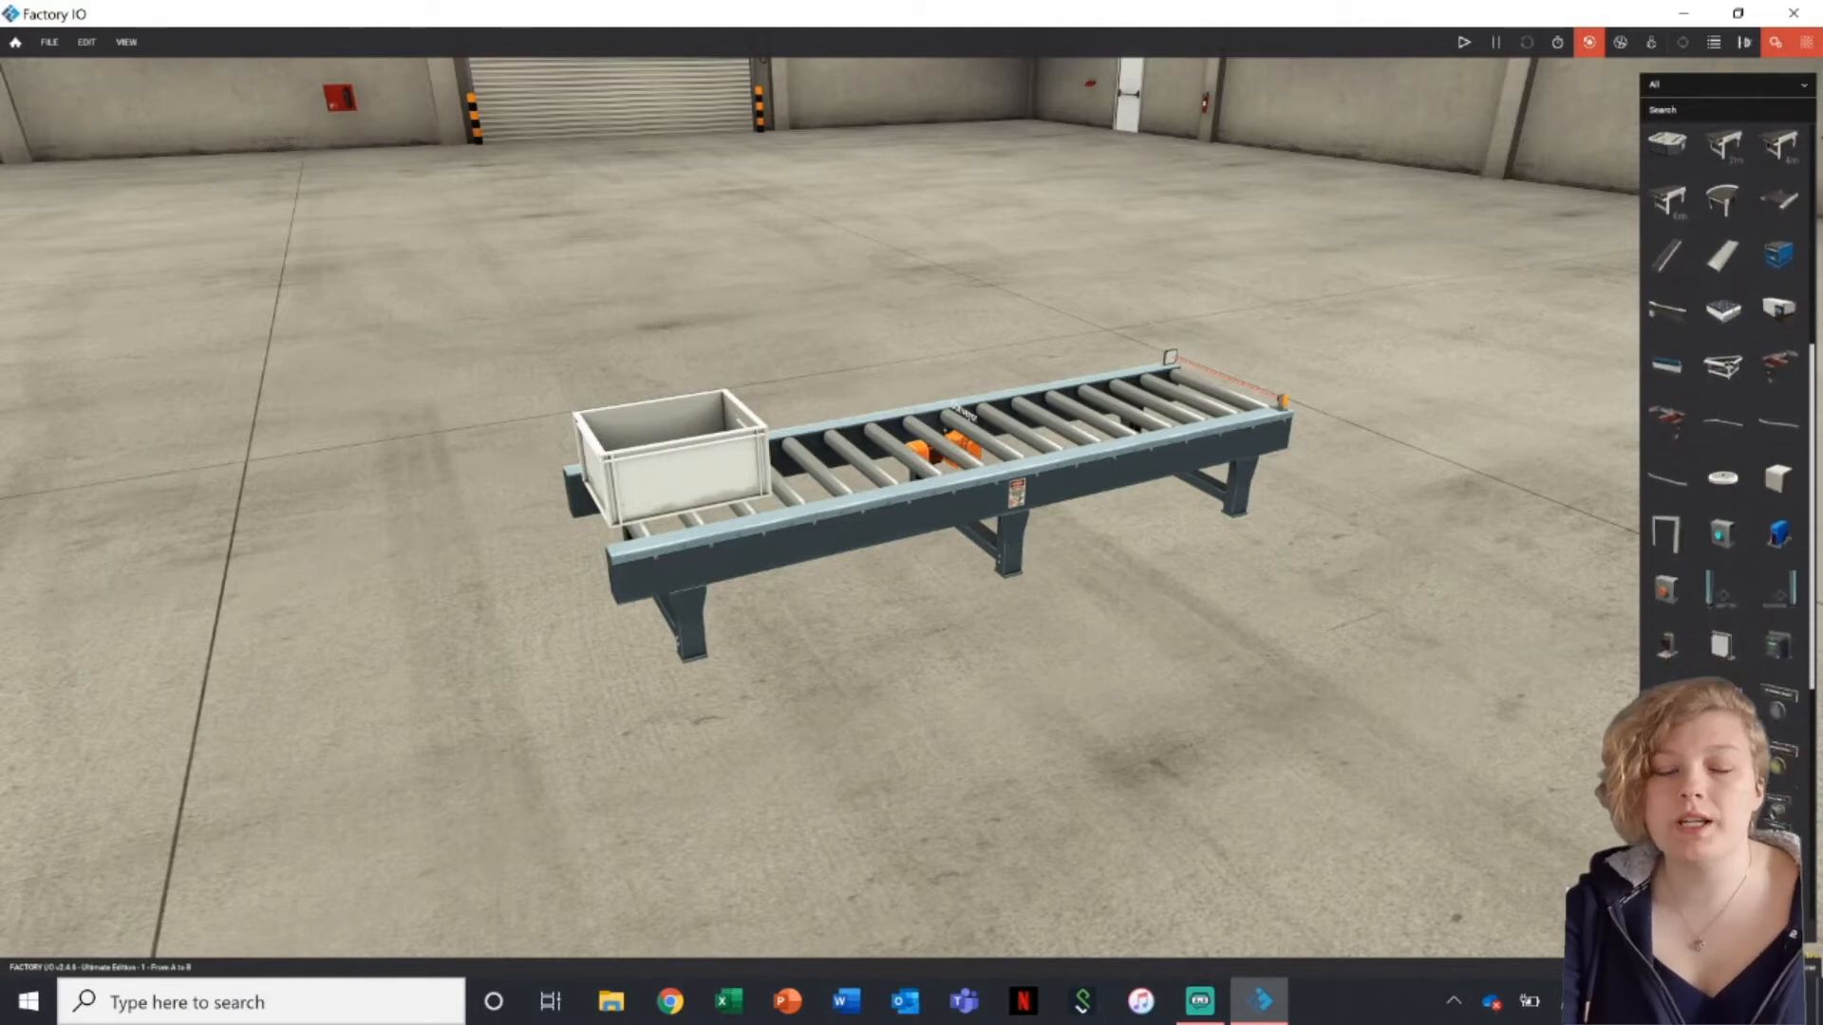
scroll(down, 3)
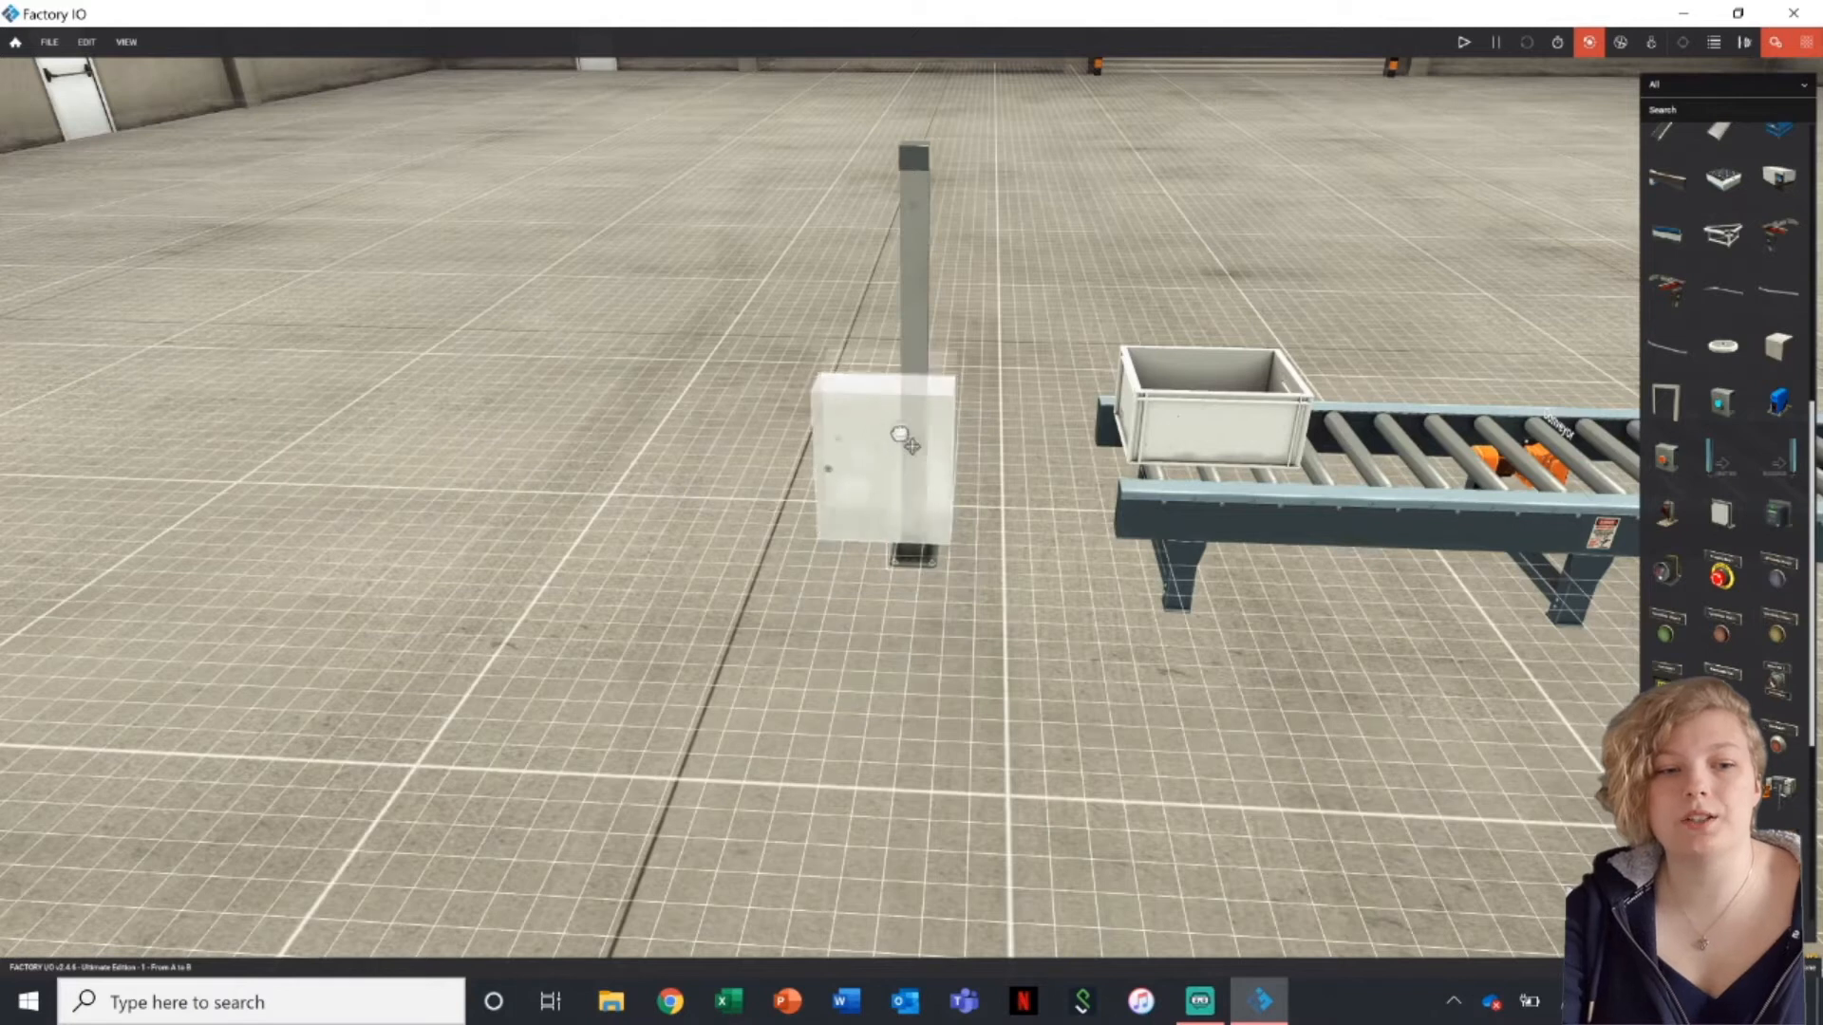
drag(907, 447, 901, 466)
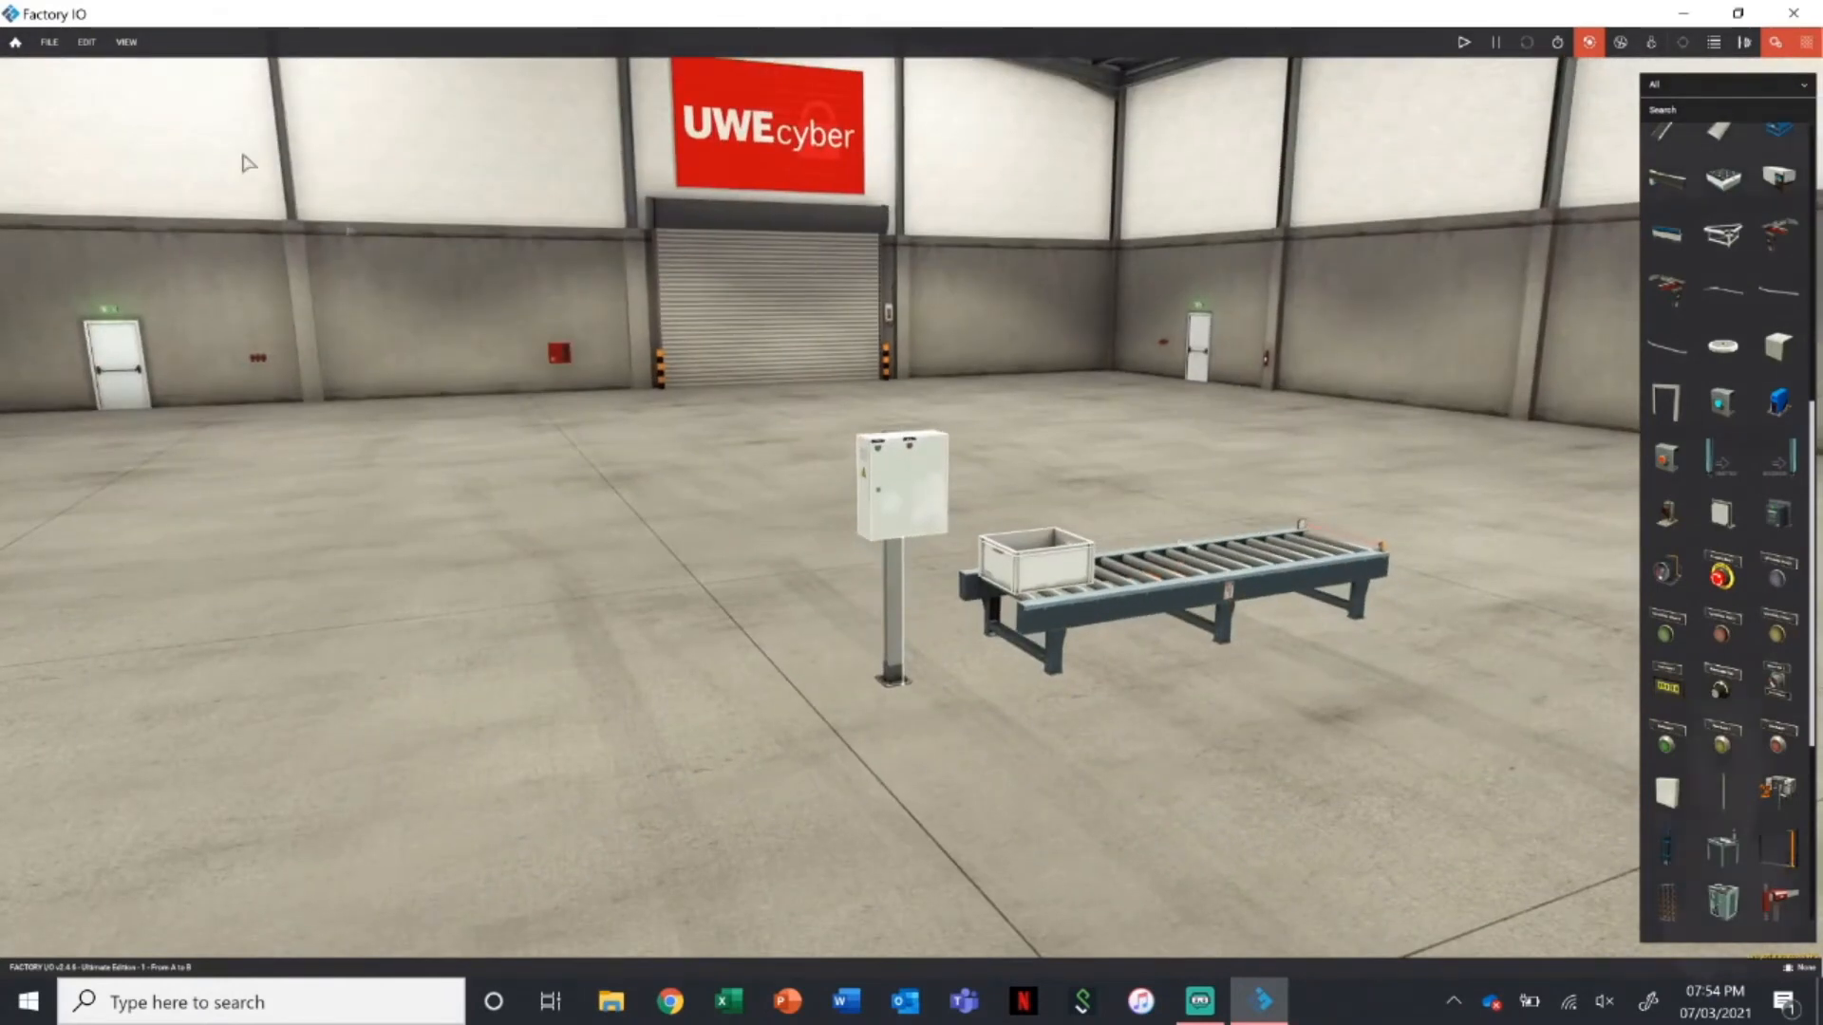
Step: Choose Modbus TCP/IP Server from the driver list in the scene's driver settings
click(49, 42)
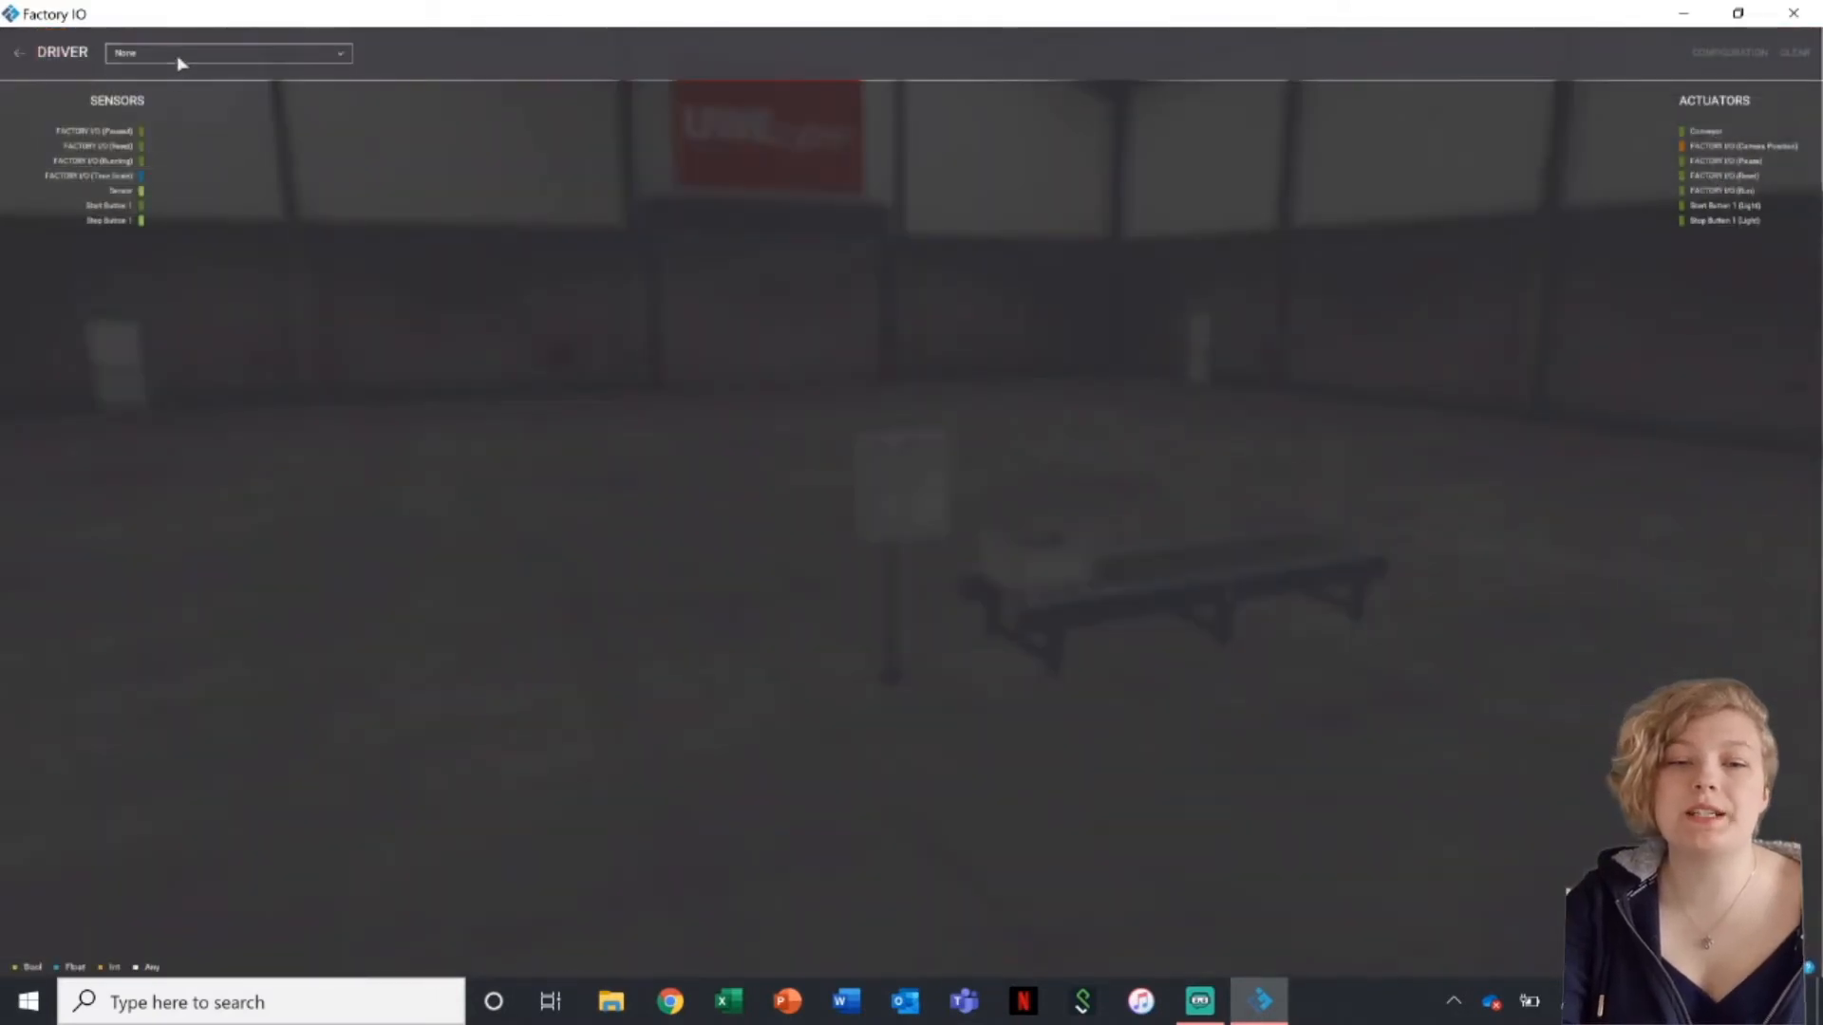
click(227, 53)
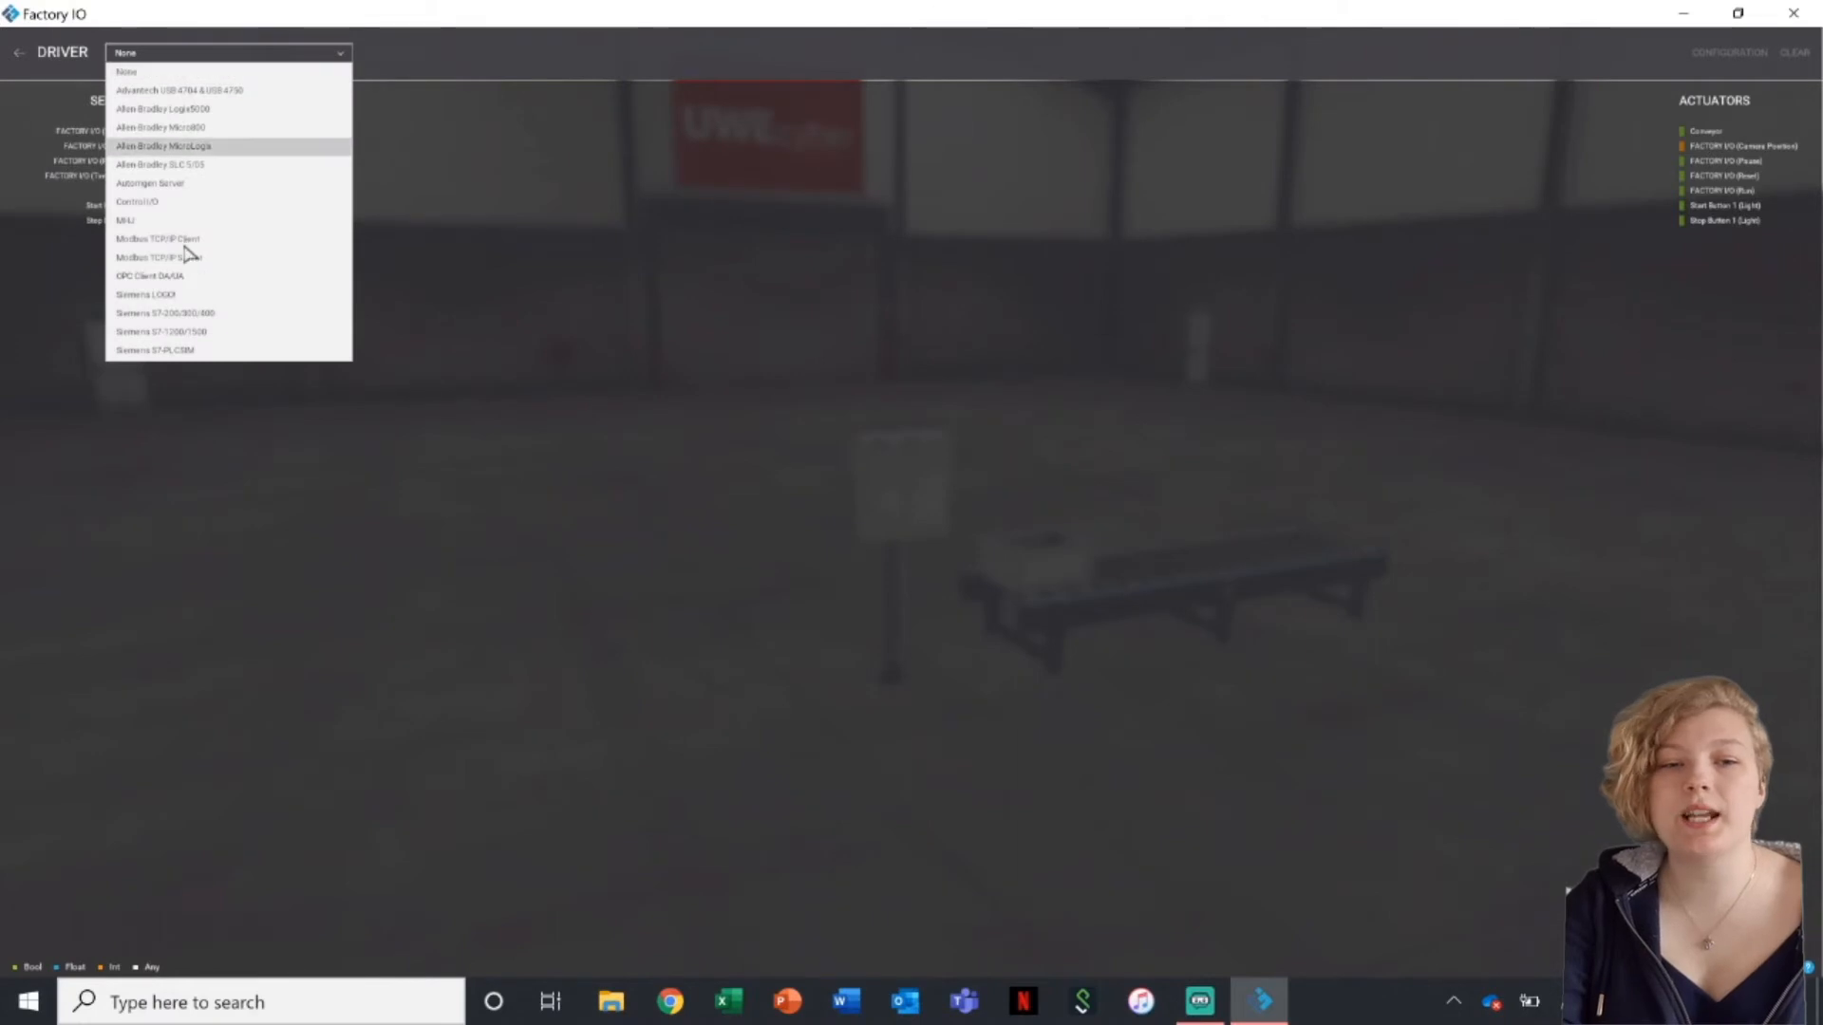
click(161, 257)
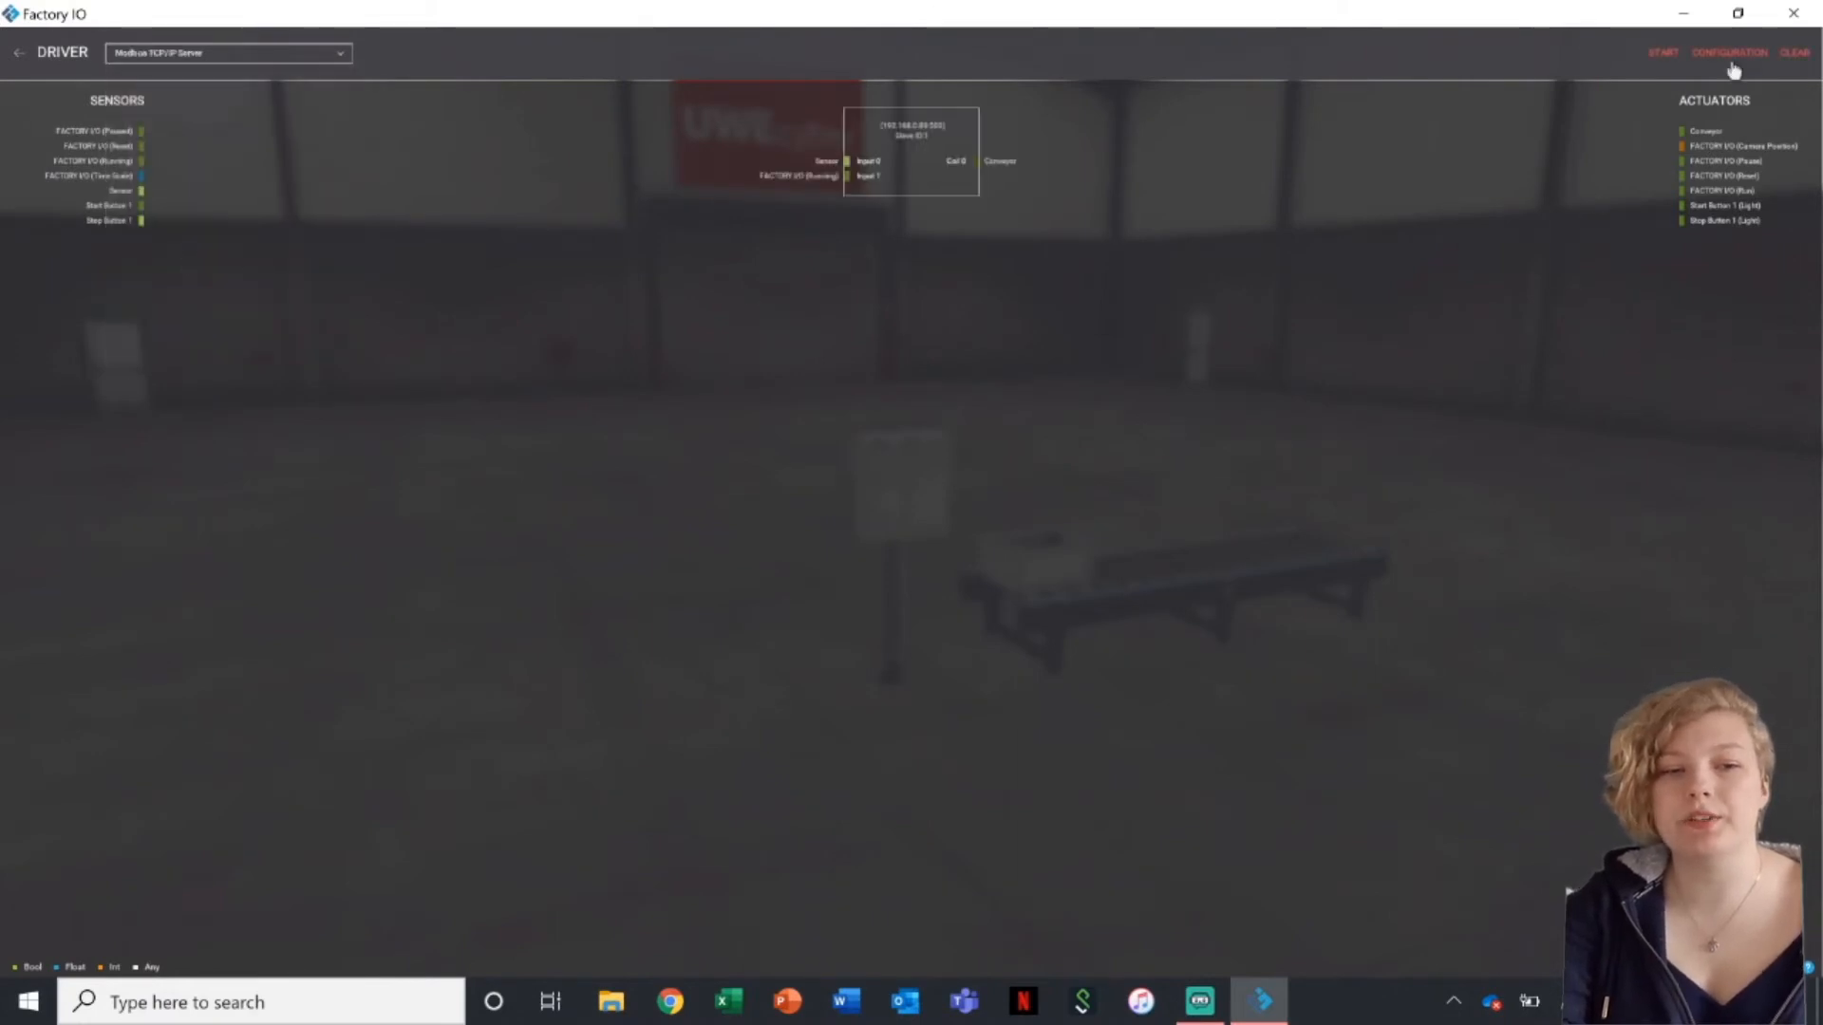
Step: Configure the Modbus server with slave ID 1, four digital inputs and three digital outputs
click(1729, 52)
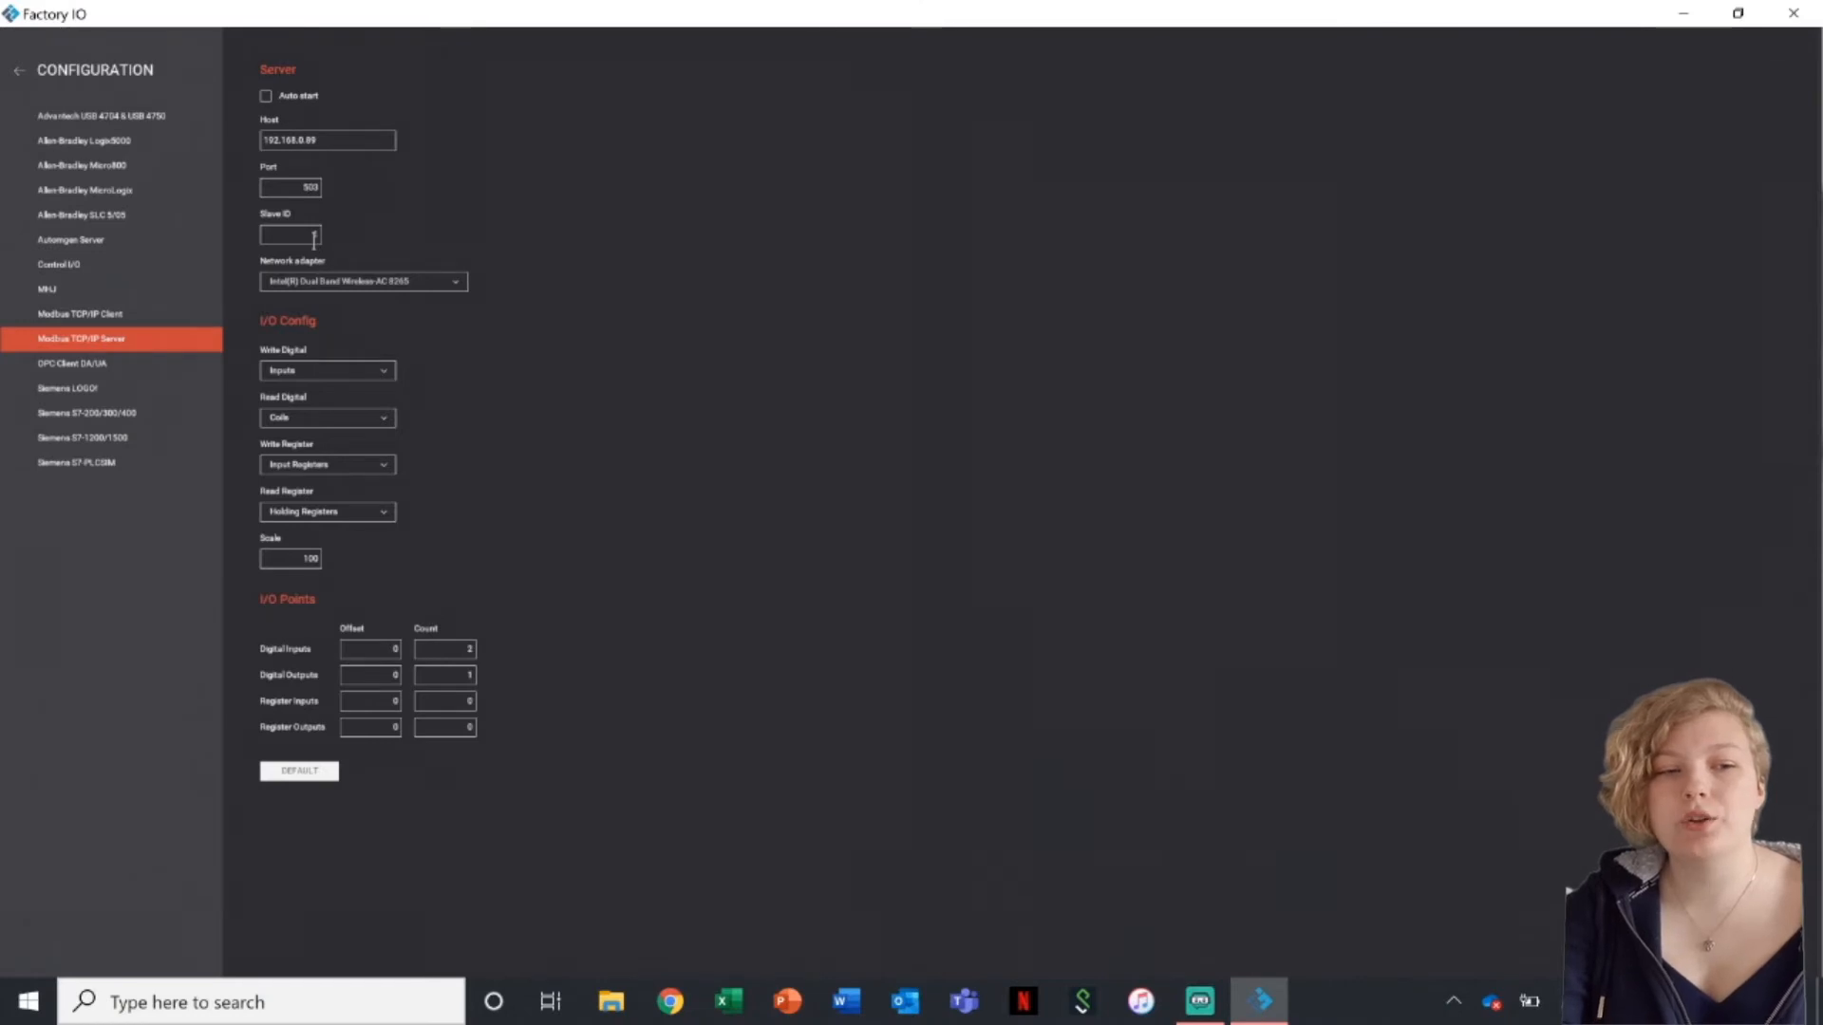
text(1)
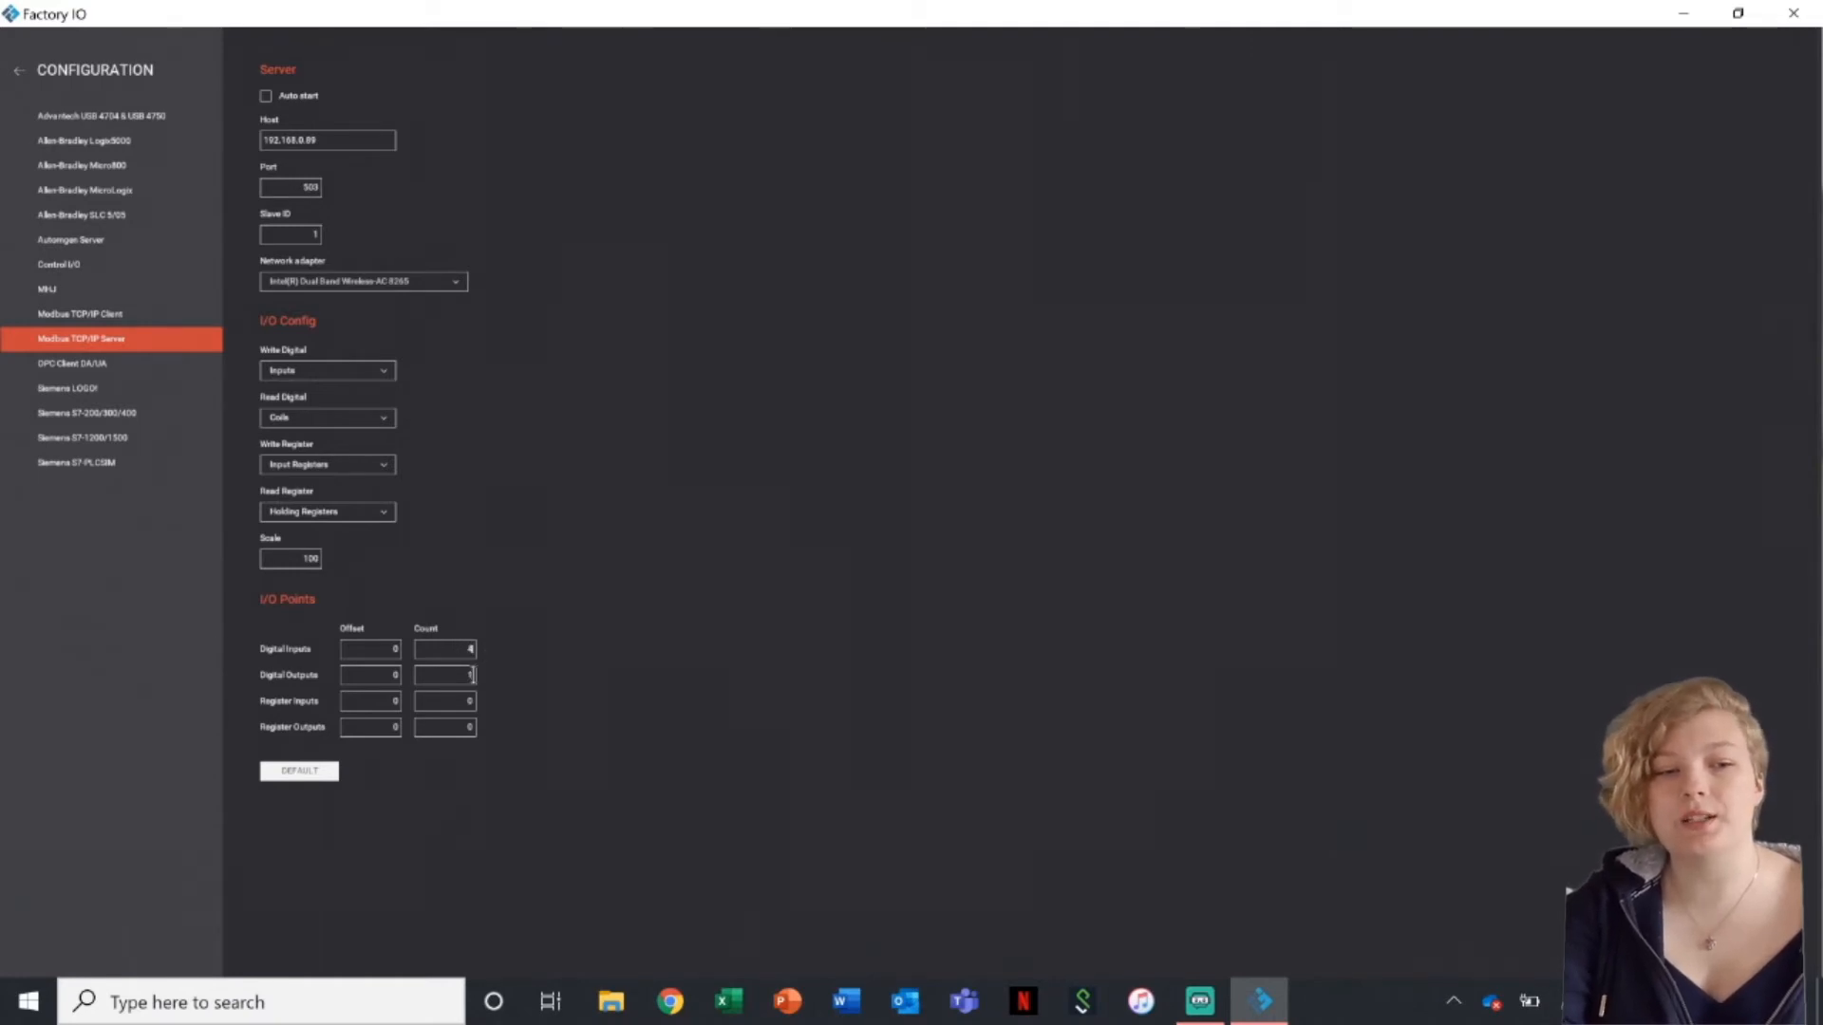
text(3)
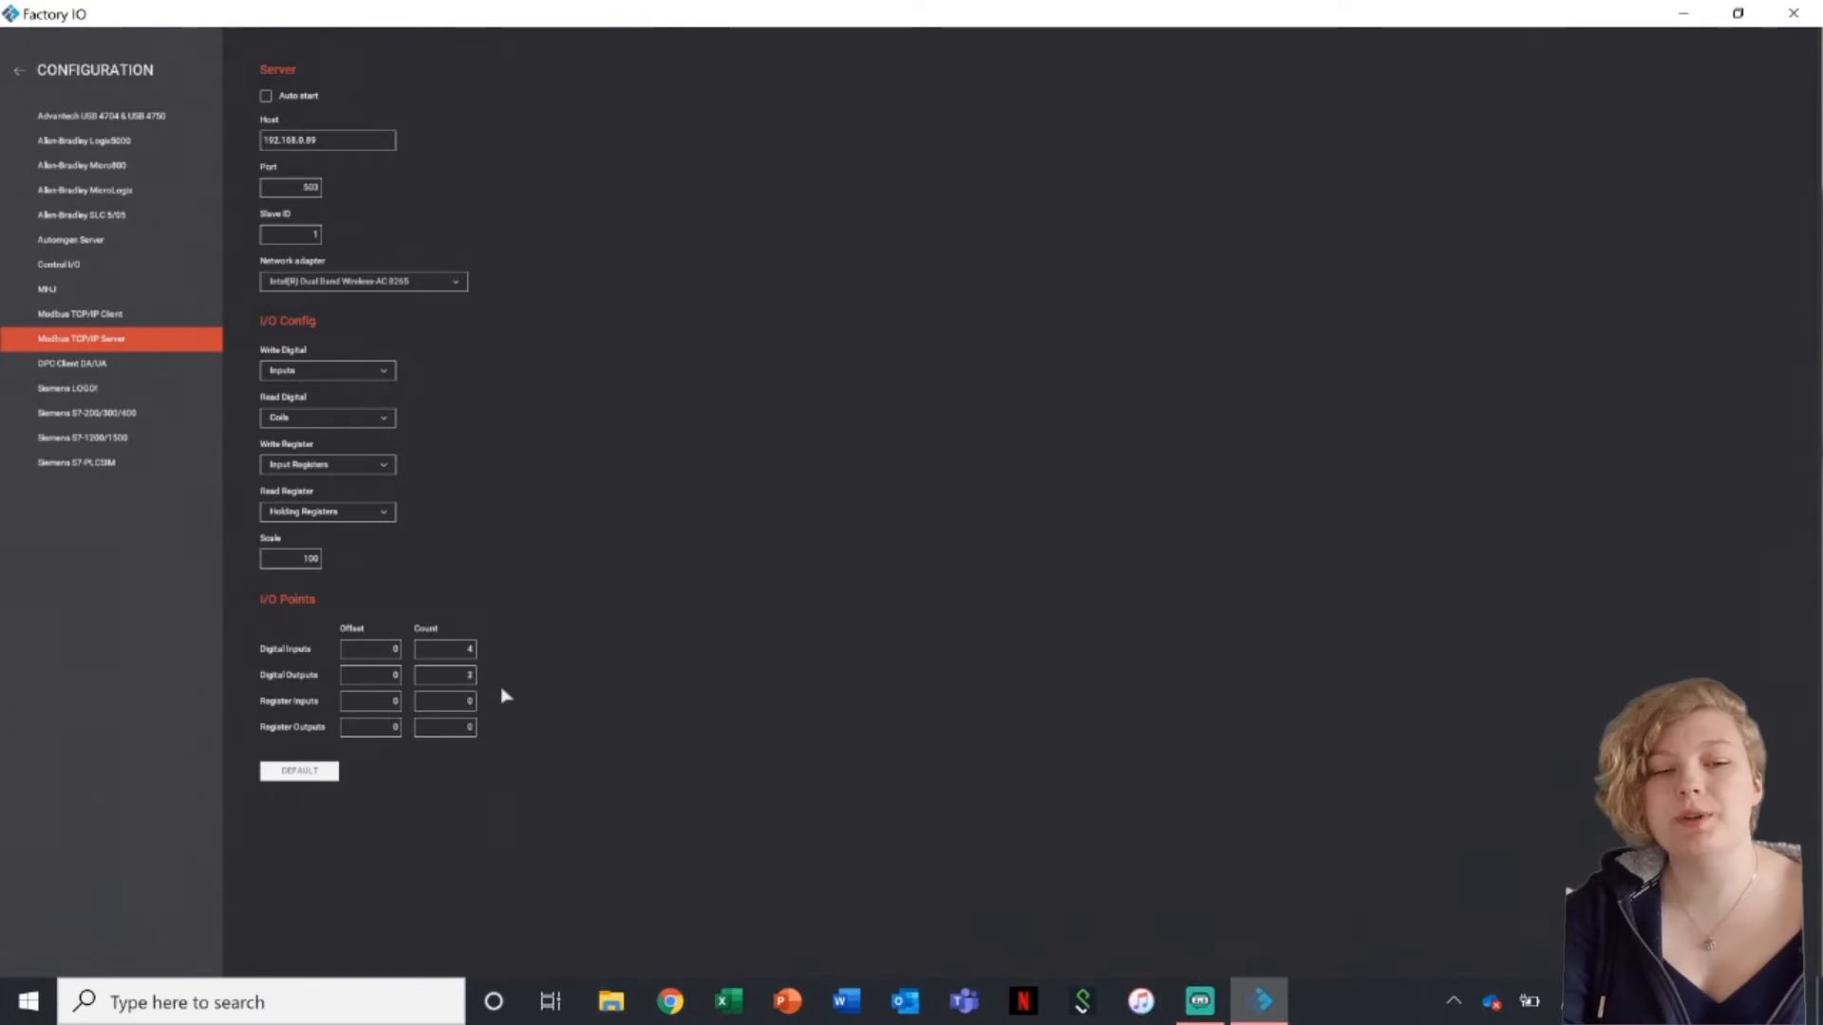
mouse_move(555, 770)
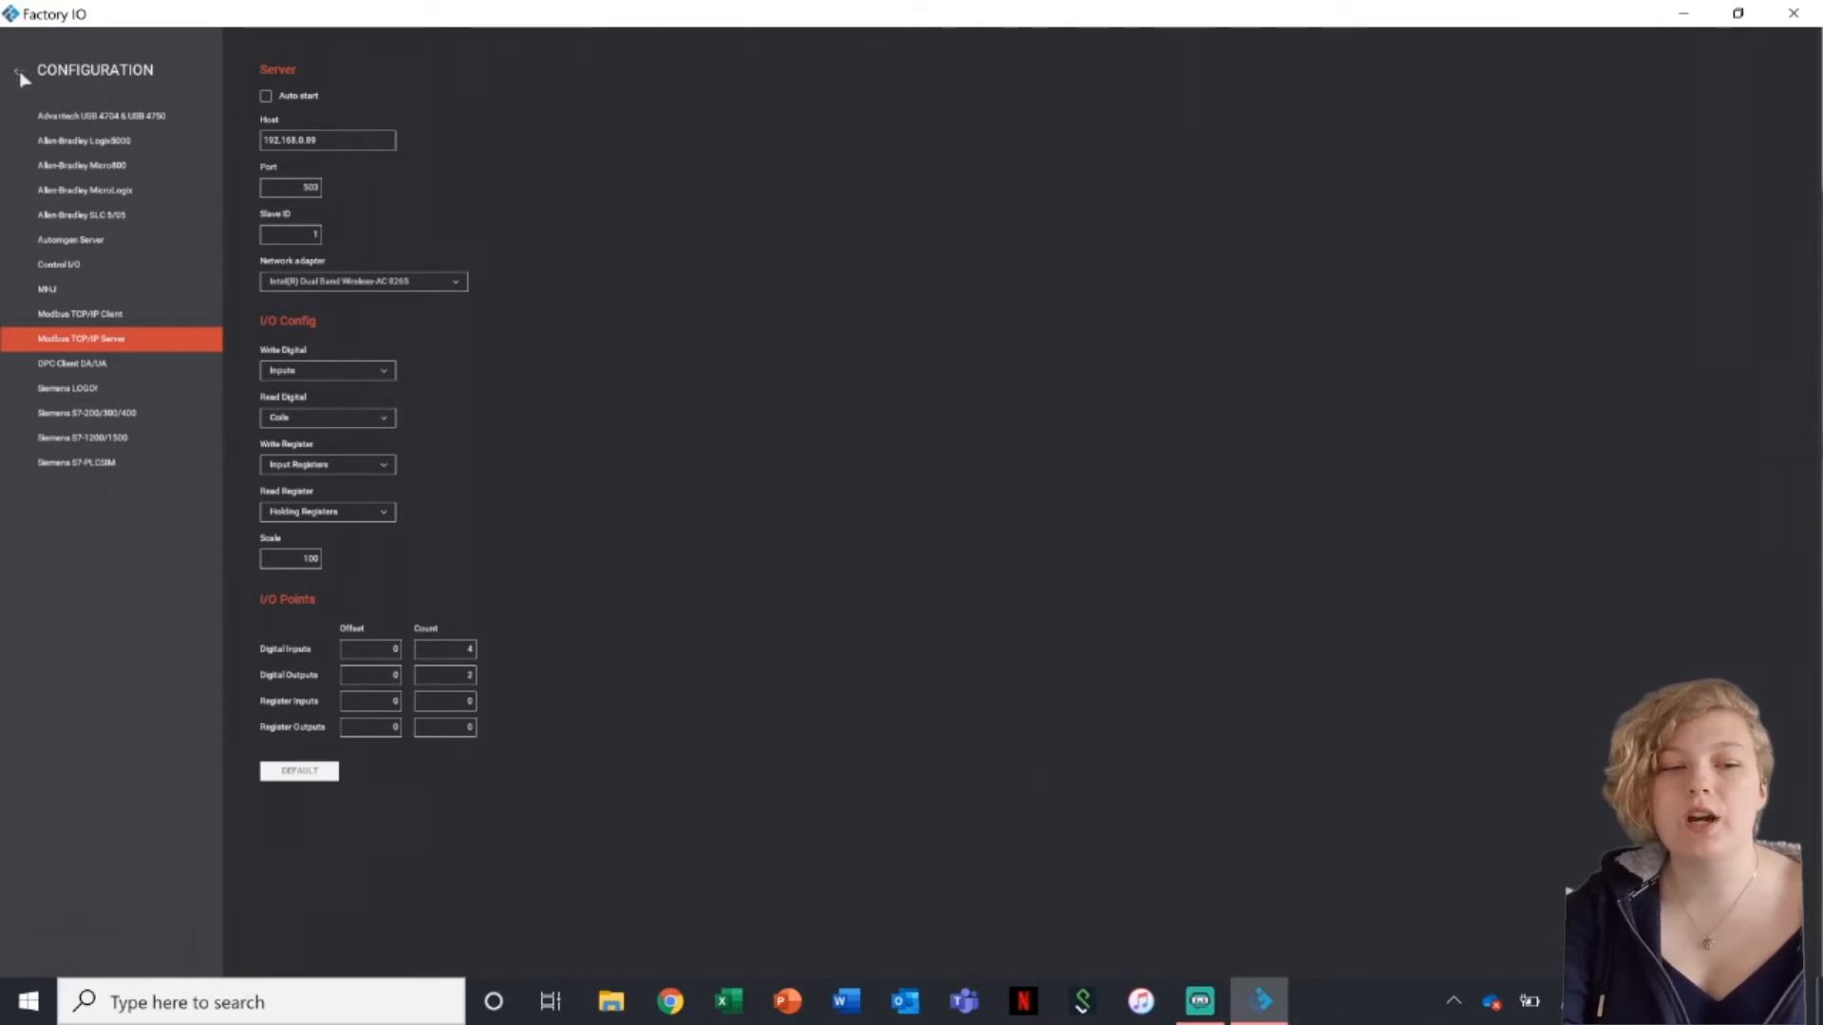
Step: Map running state, sensor, start and stop buttons to Inputs 0–3, then start the driver
click(19, 73)
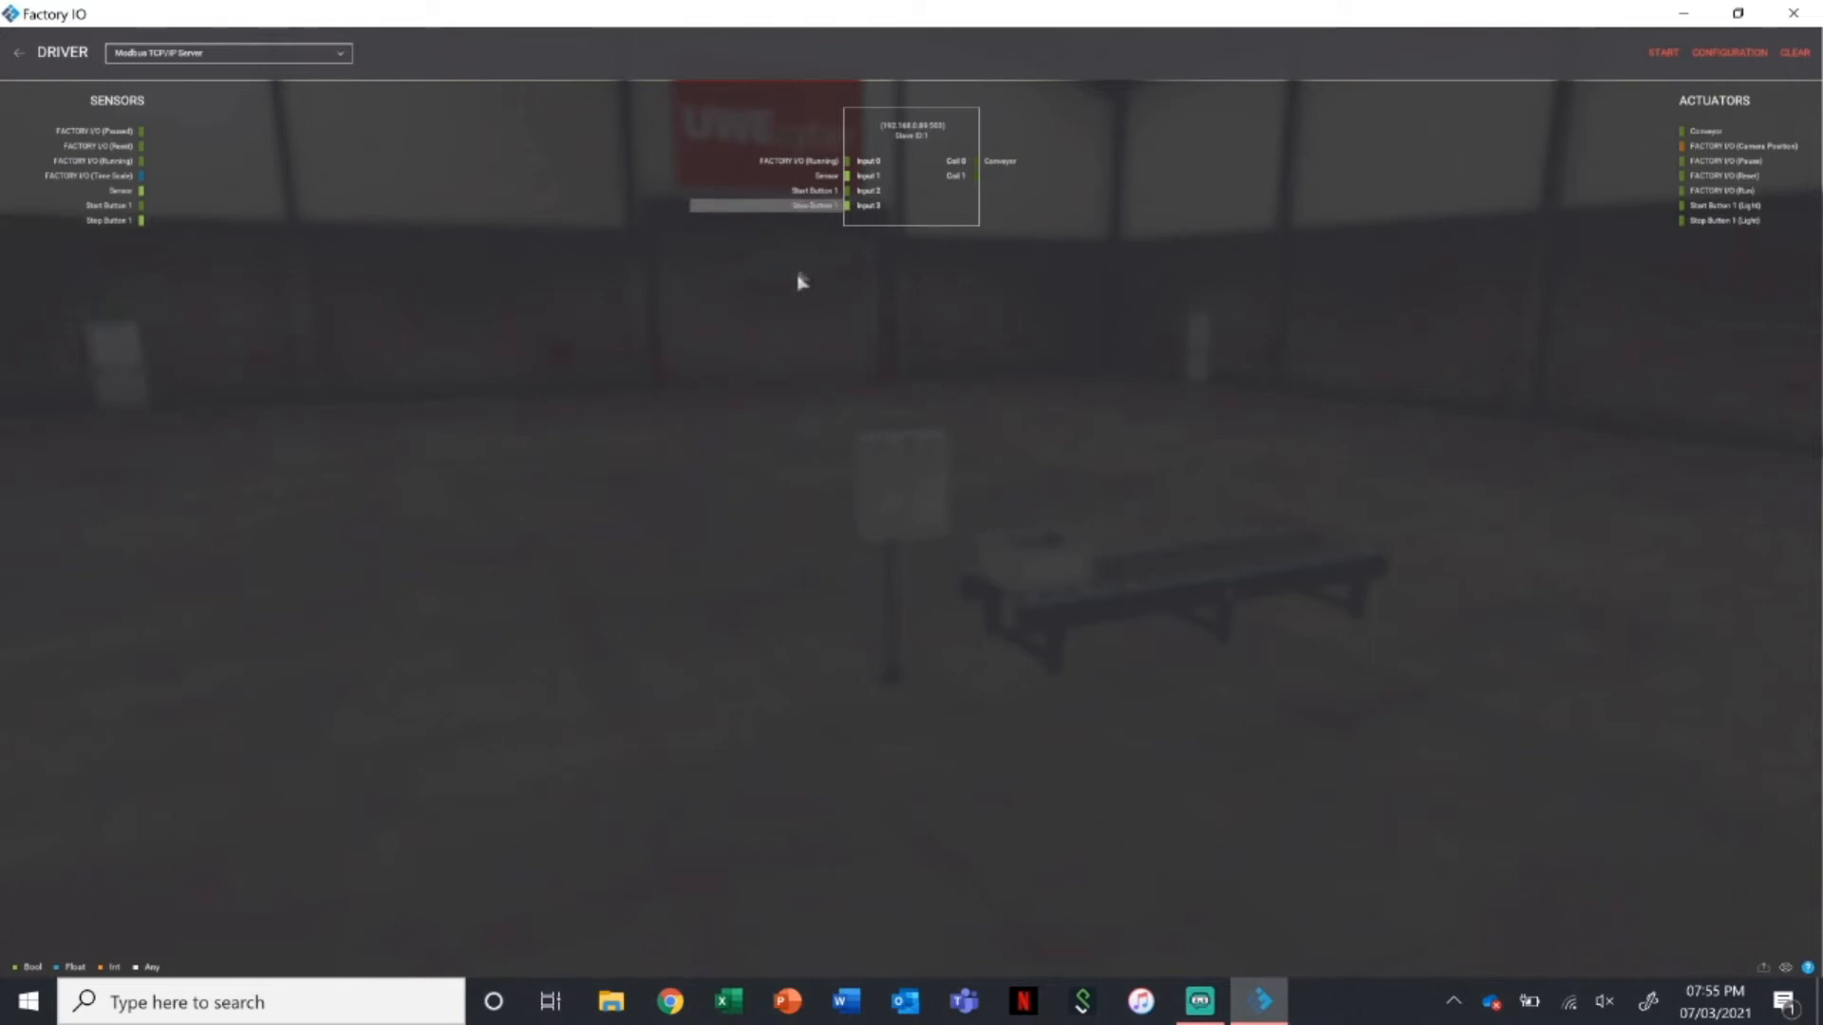
mouse_move(1665, 55)
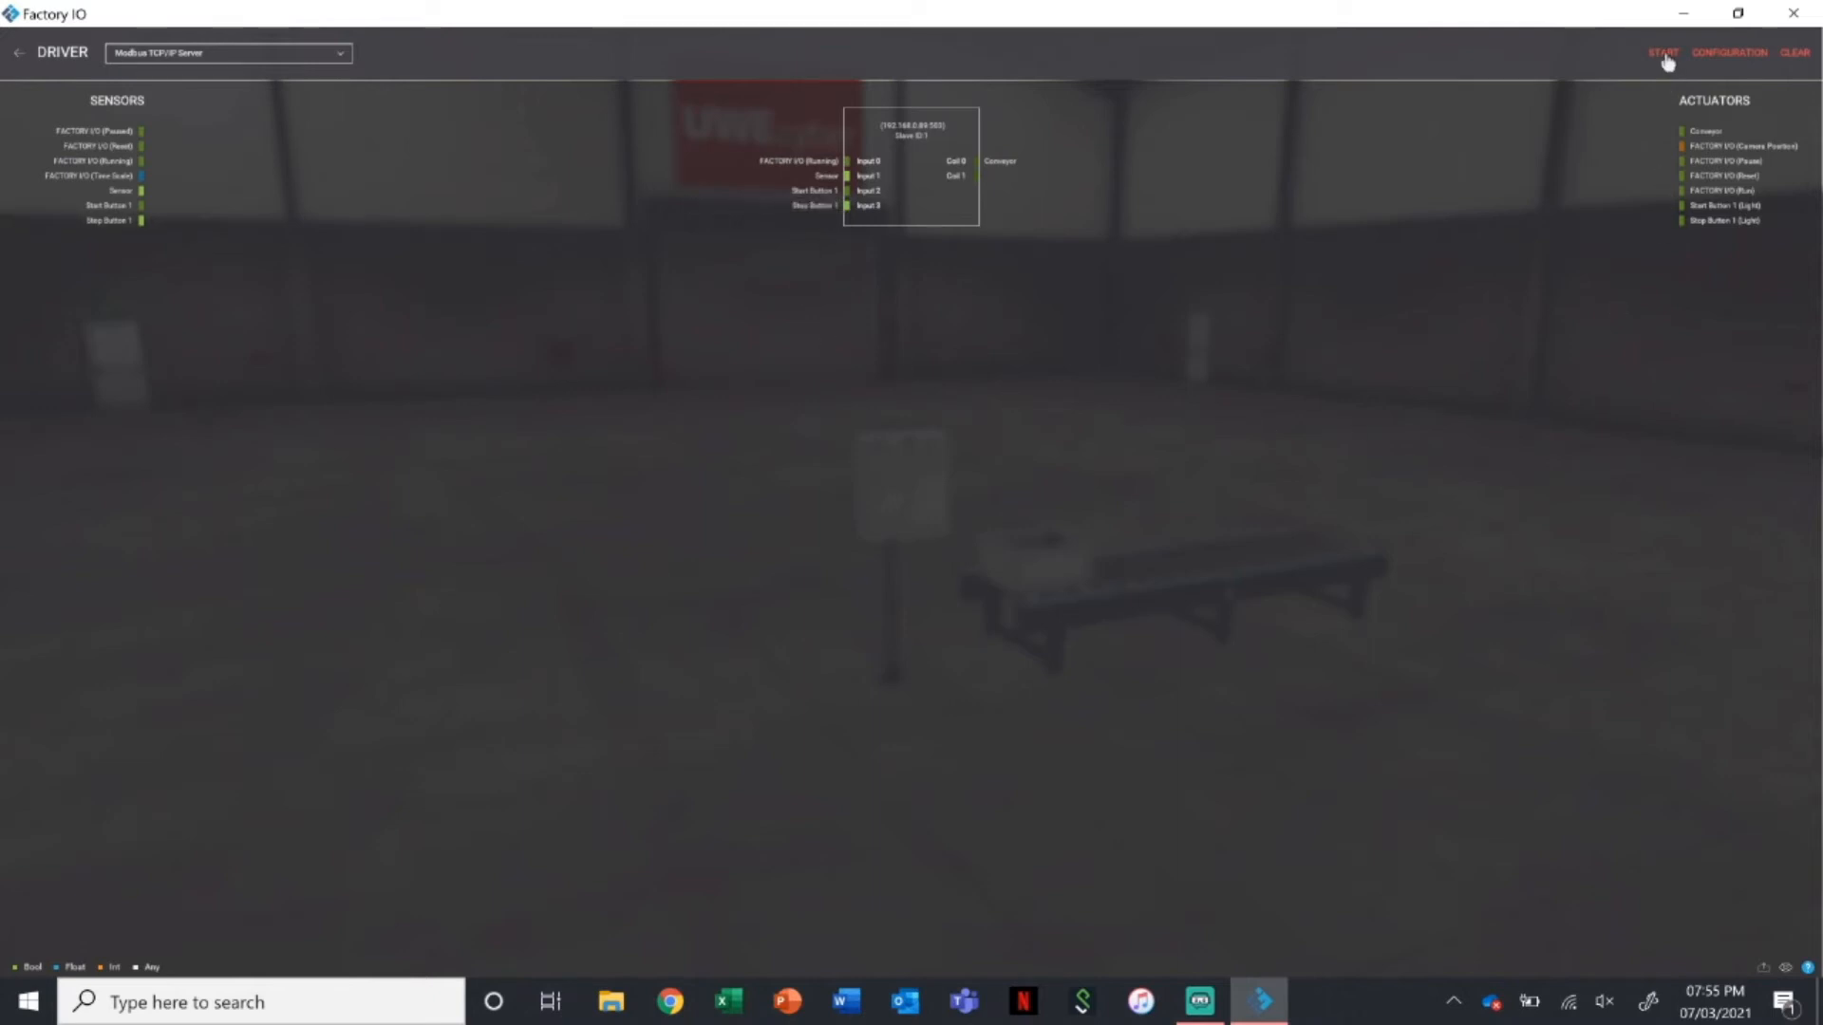
click(1663, 52)
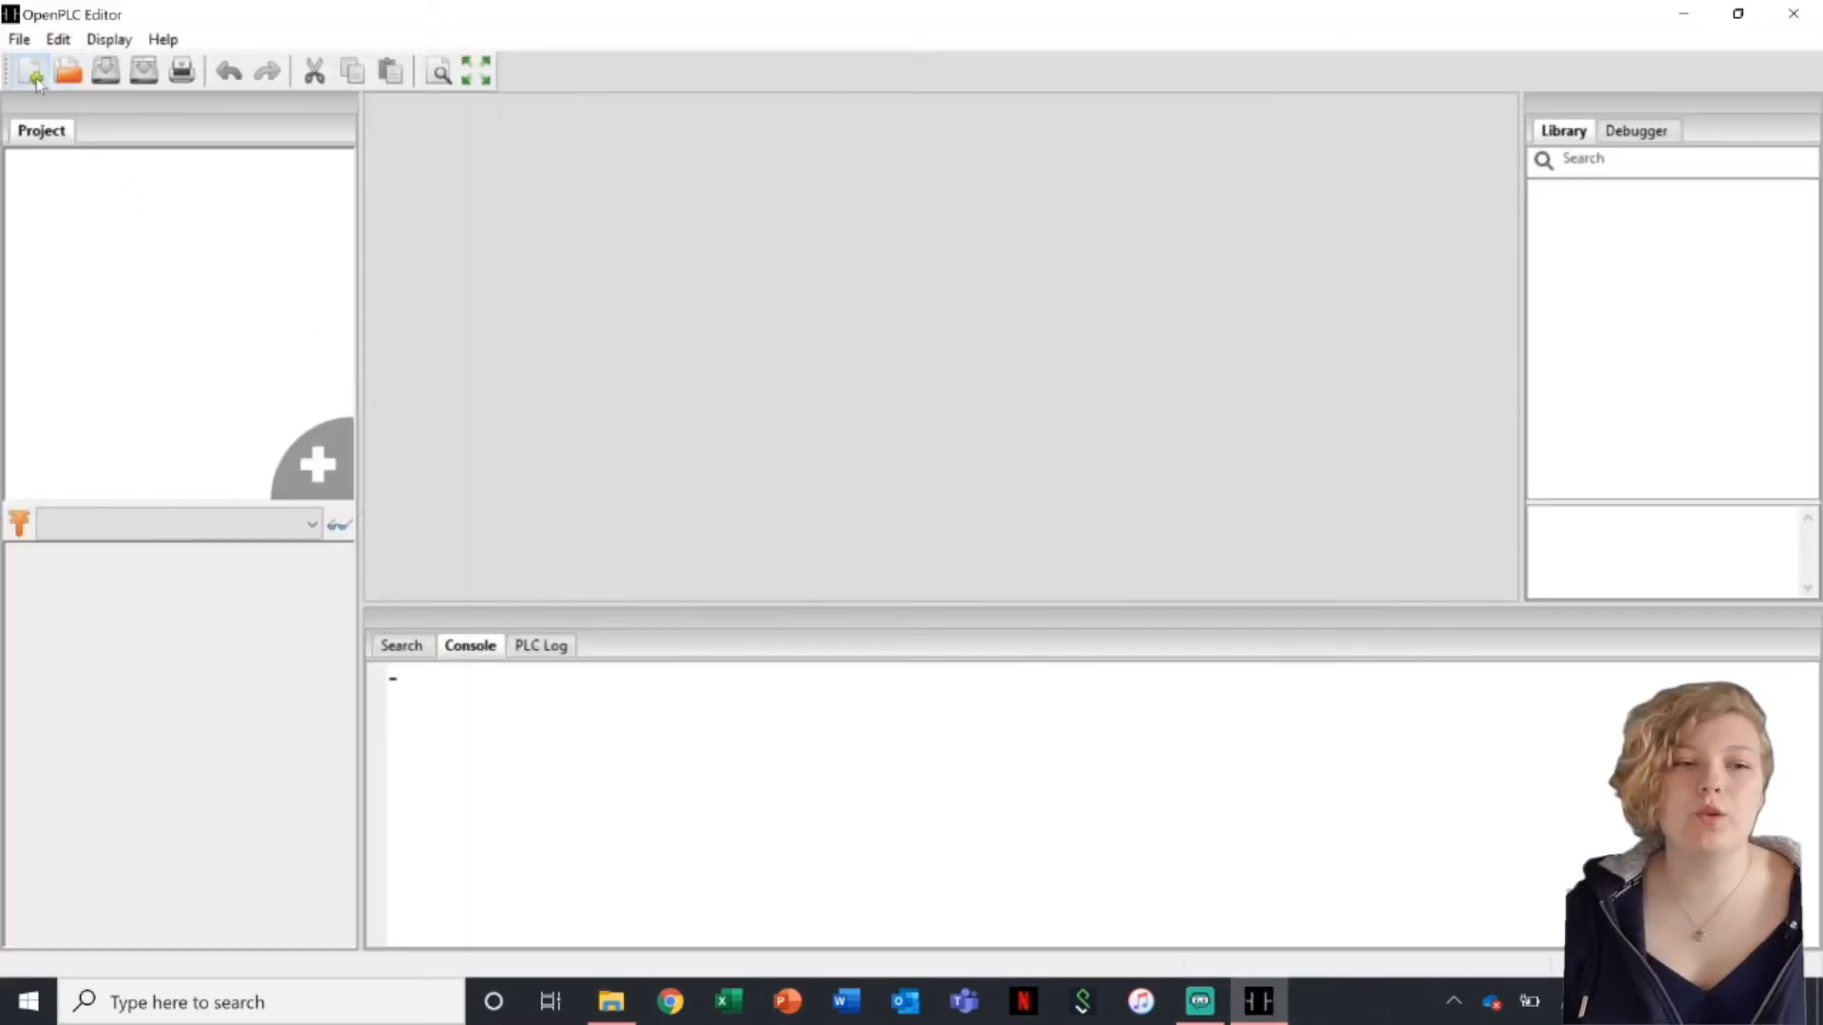
Step: Create a new project in a new TestScene folder with a ladder-logic POU named test
click(35, 71)
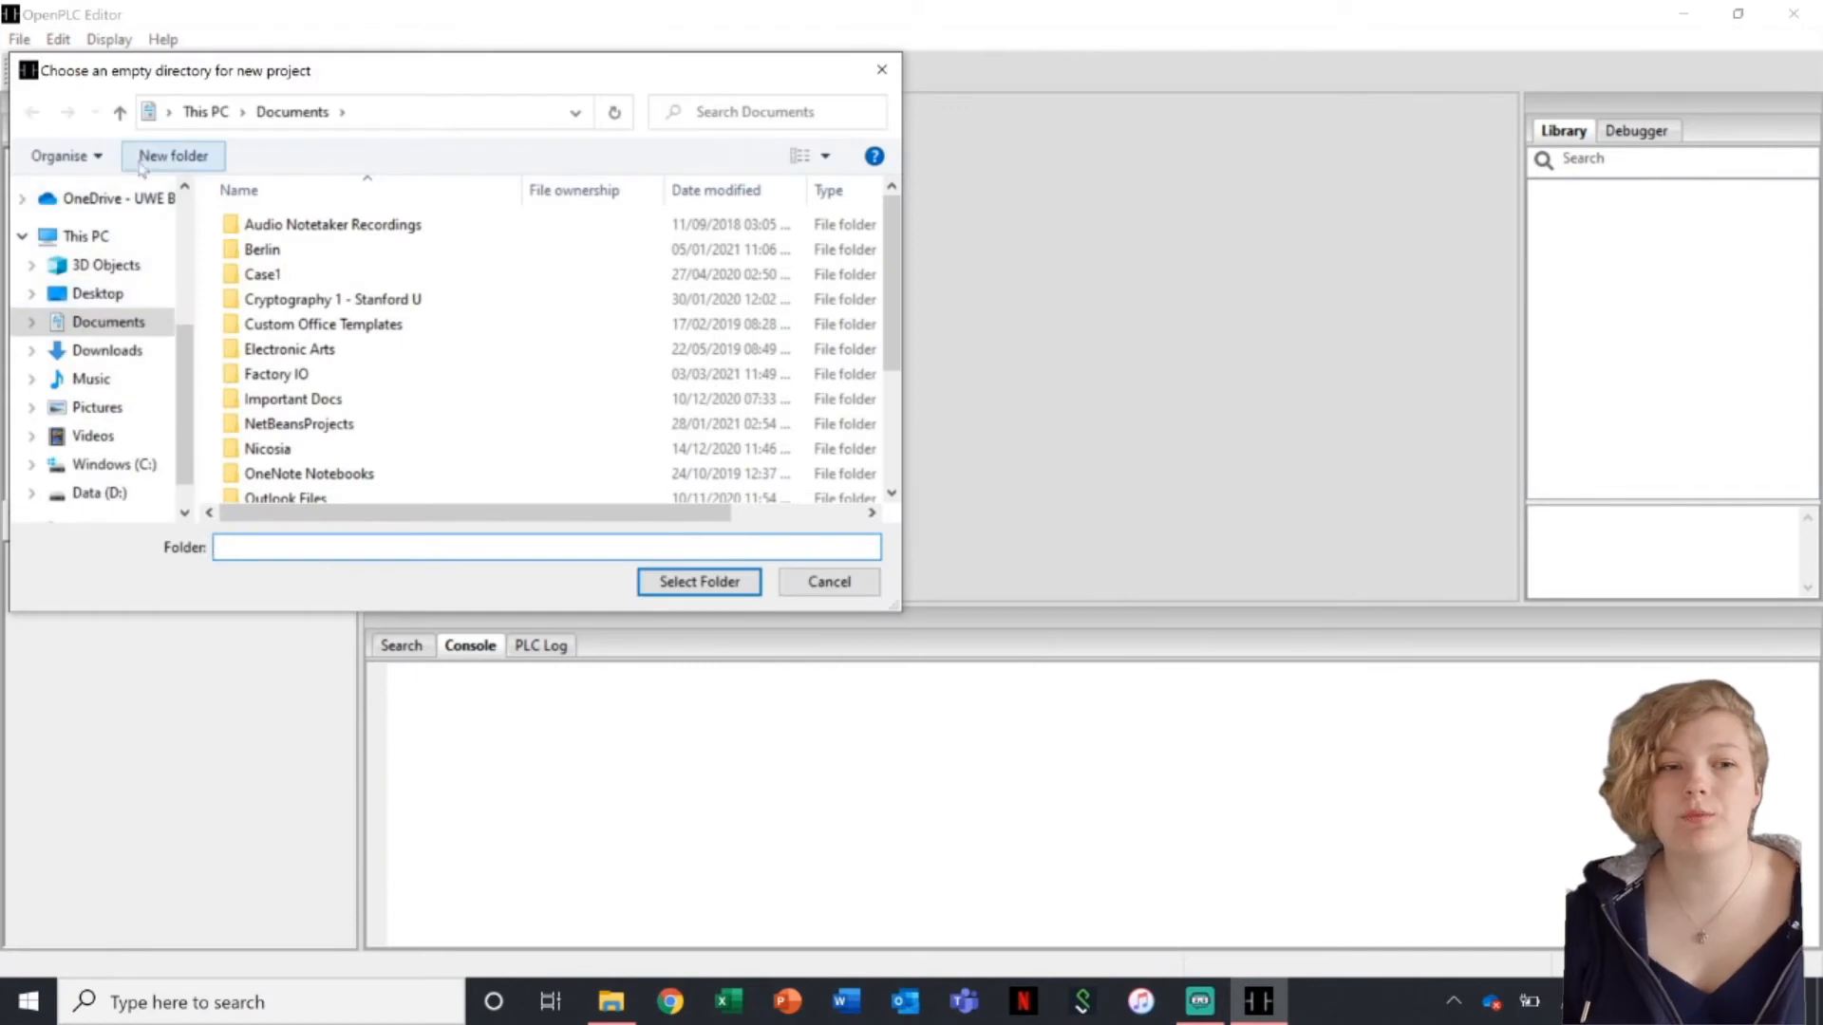
click(172, 155)
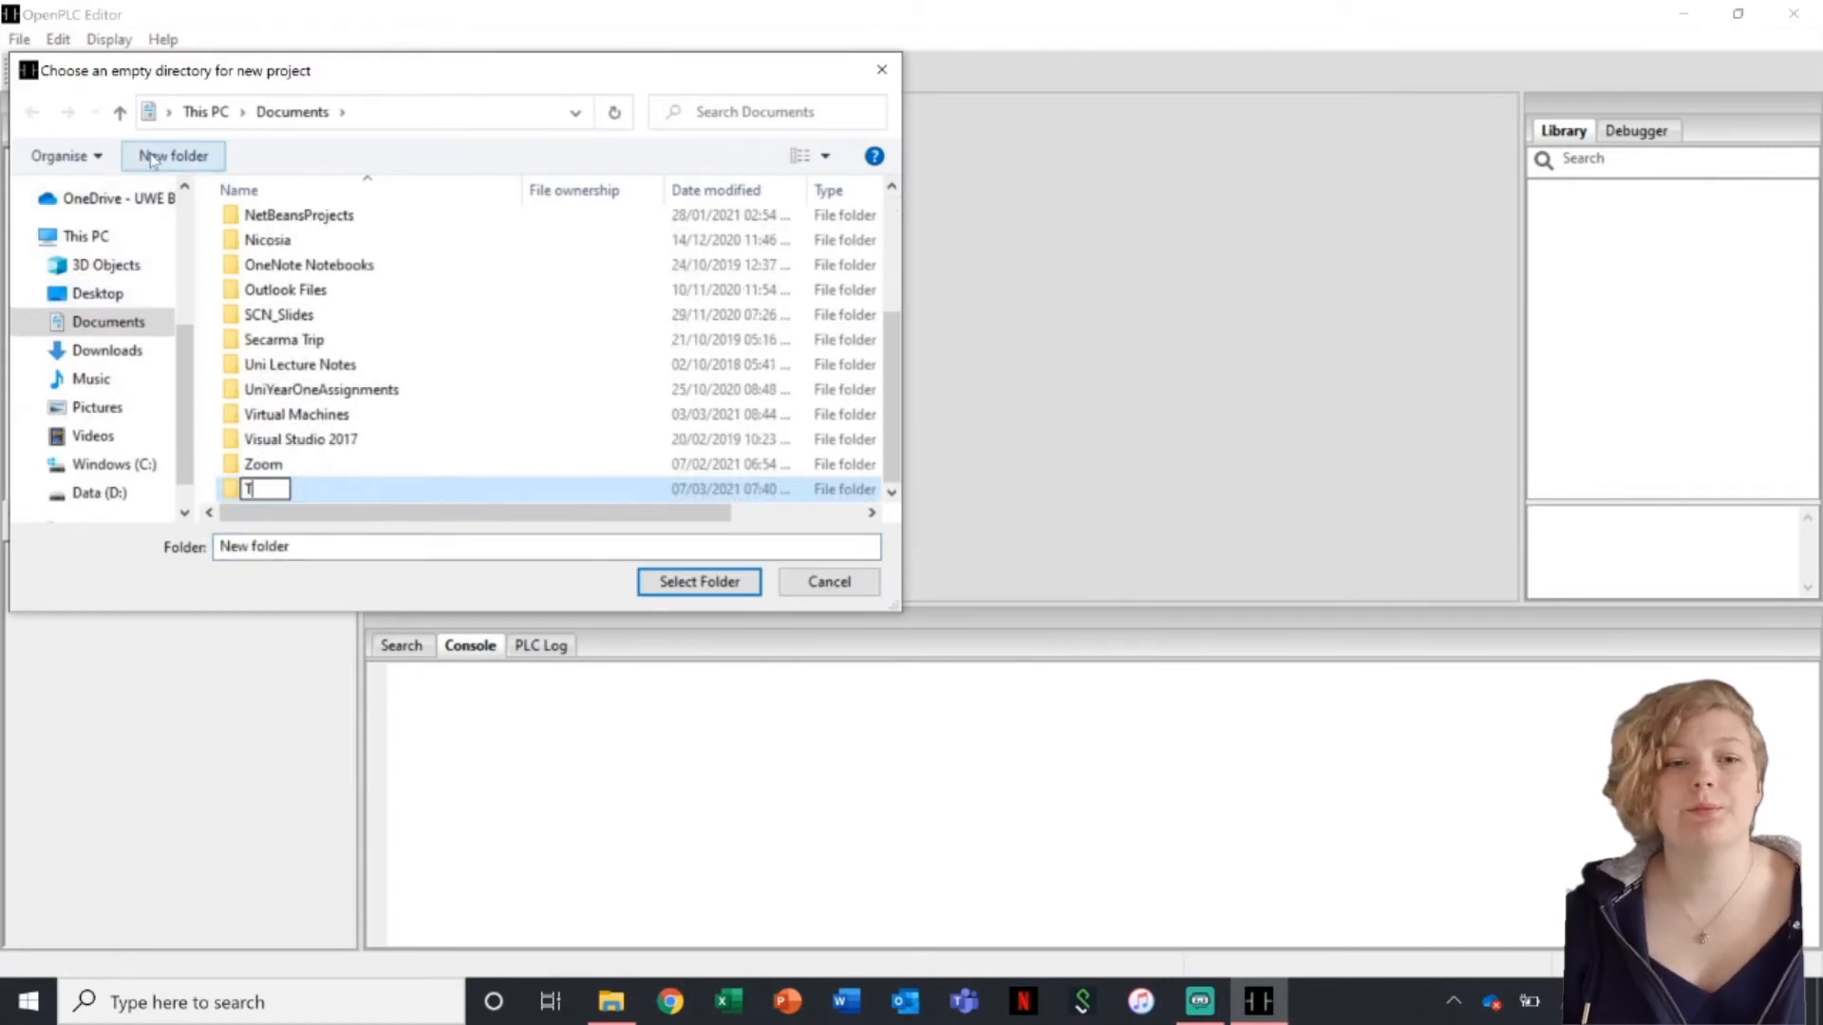
text(estScene)
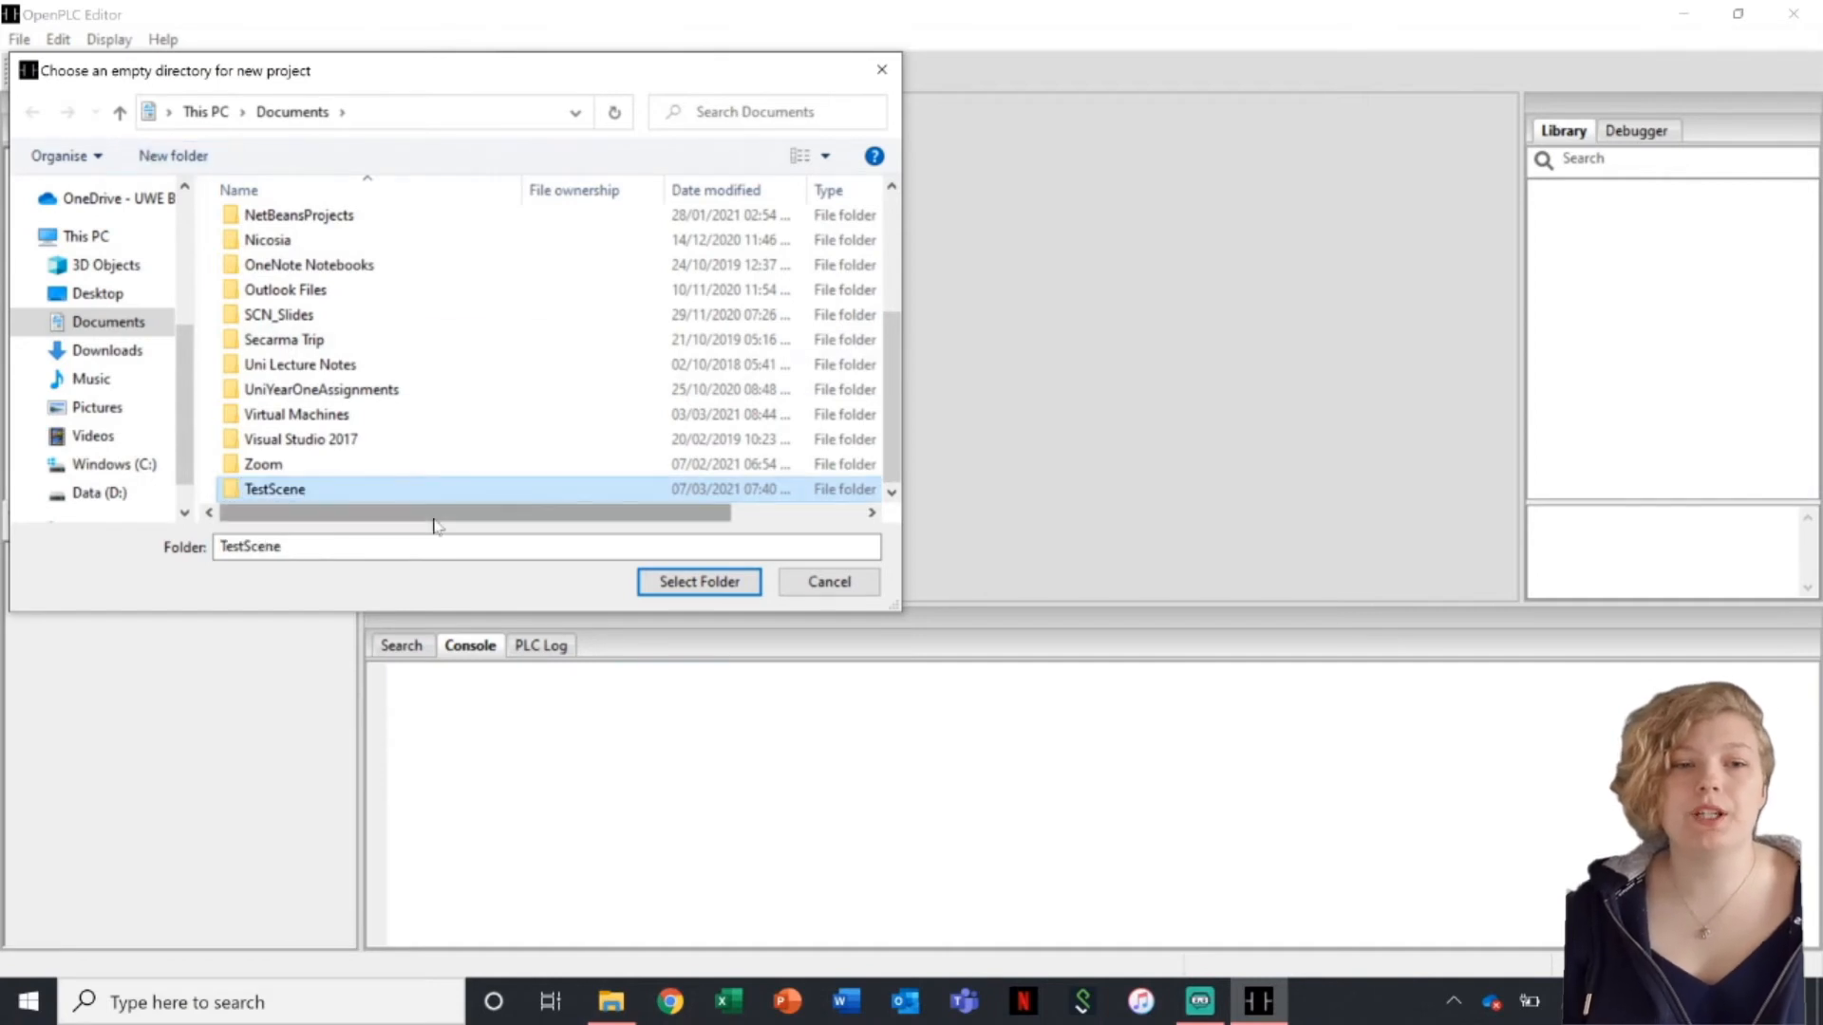
click(697, 581)
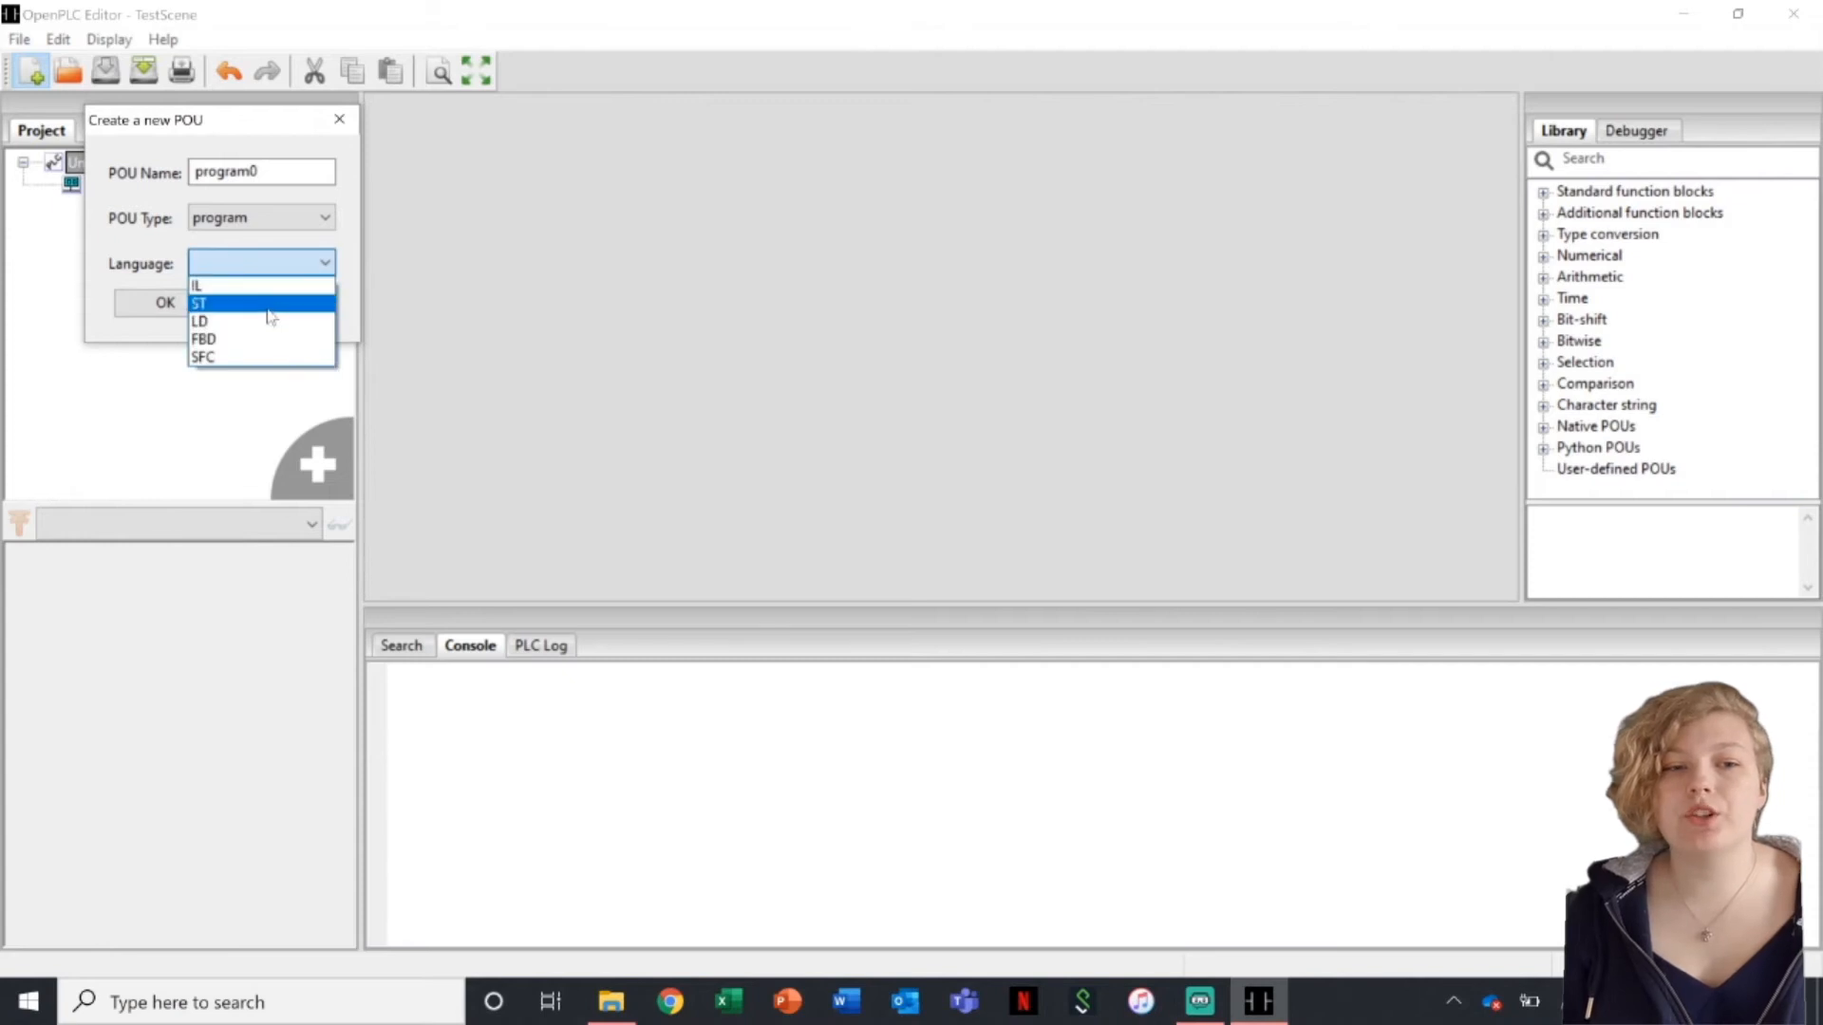
click(201, 321)
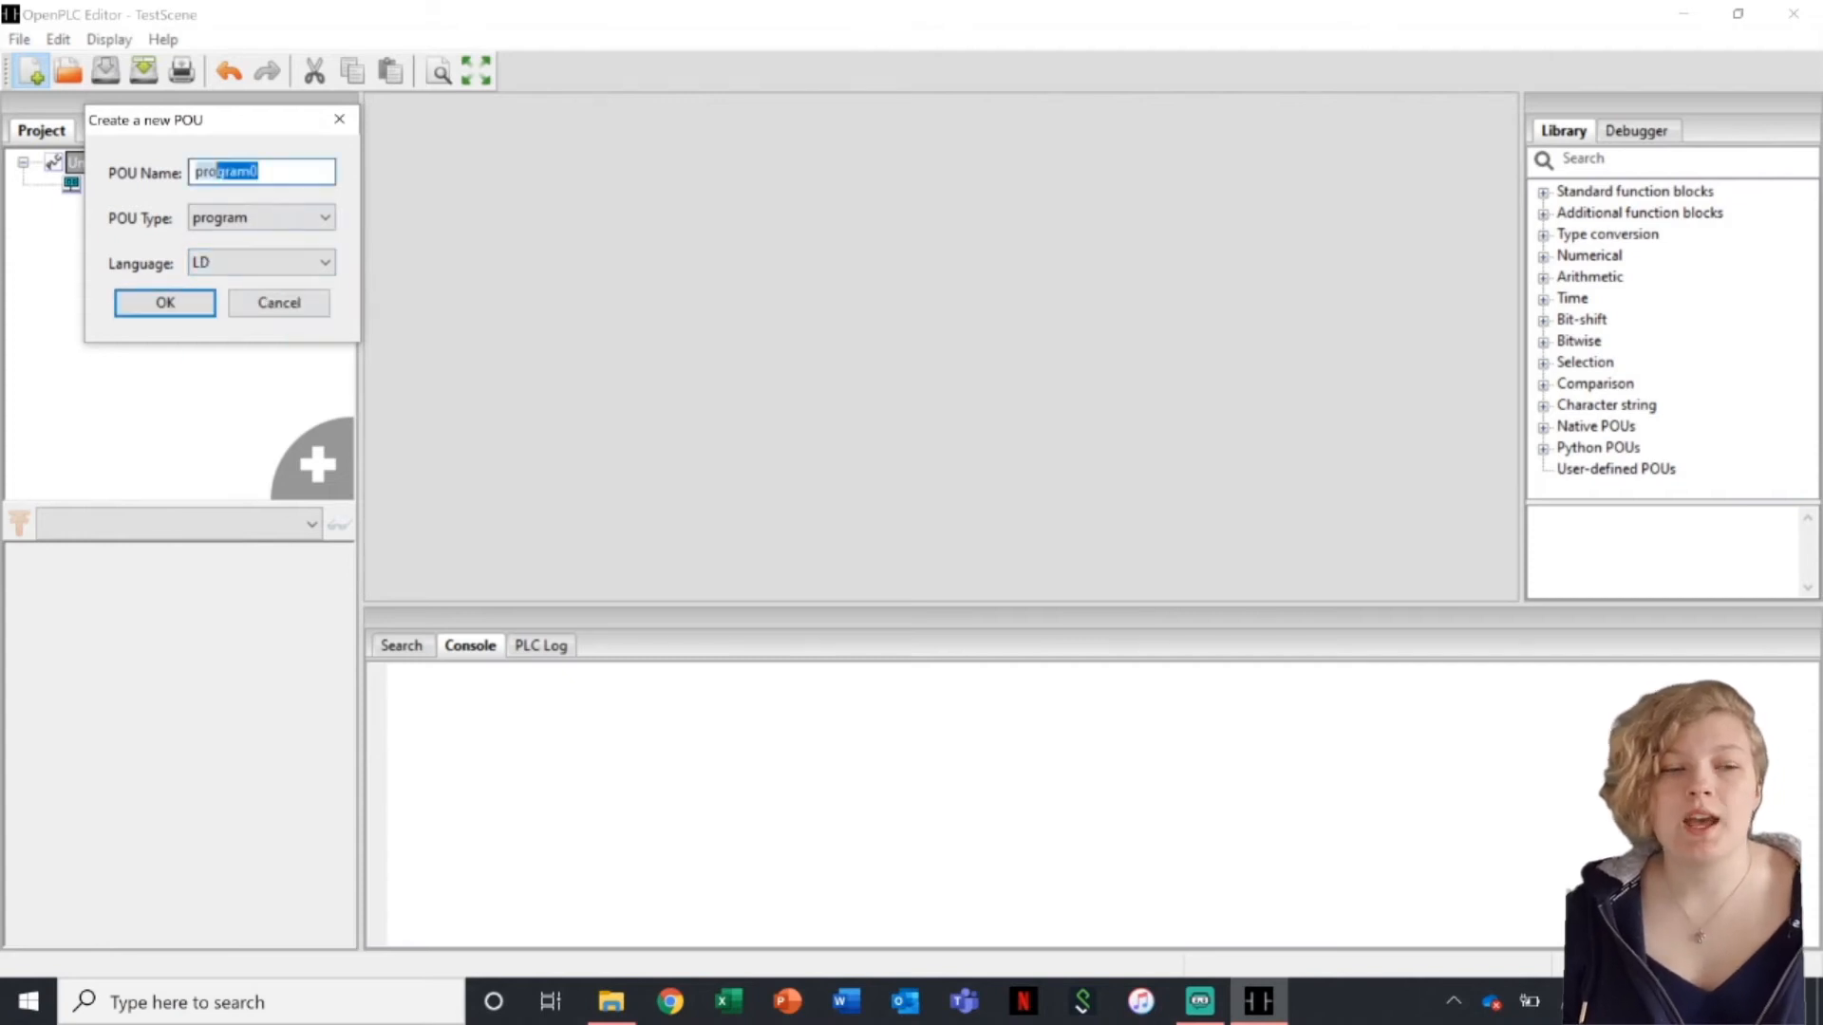
text(test)
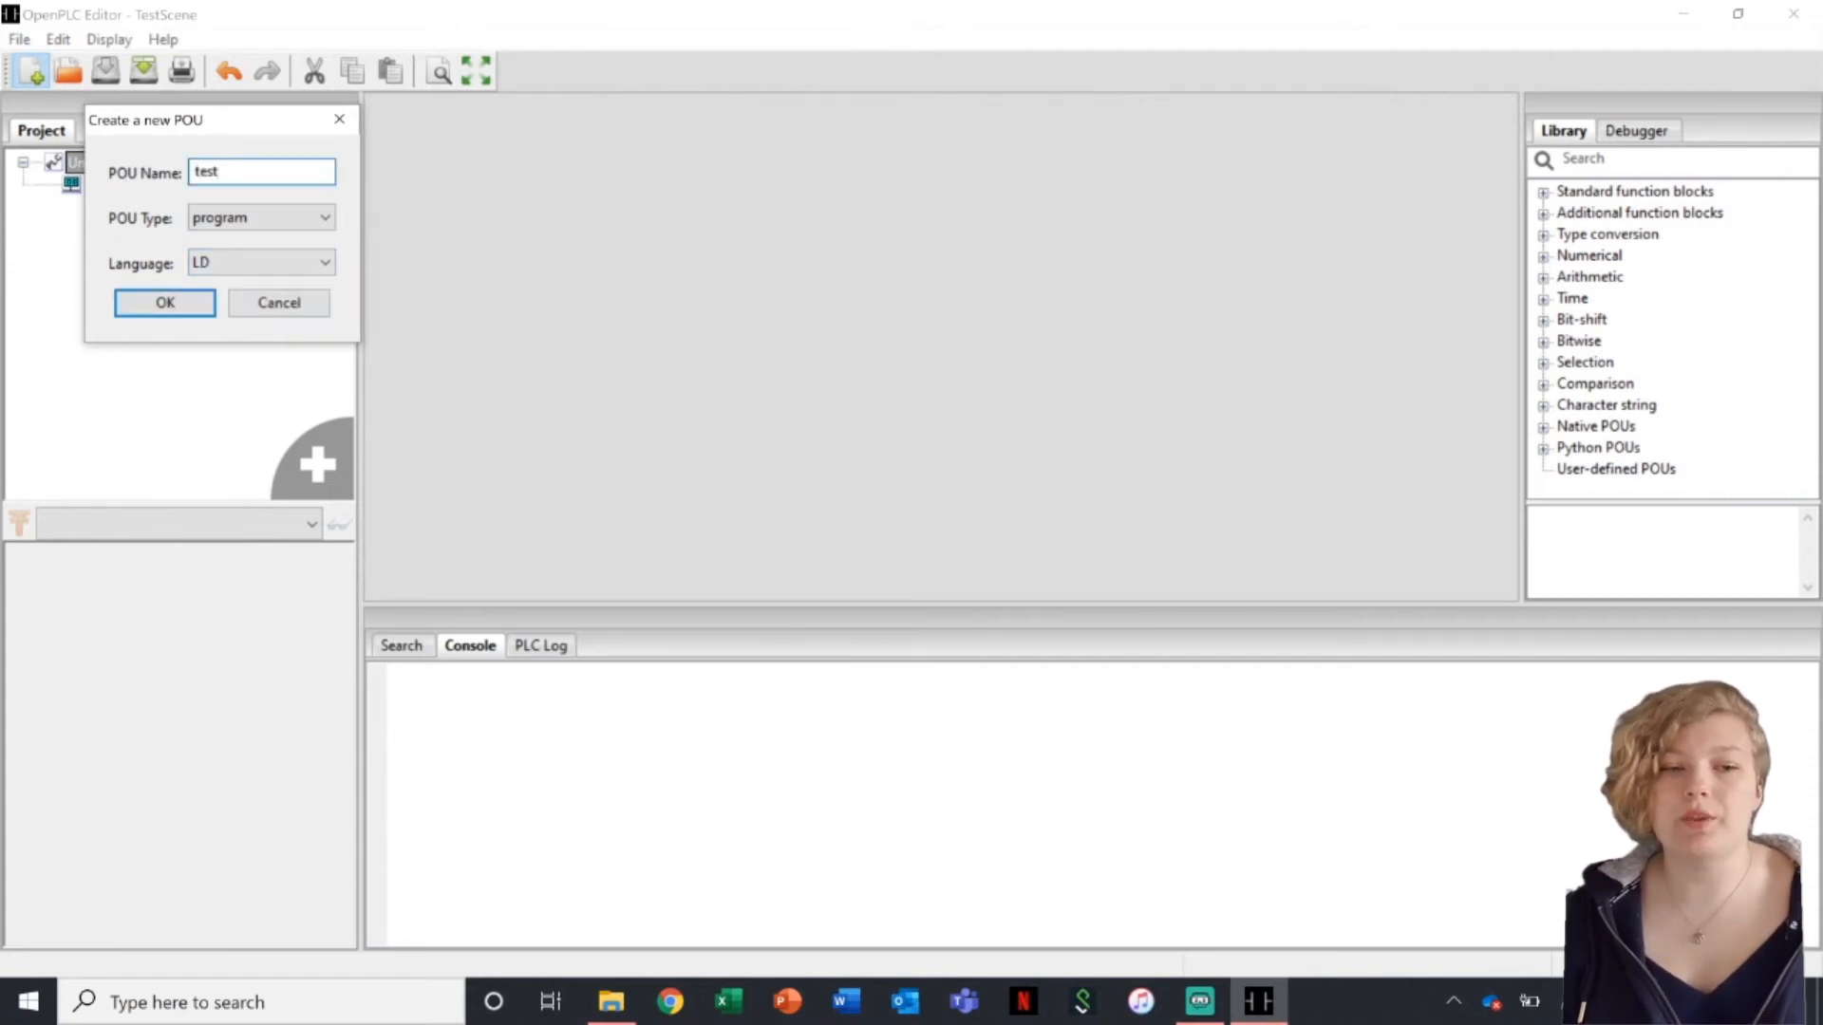
click(164, 302)
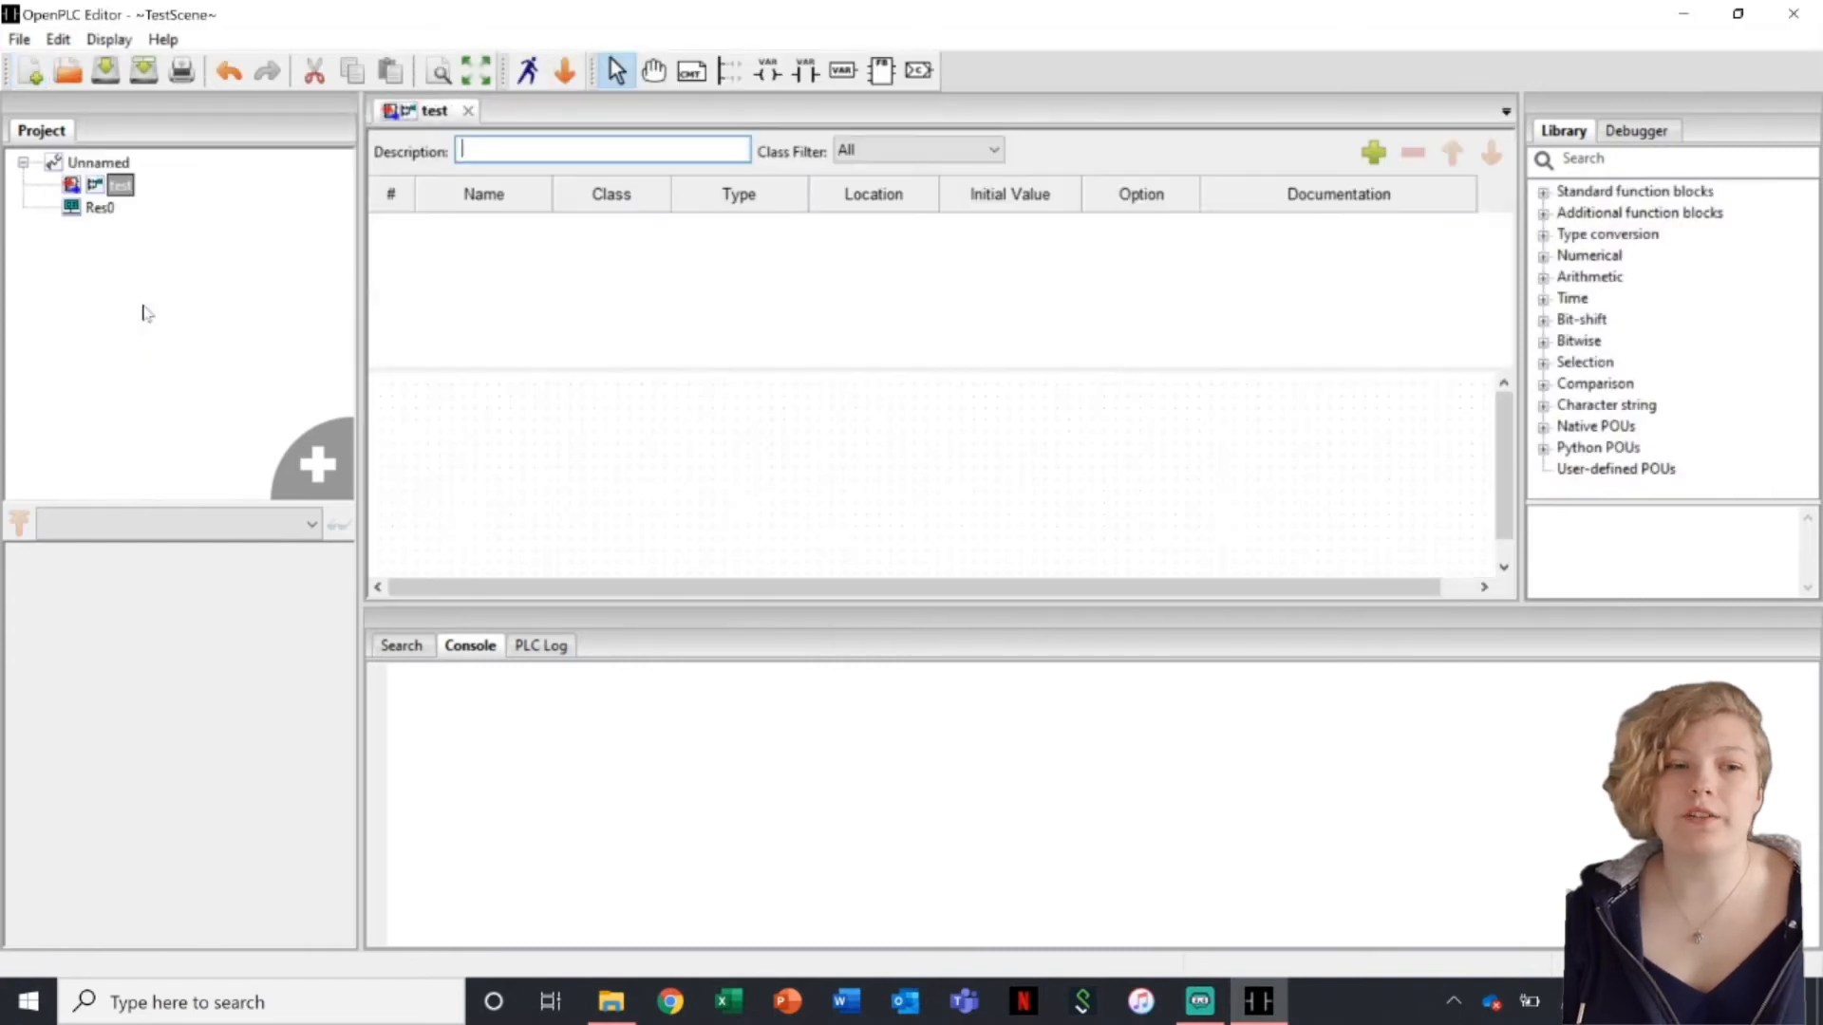
Step: Declare Conveyor as a BOOL variable located at %QX100.0
click(1373, 152)
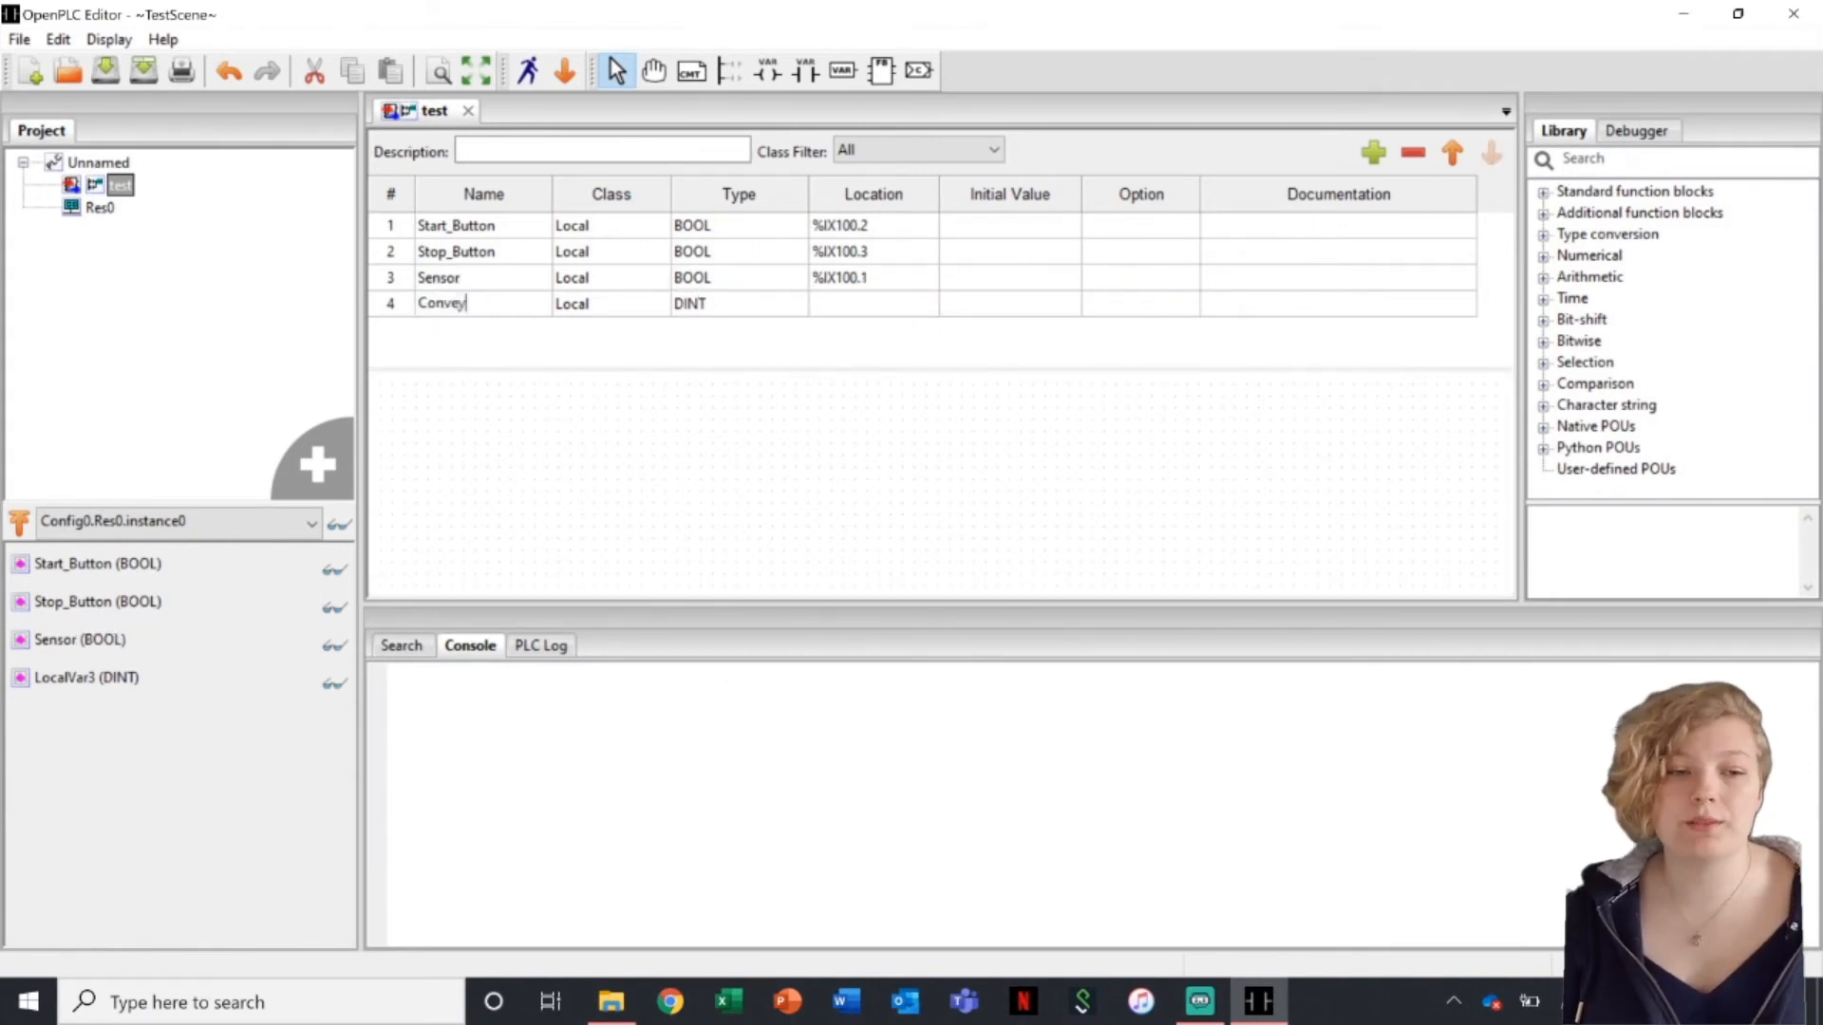
click(872, 304)
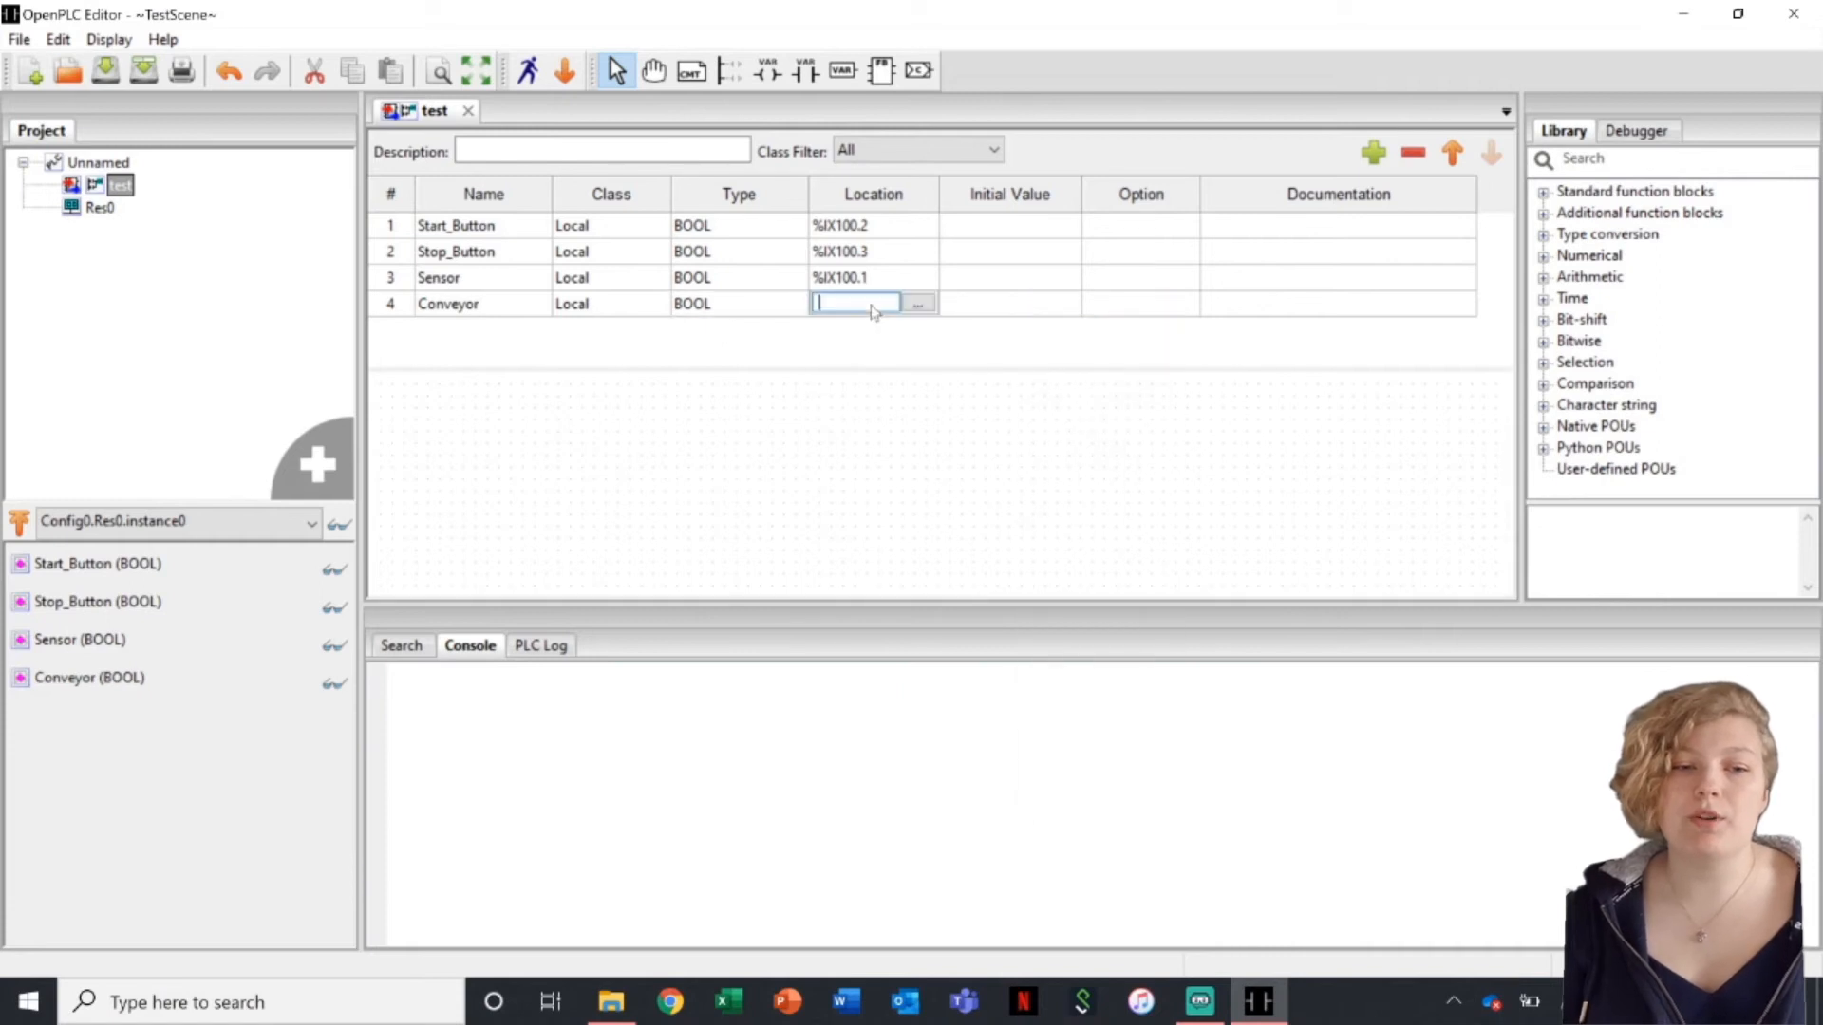
text(%QX100.0)
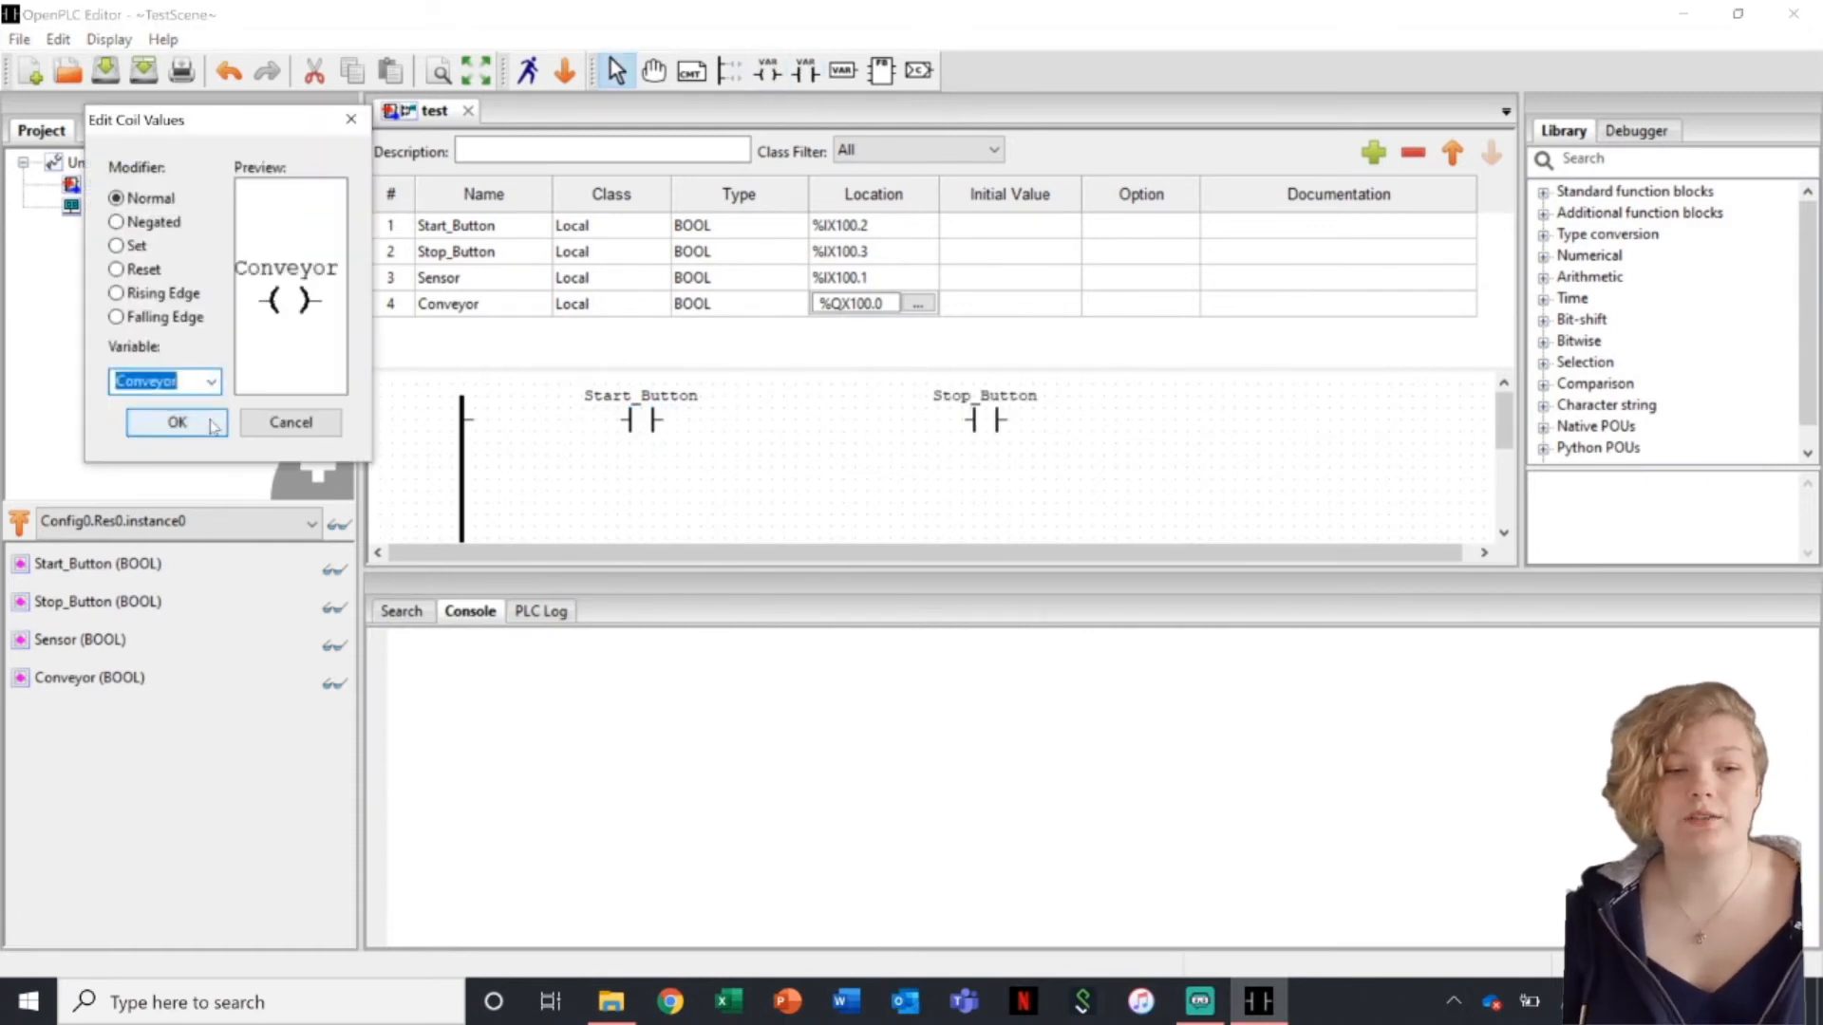
Step: Add the Conveyor coil, parallel Conveyor contact and Reset Conveyor coil, and wire Start_Button
click(177, 422)
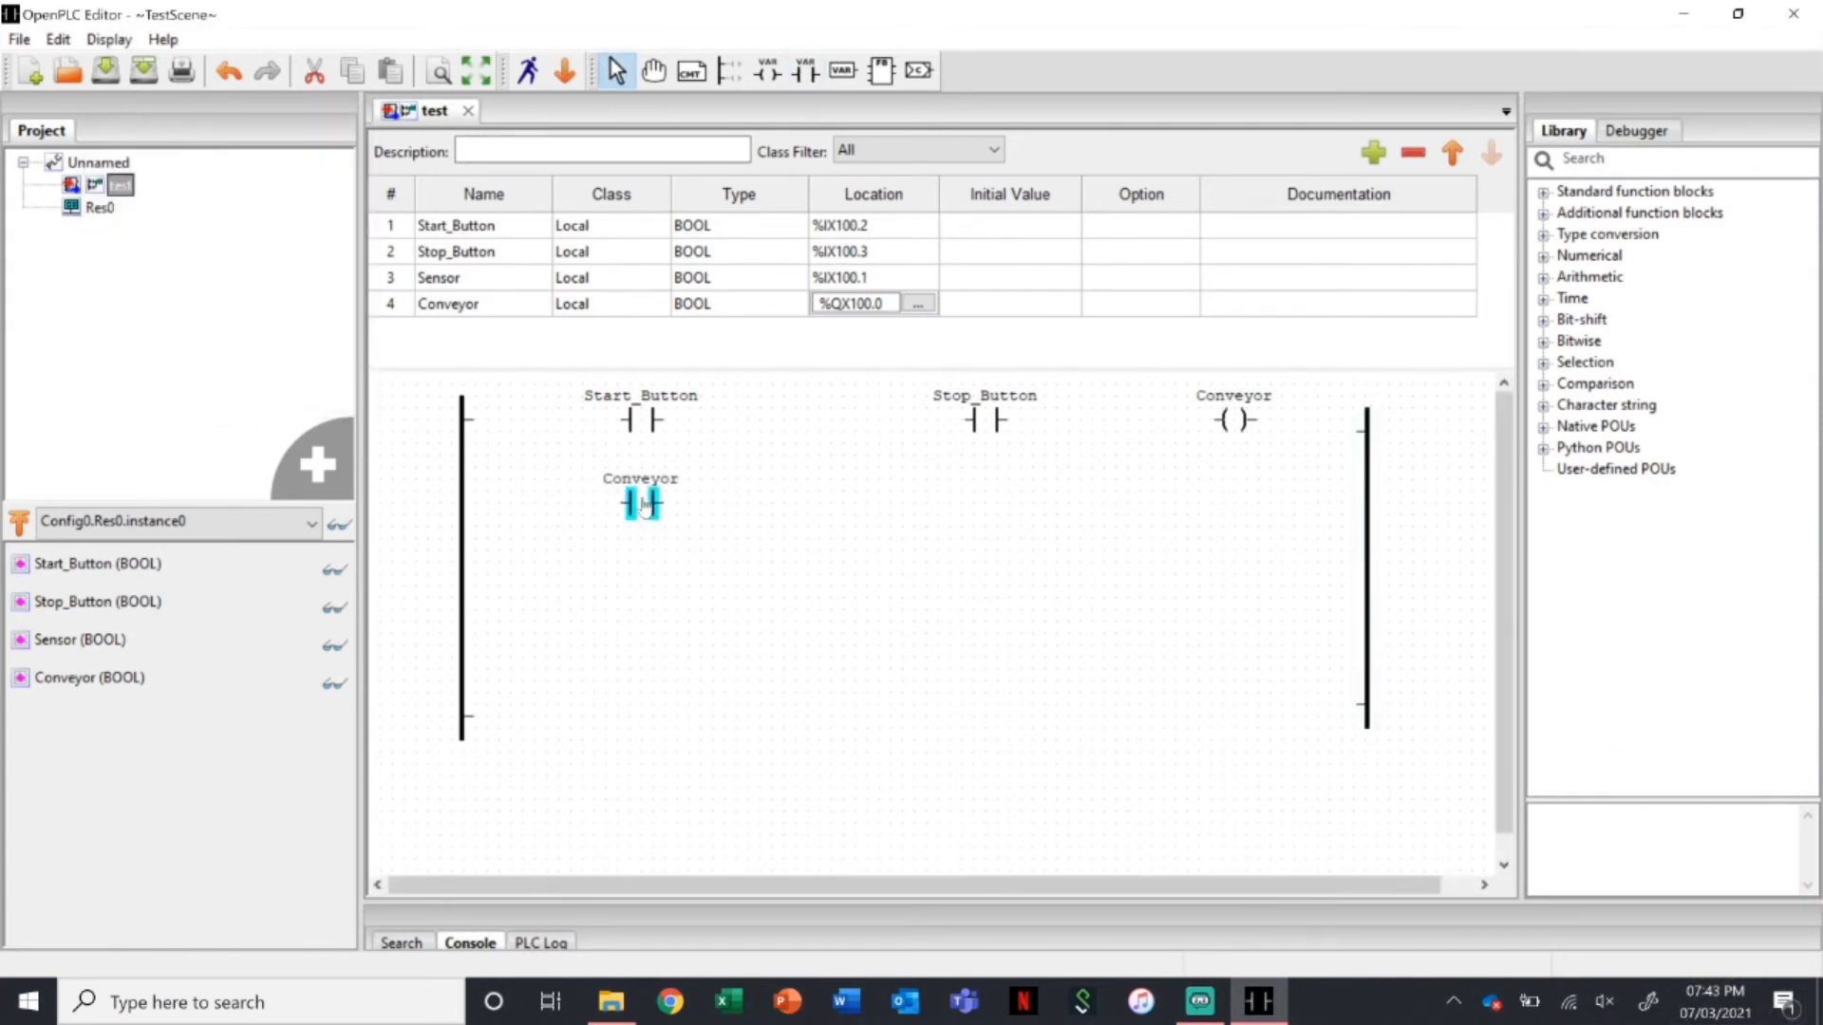
double_click(641, 502)
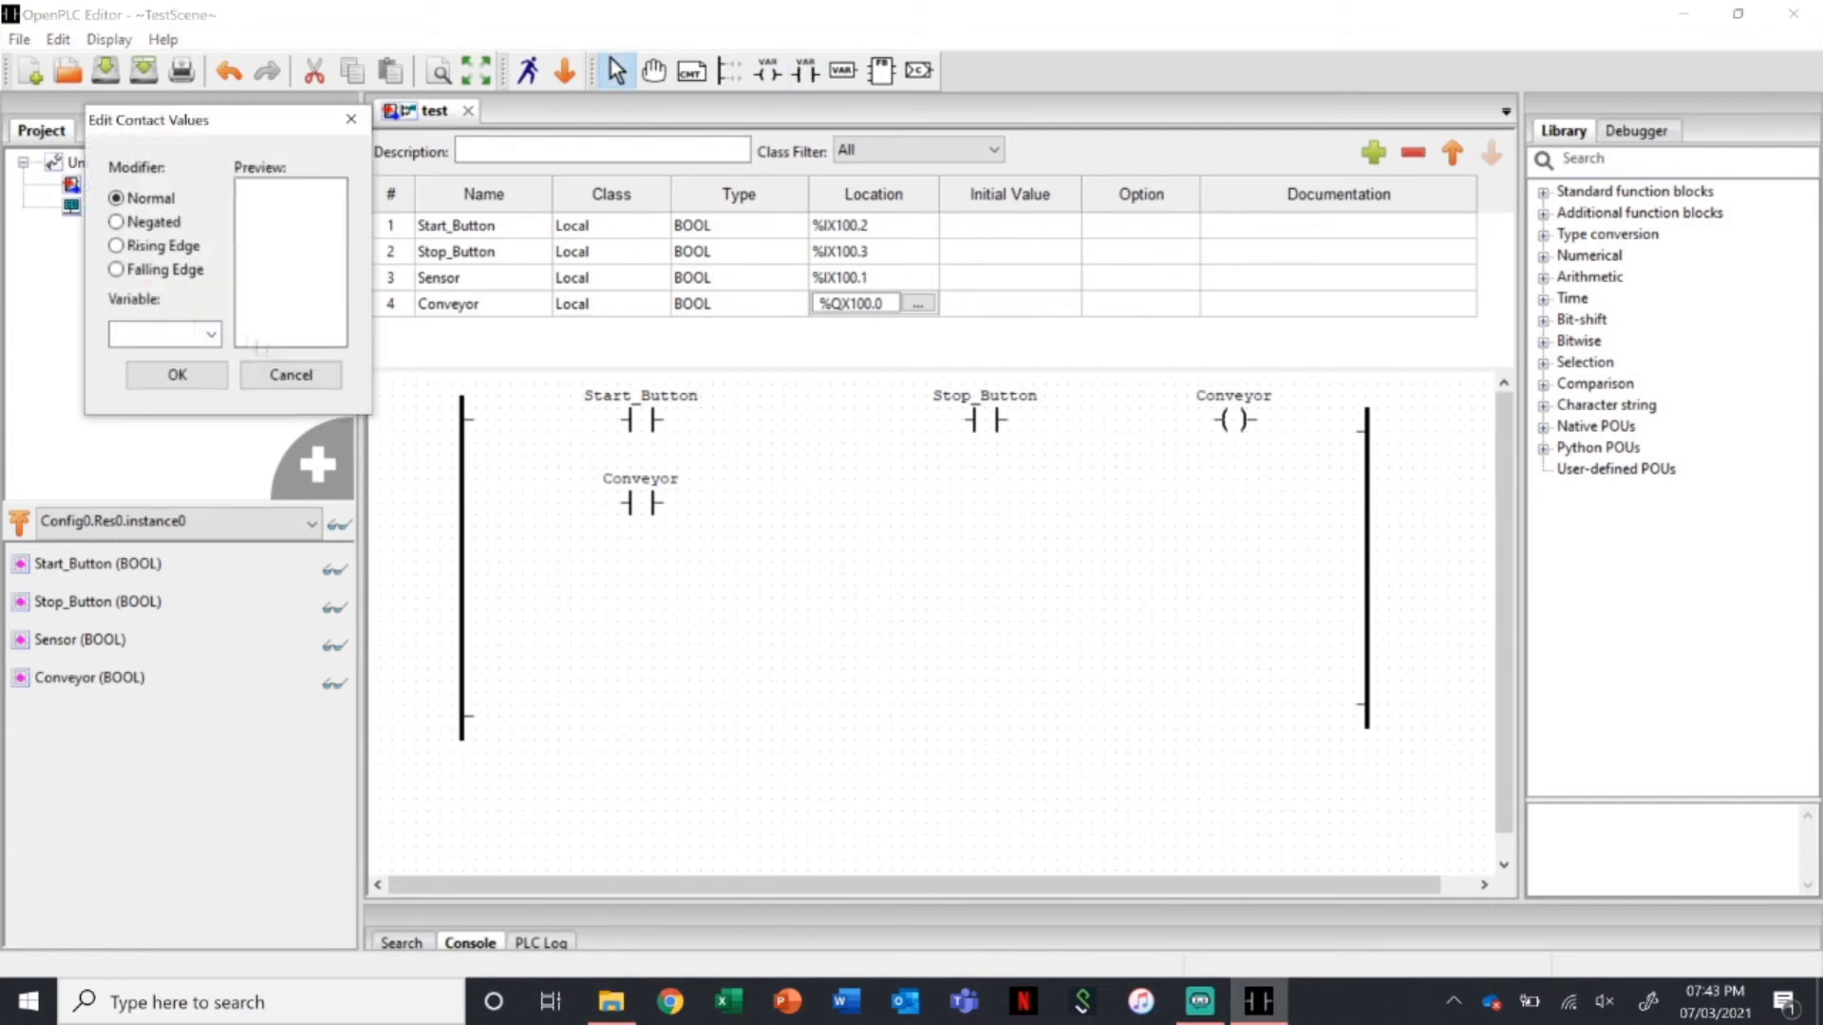
click(176, 374)
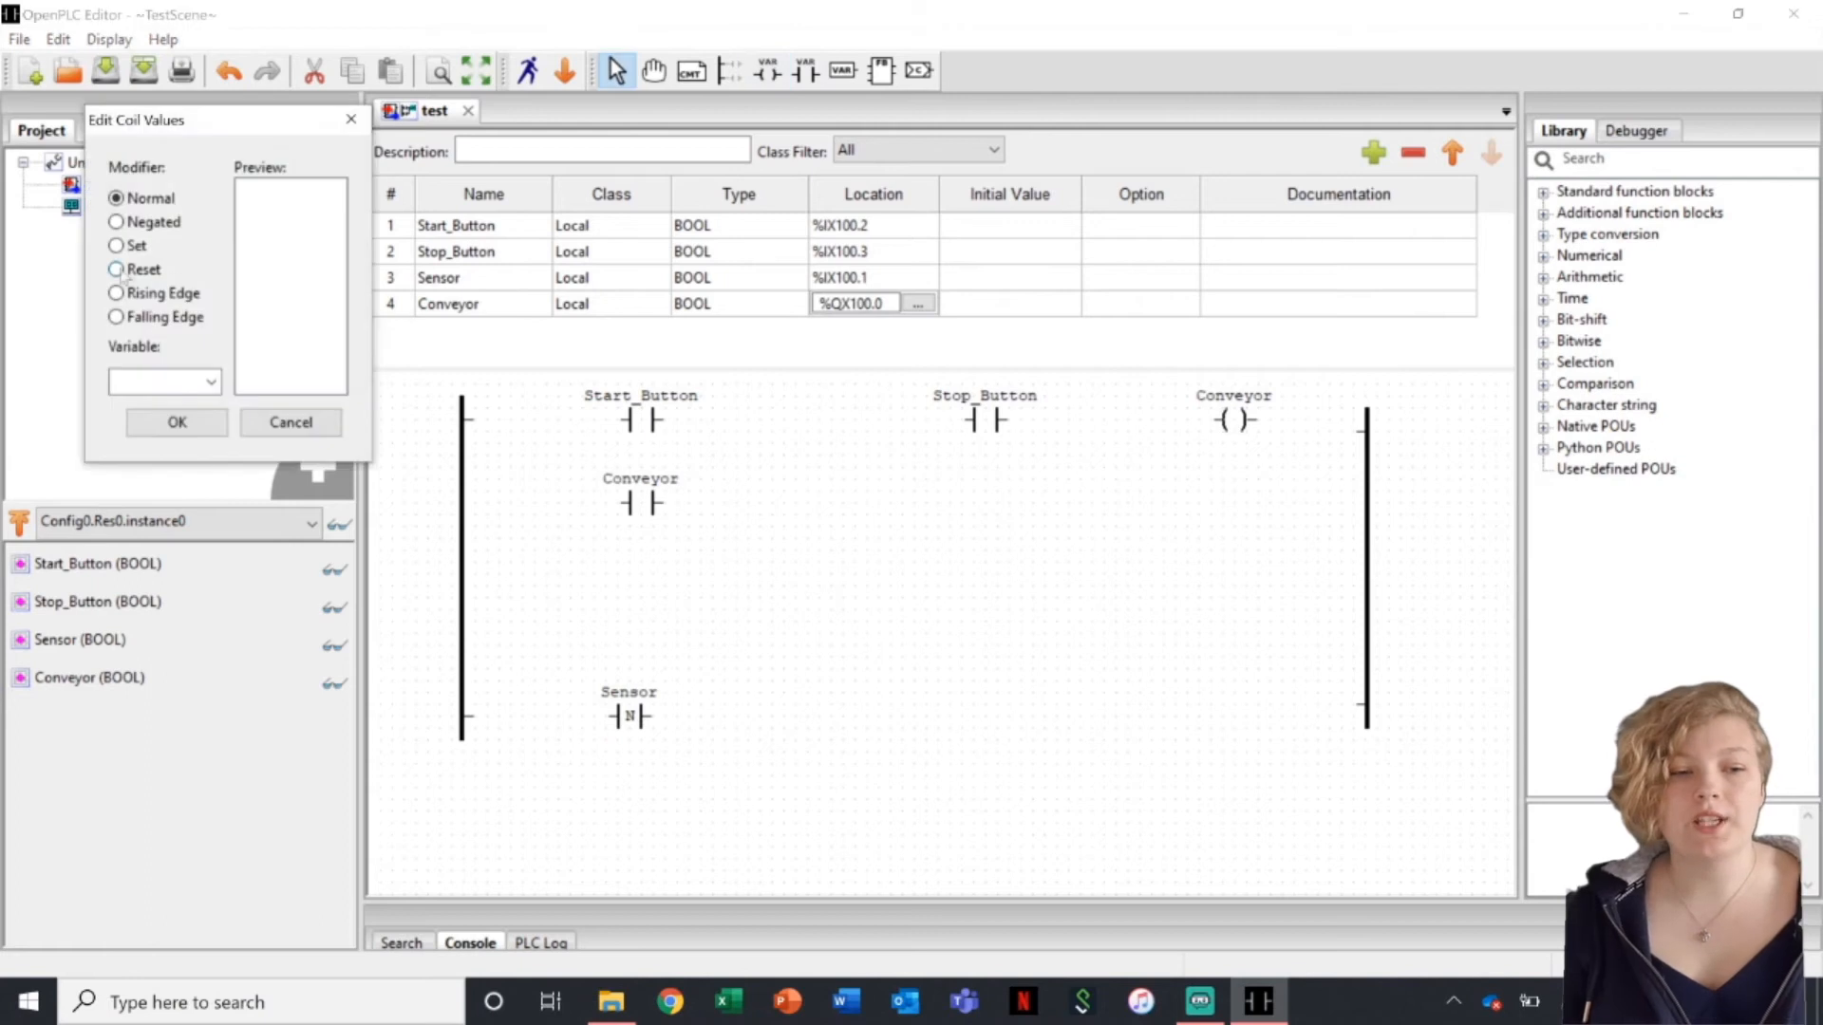
click(177, 422)
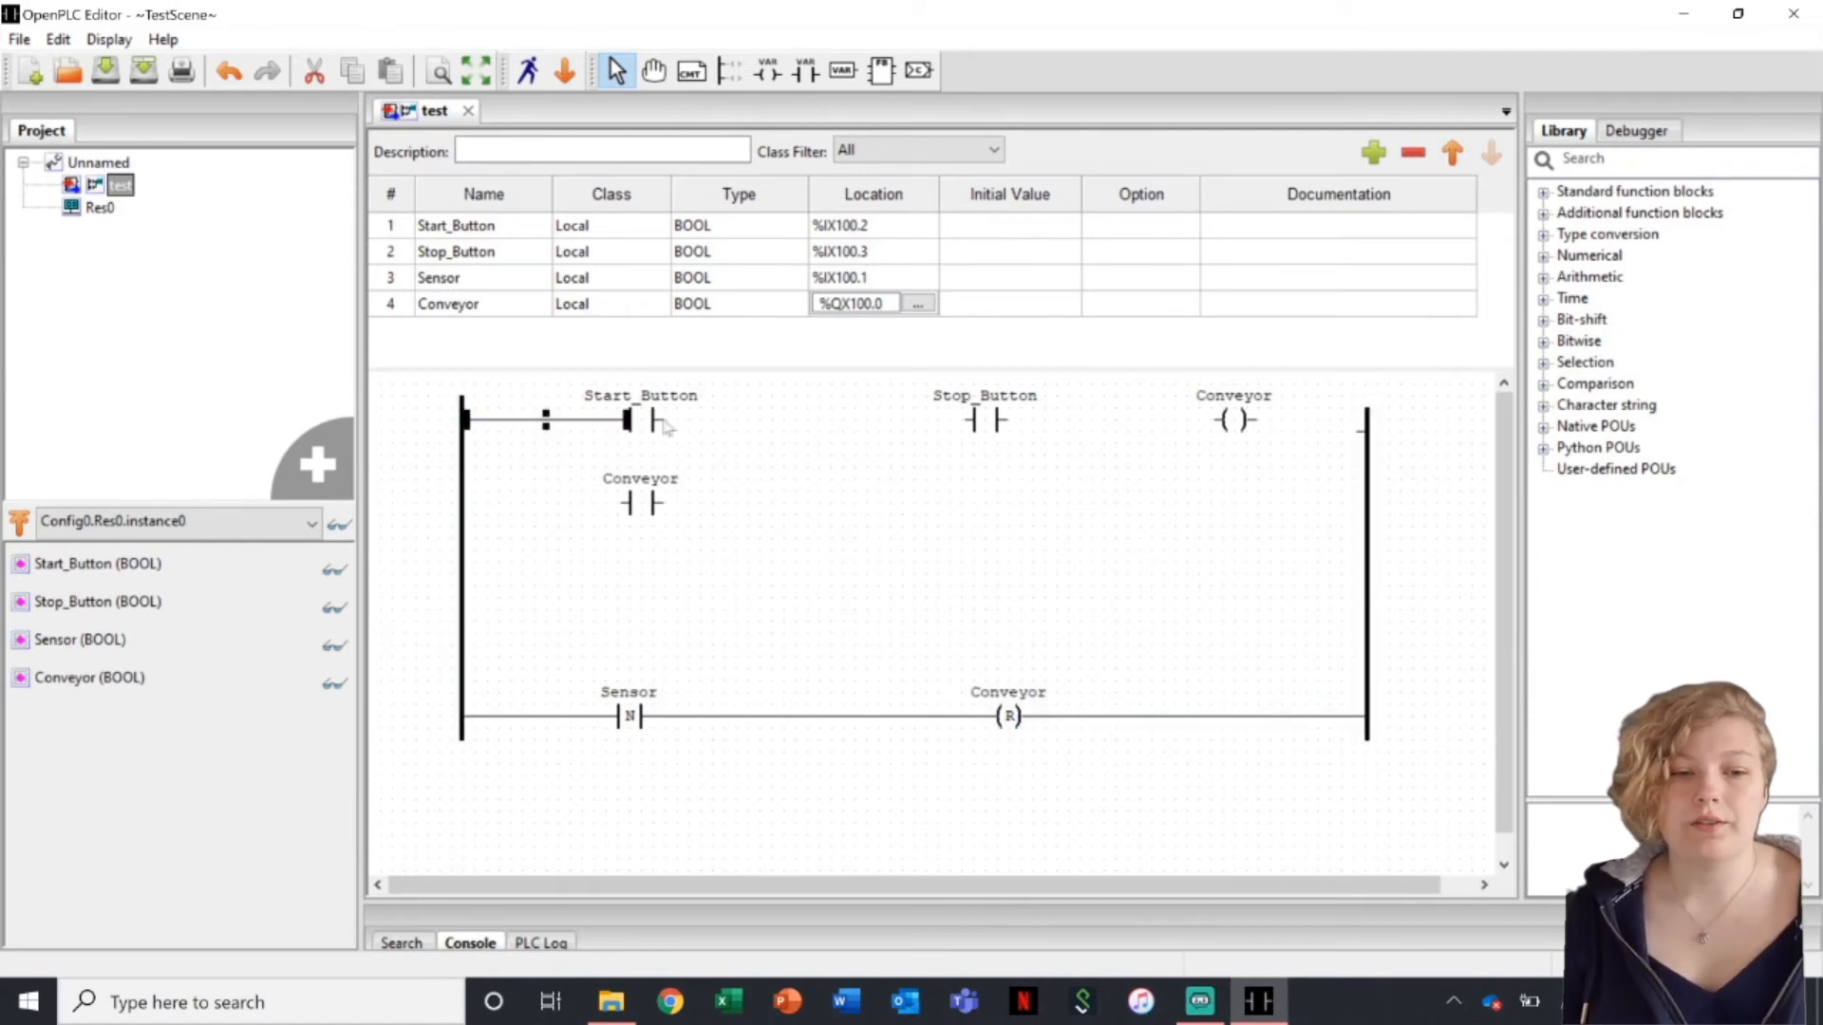
click(1233, 420)
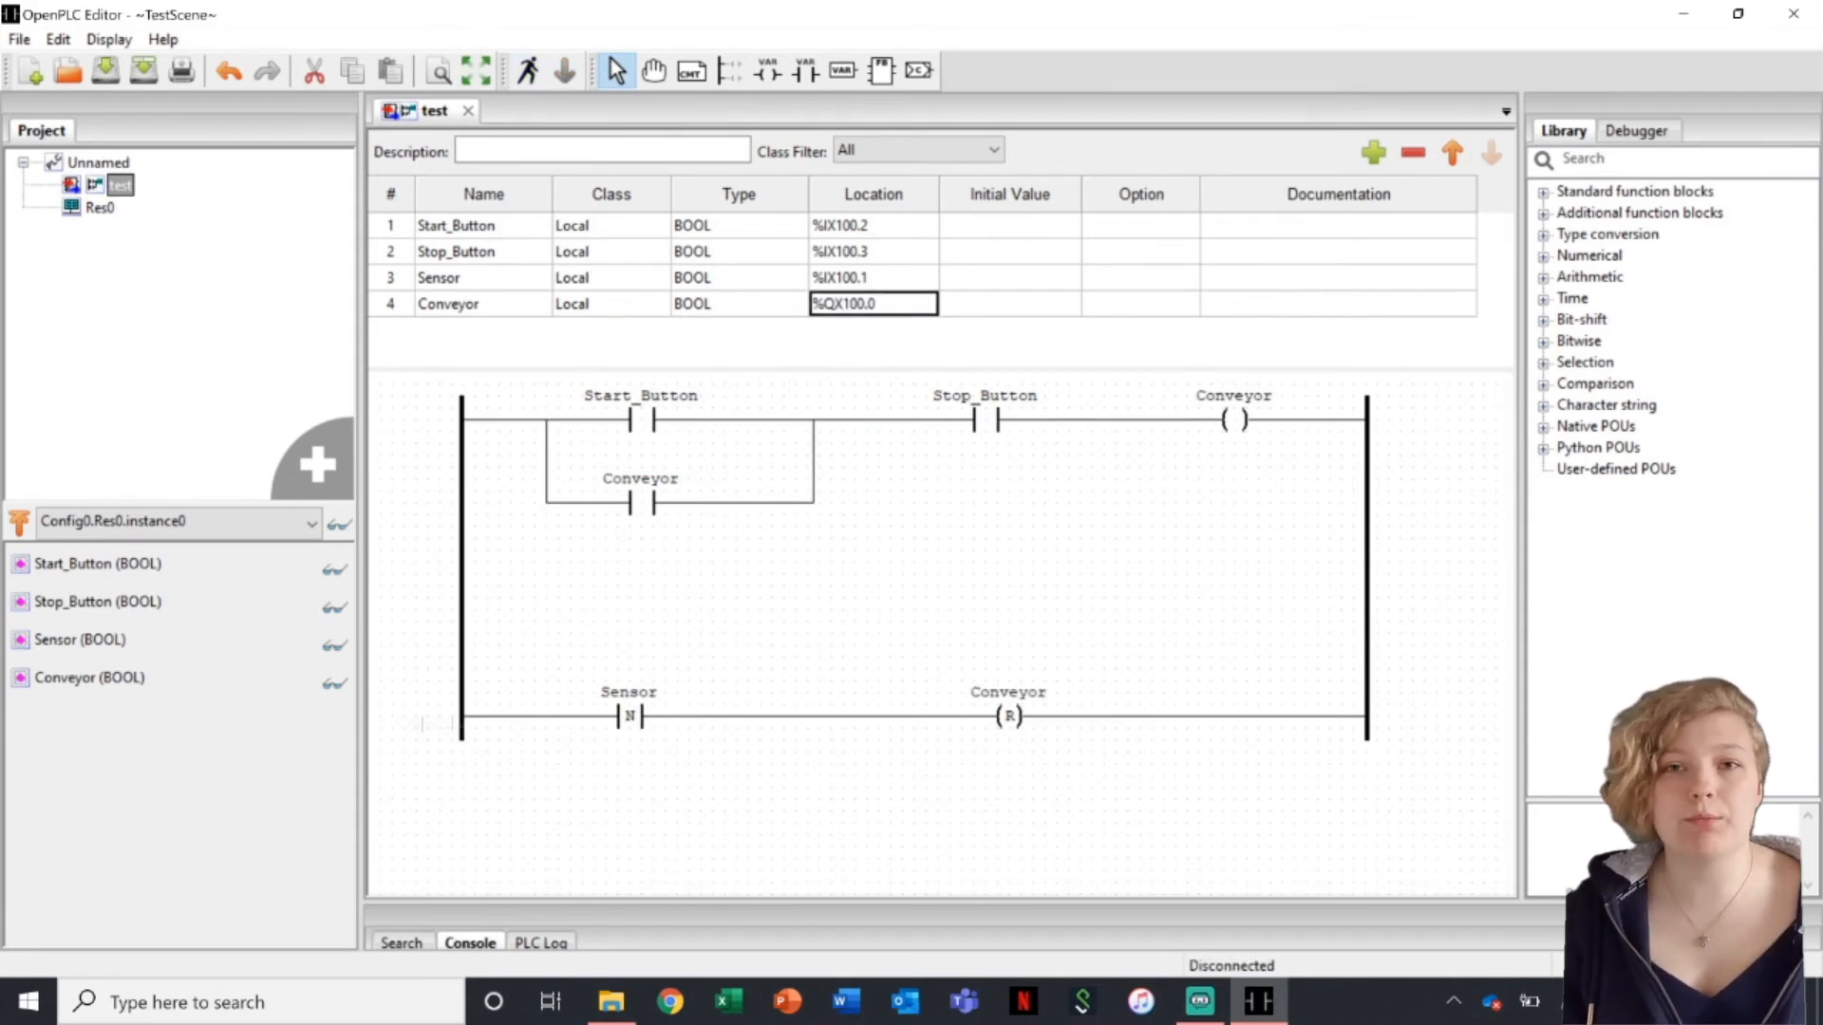
Step: Simulate the ladder program and export it for OpenPLC Runtime as TestBuild
click(527, 71)
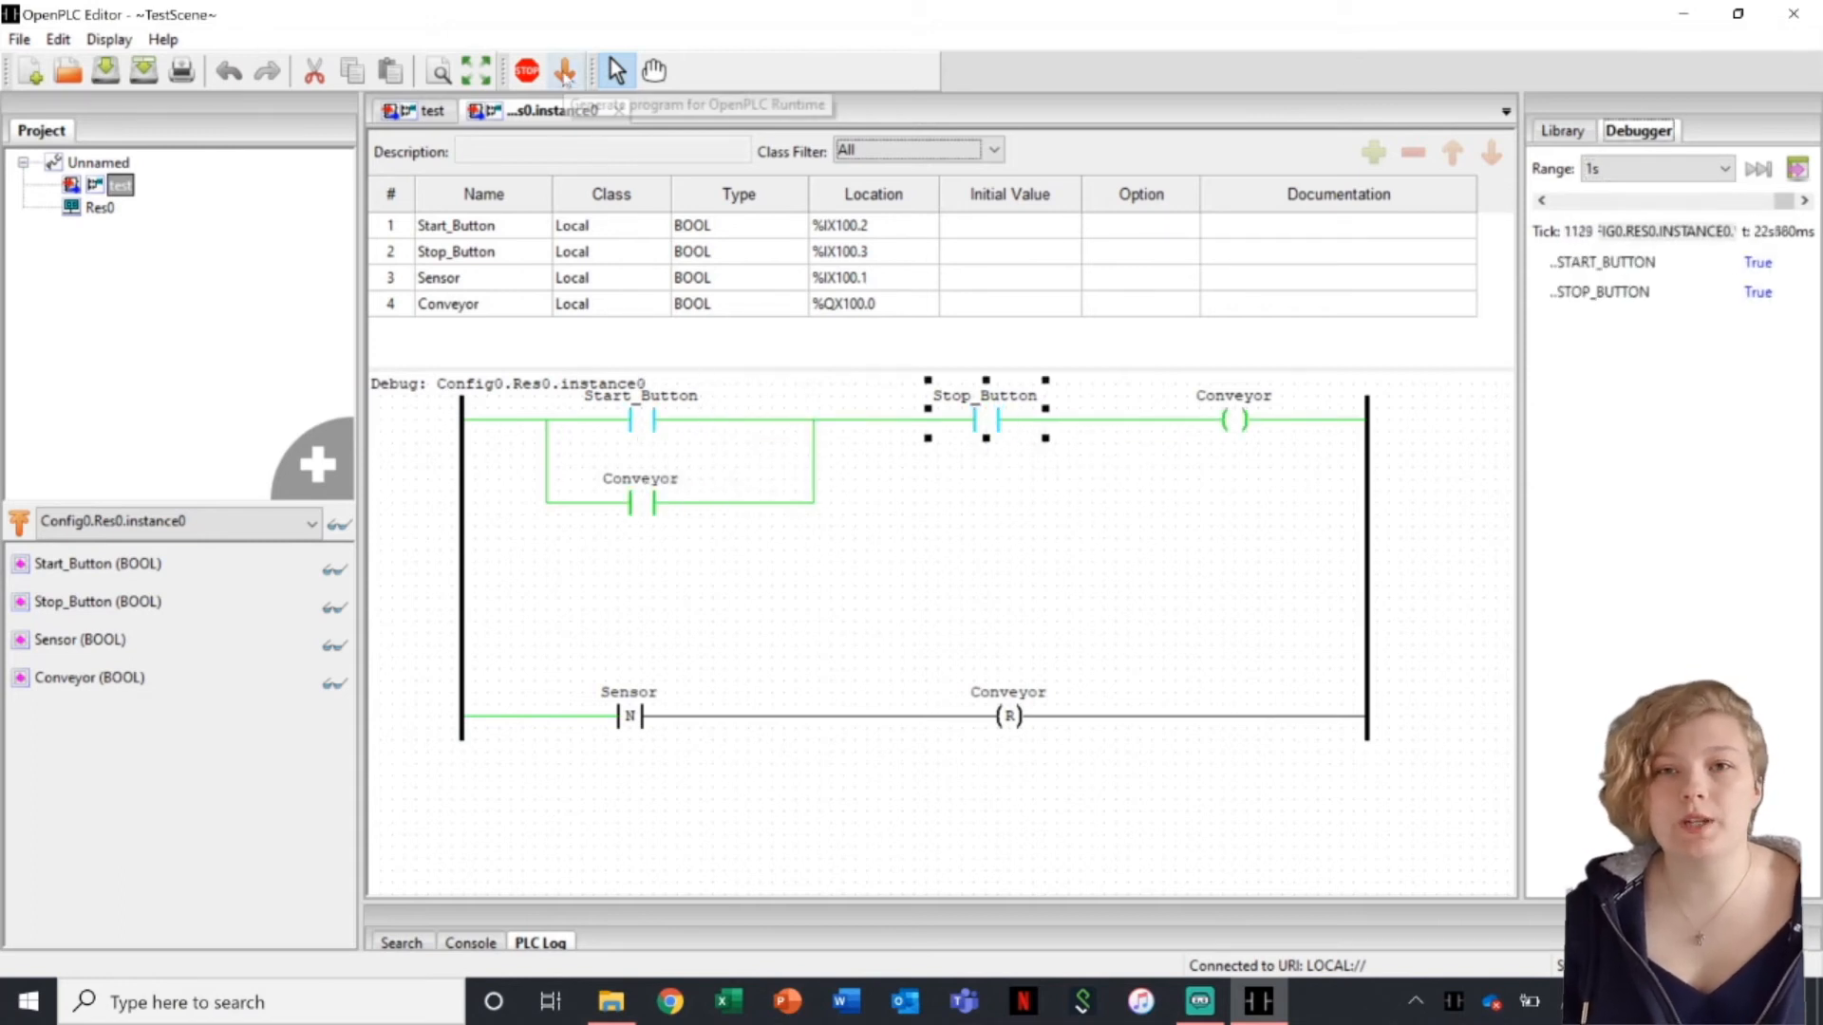
click(566, 71)
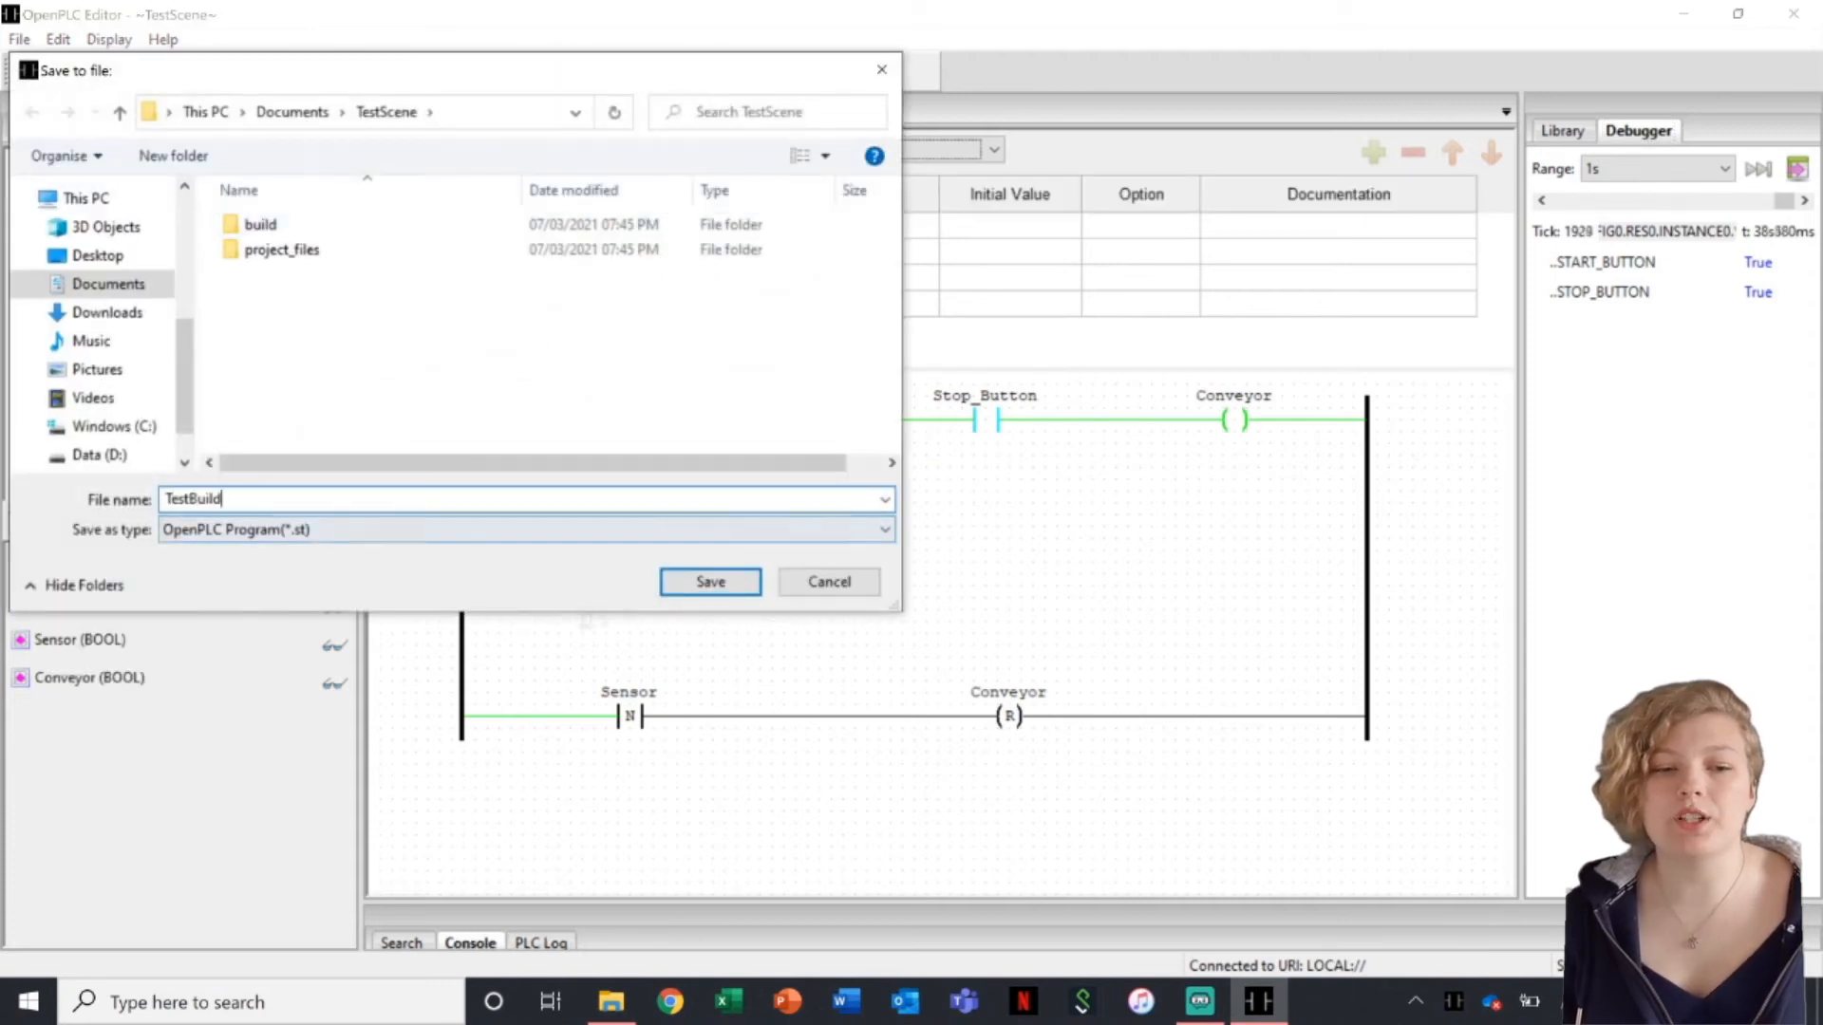
click(709, 581)
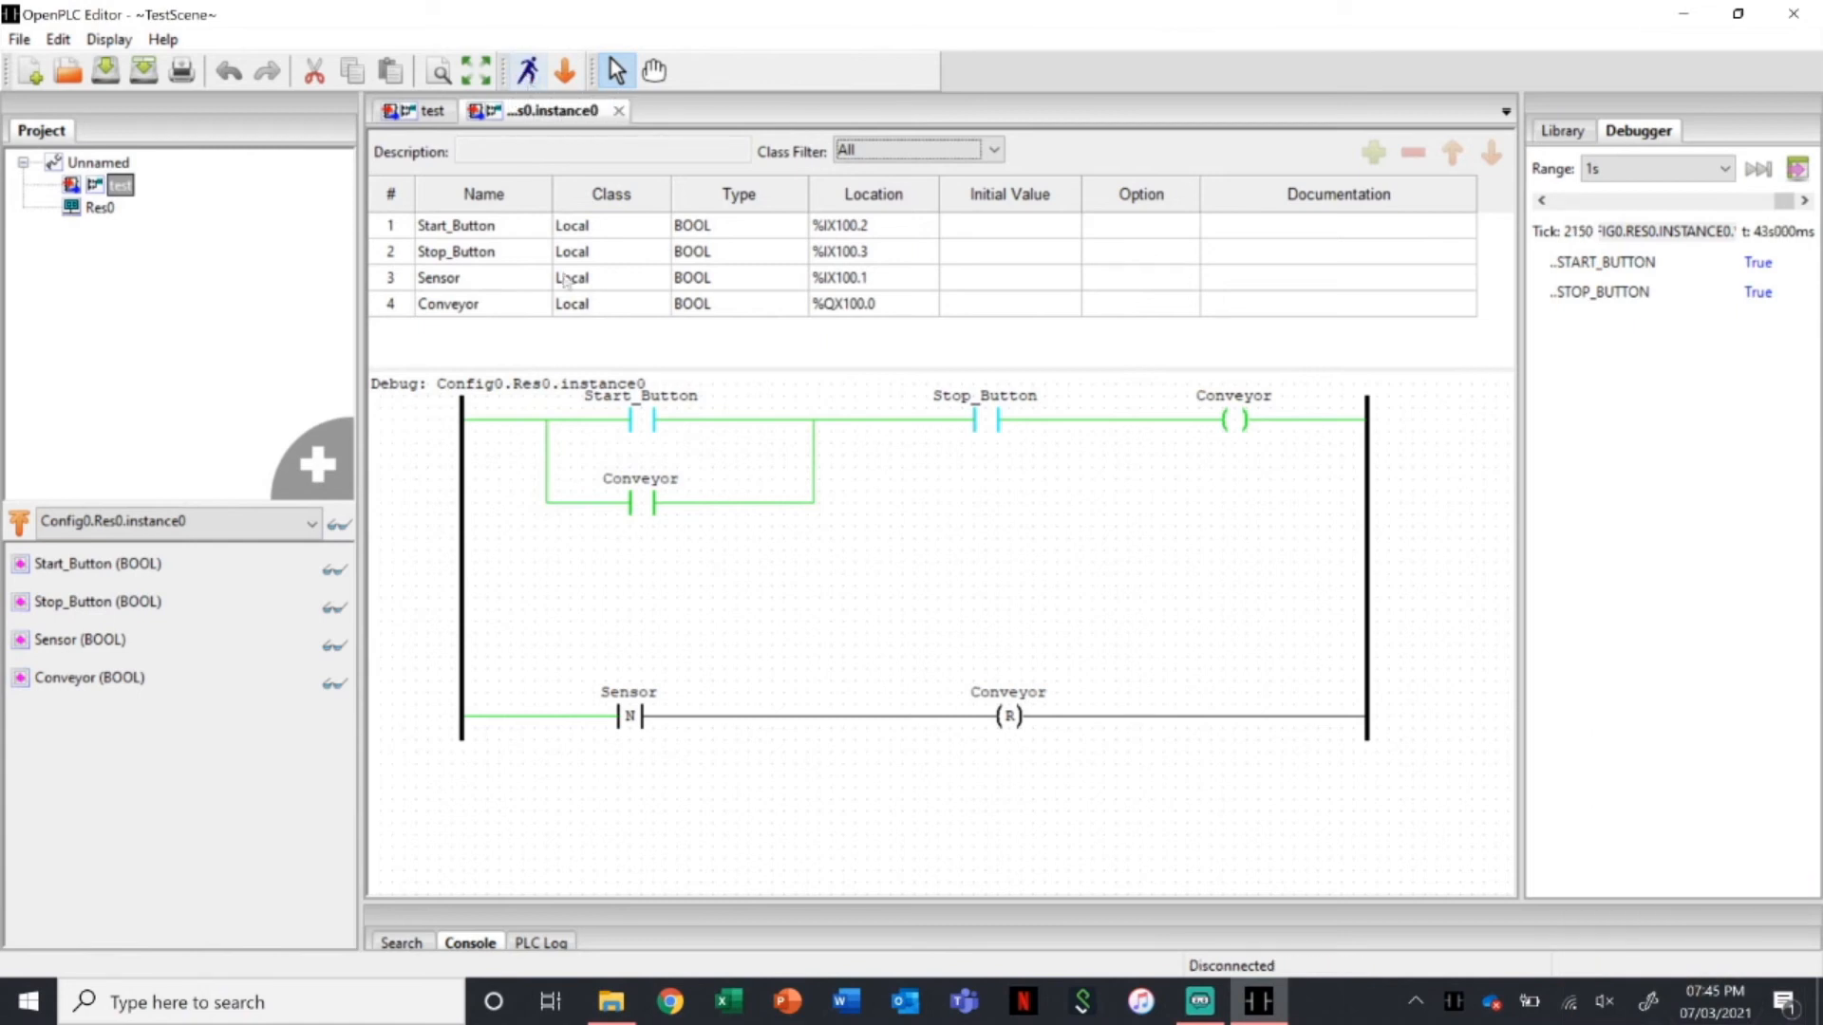
click(1315, 1001)
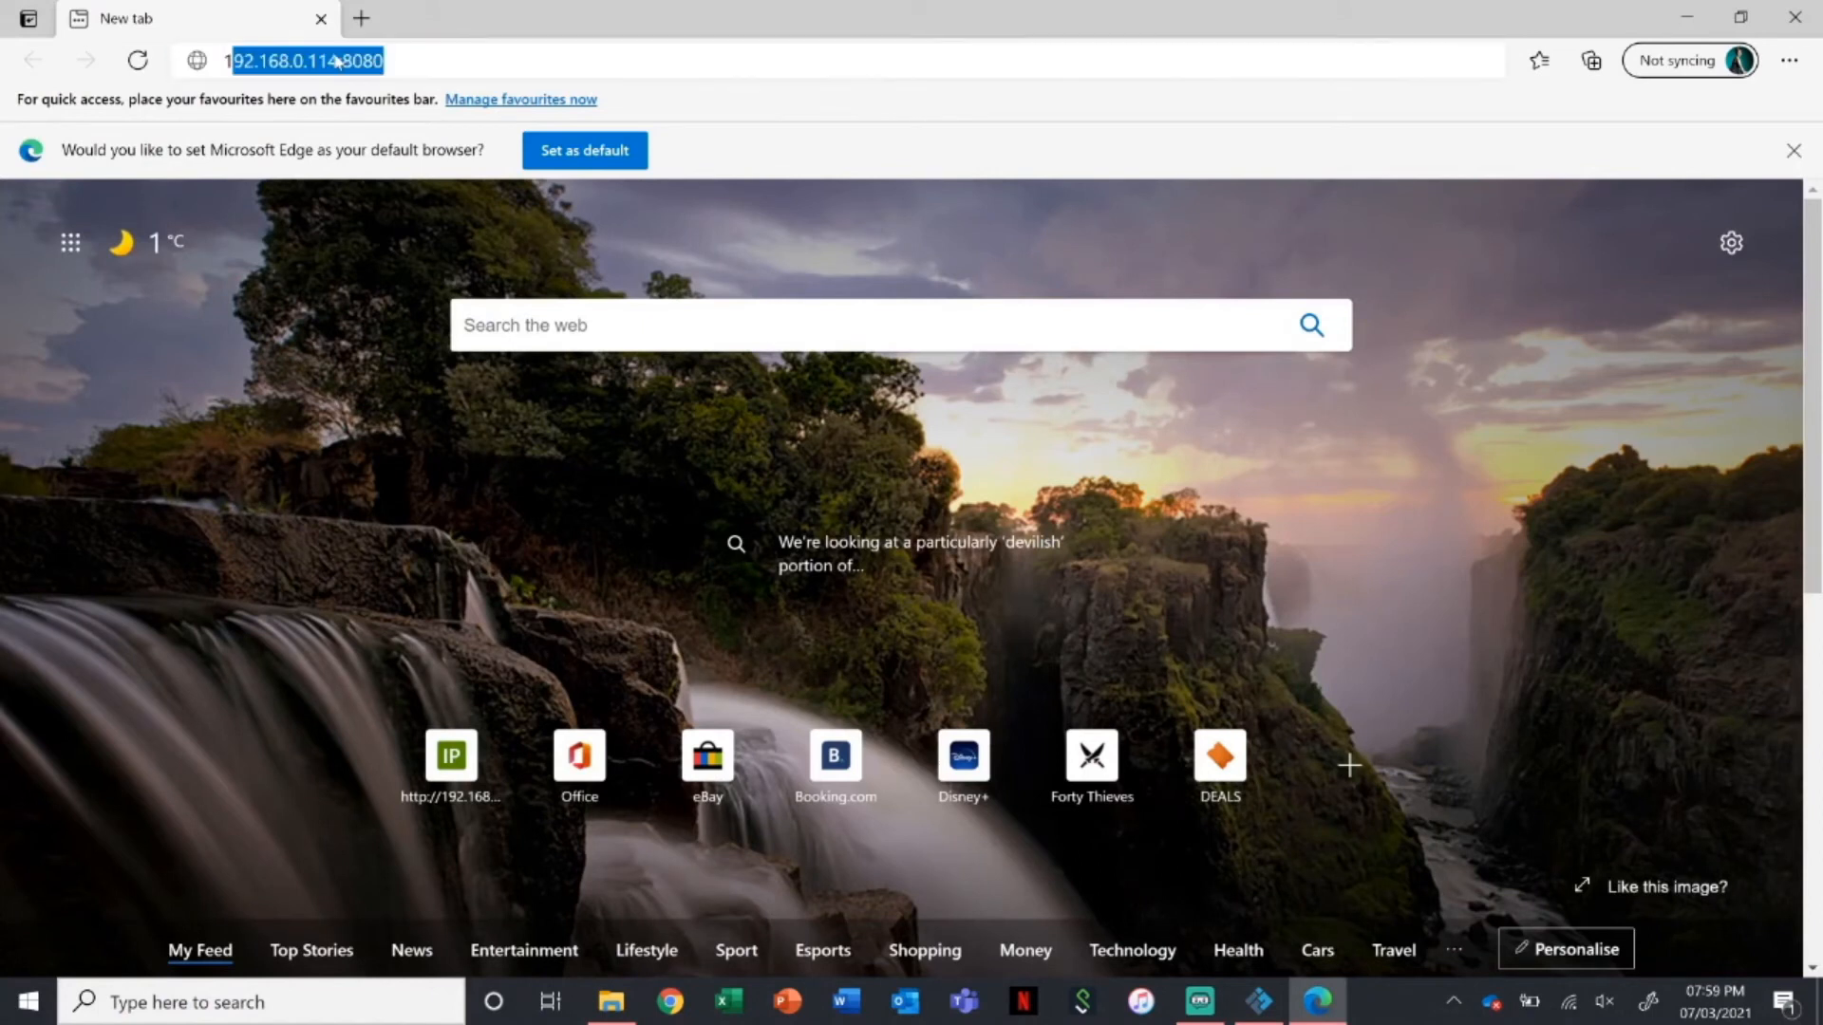
Step: Log in to OpenPLC at 192.168.0.114:8080 using the suggested openplc username
click(305, 61)
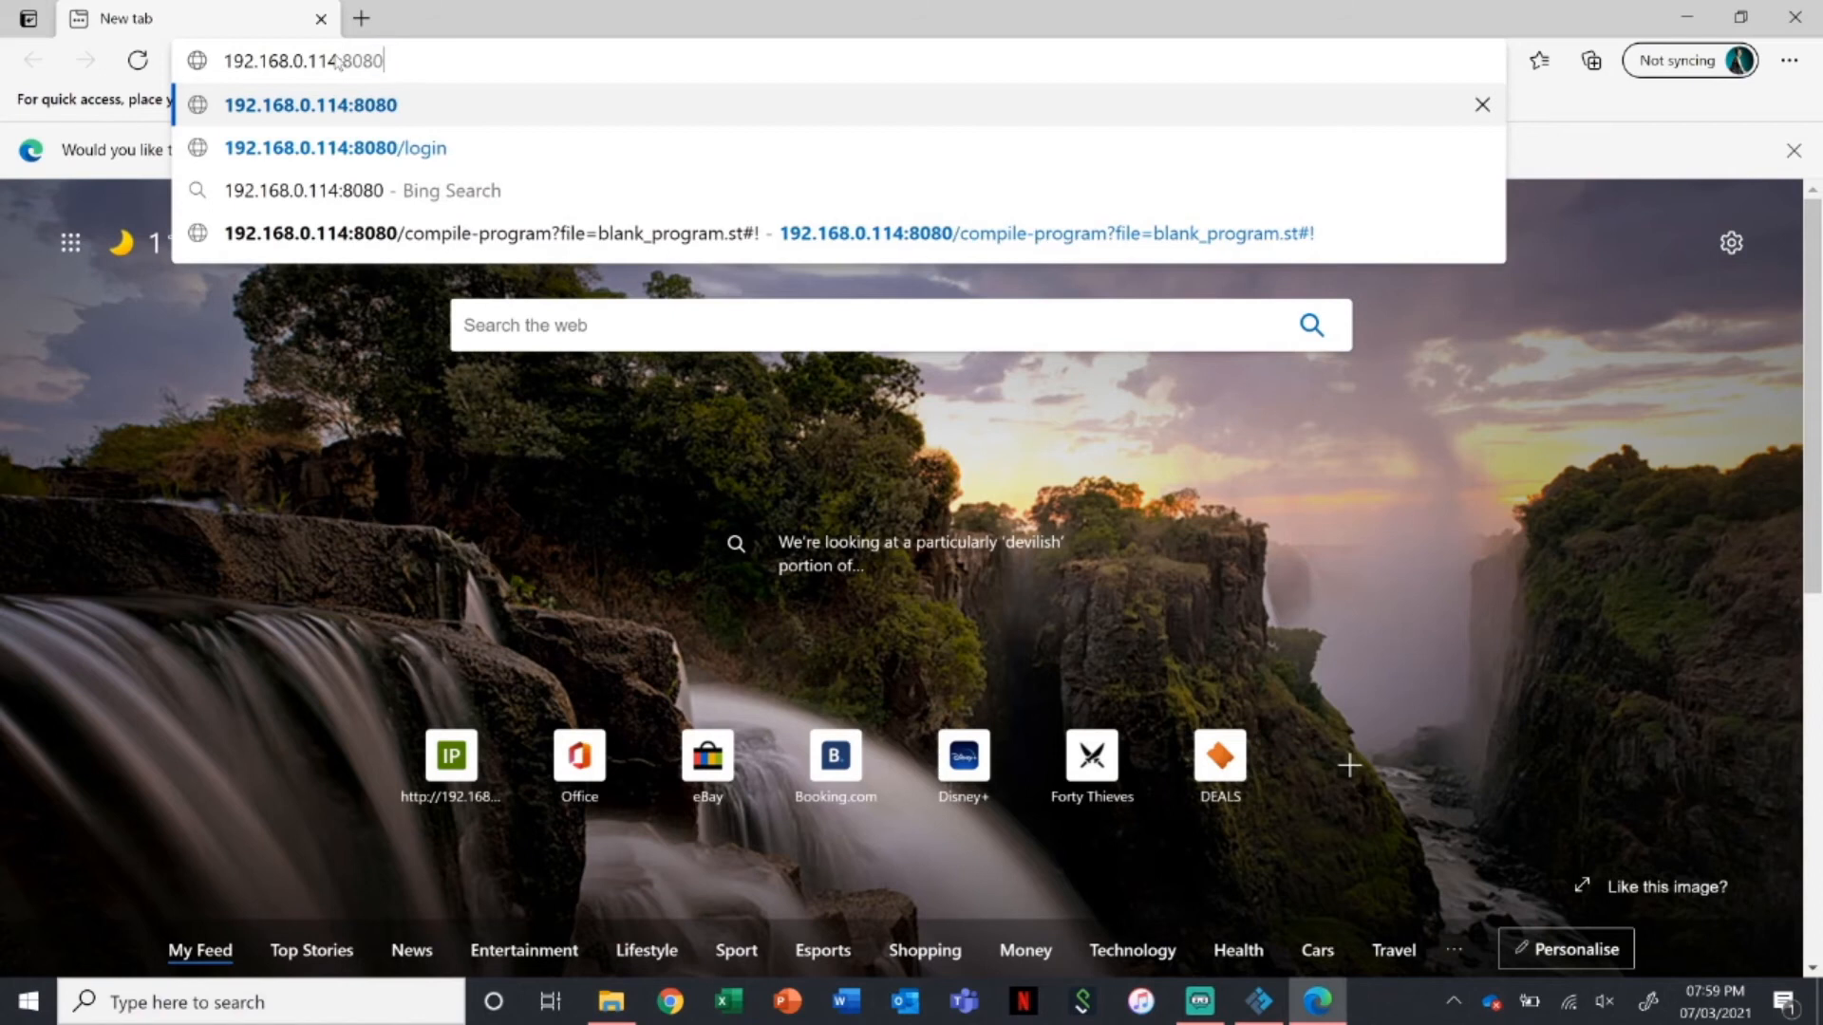
click(335, 148)
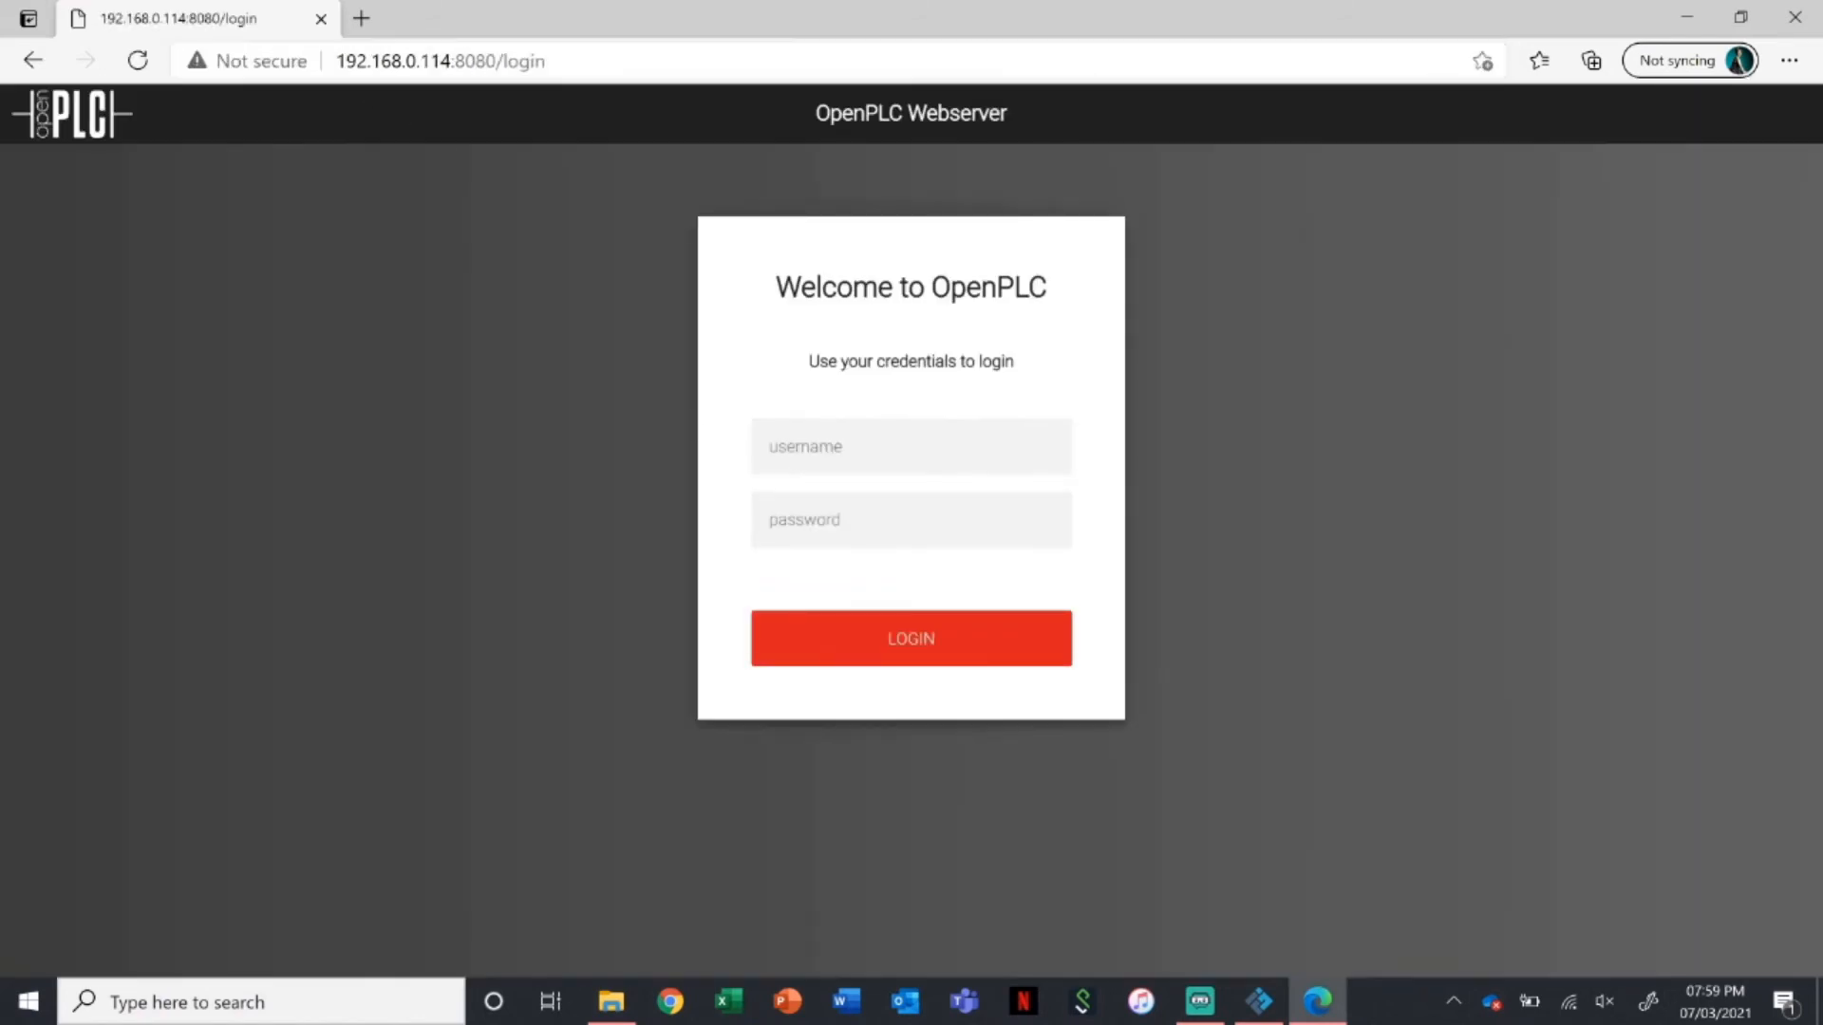
text(open)
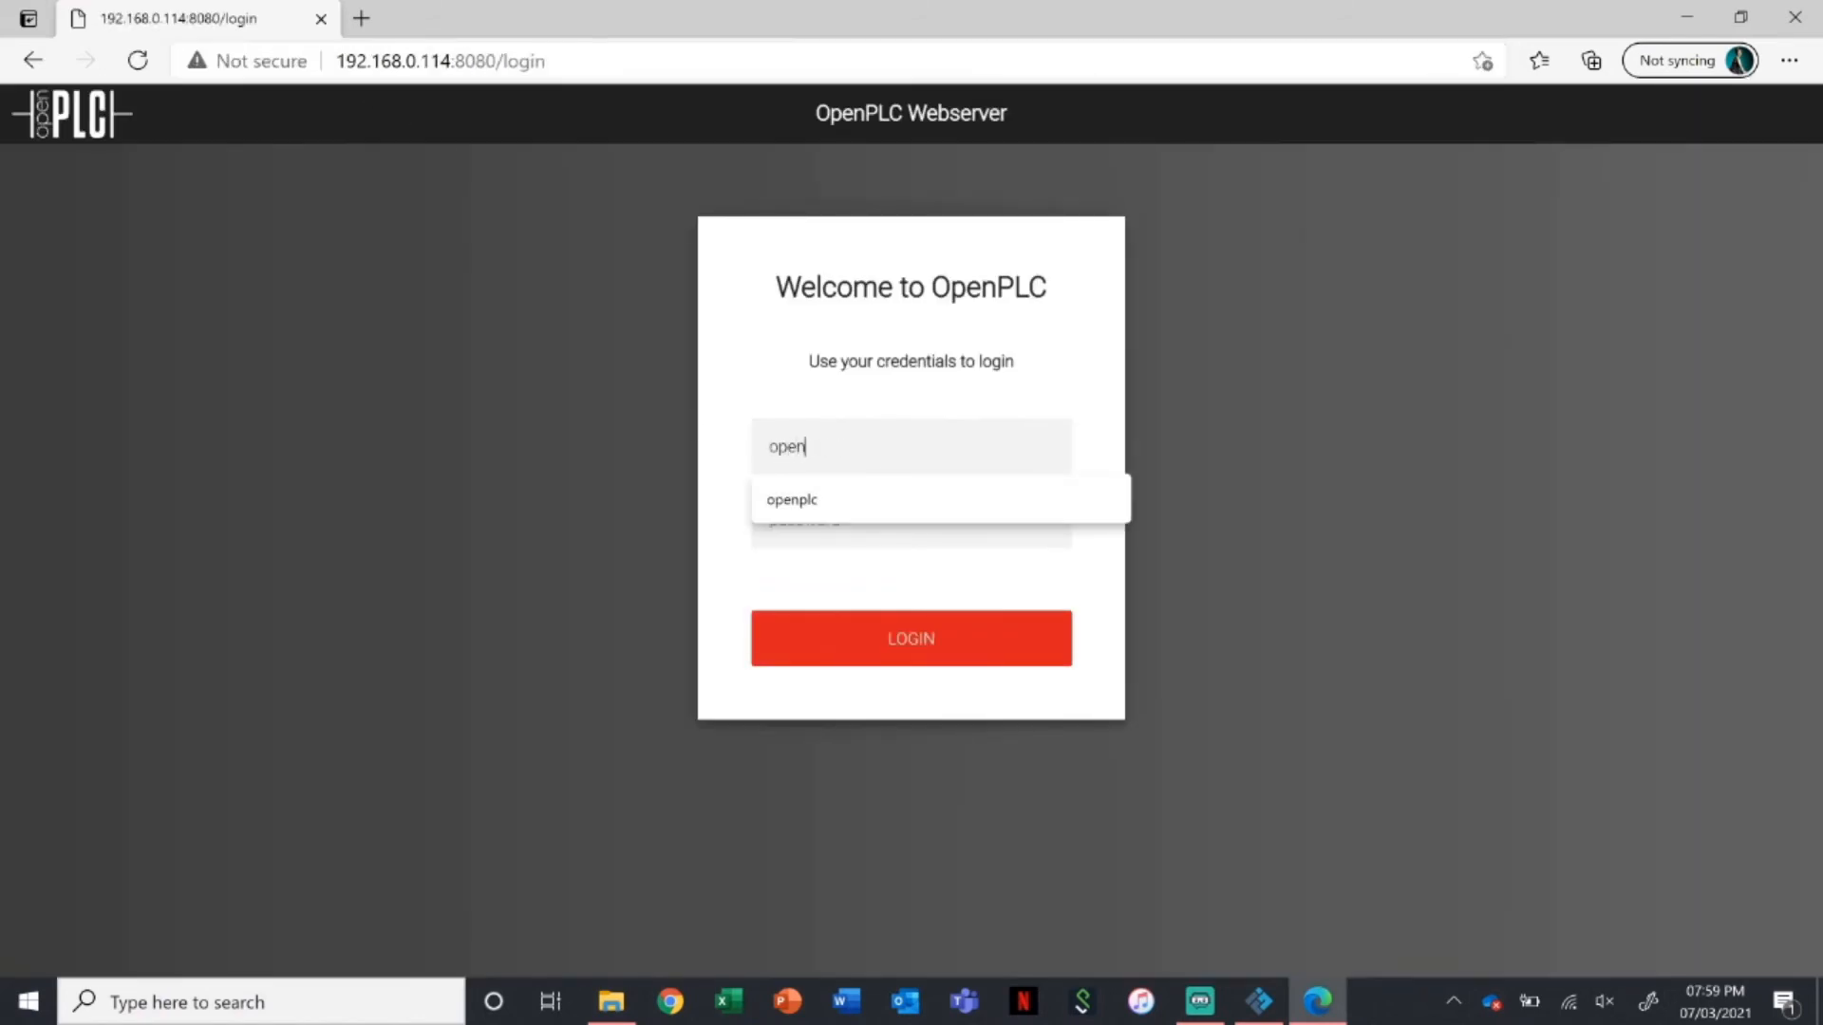
click(792, 498)
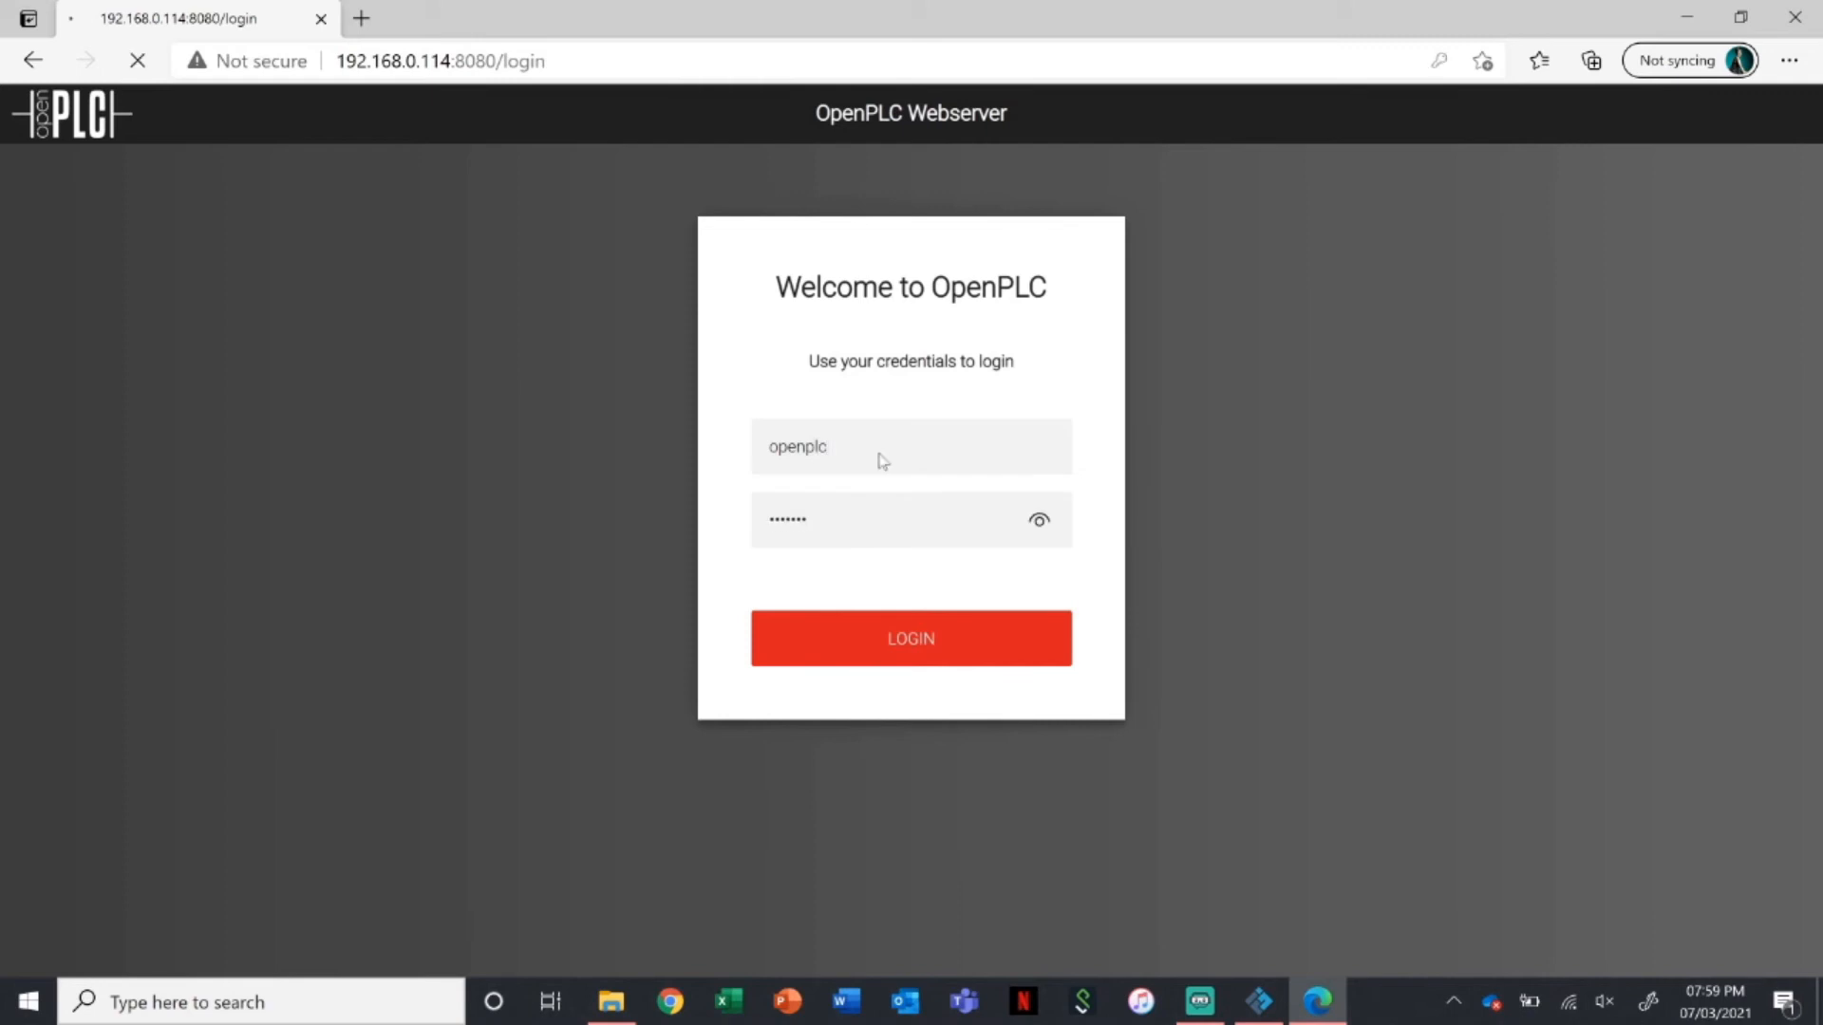
click(911, 638)
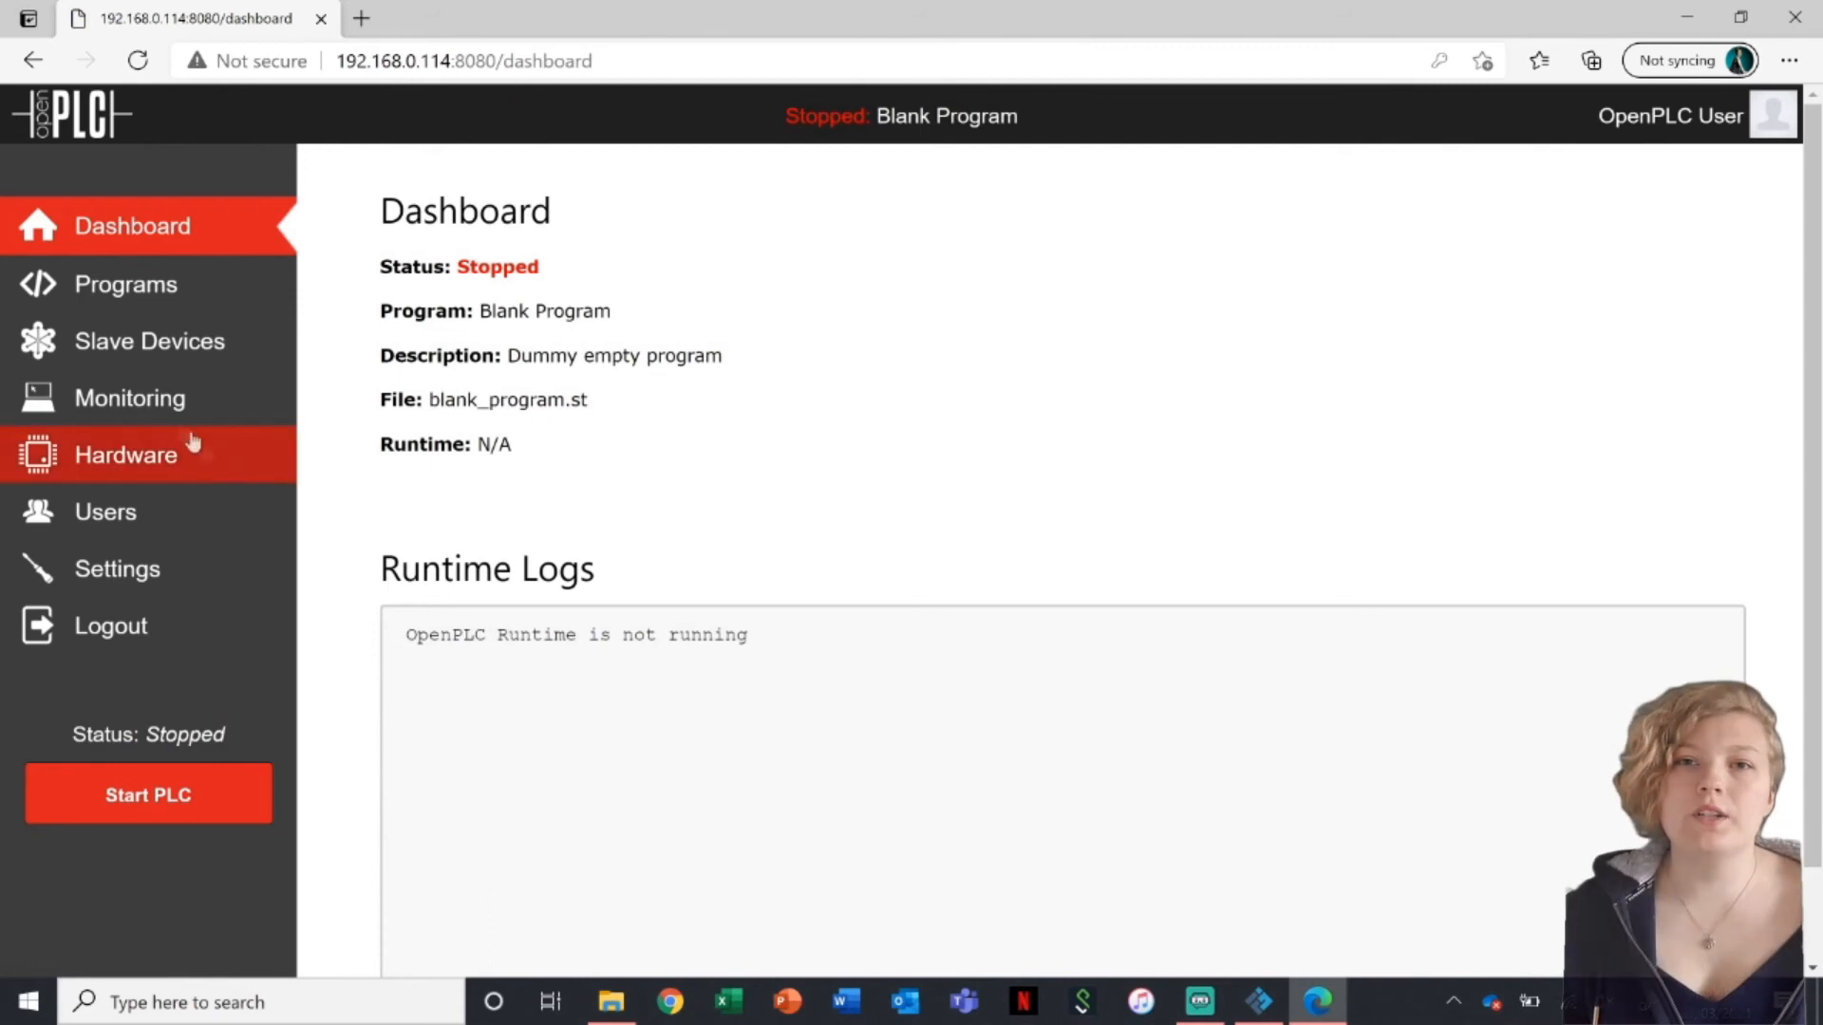
mouse_move(149, 340)
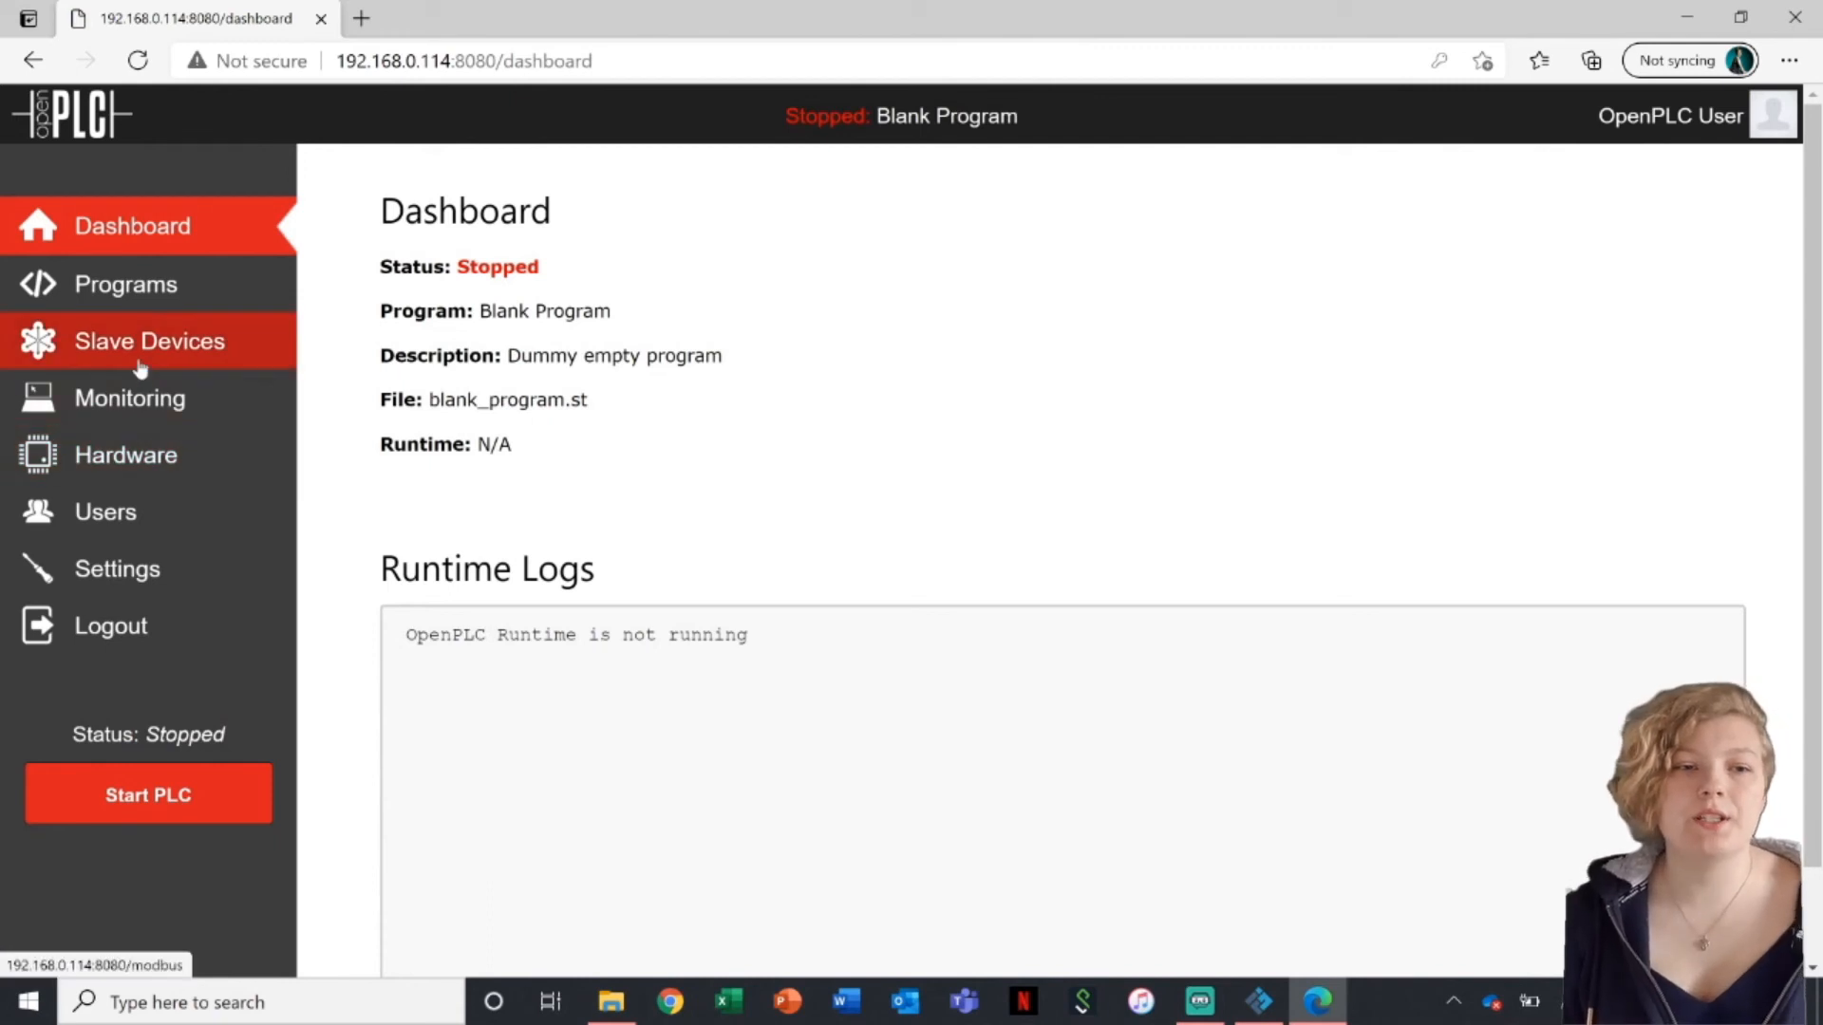
Step: Start a new slave device named Factory IO of type Generic Modbus TCP Device
click(149, 340)
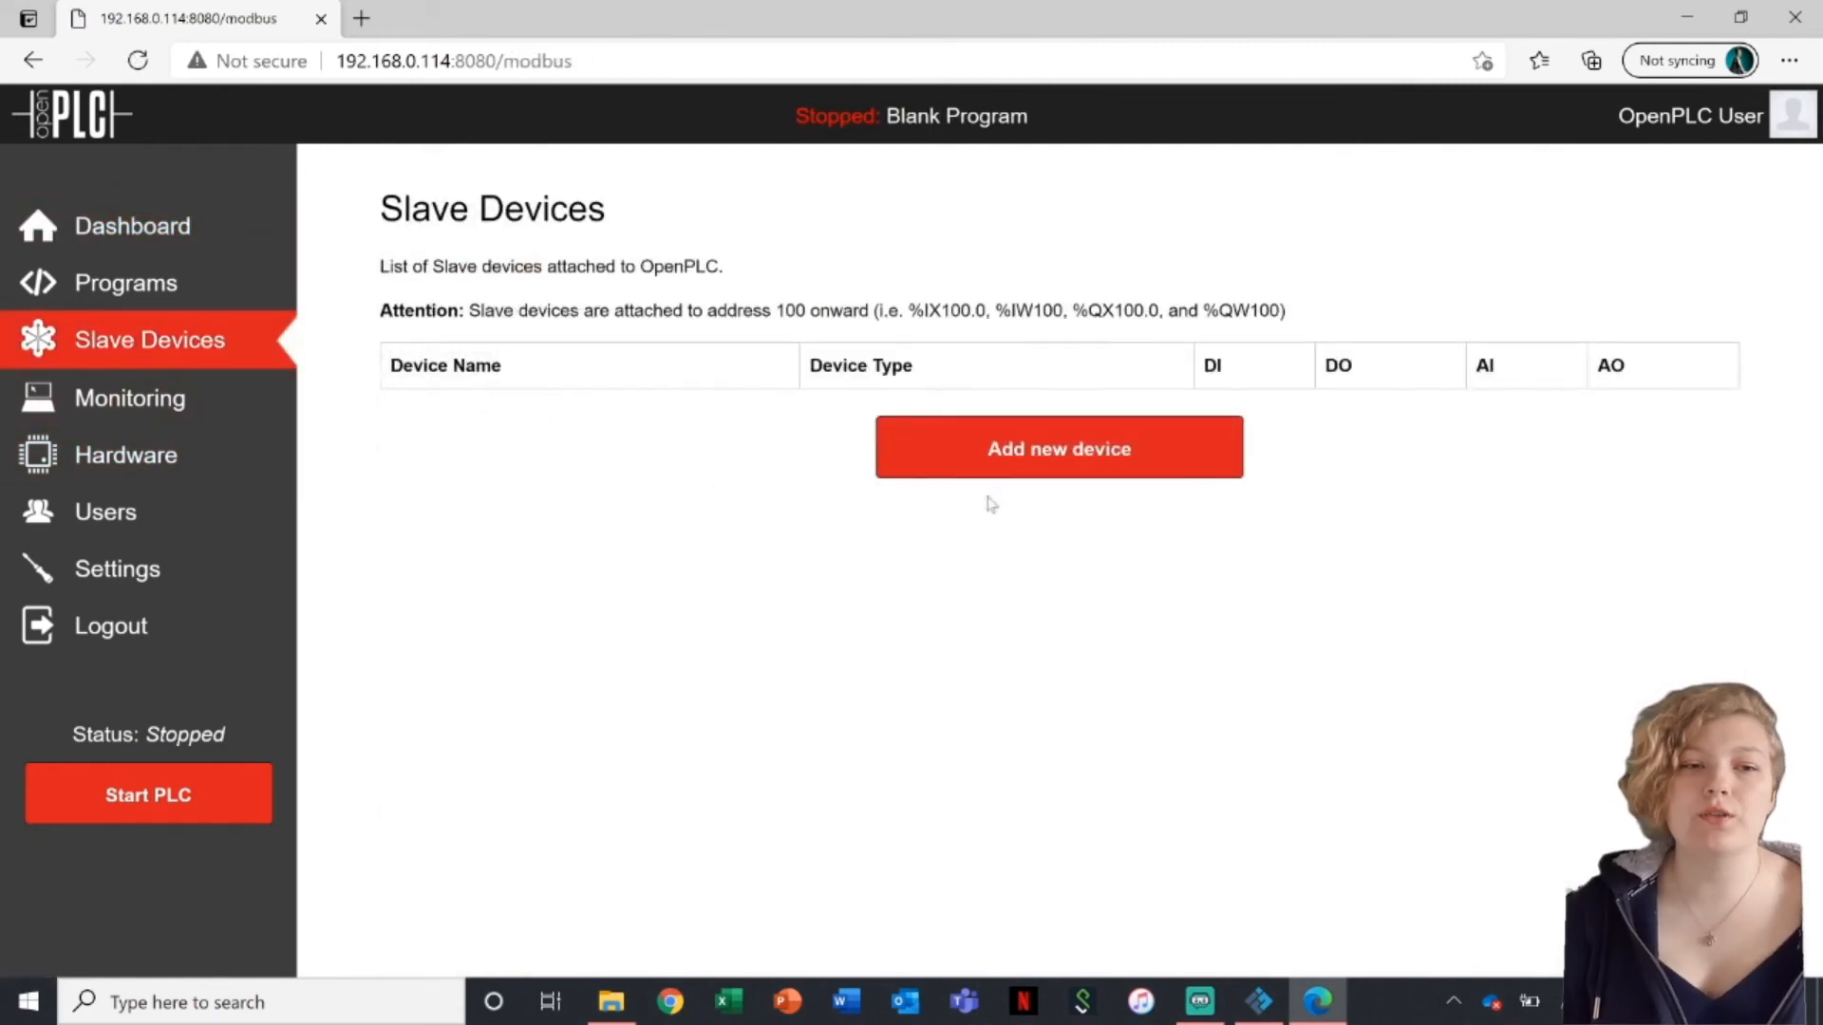
click(1058, 448)
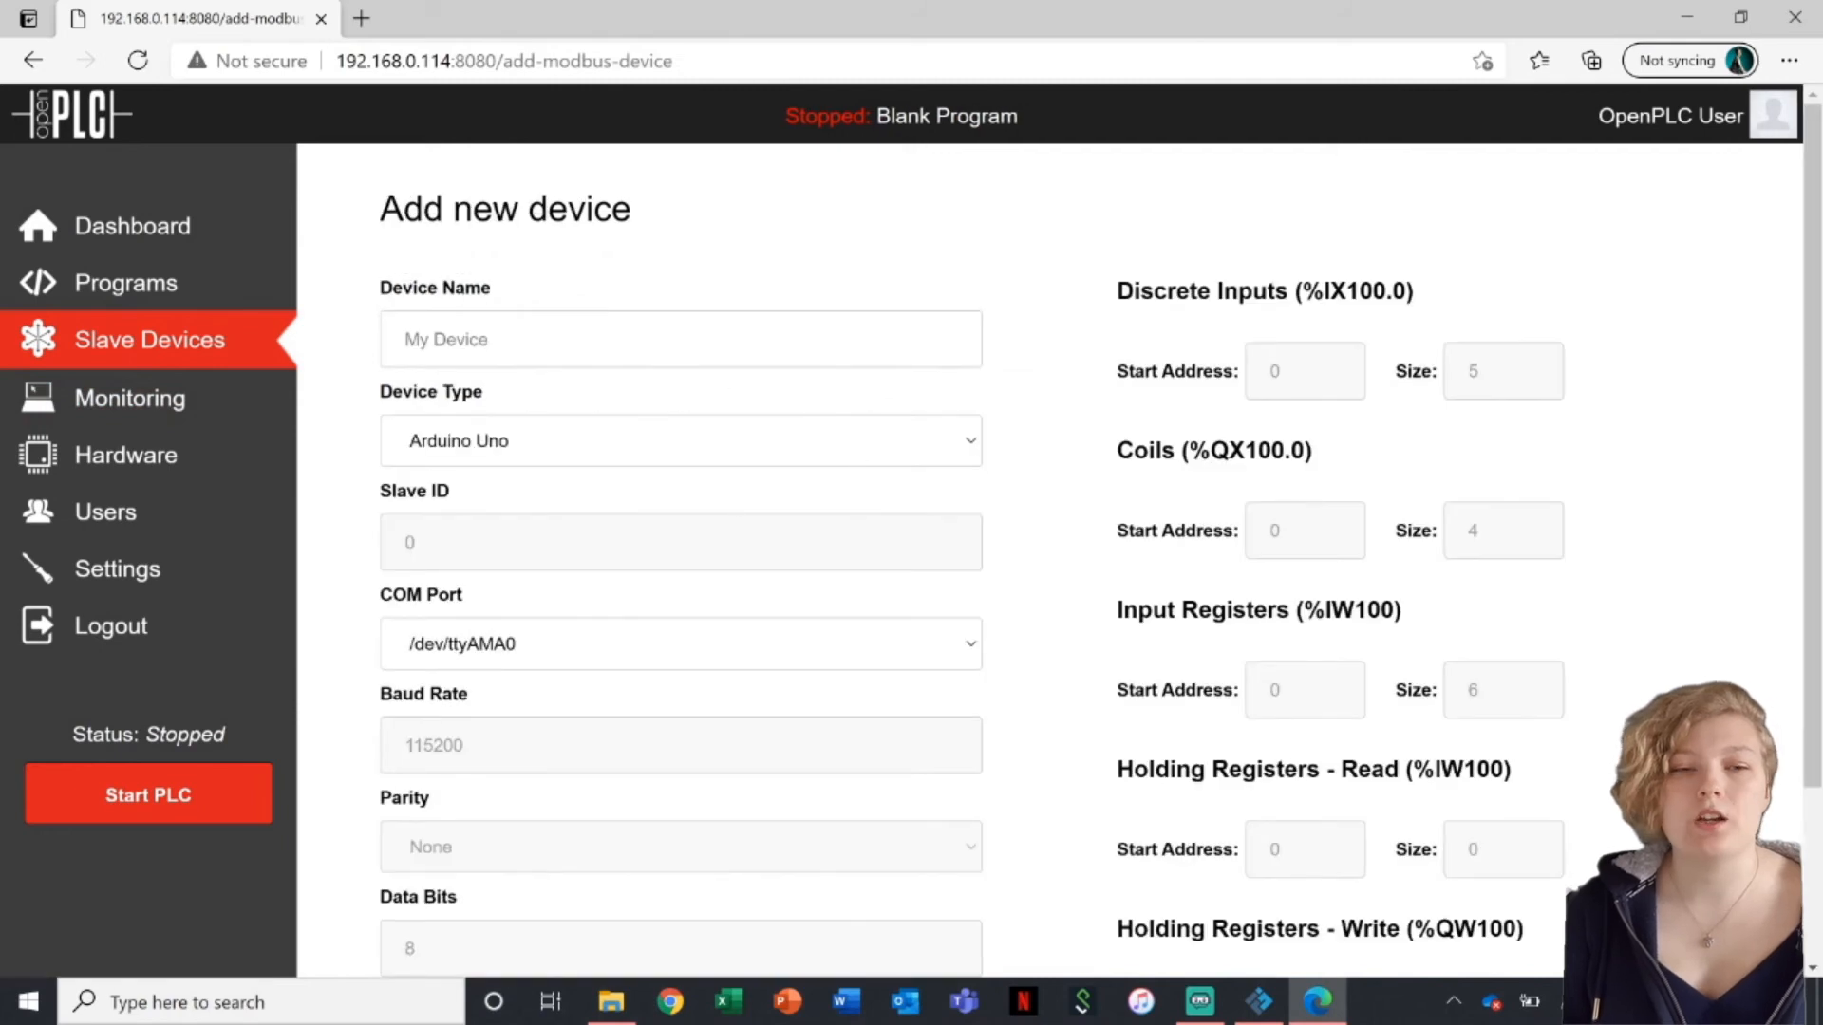
text(Factory IO)
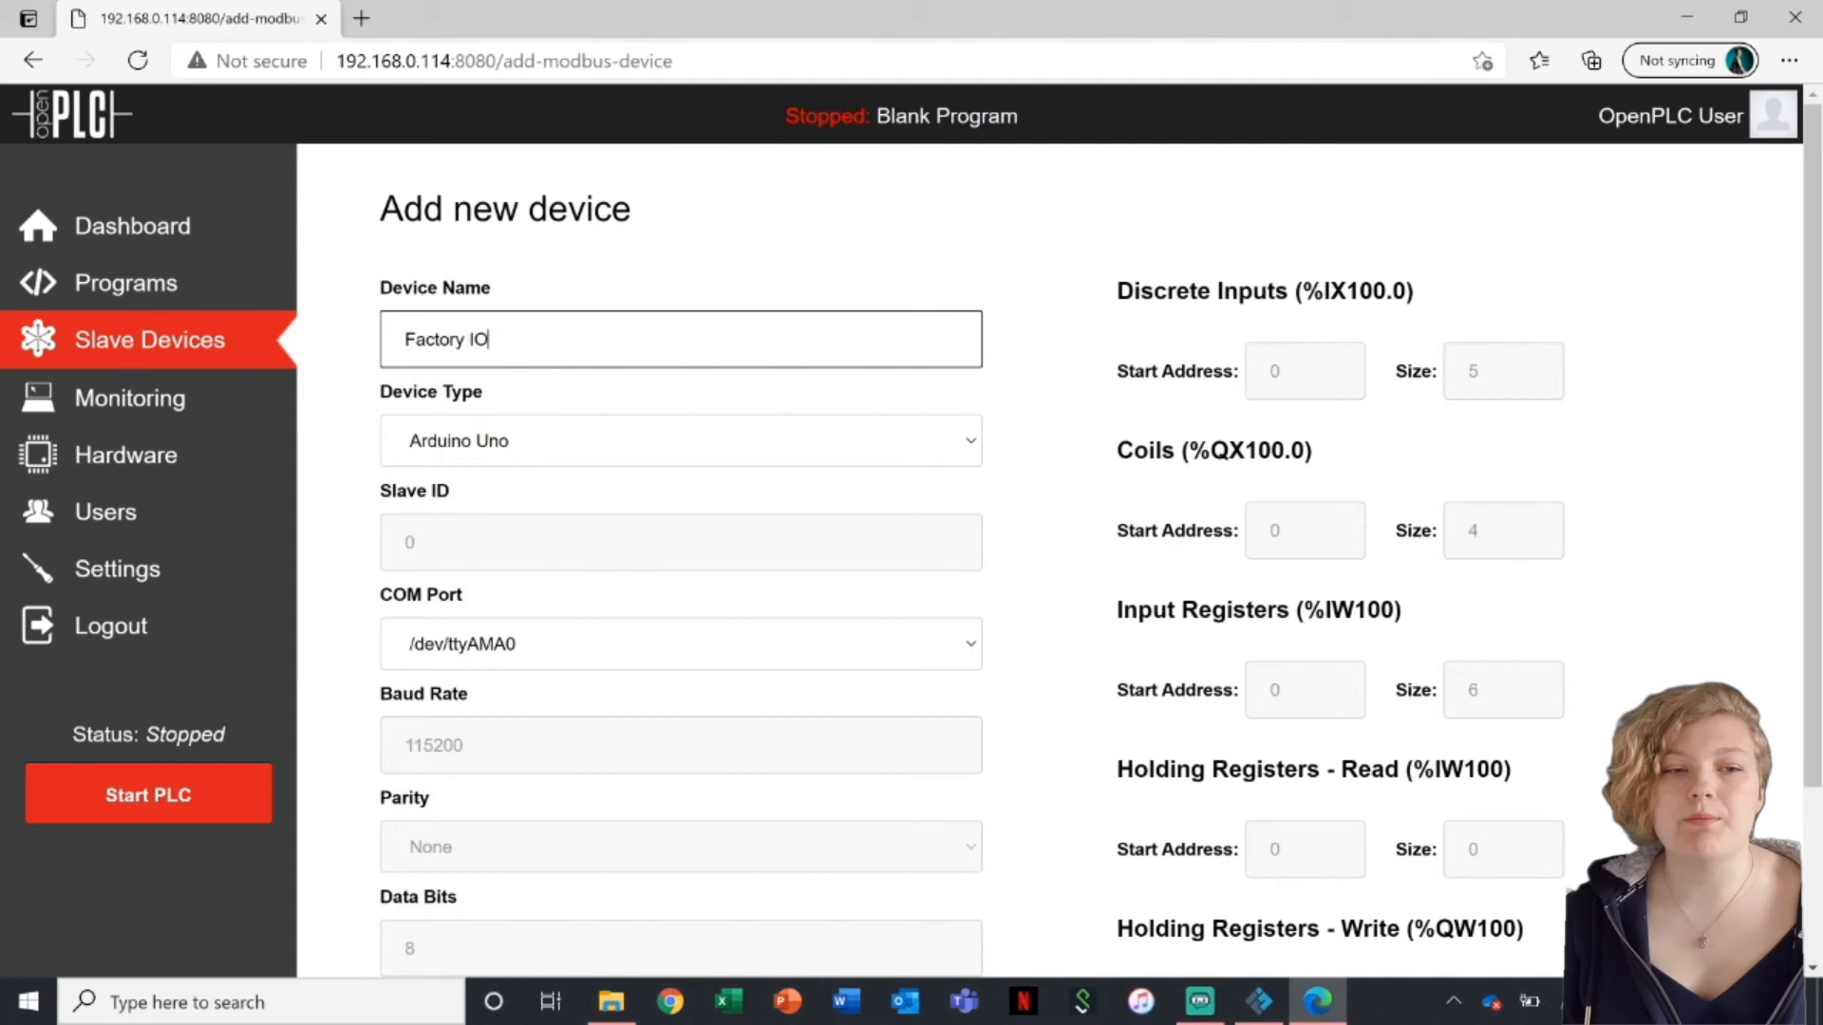
click(680, 440)
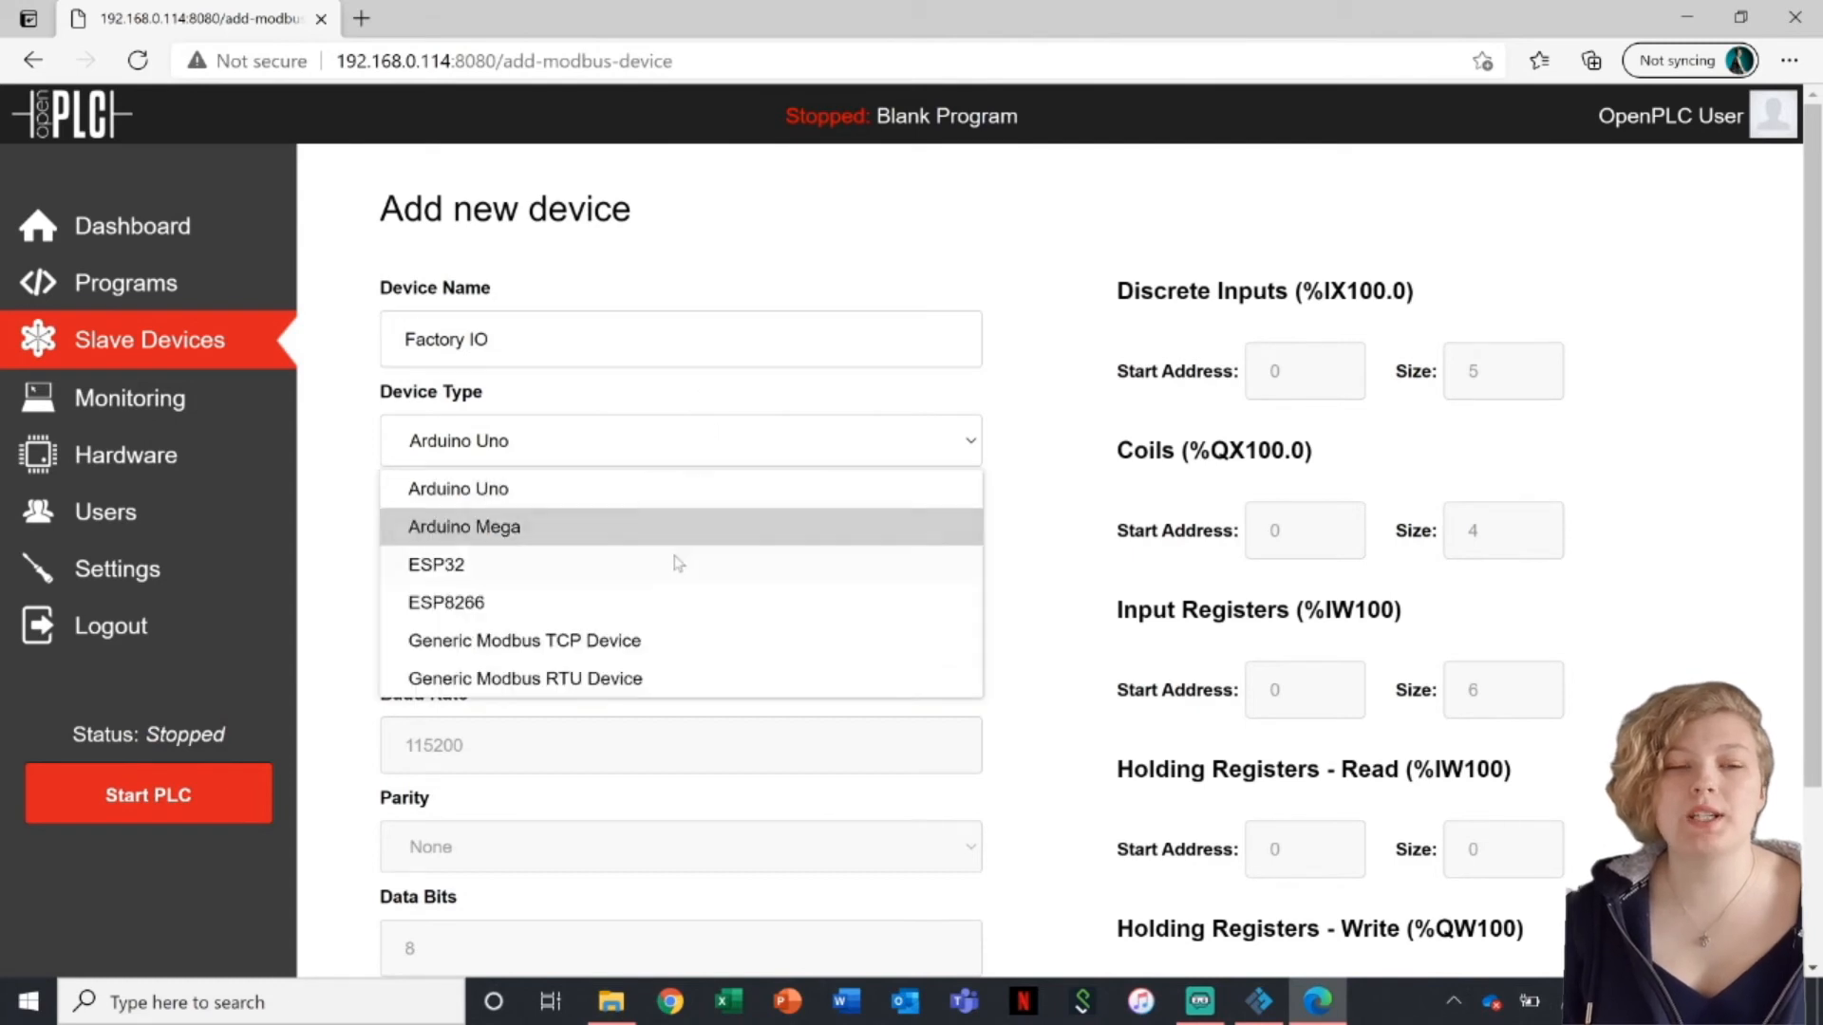
click(524, 641)
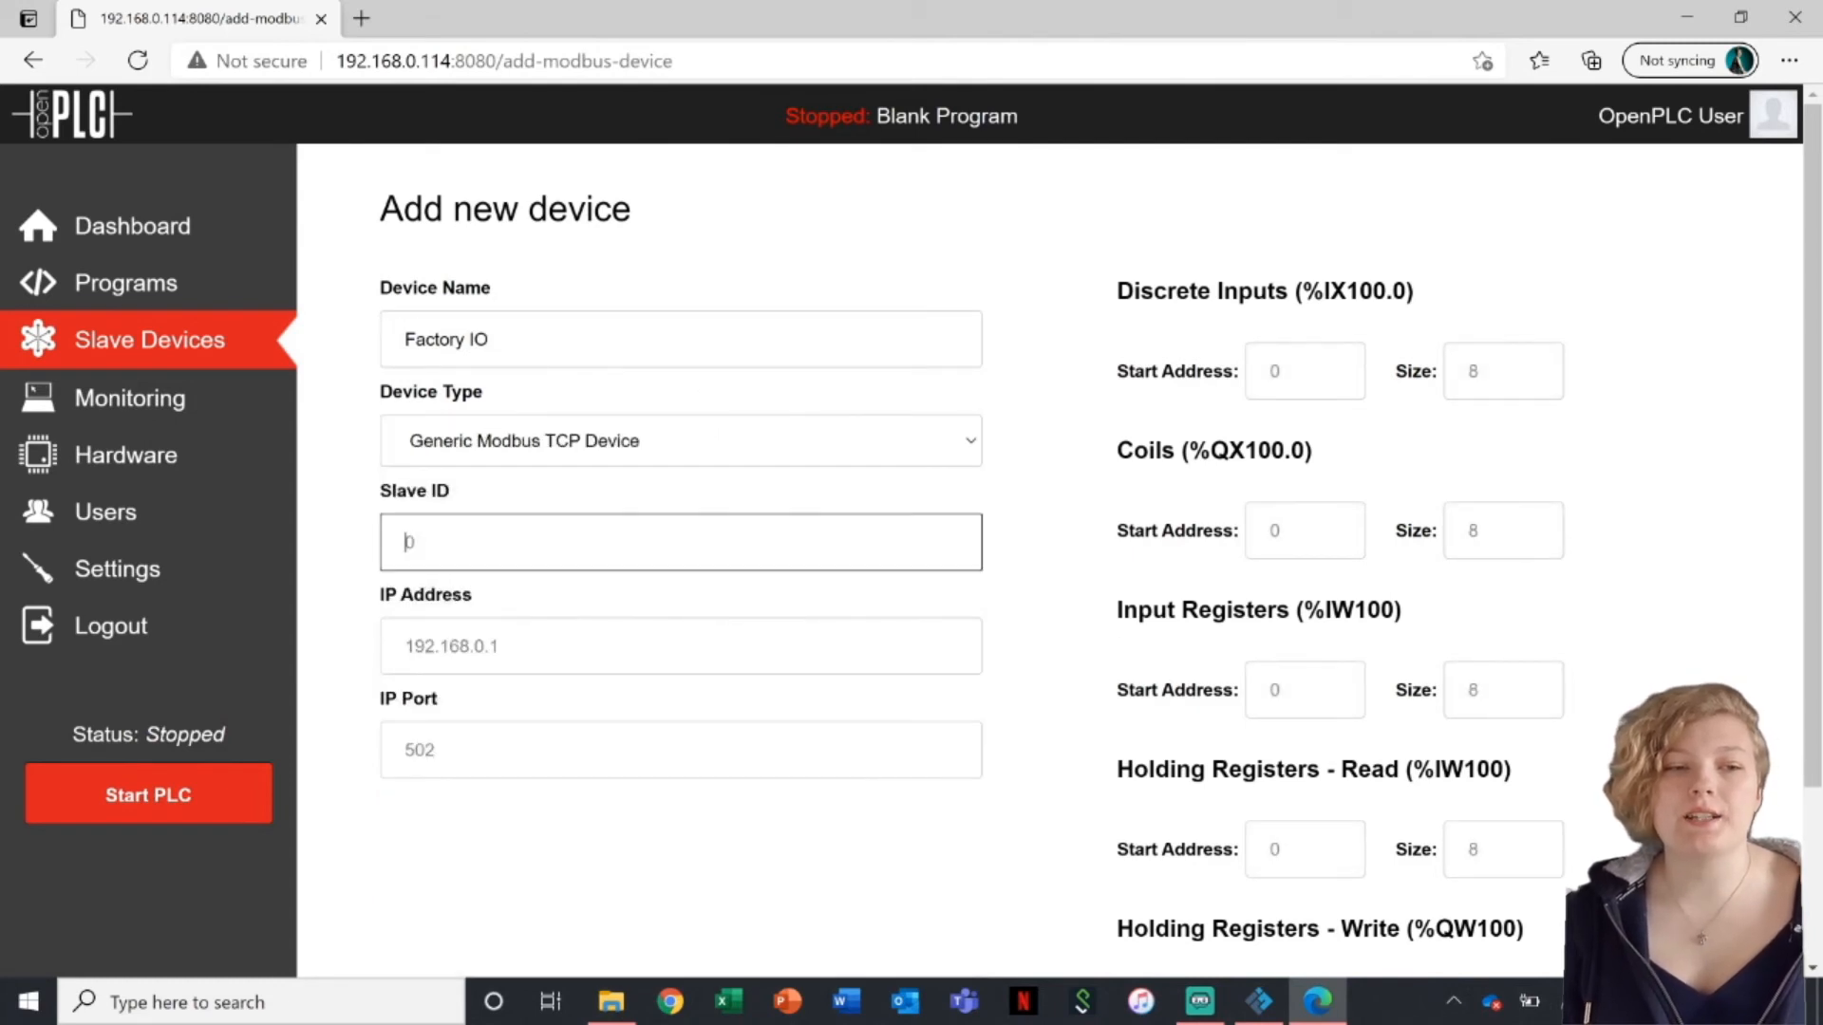
Step: Set IP 192.168.0.89, port 503, 4 discrete inputs and 2 coils, and save the device
text(1)
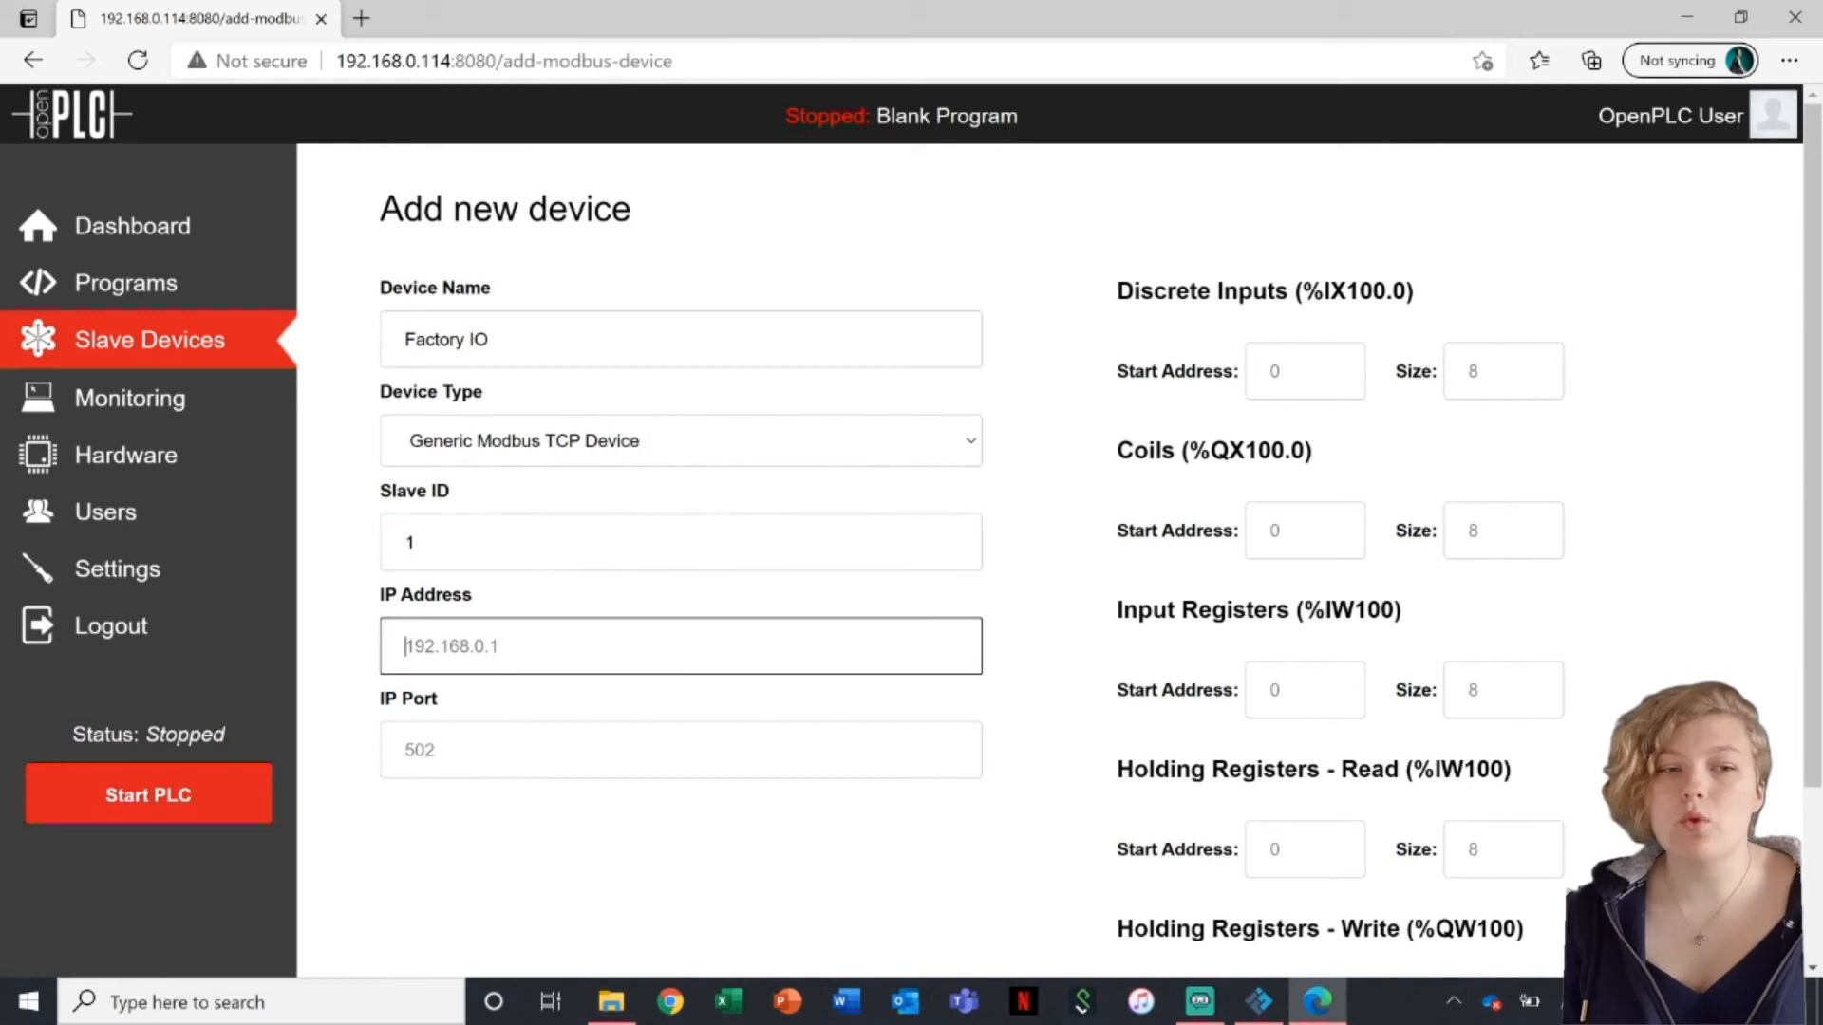
text(192.)
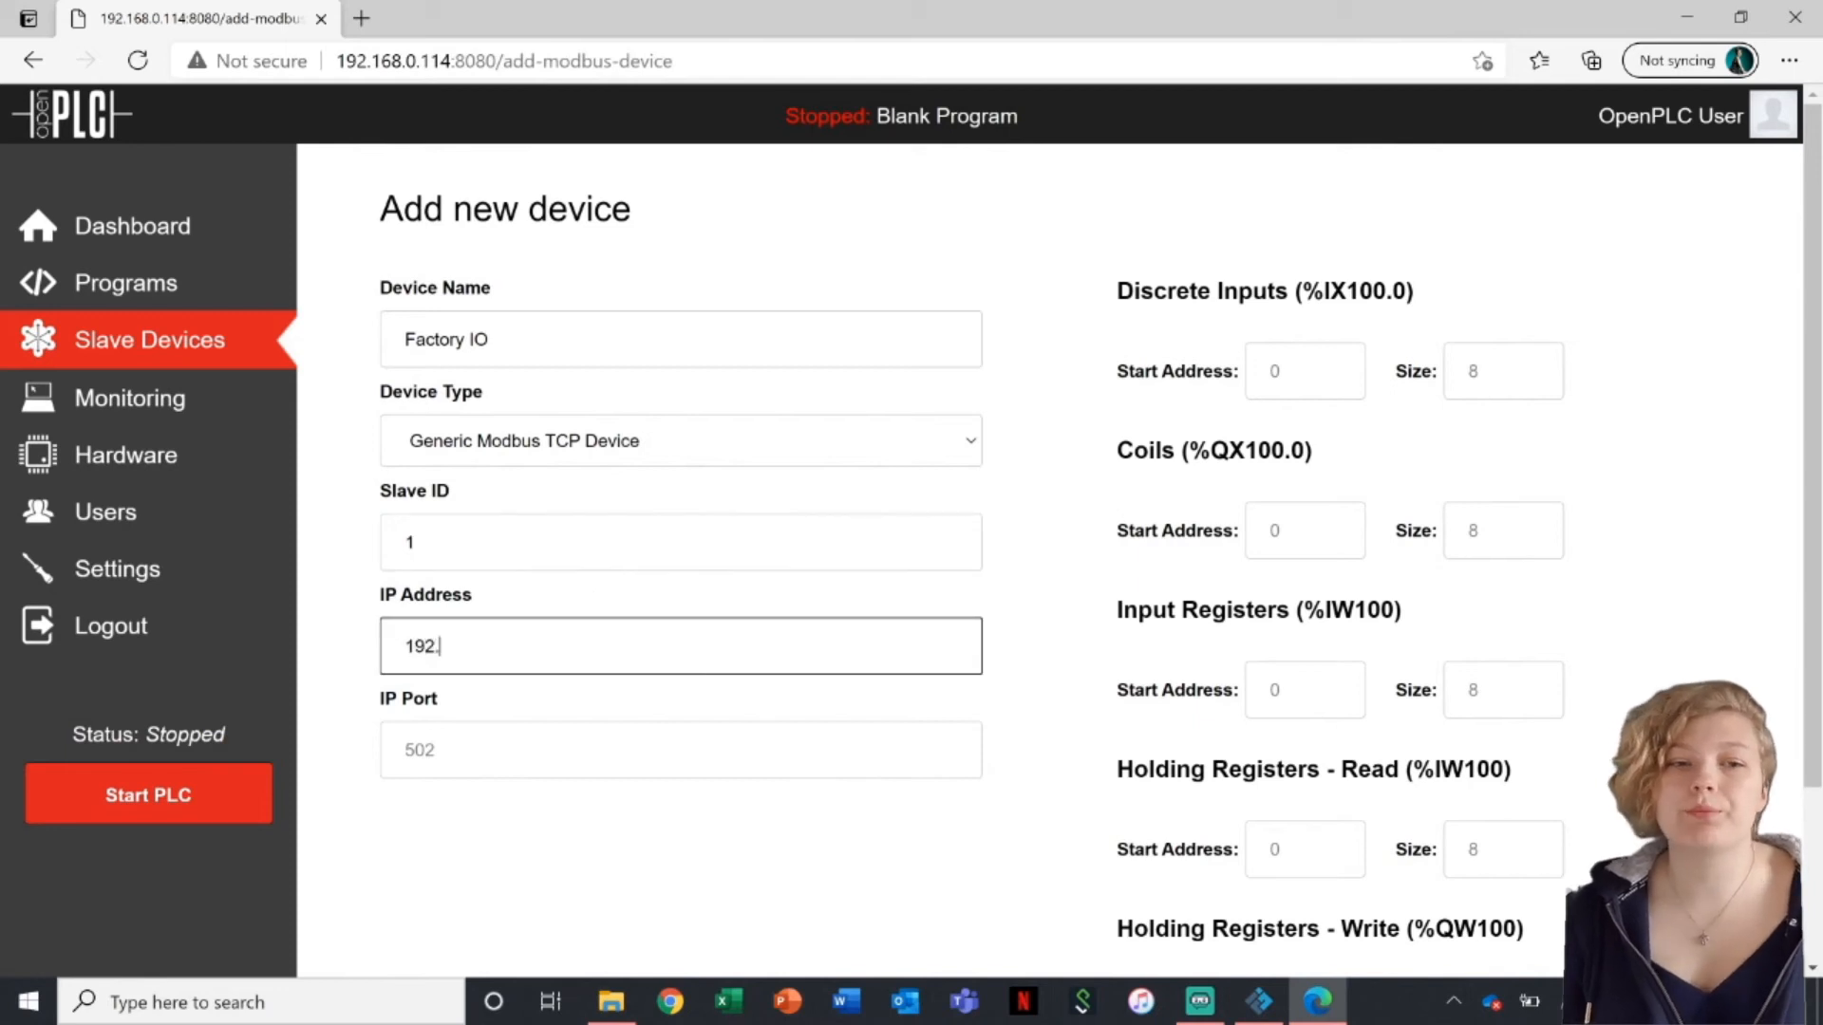
text(168.0)
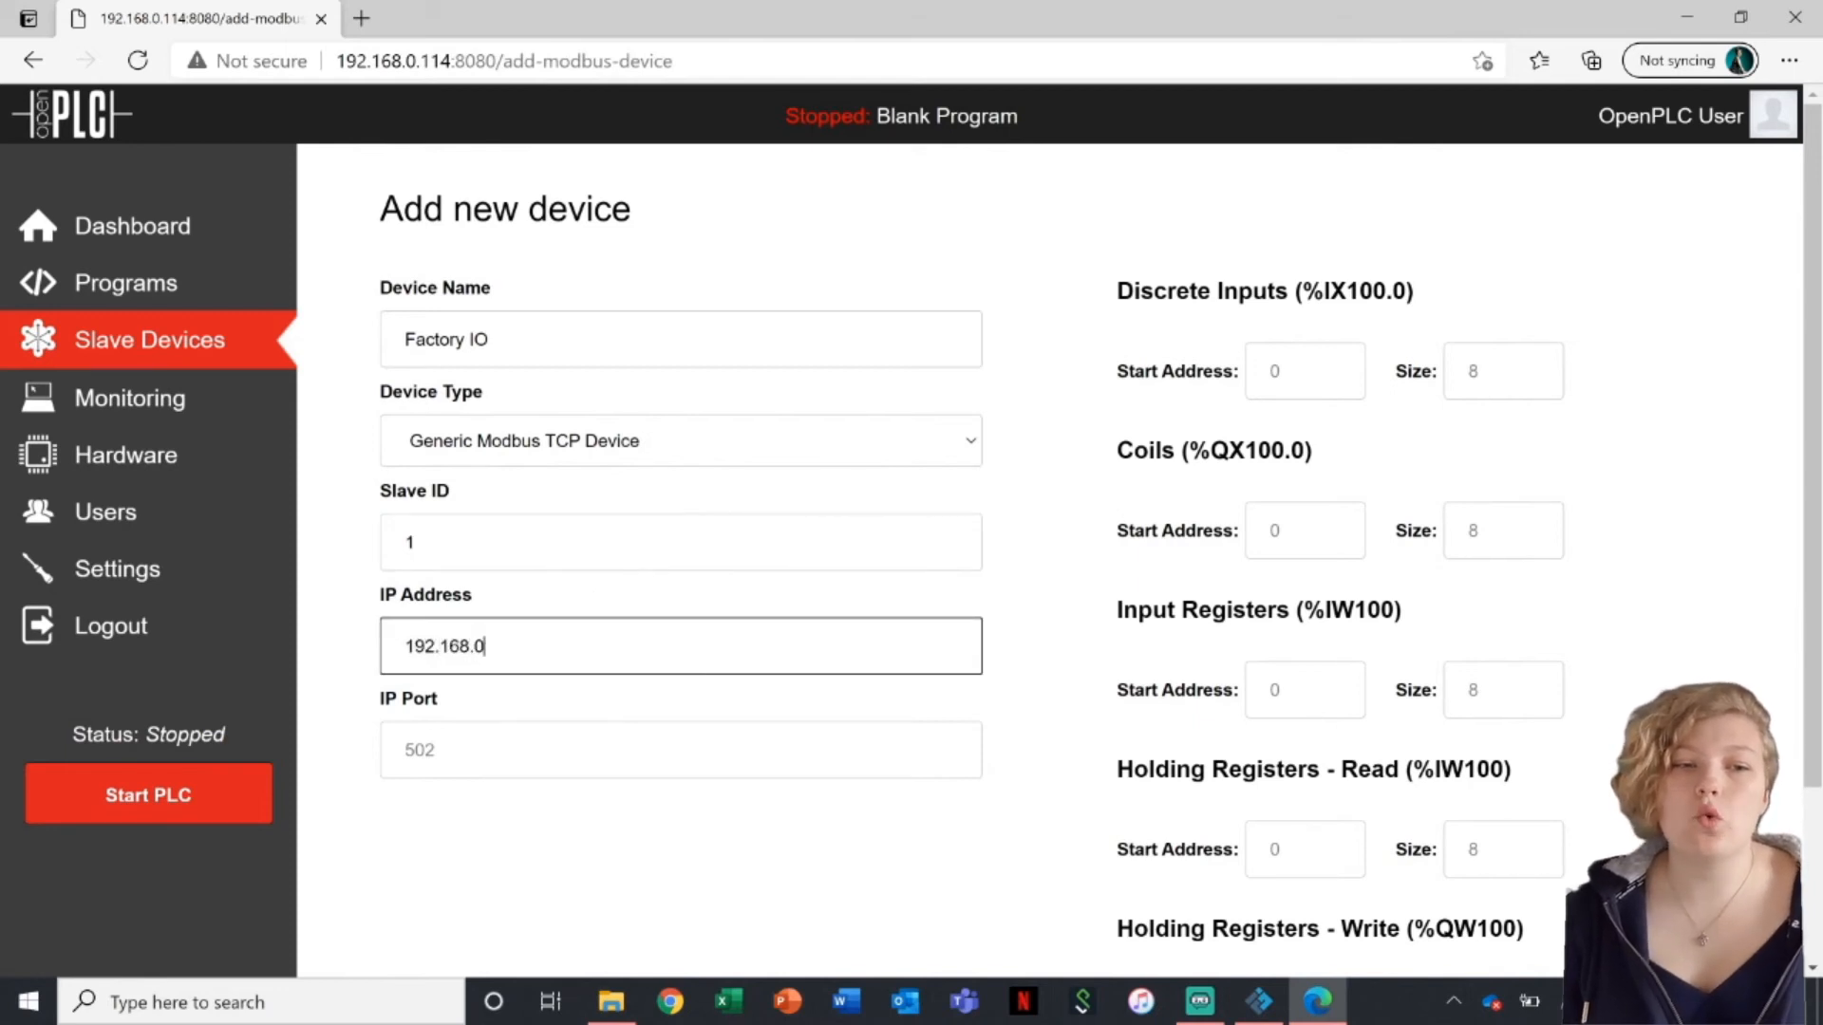
text(.89)
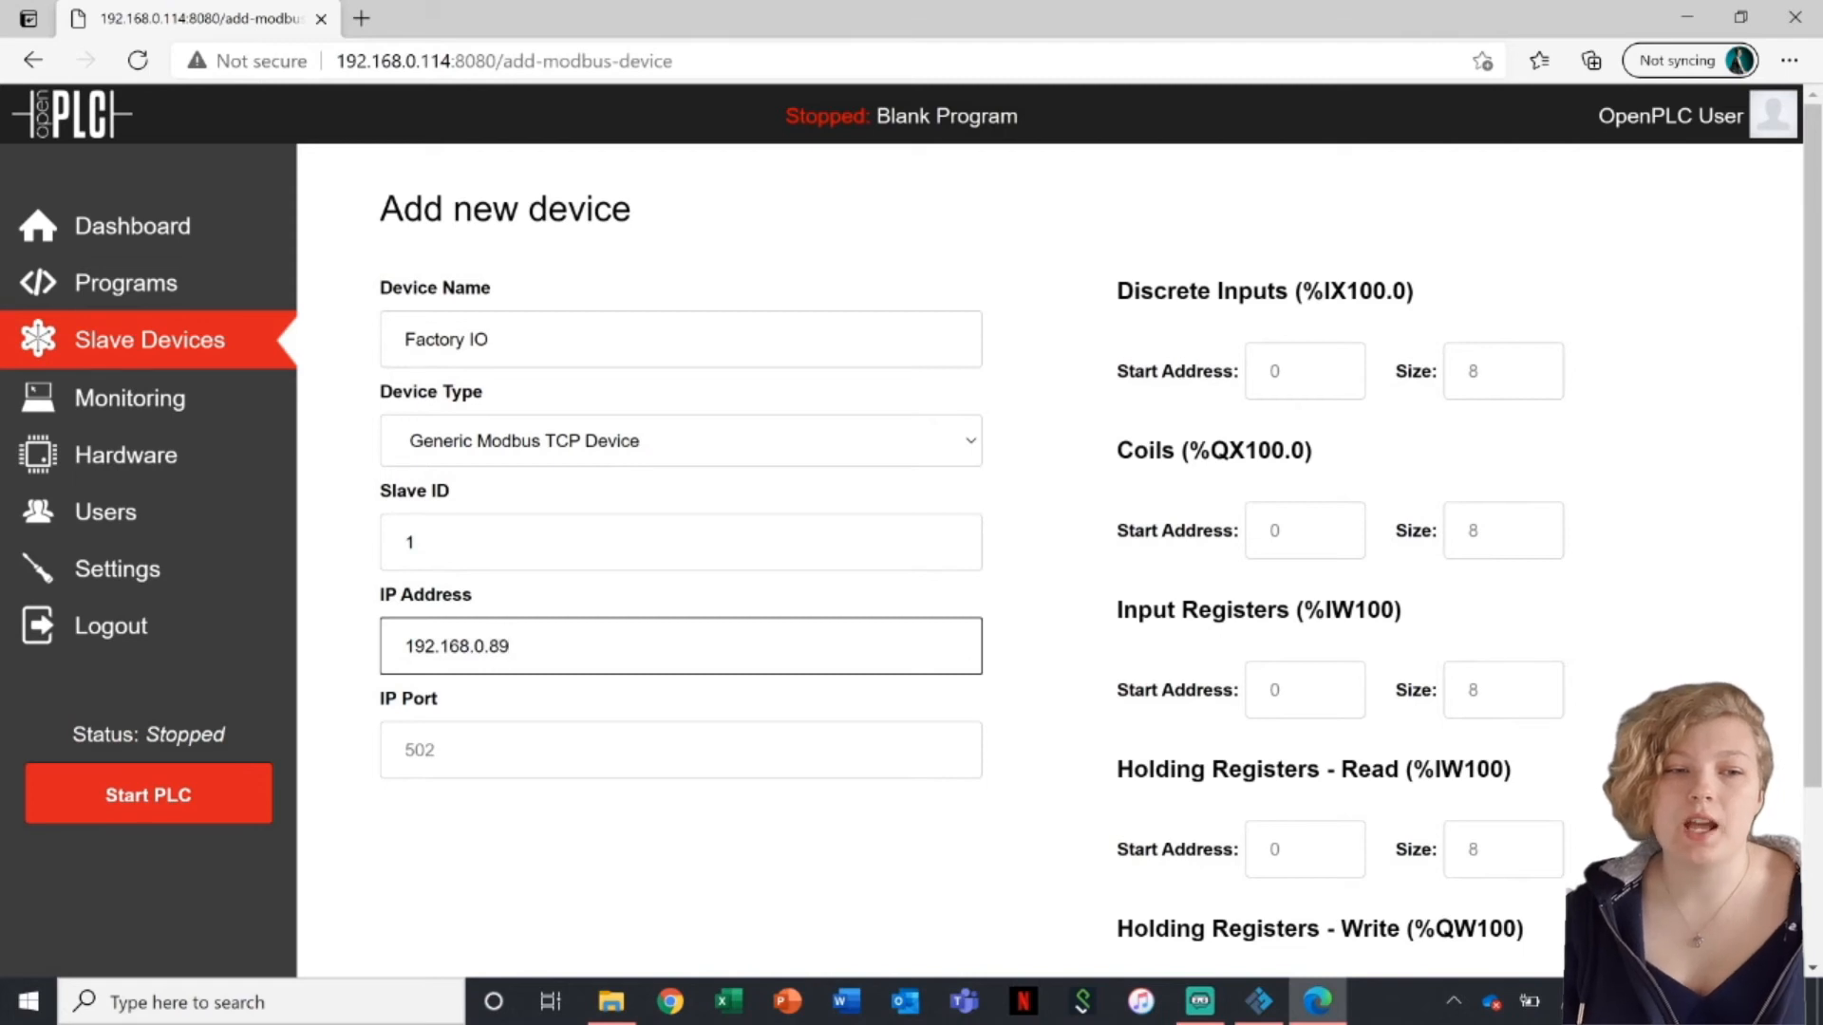
click(678, 749)
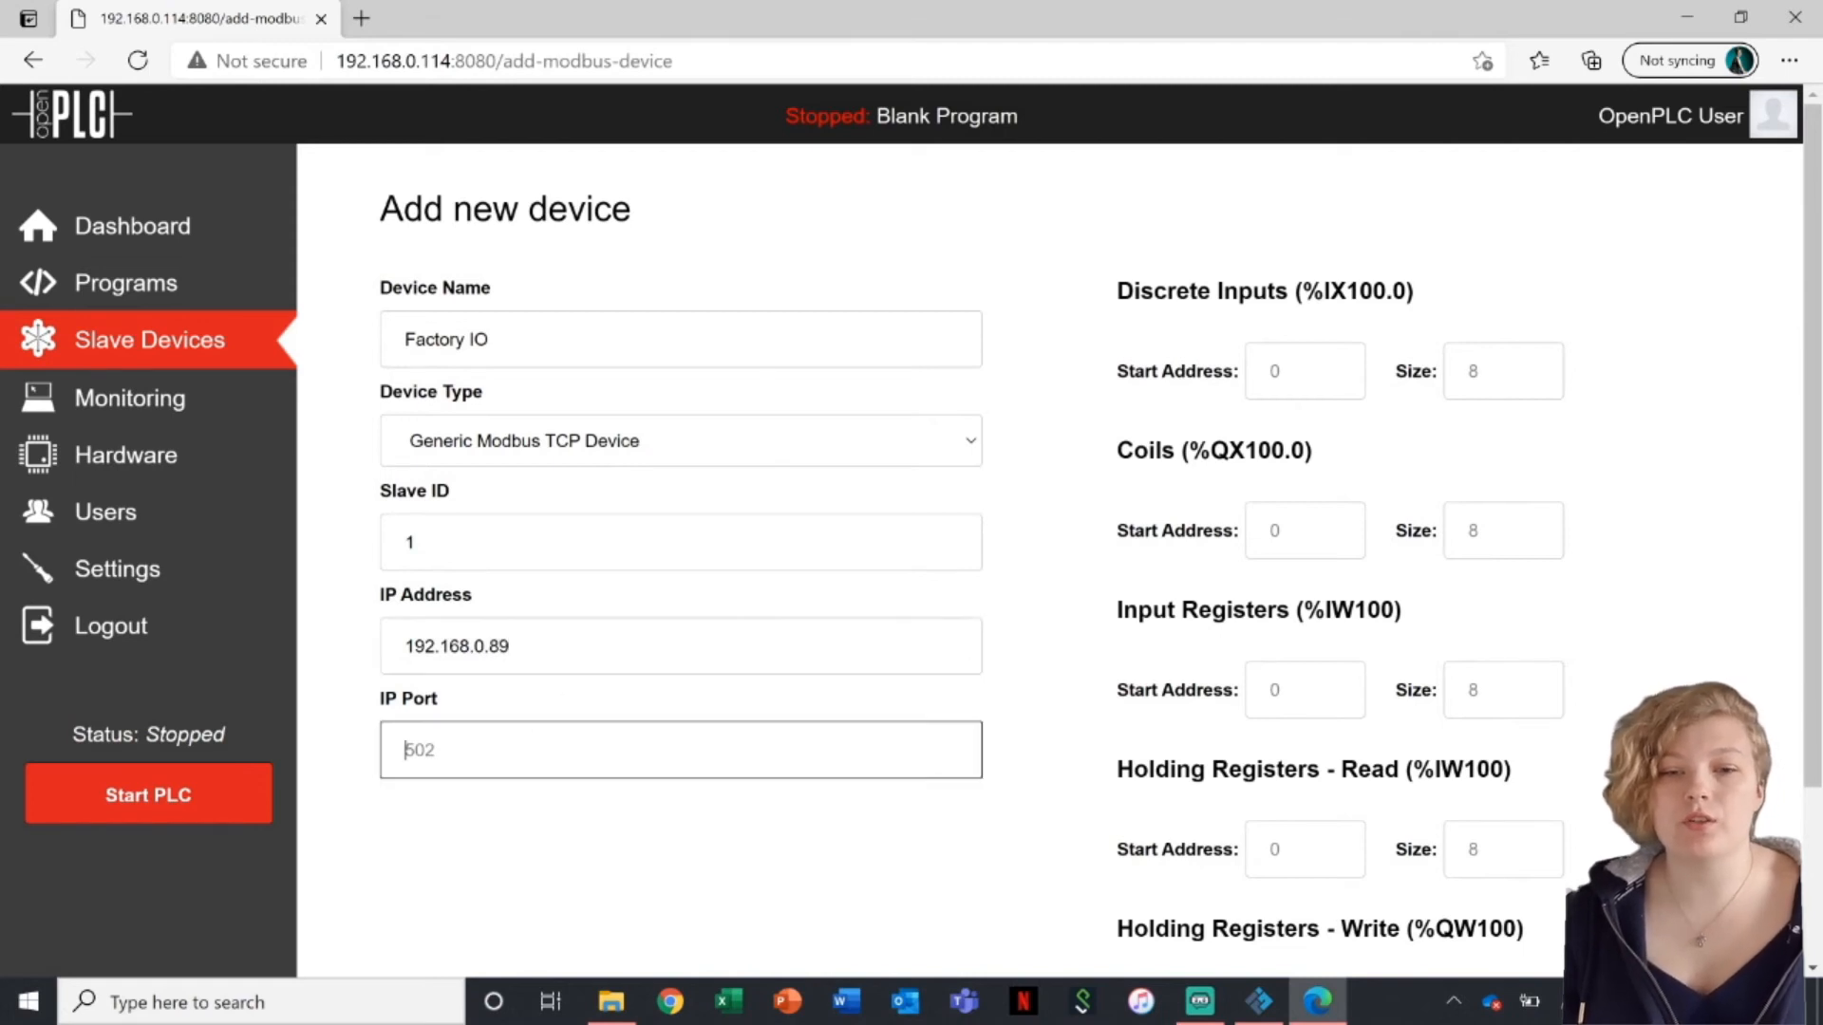
text(503)
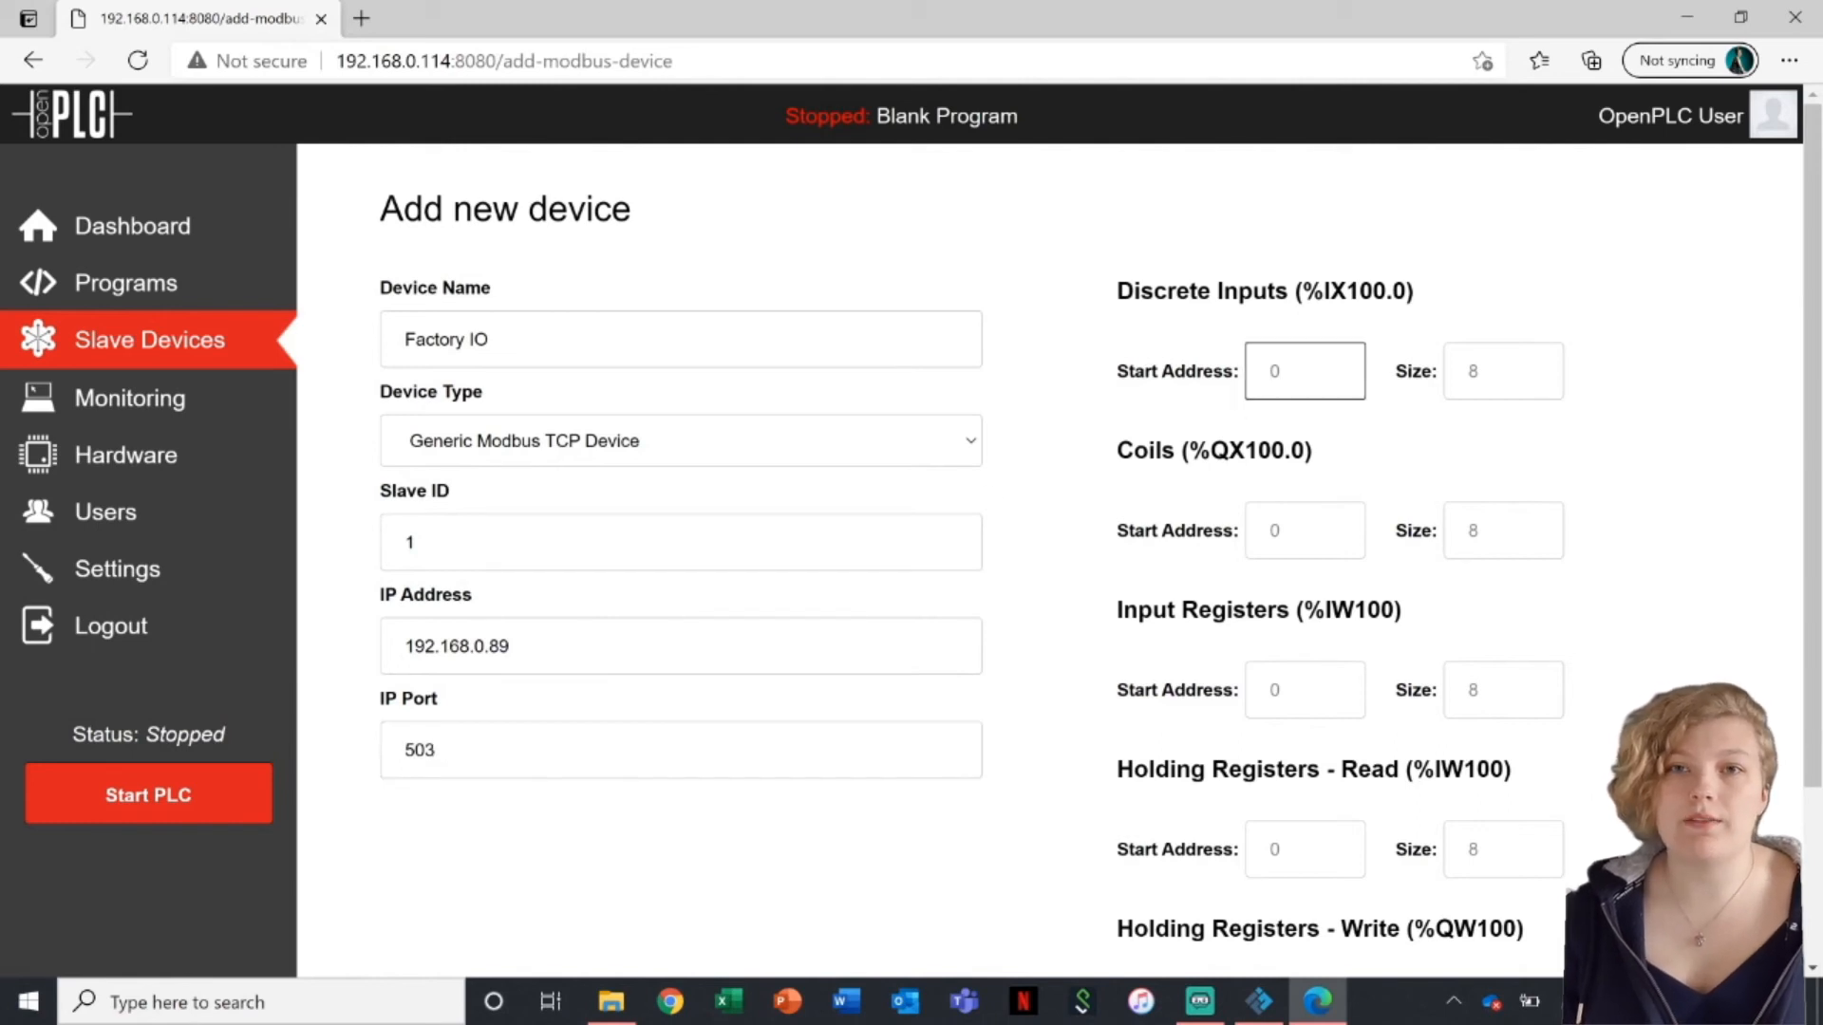
text(4)
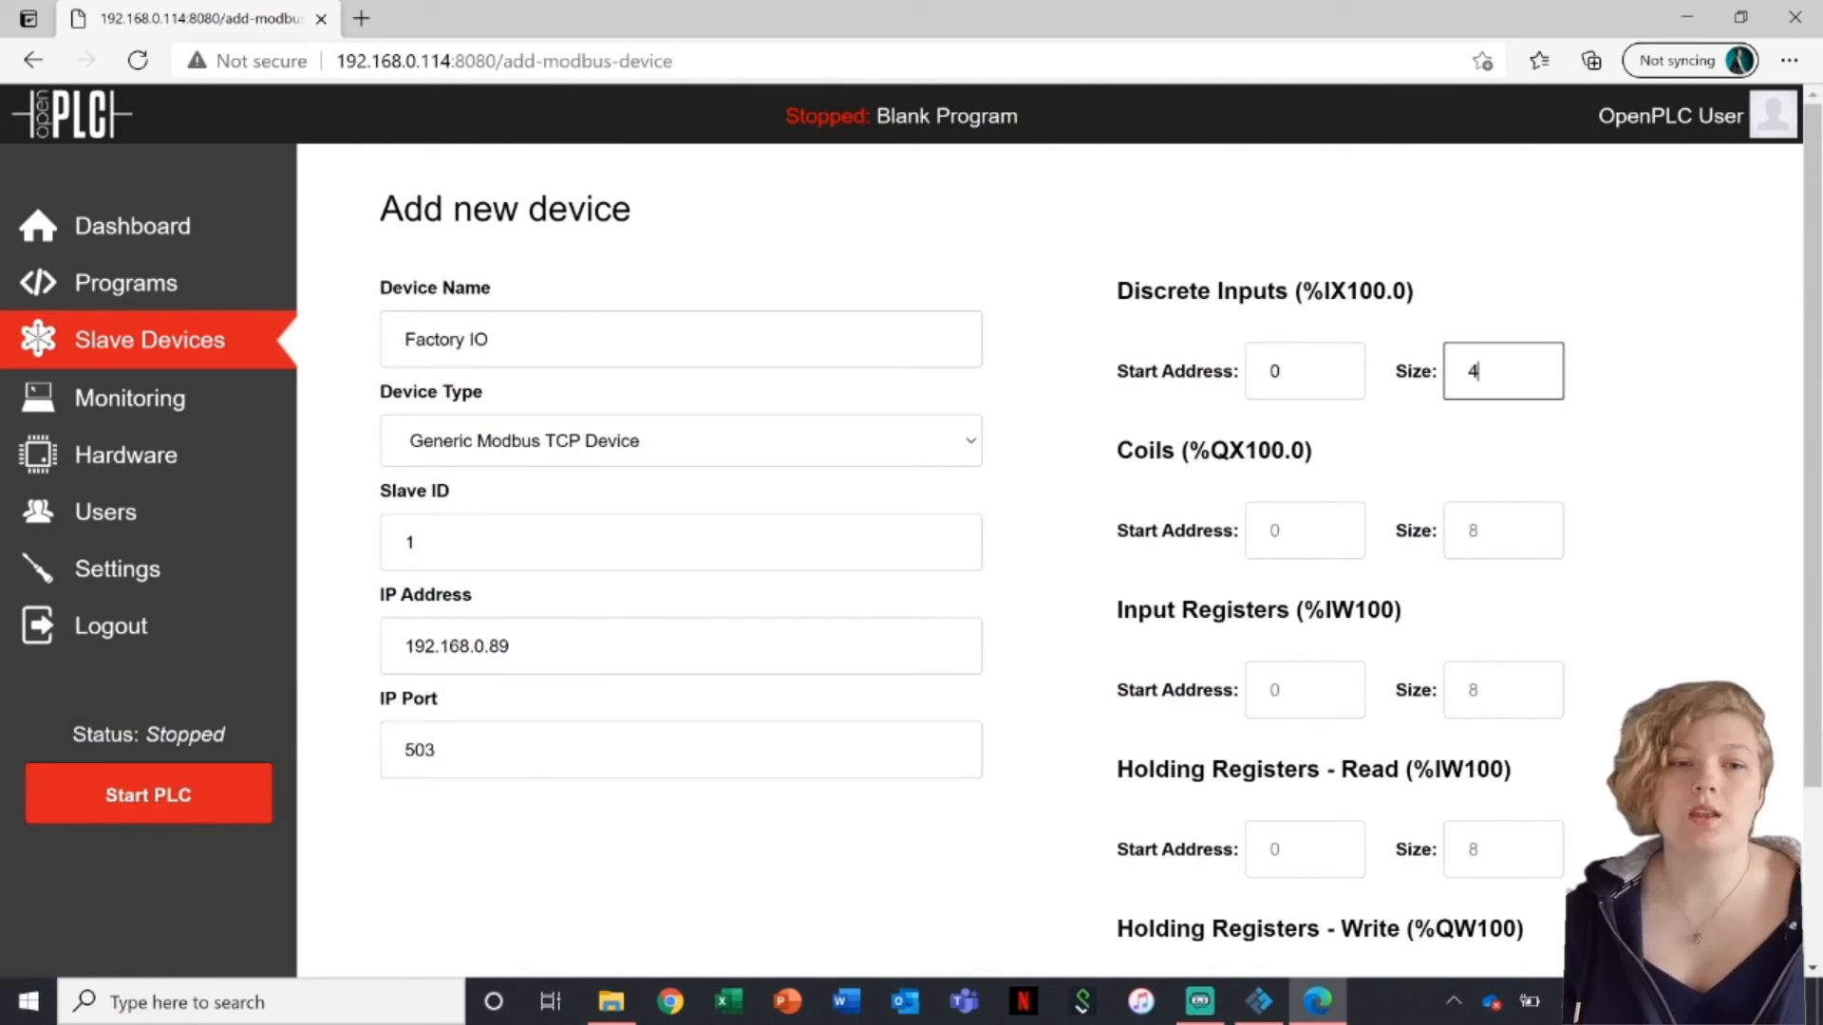
click(1502, 529)
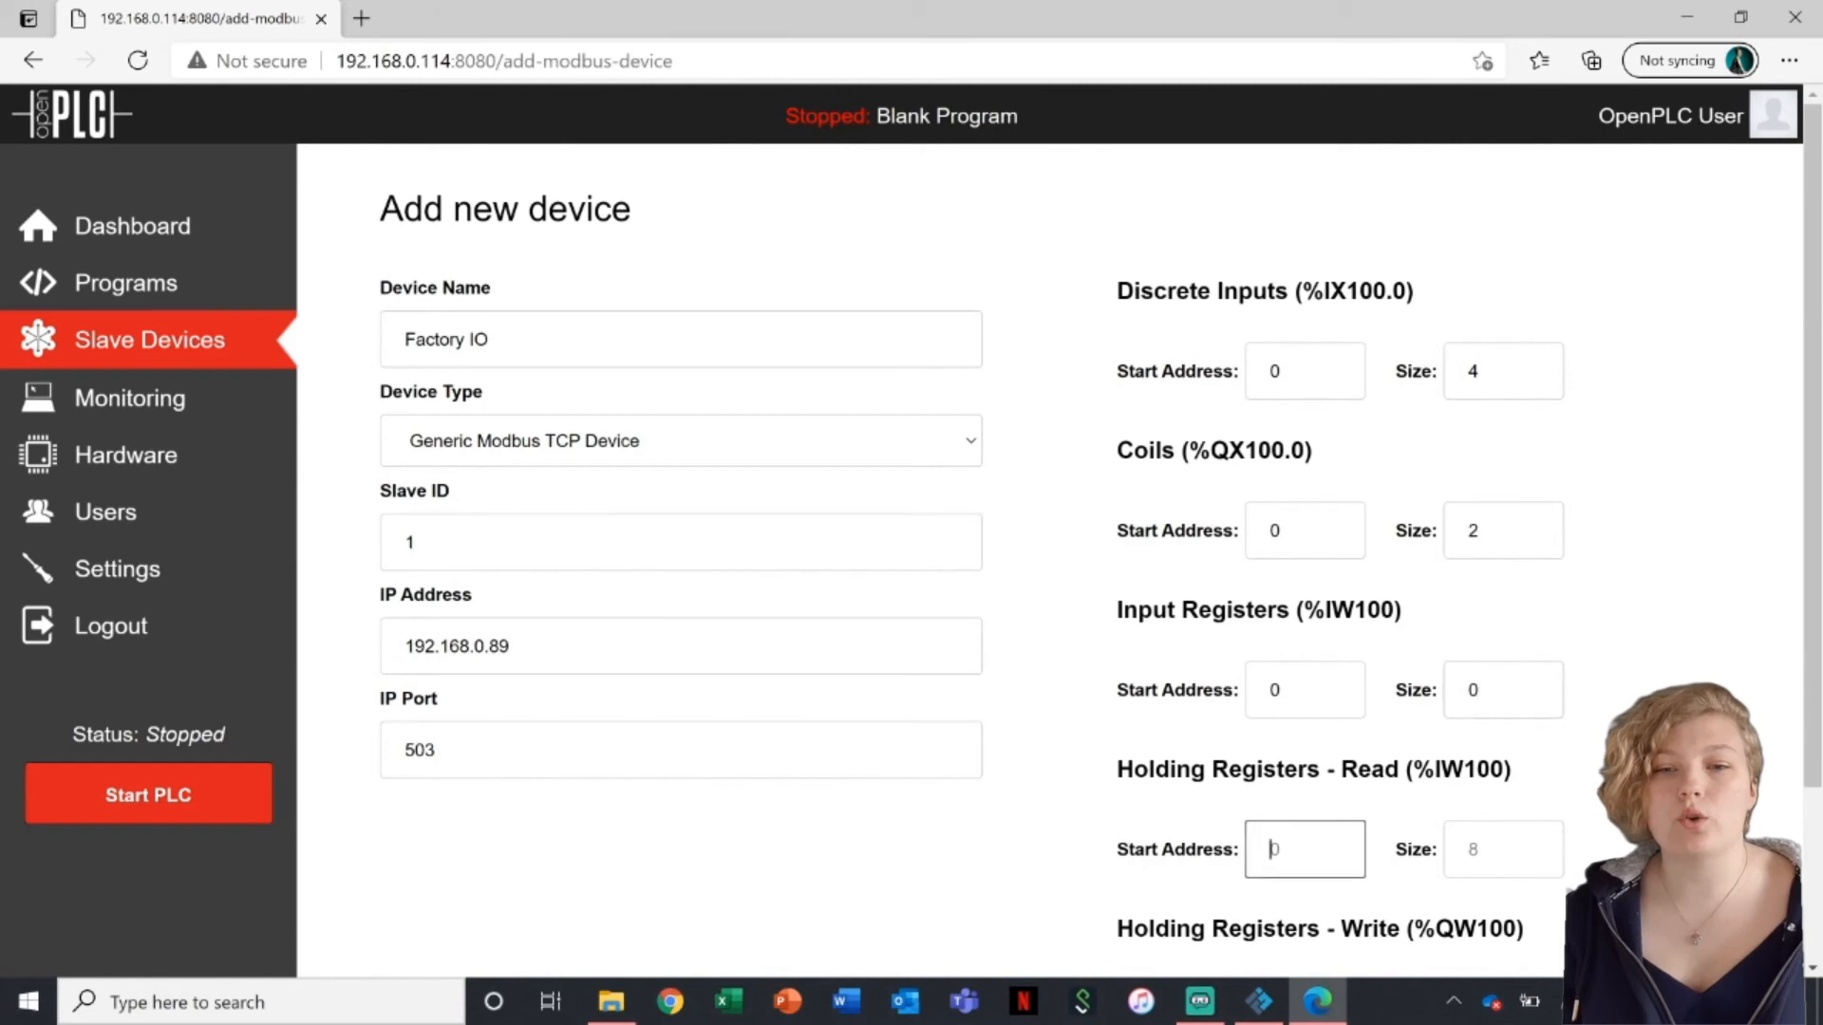
scroll(down, 3)
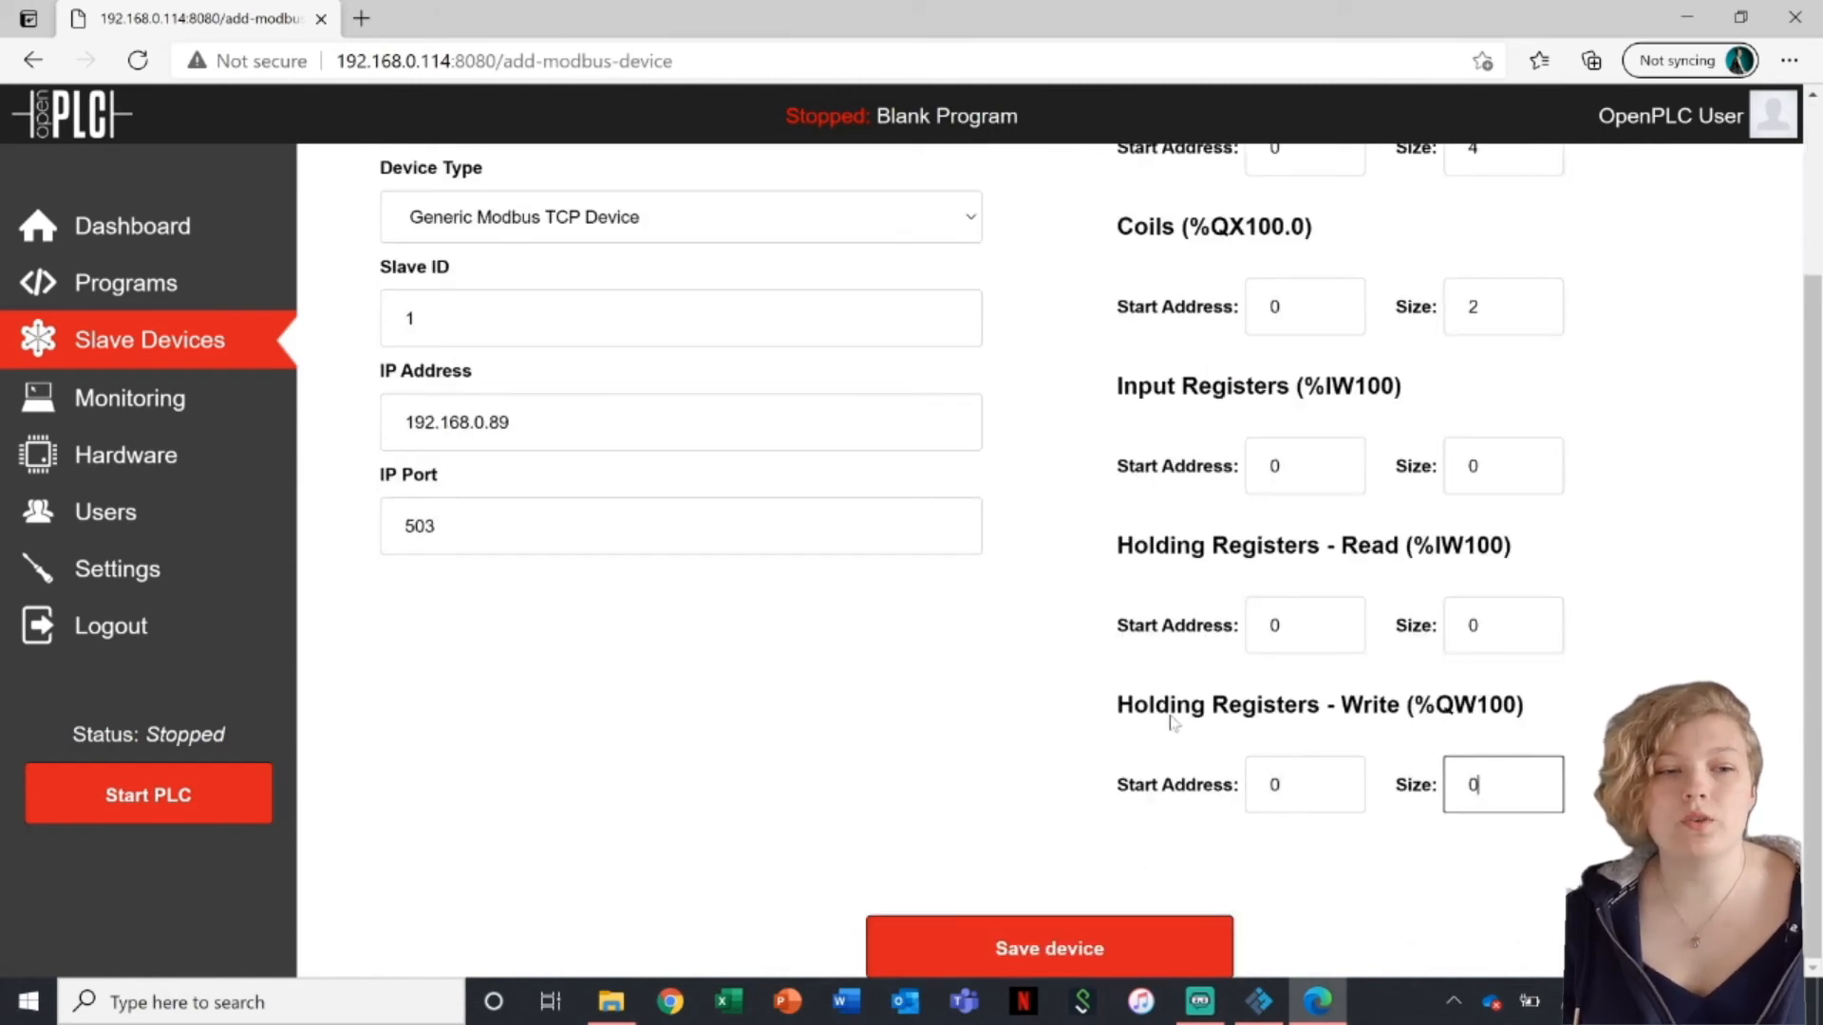
click(1047, 947)
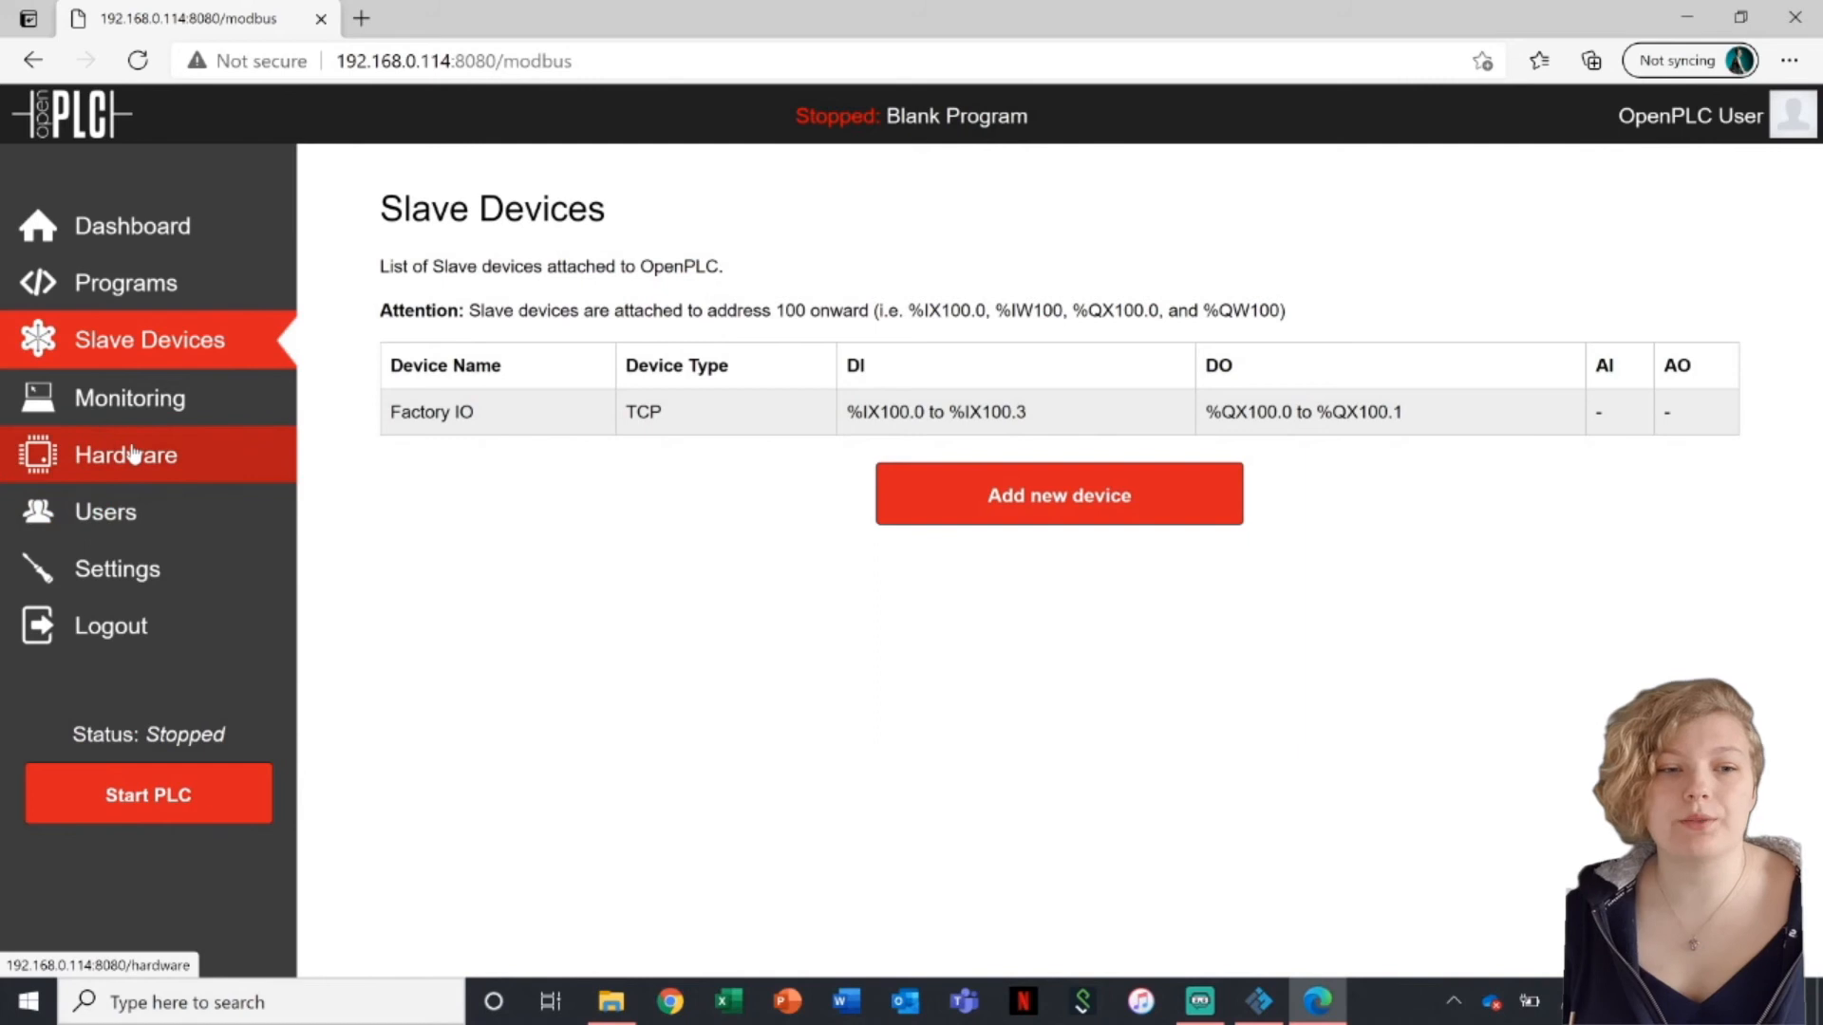
Step: From Programs, pick Documents > TestScene > TestBuild.st and upload it
click(124, 283)
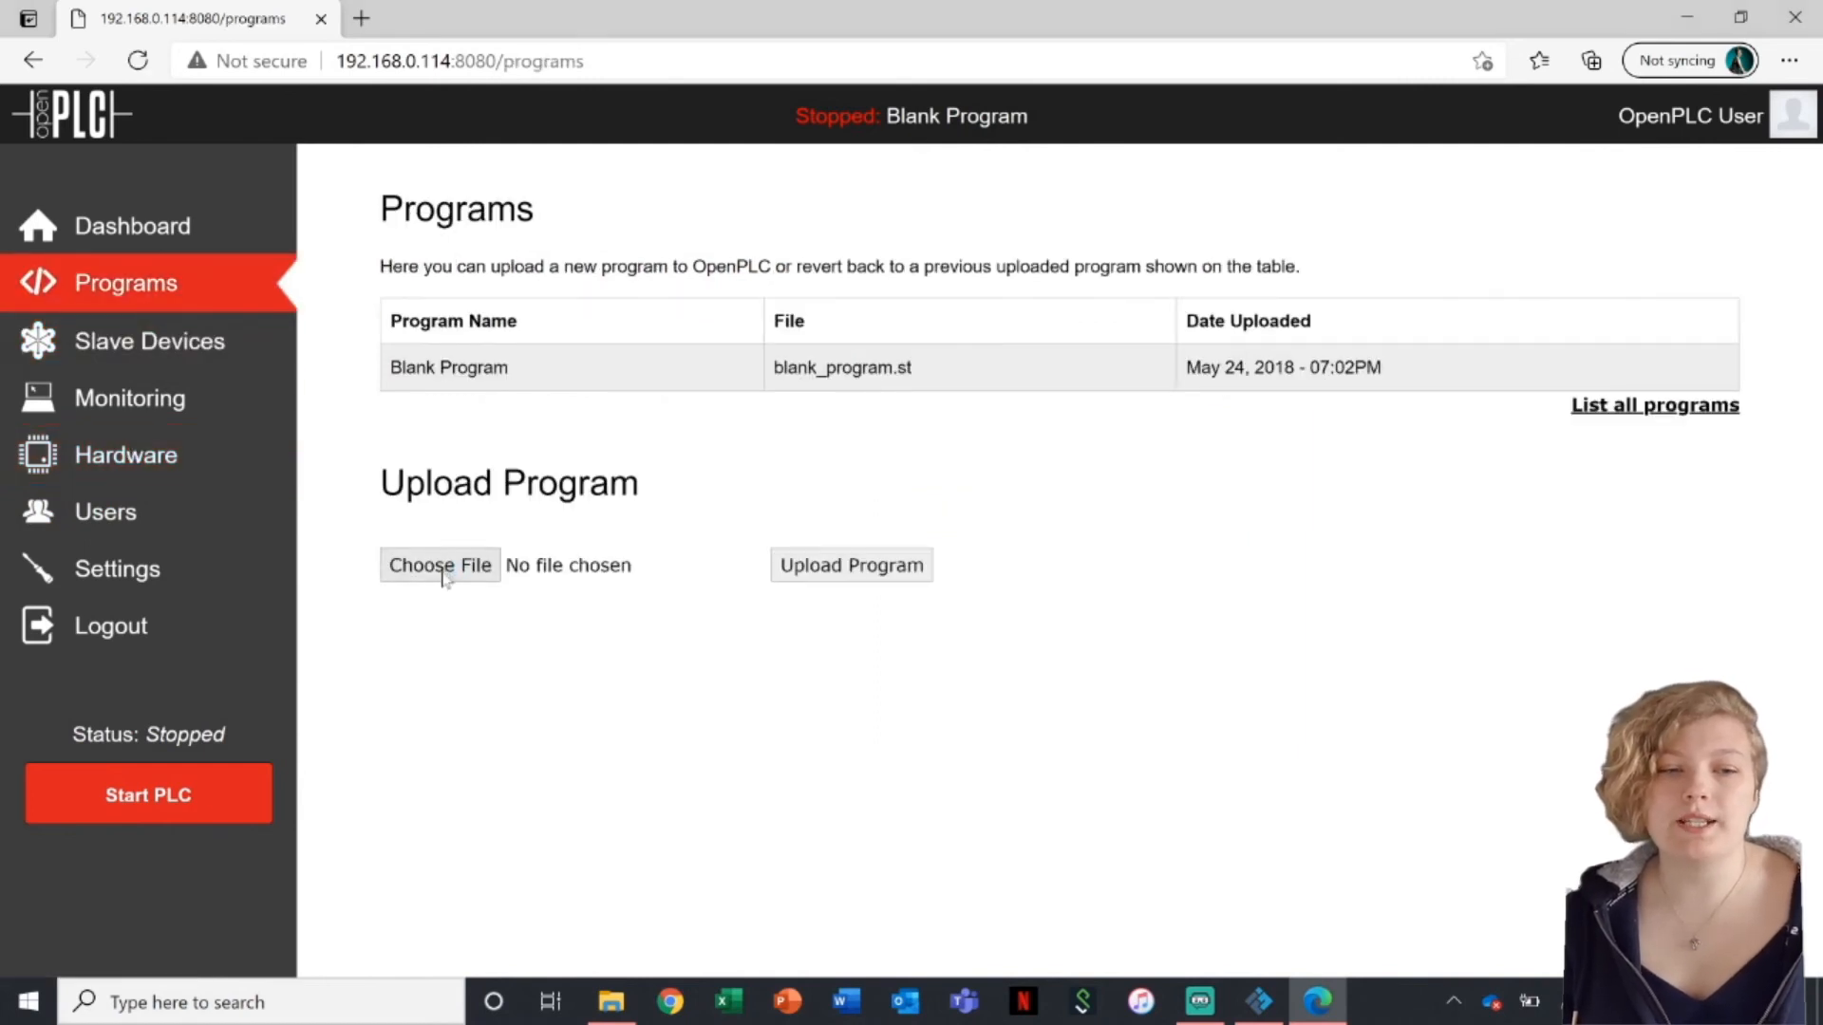
click(439, 565)
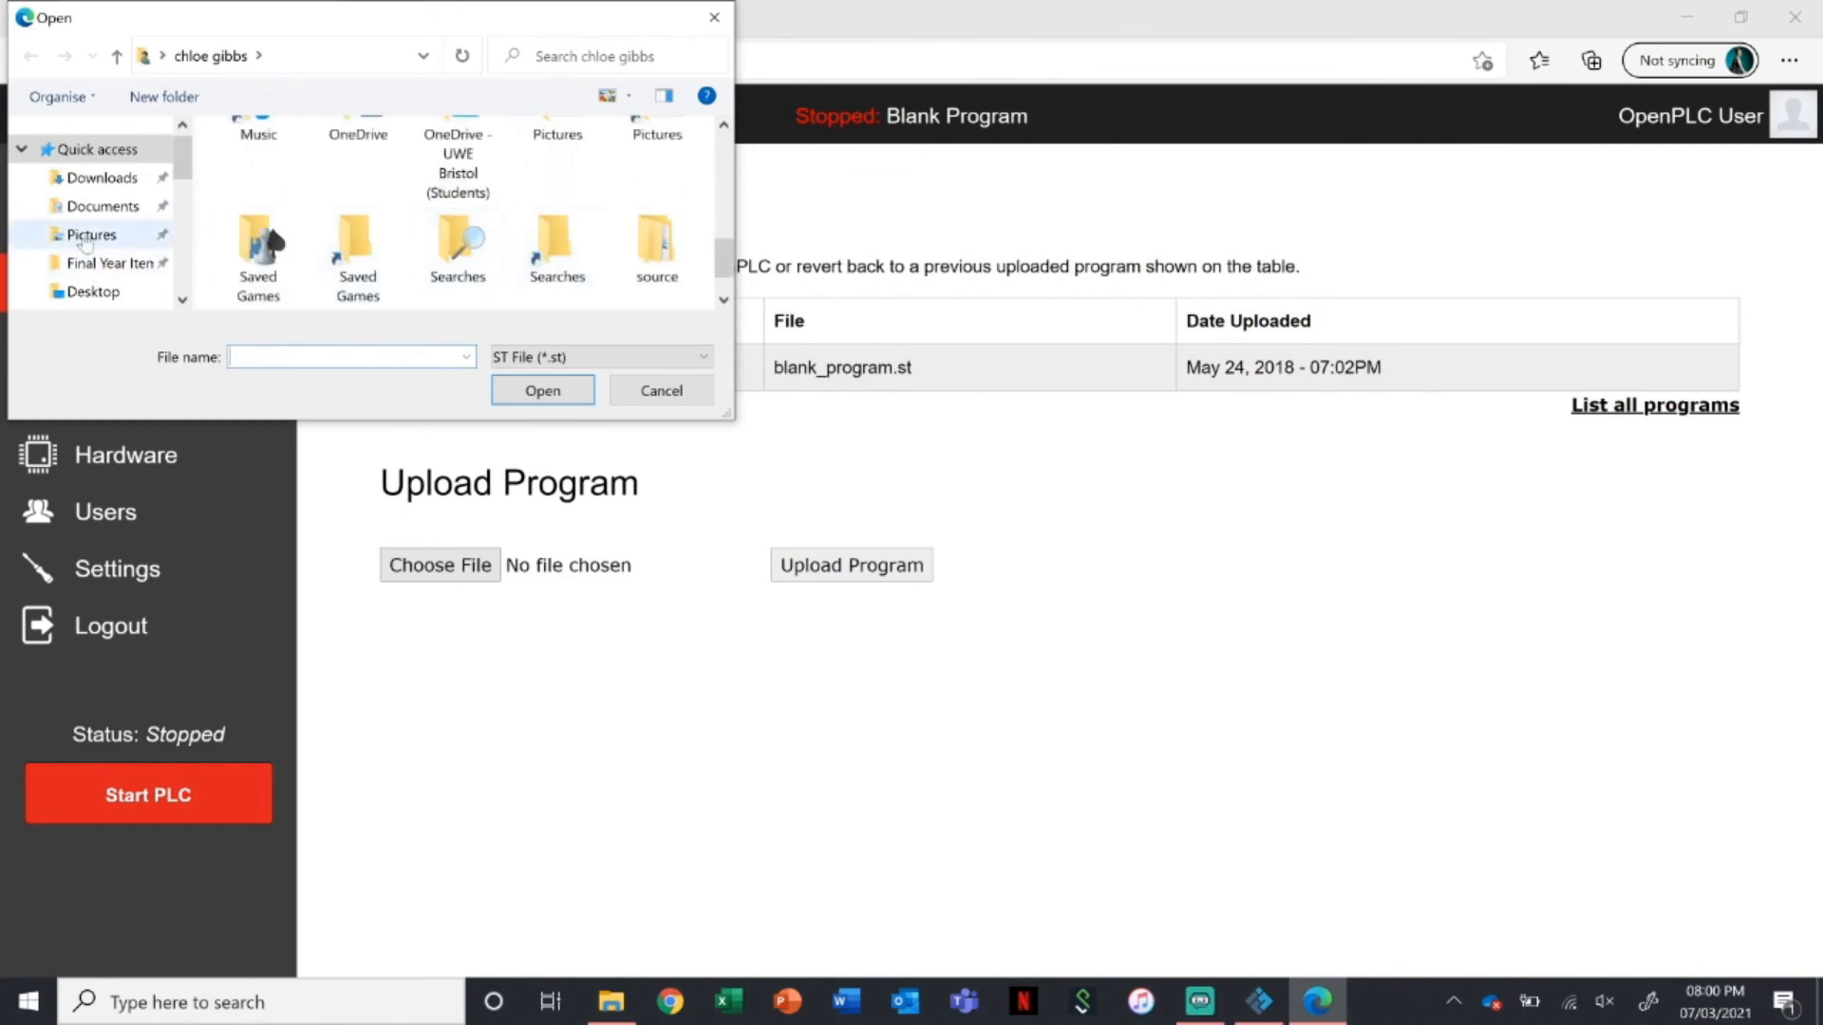
click(103, 206)
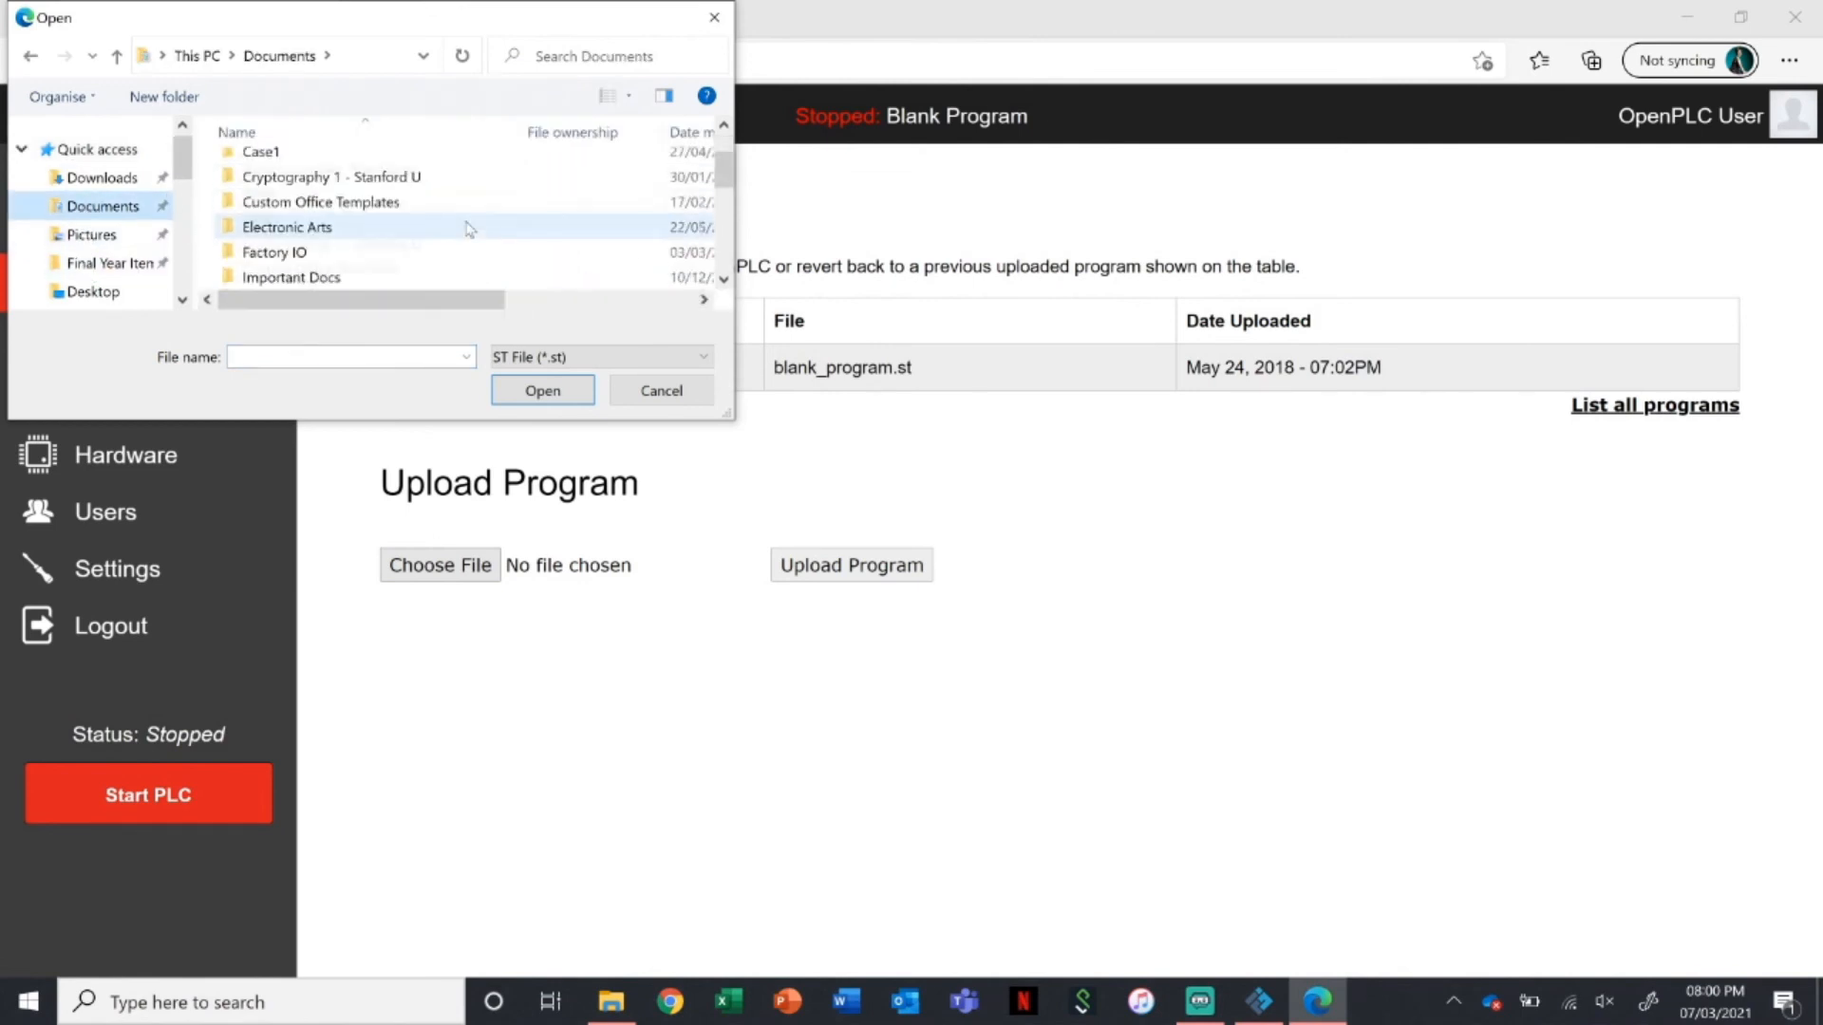
scroll(down, 3)
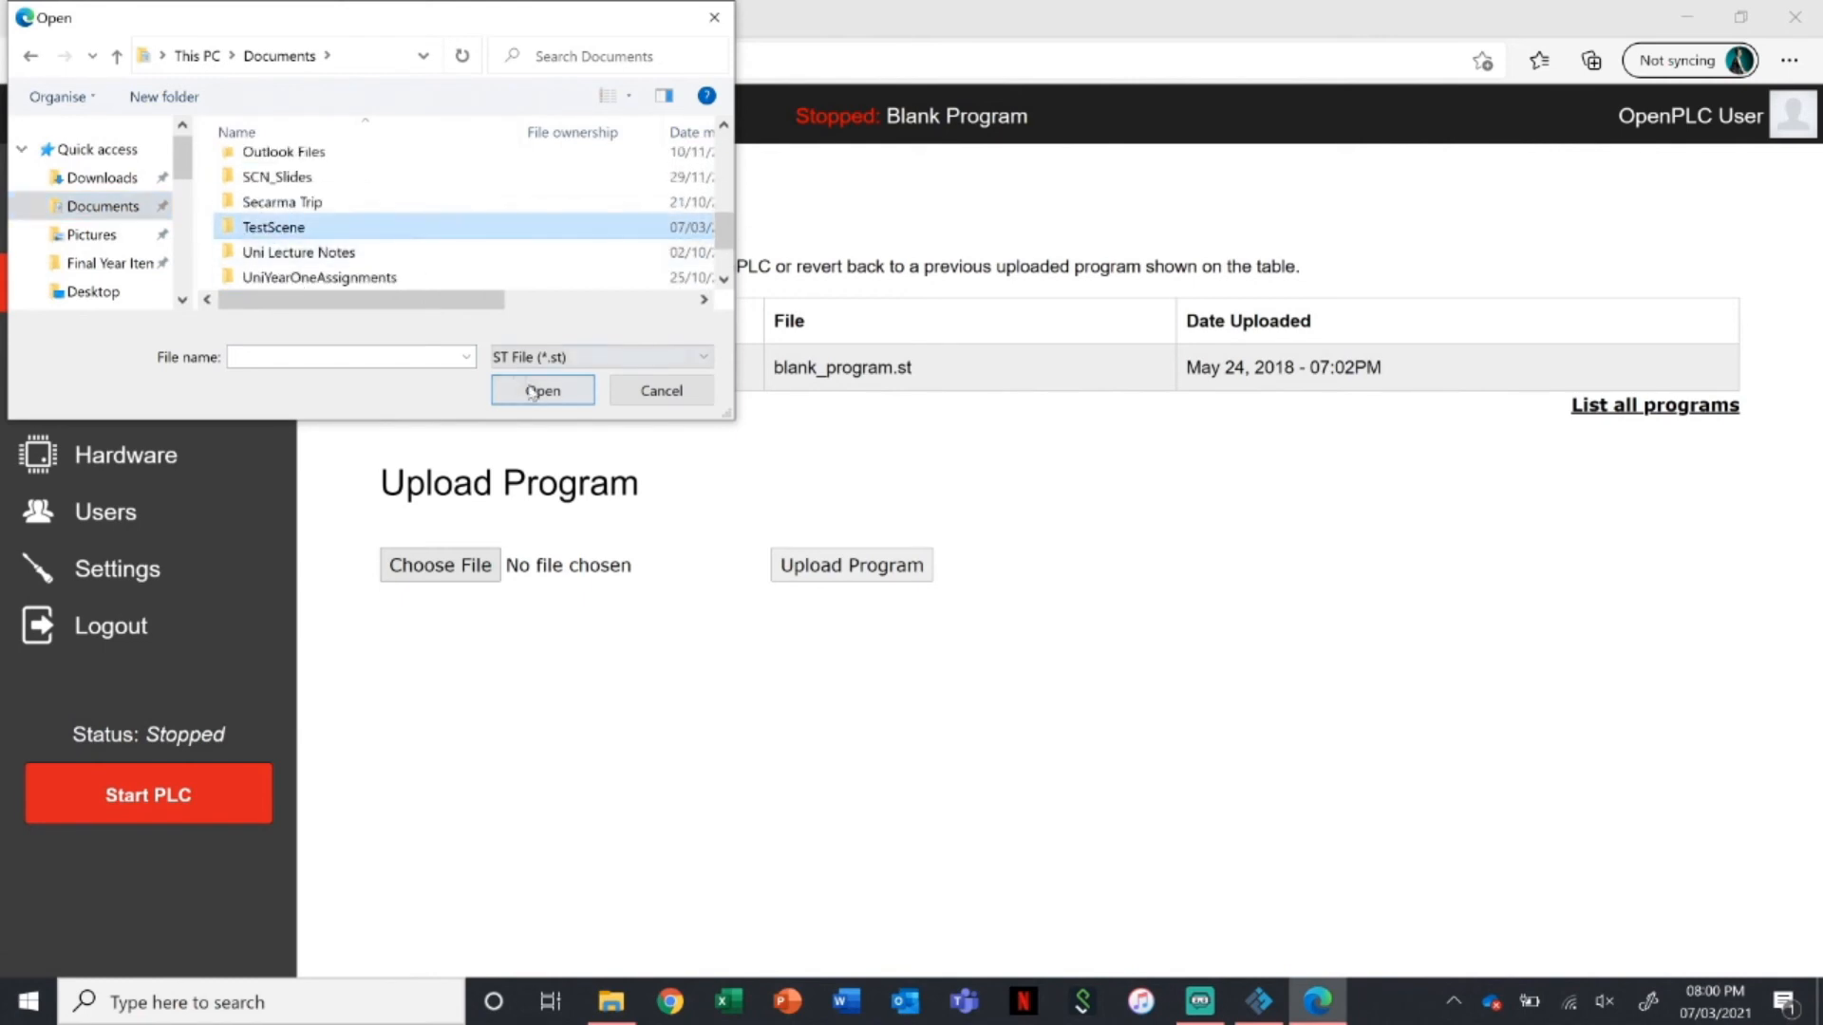
double_click(274, 226)
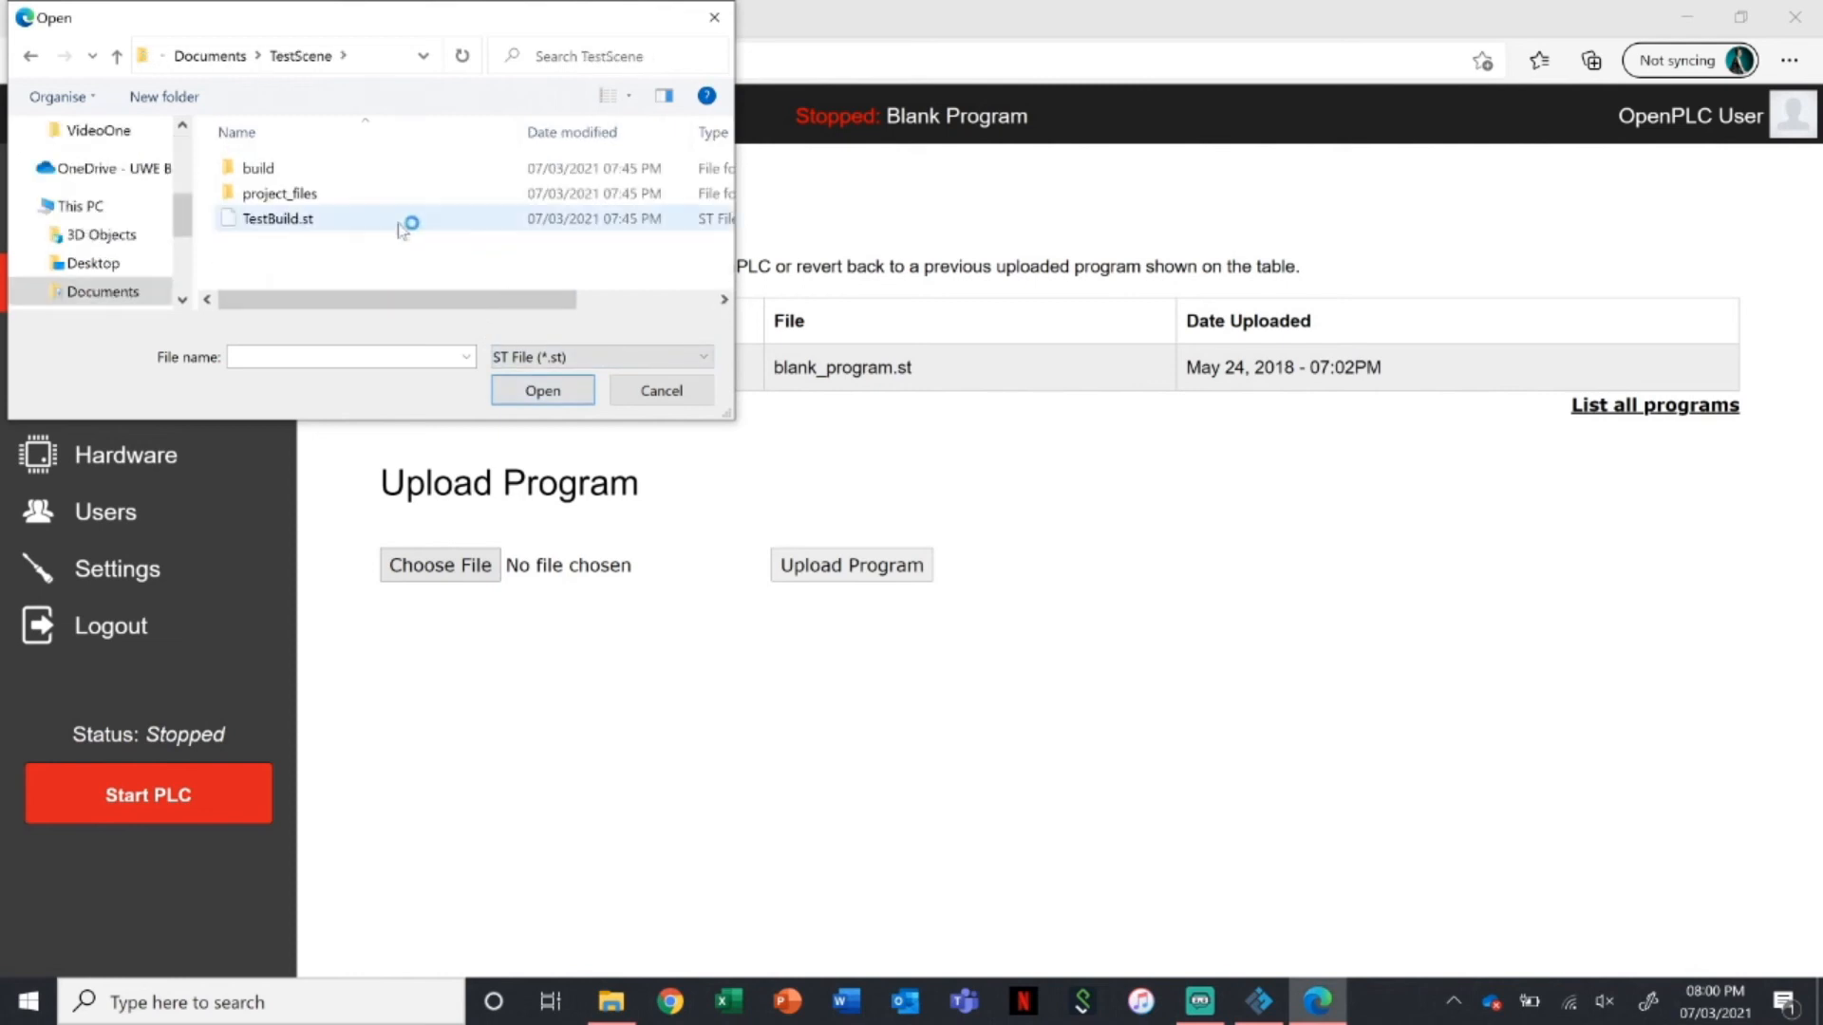
click(540, 389)
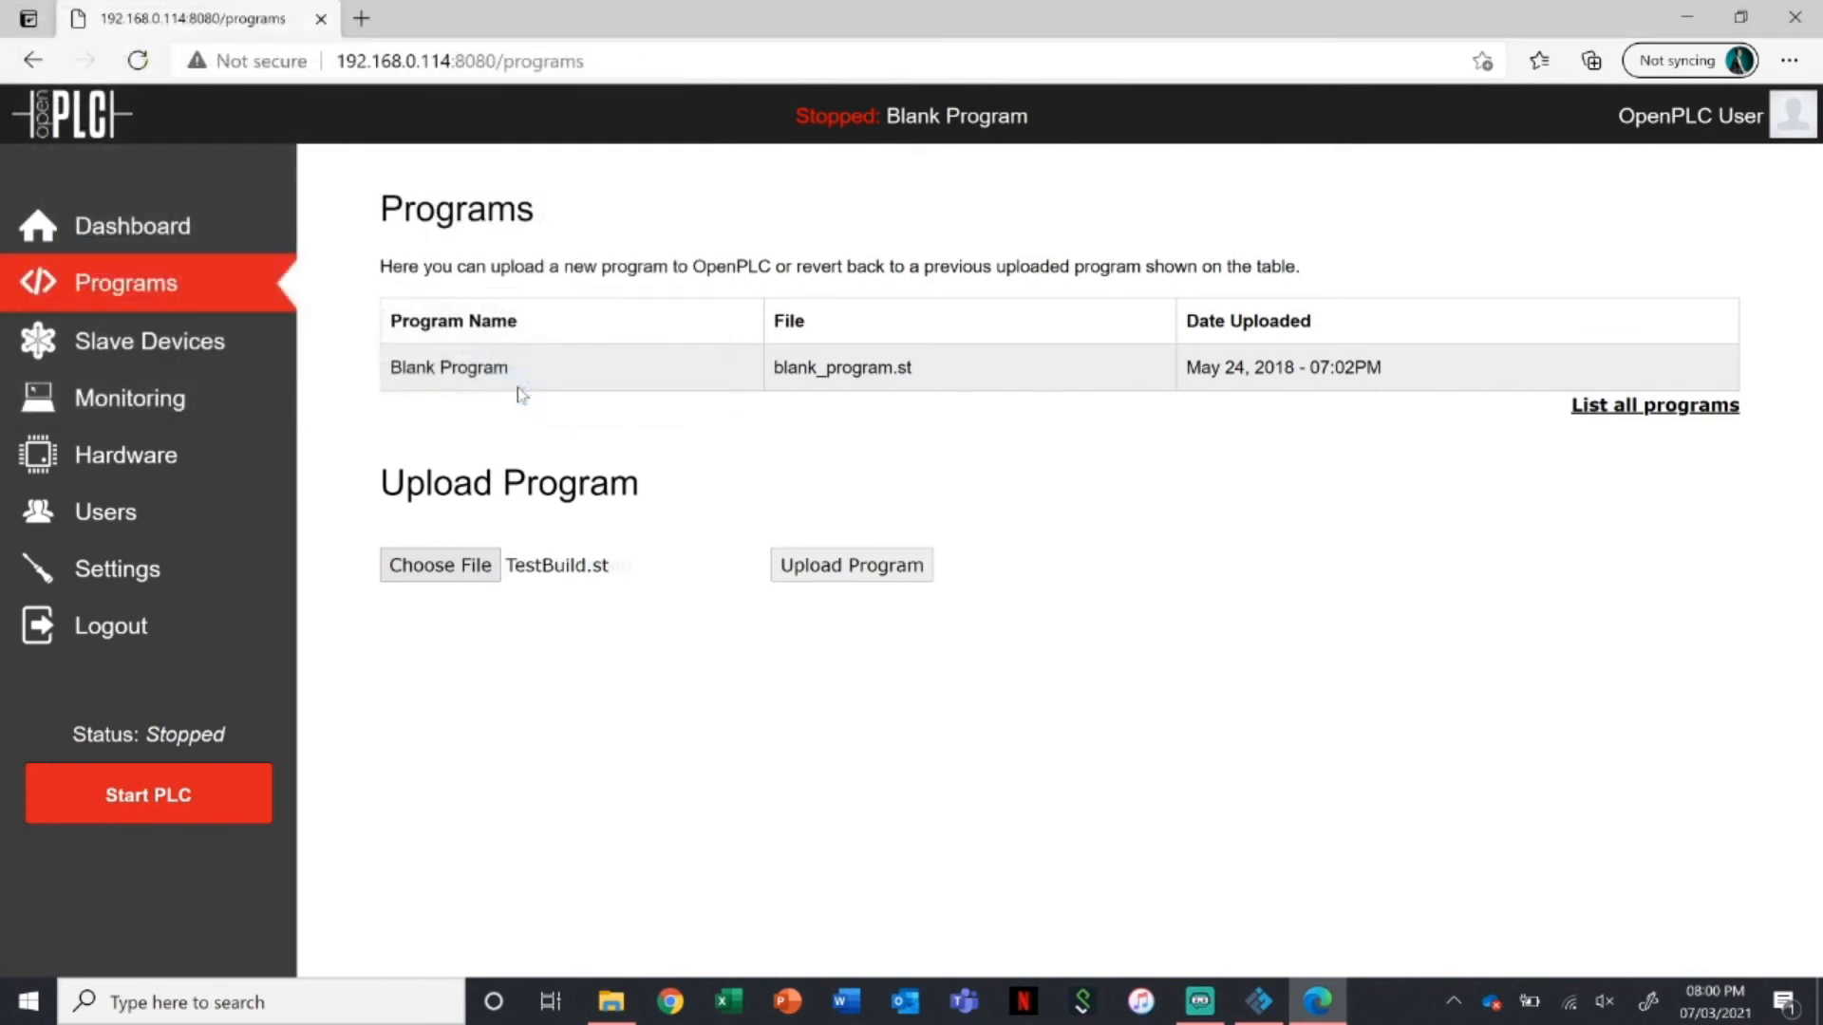
click(850, 565)
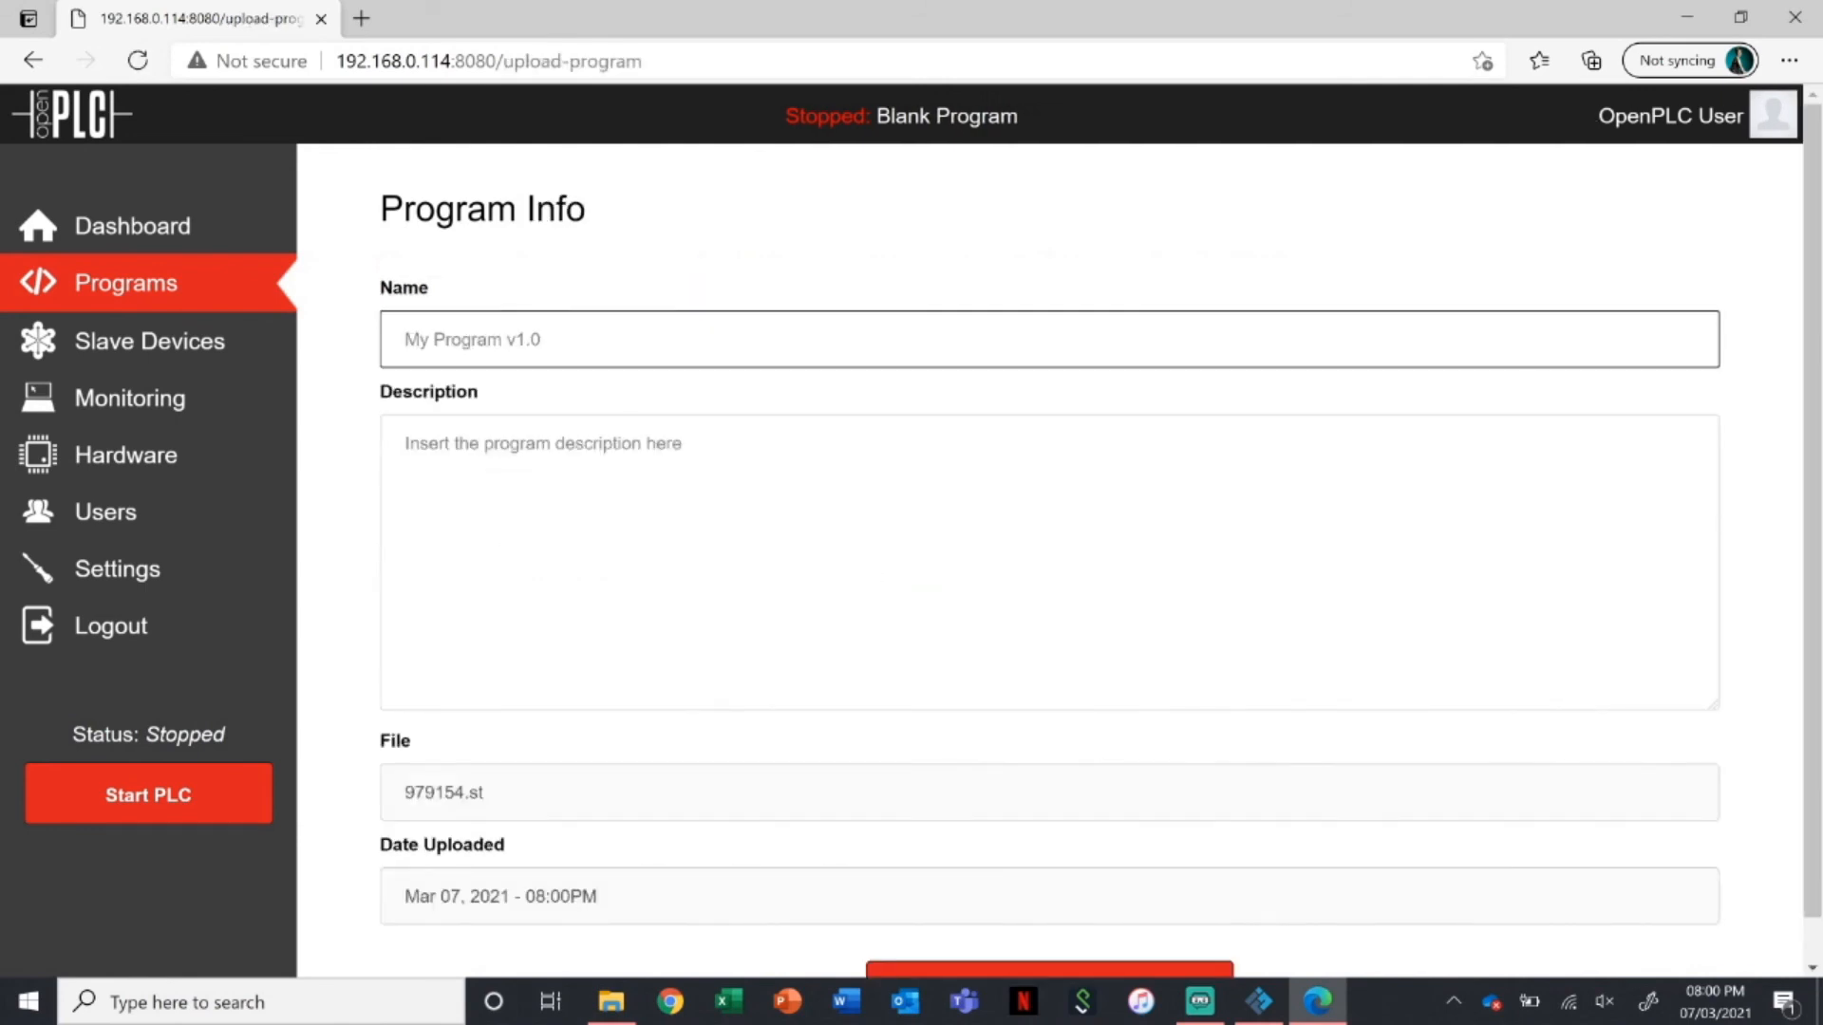
Step: Name the program 'Test Program', describe it as a Factory IO connection test, and compile
text(Test P)
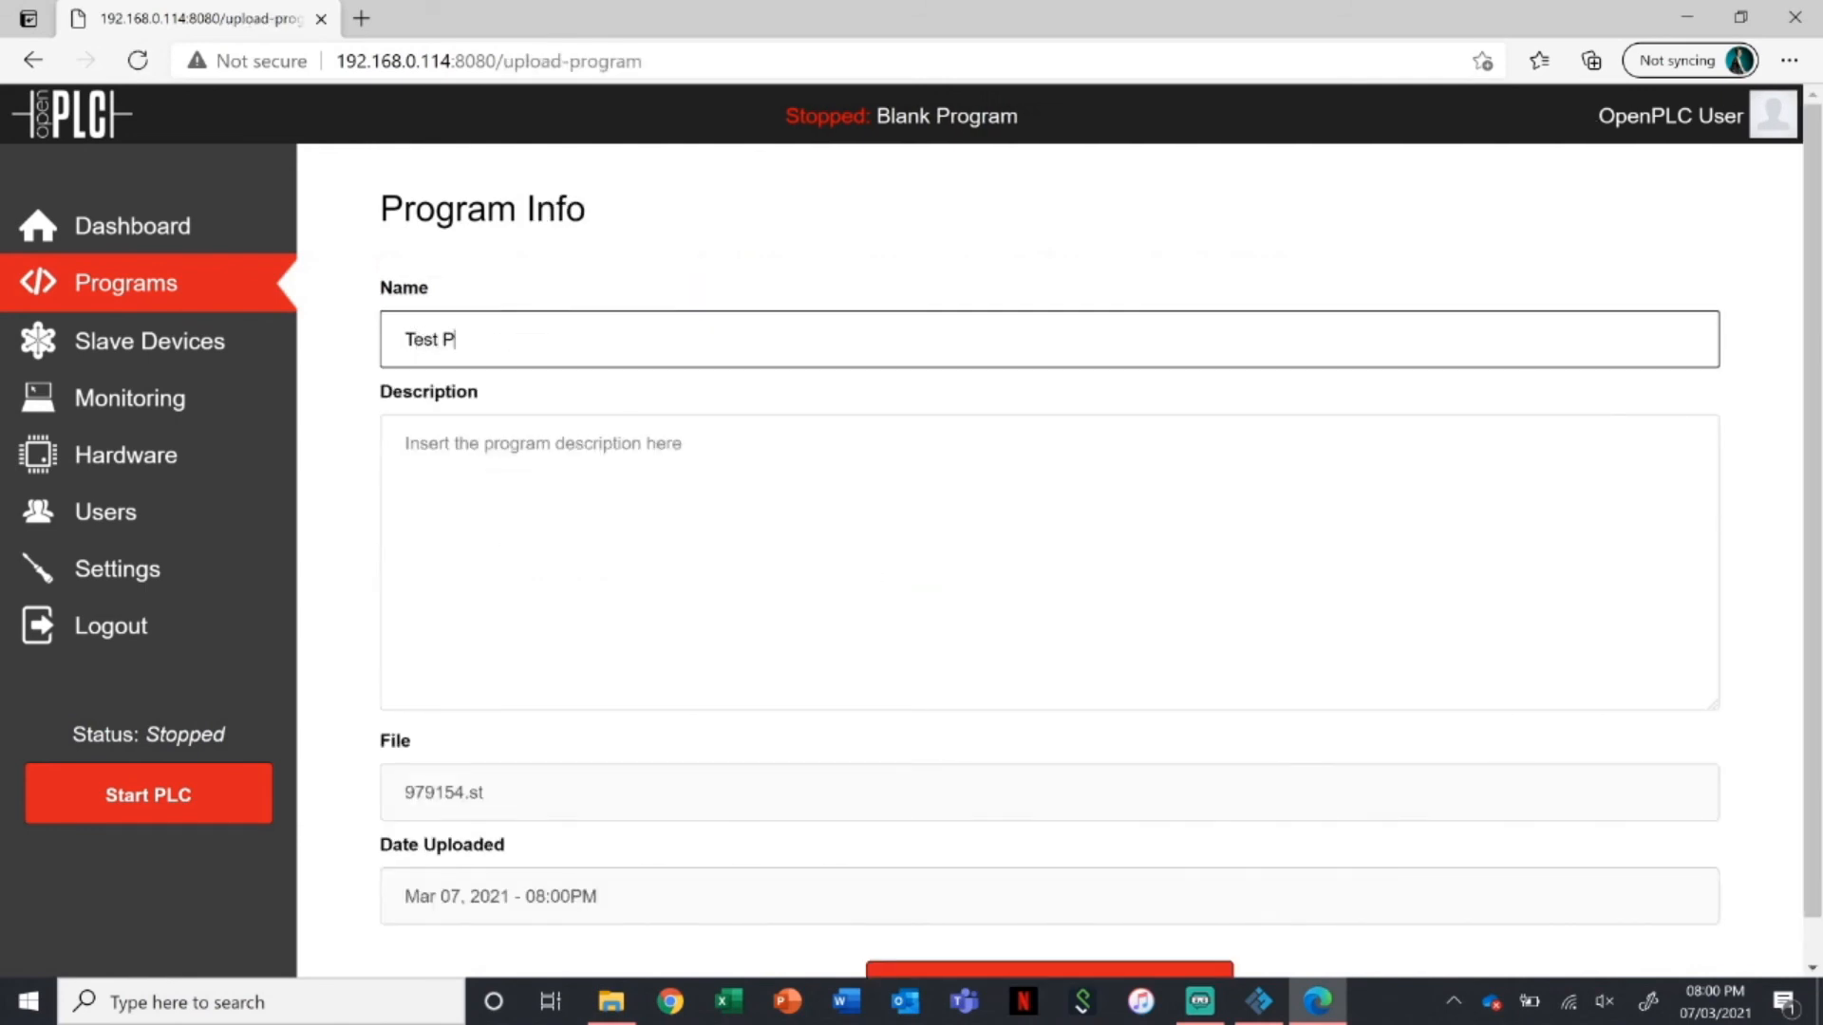
text(rogram)
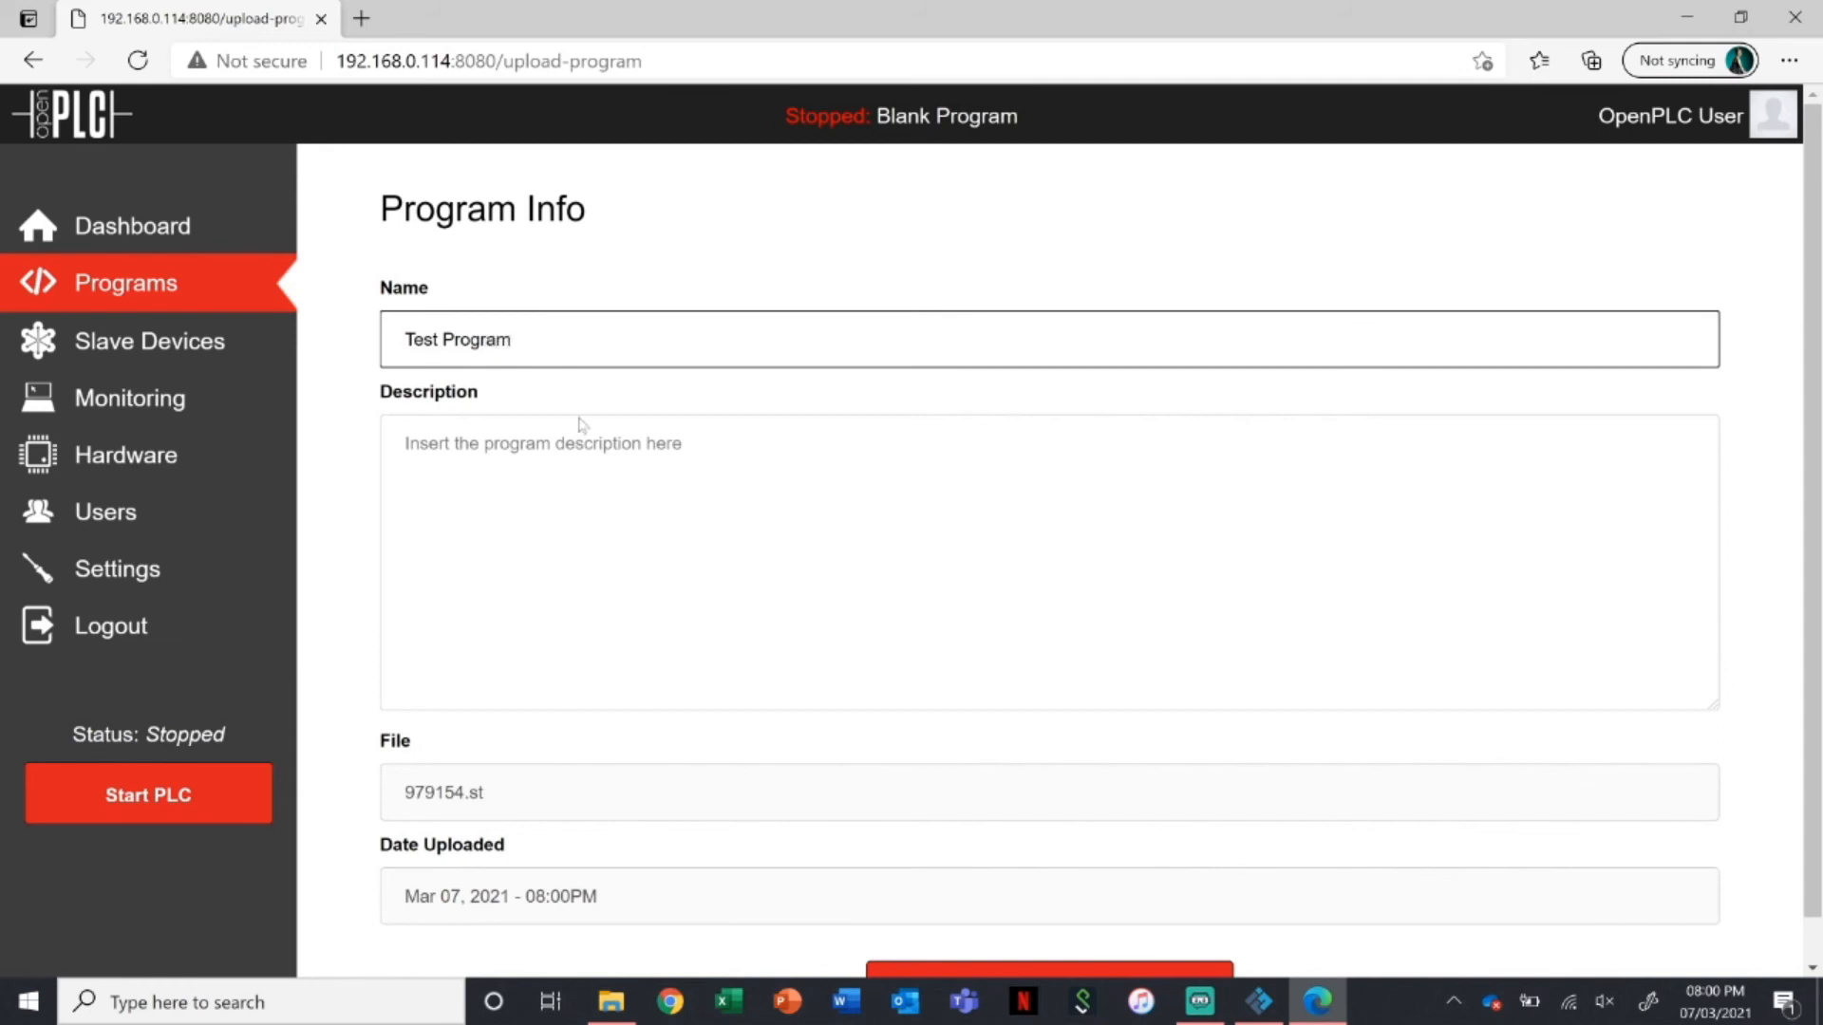
text(Test Co)
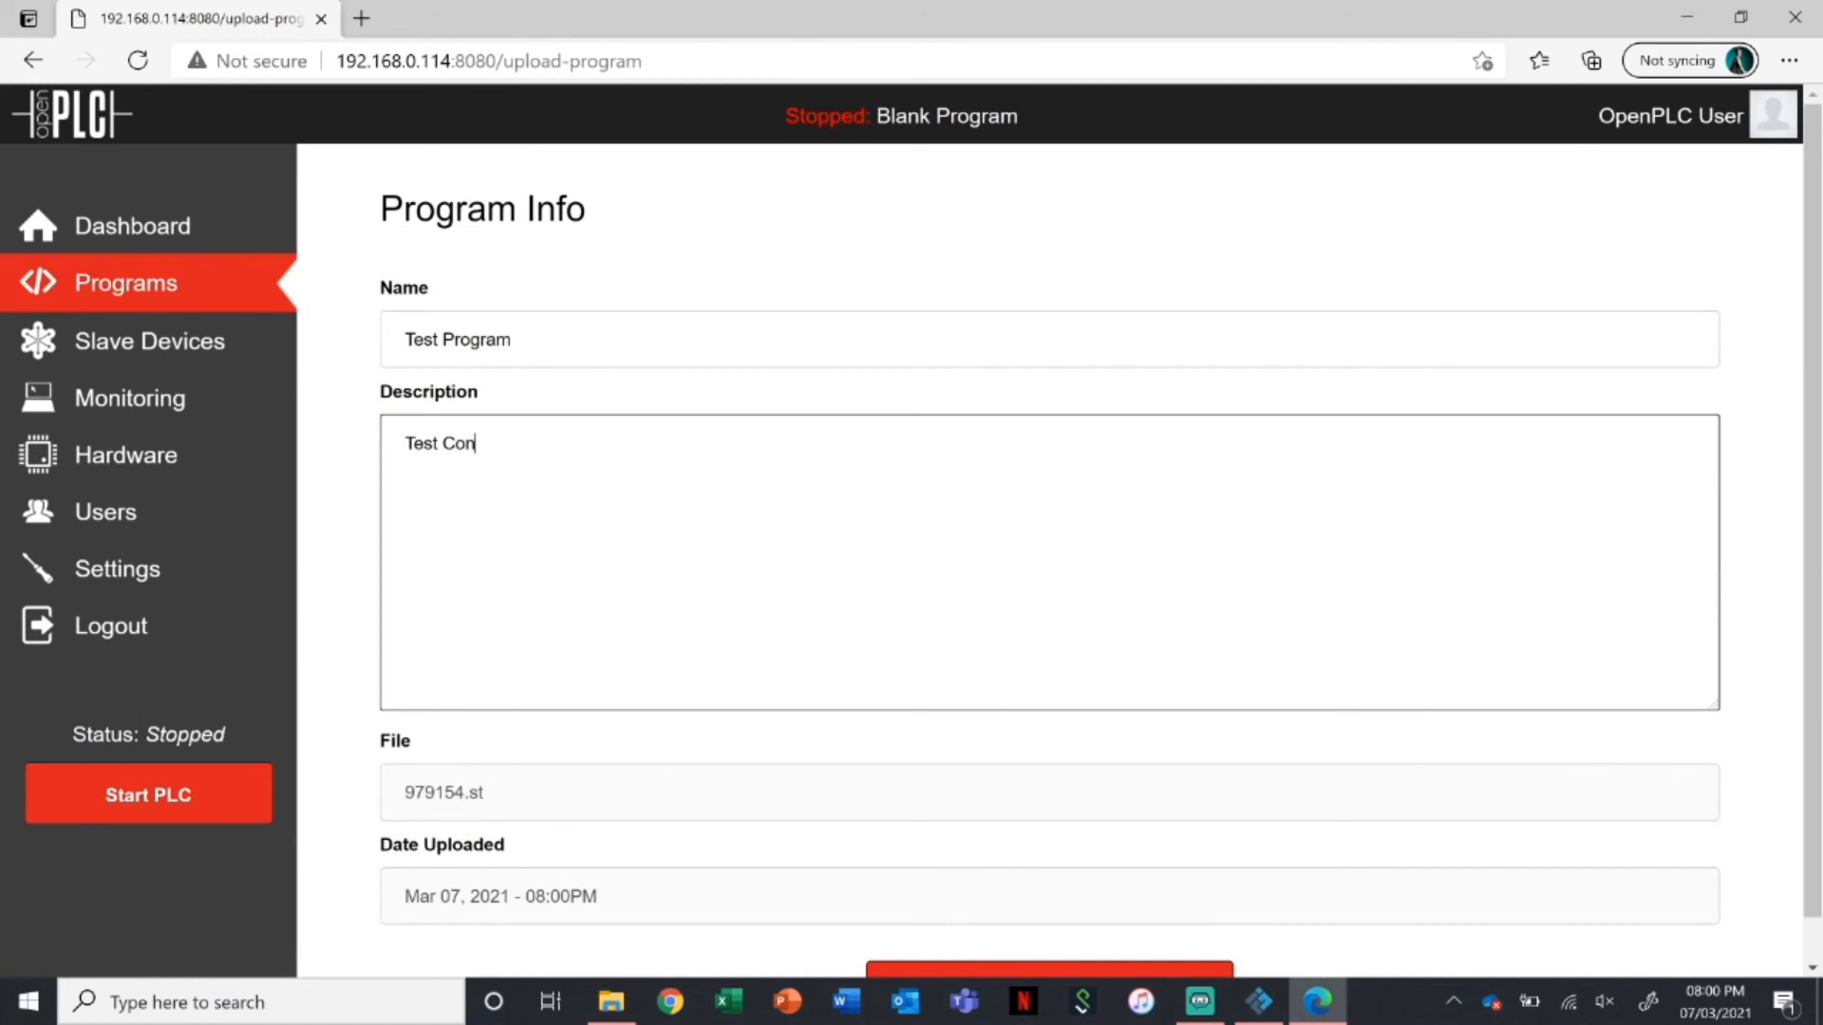
text(nection)
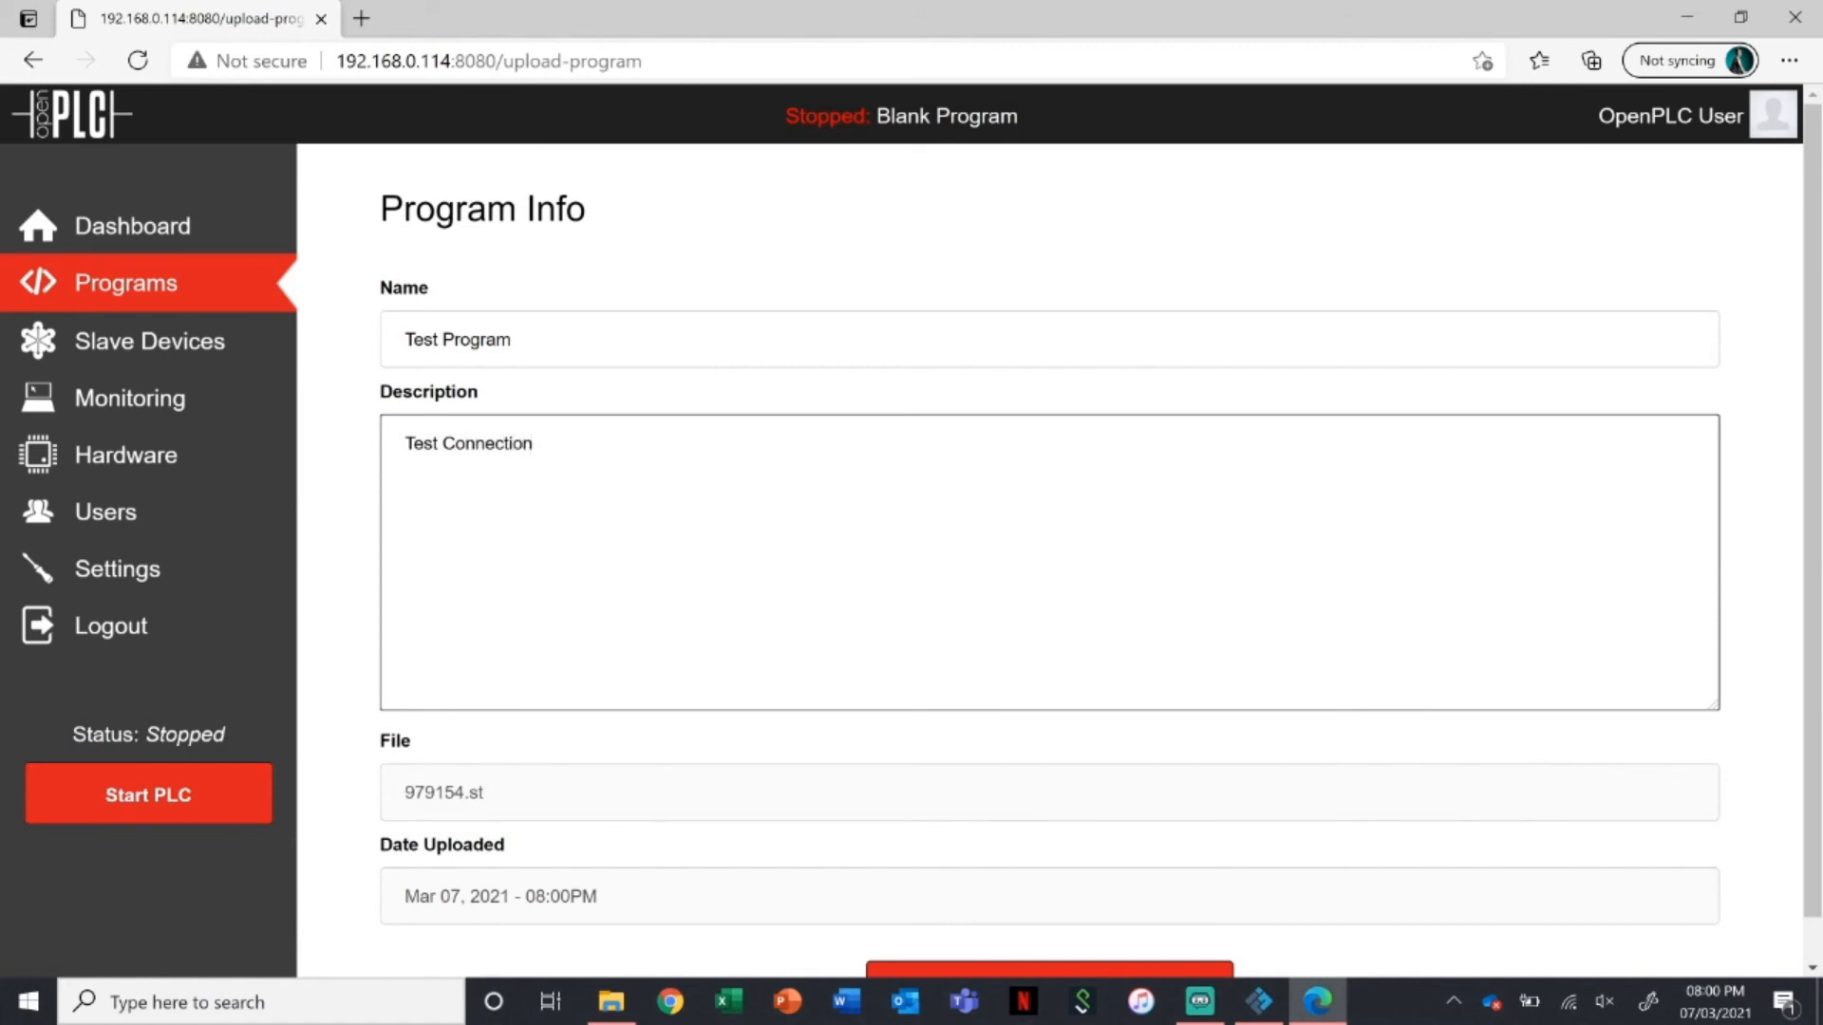
text(to Factory IO woth)
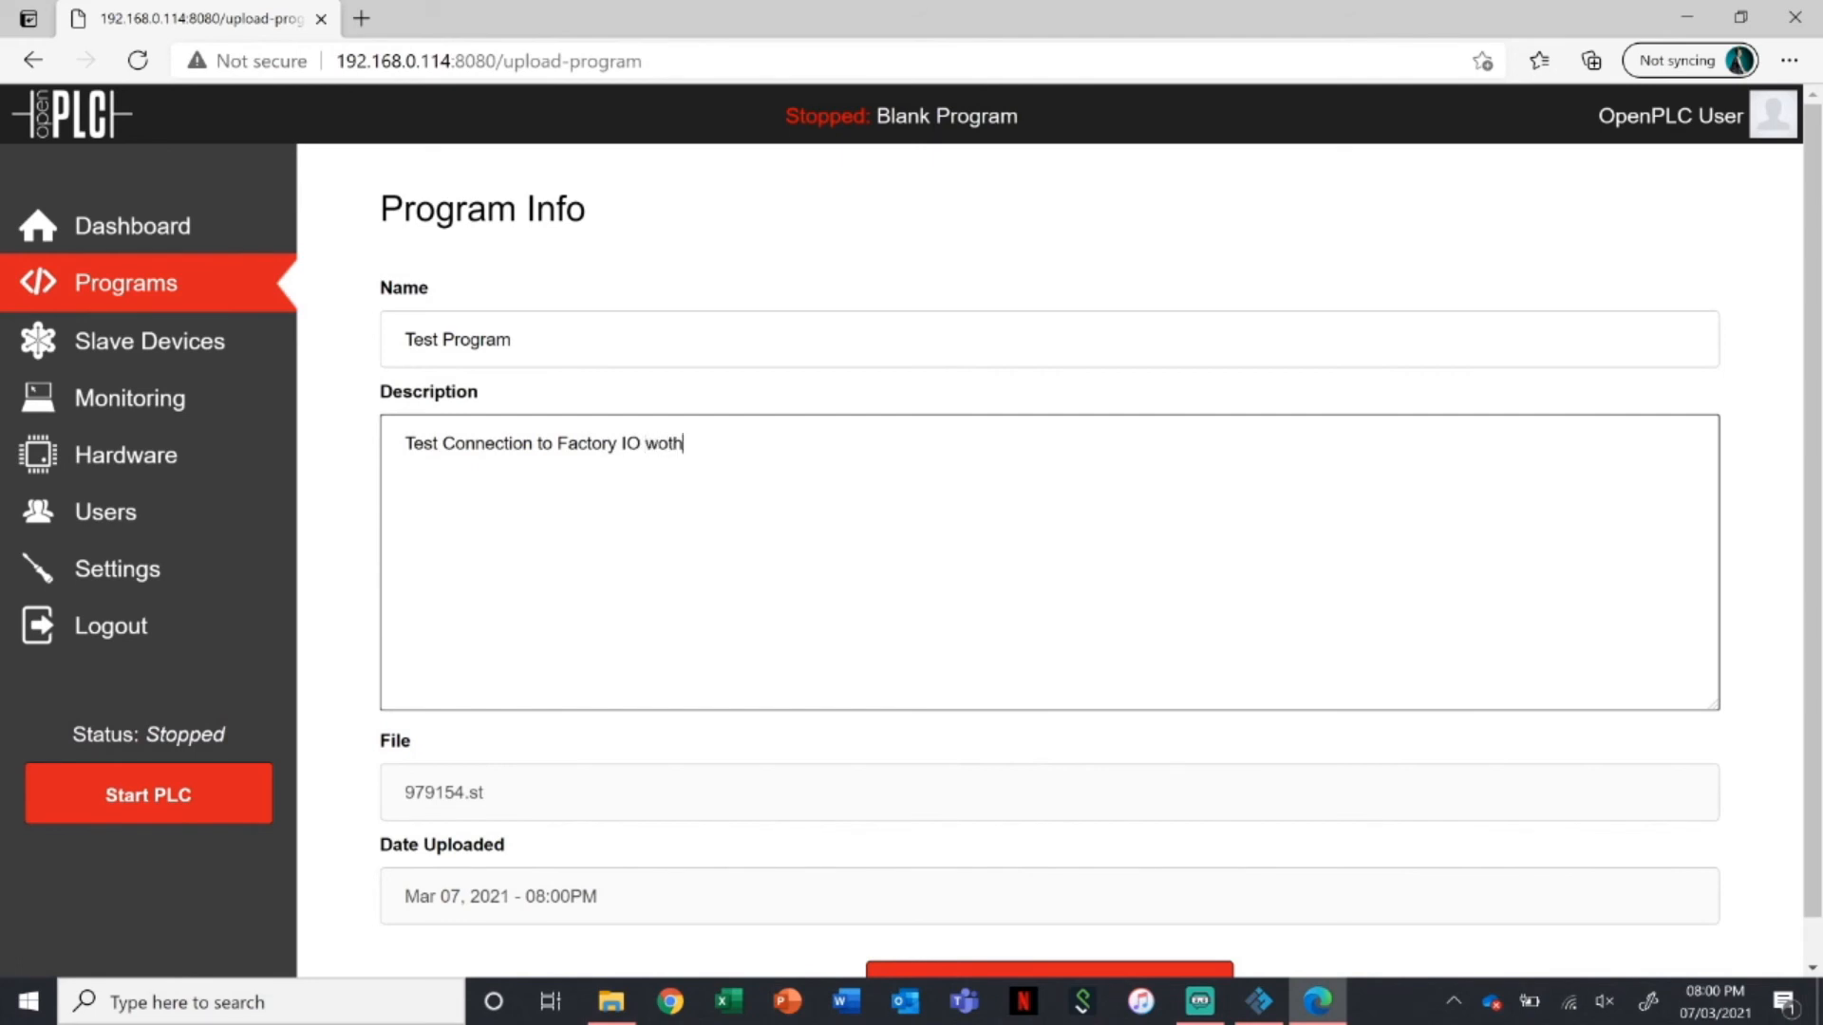
key(Backspace)
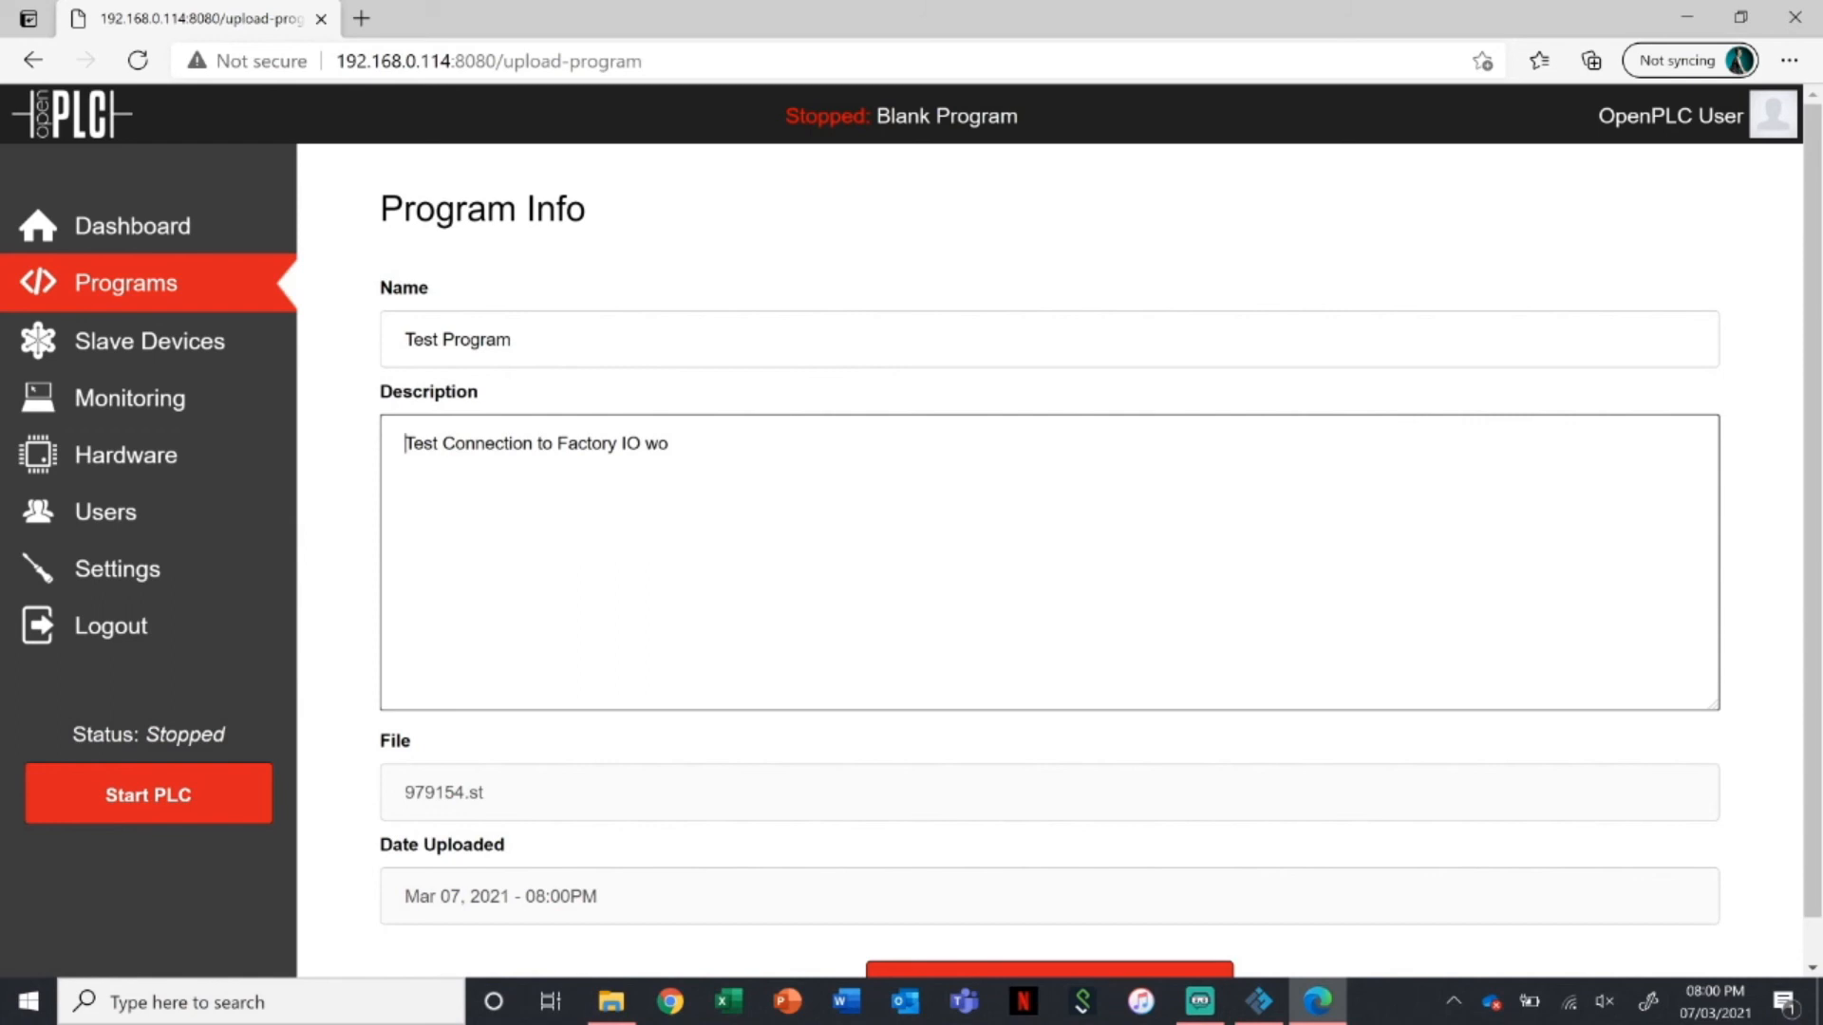
key(Backspace)
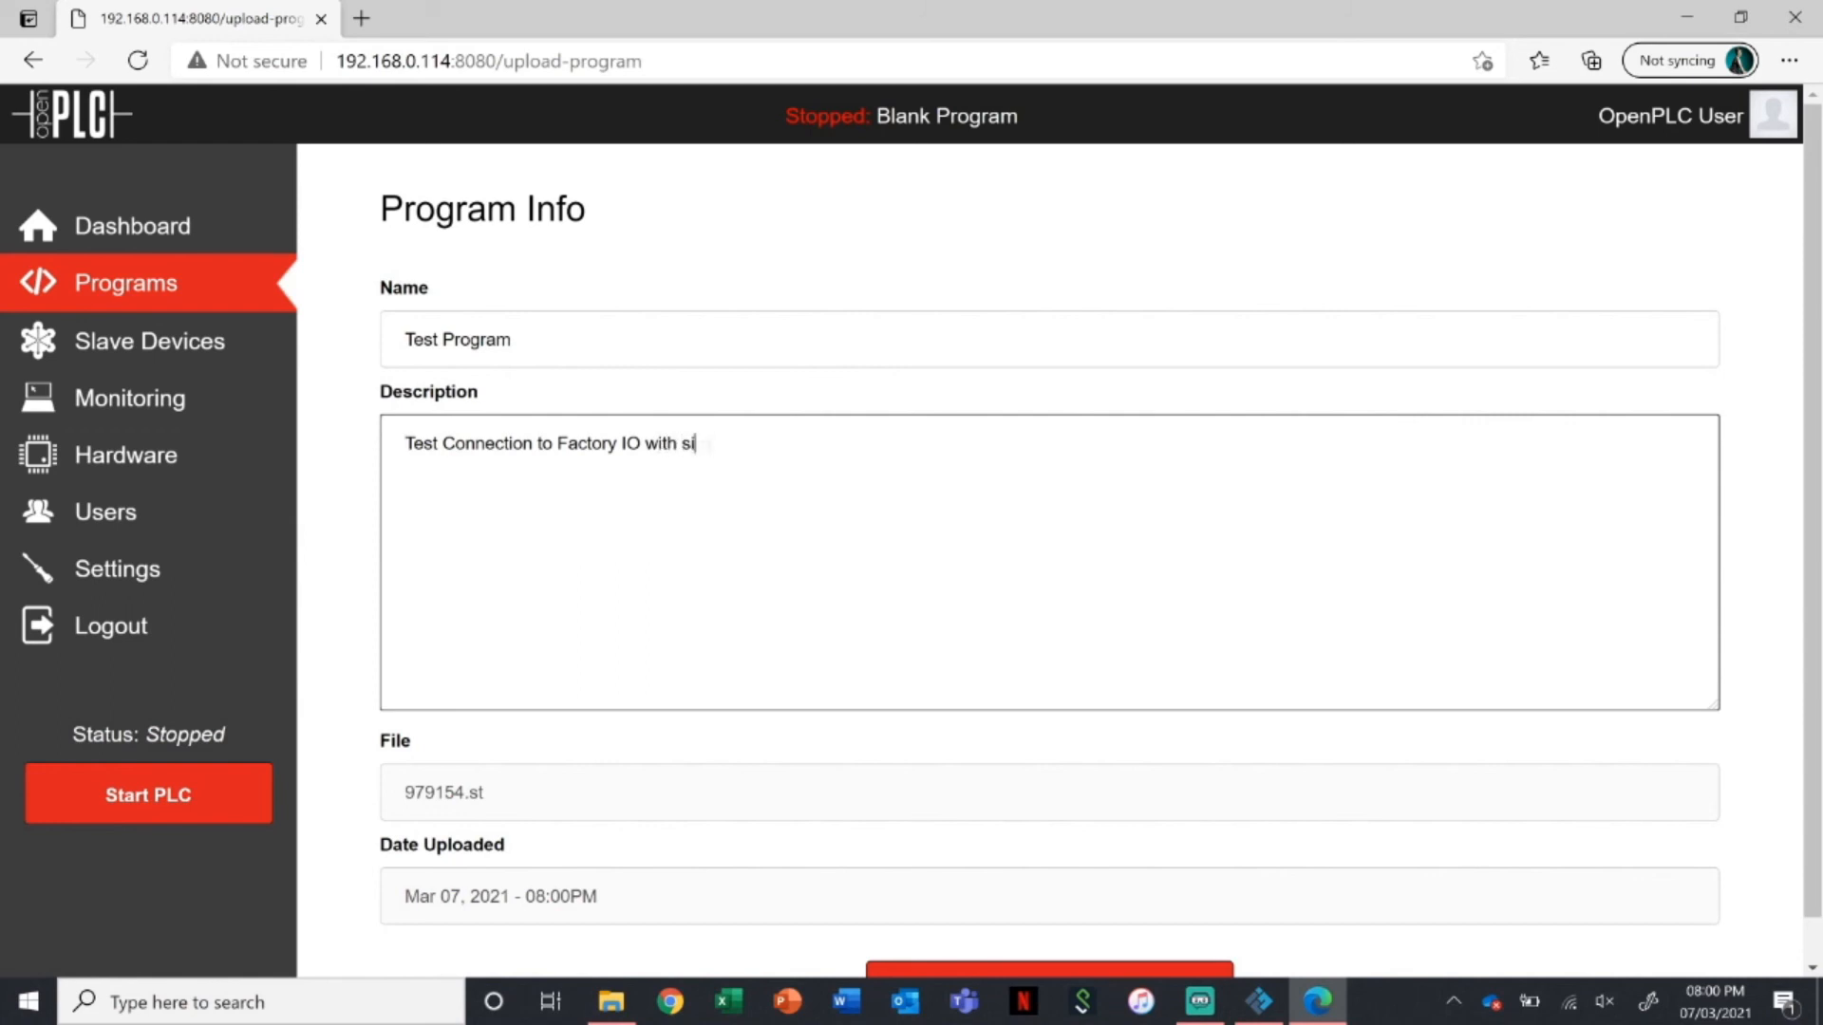
text(mple scene)
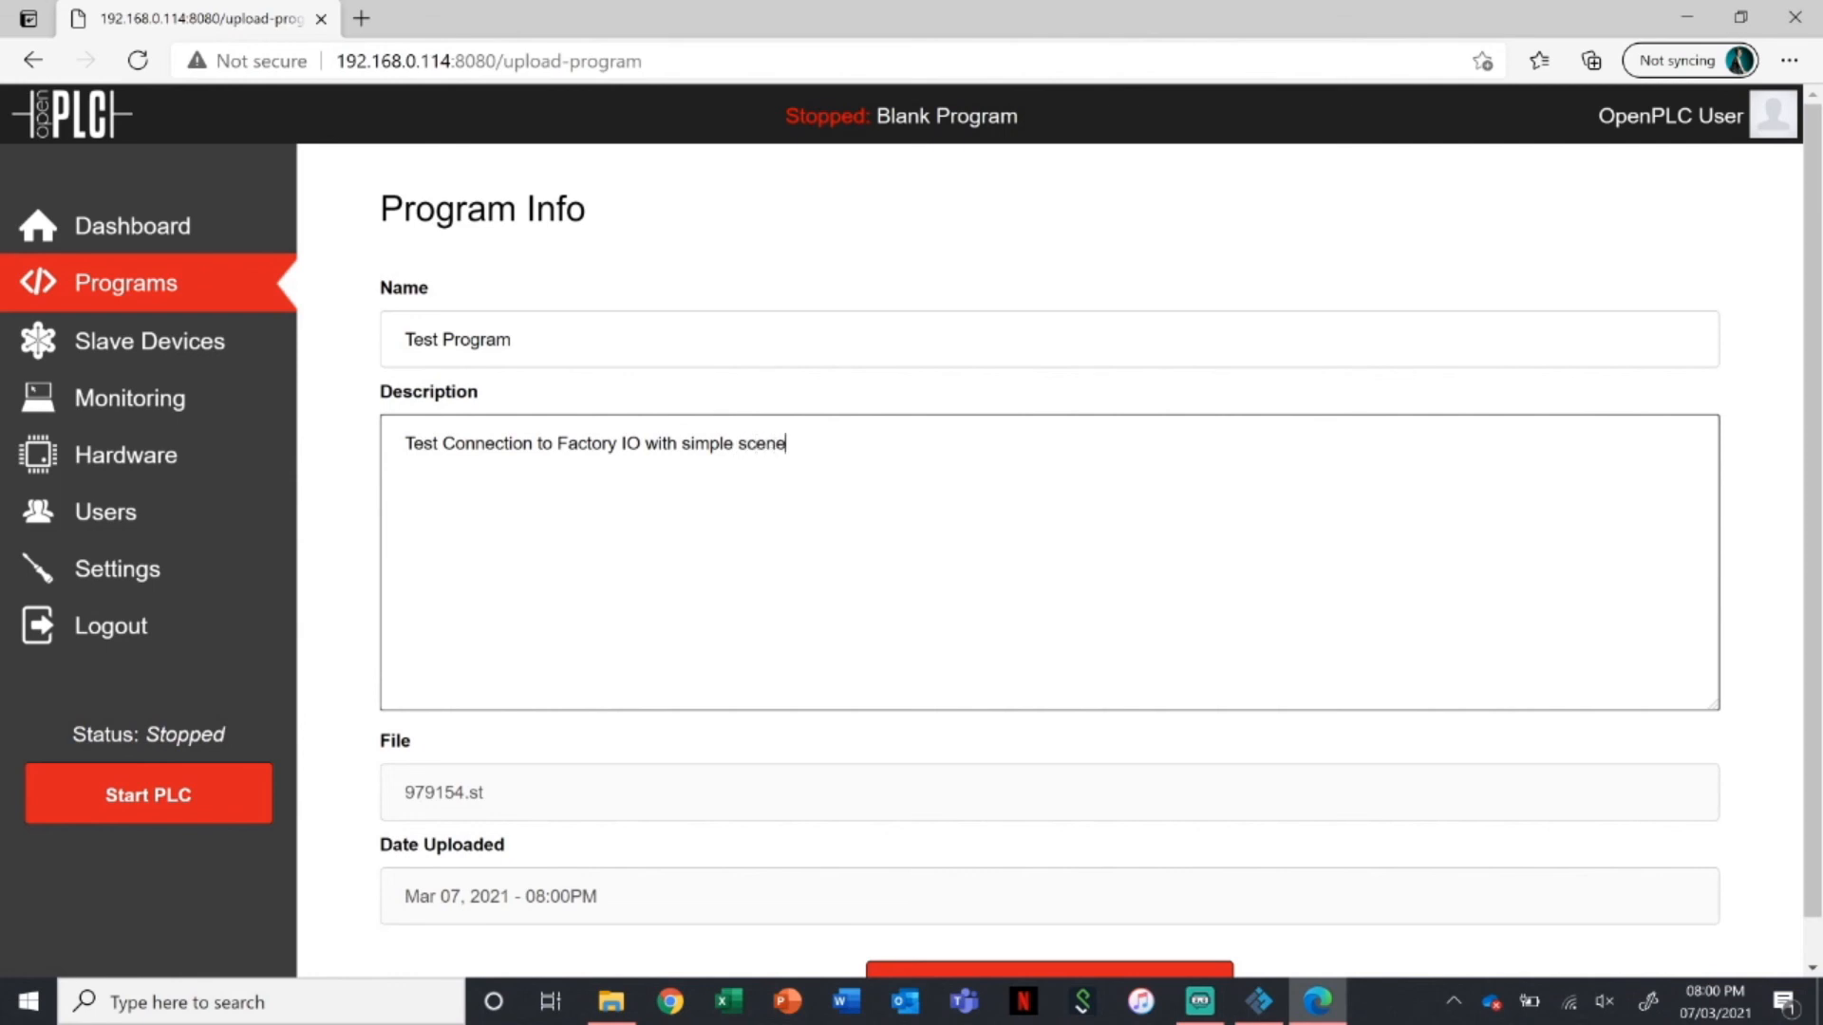
scroll(down, 3)
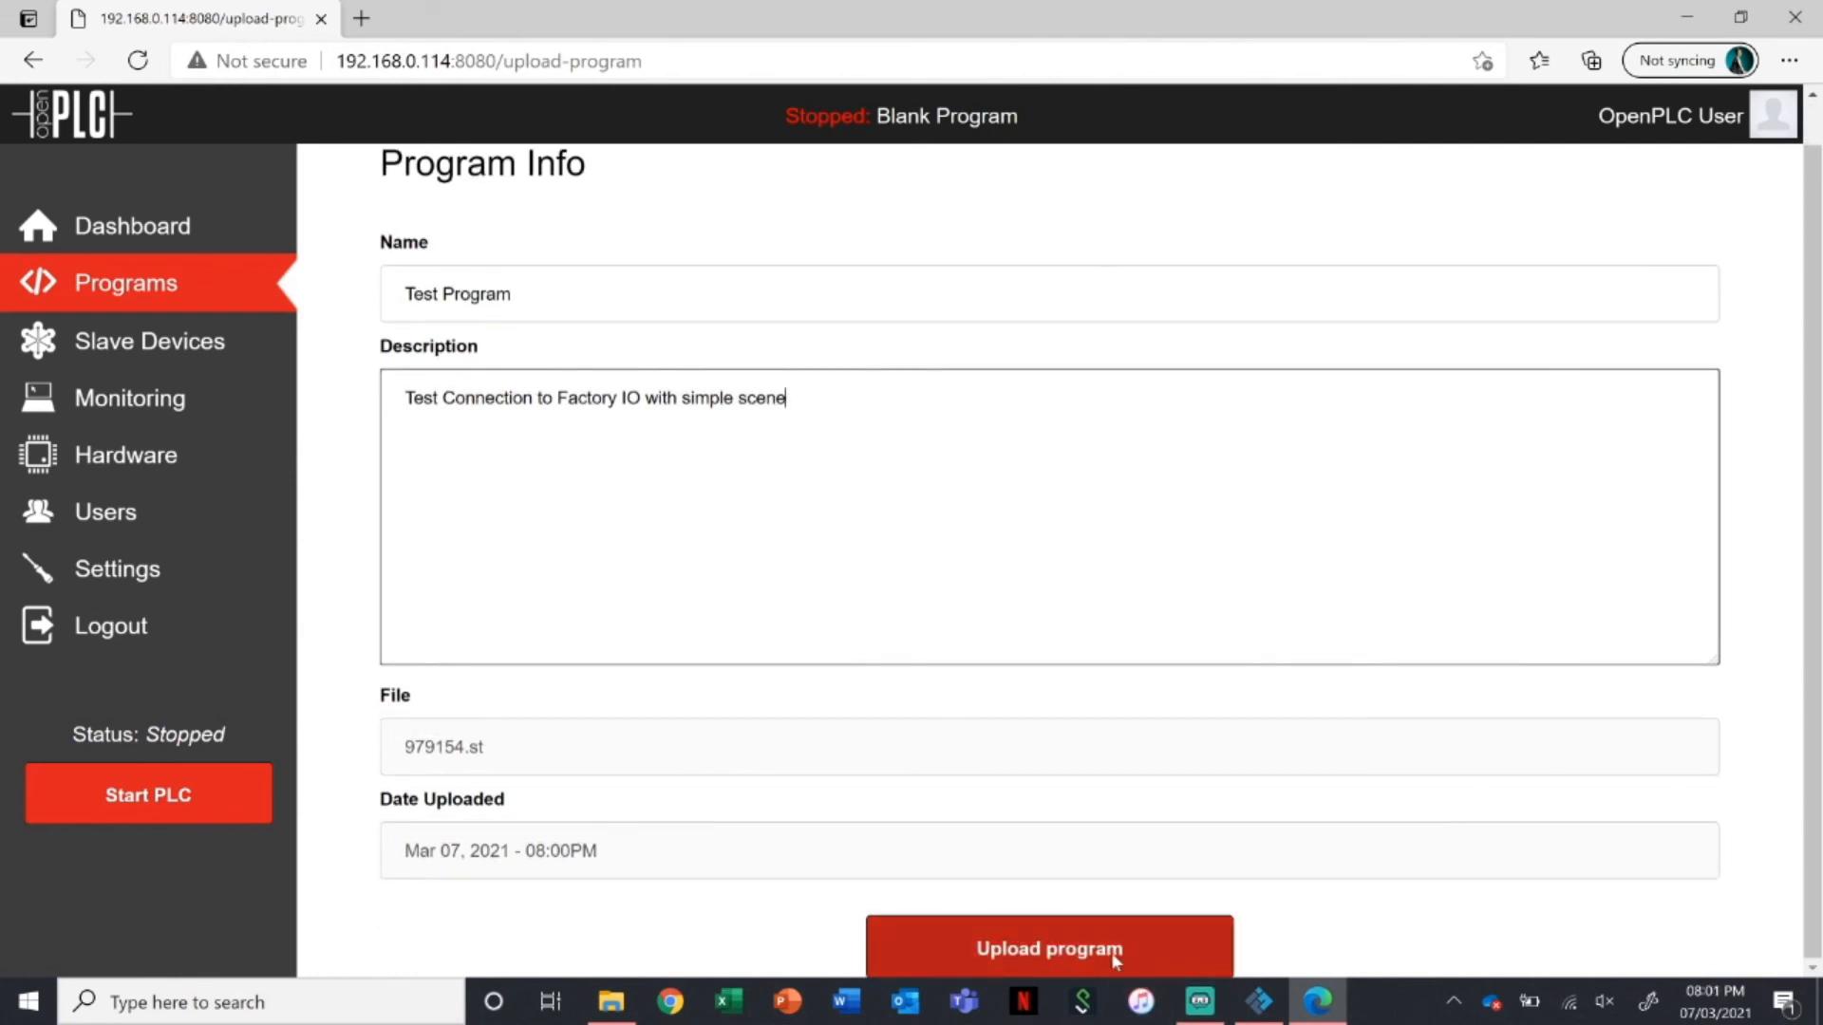
click(1048, 949)
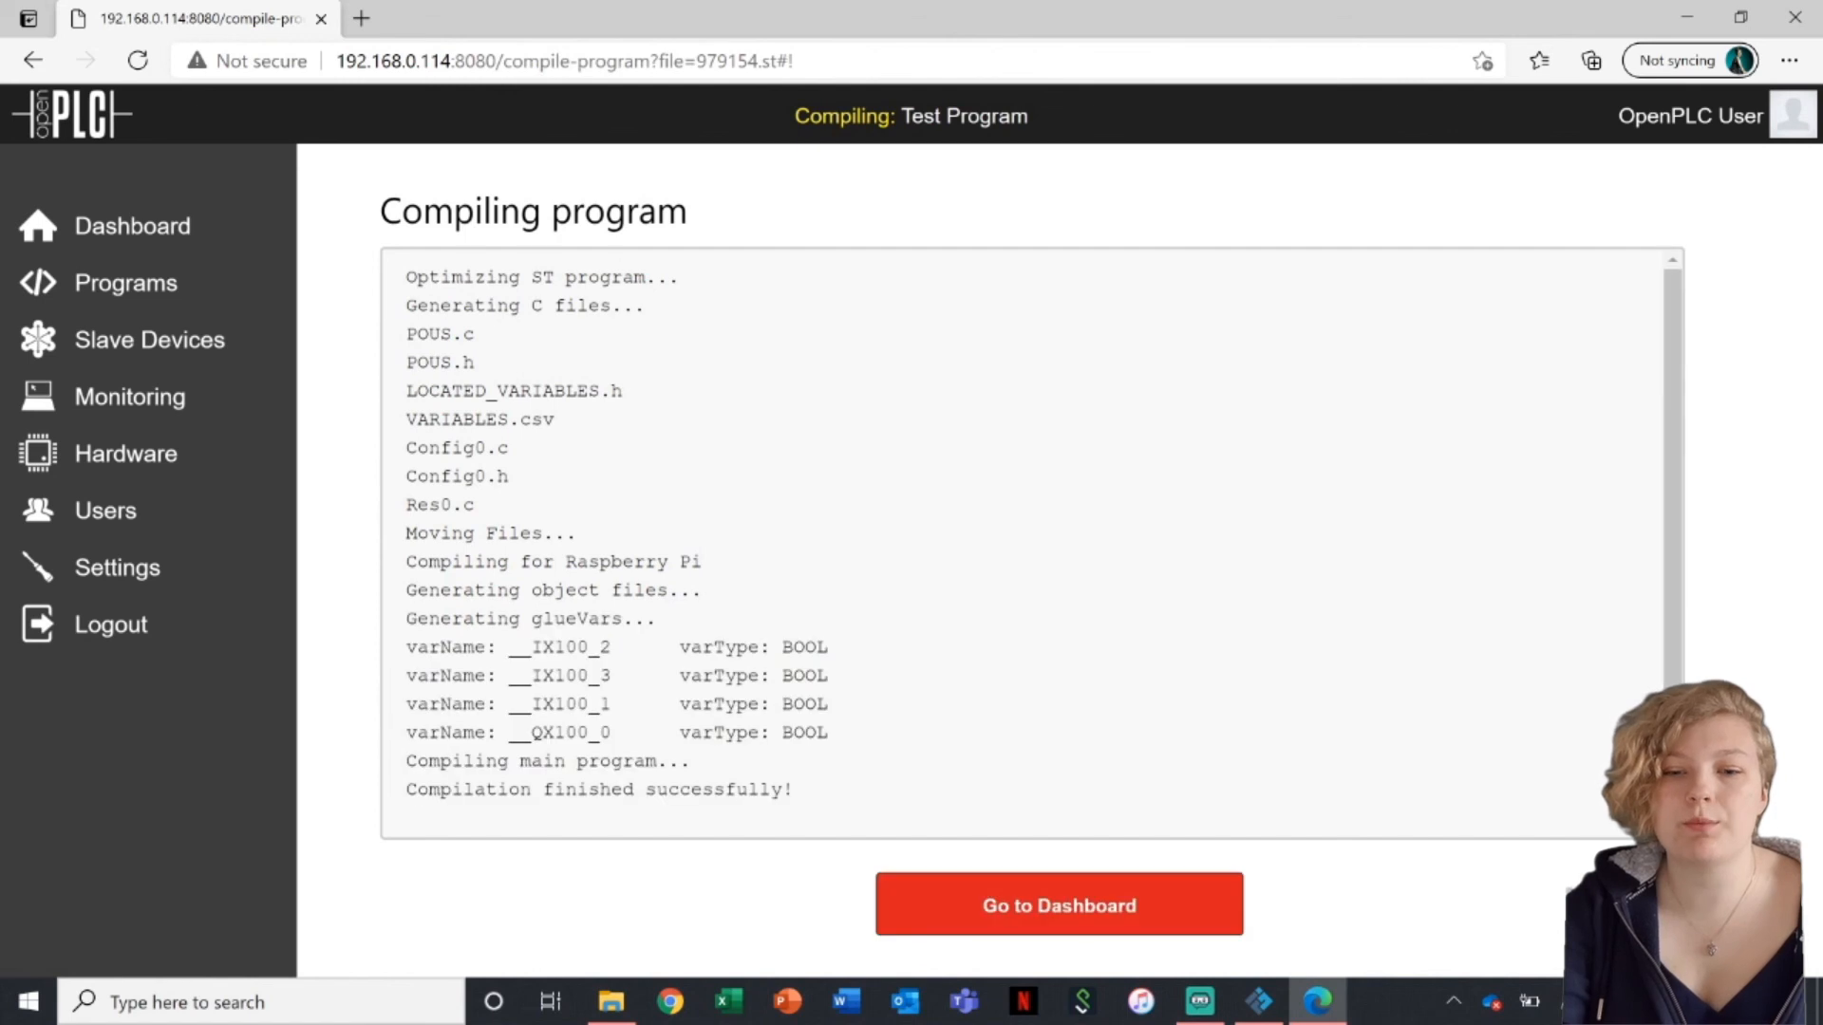
Step: Go back to the dashboard and start the PLC running Test Program
click(1057, 906)
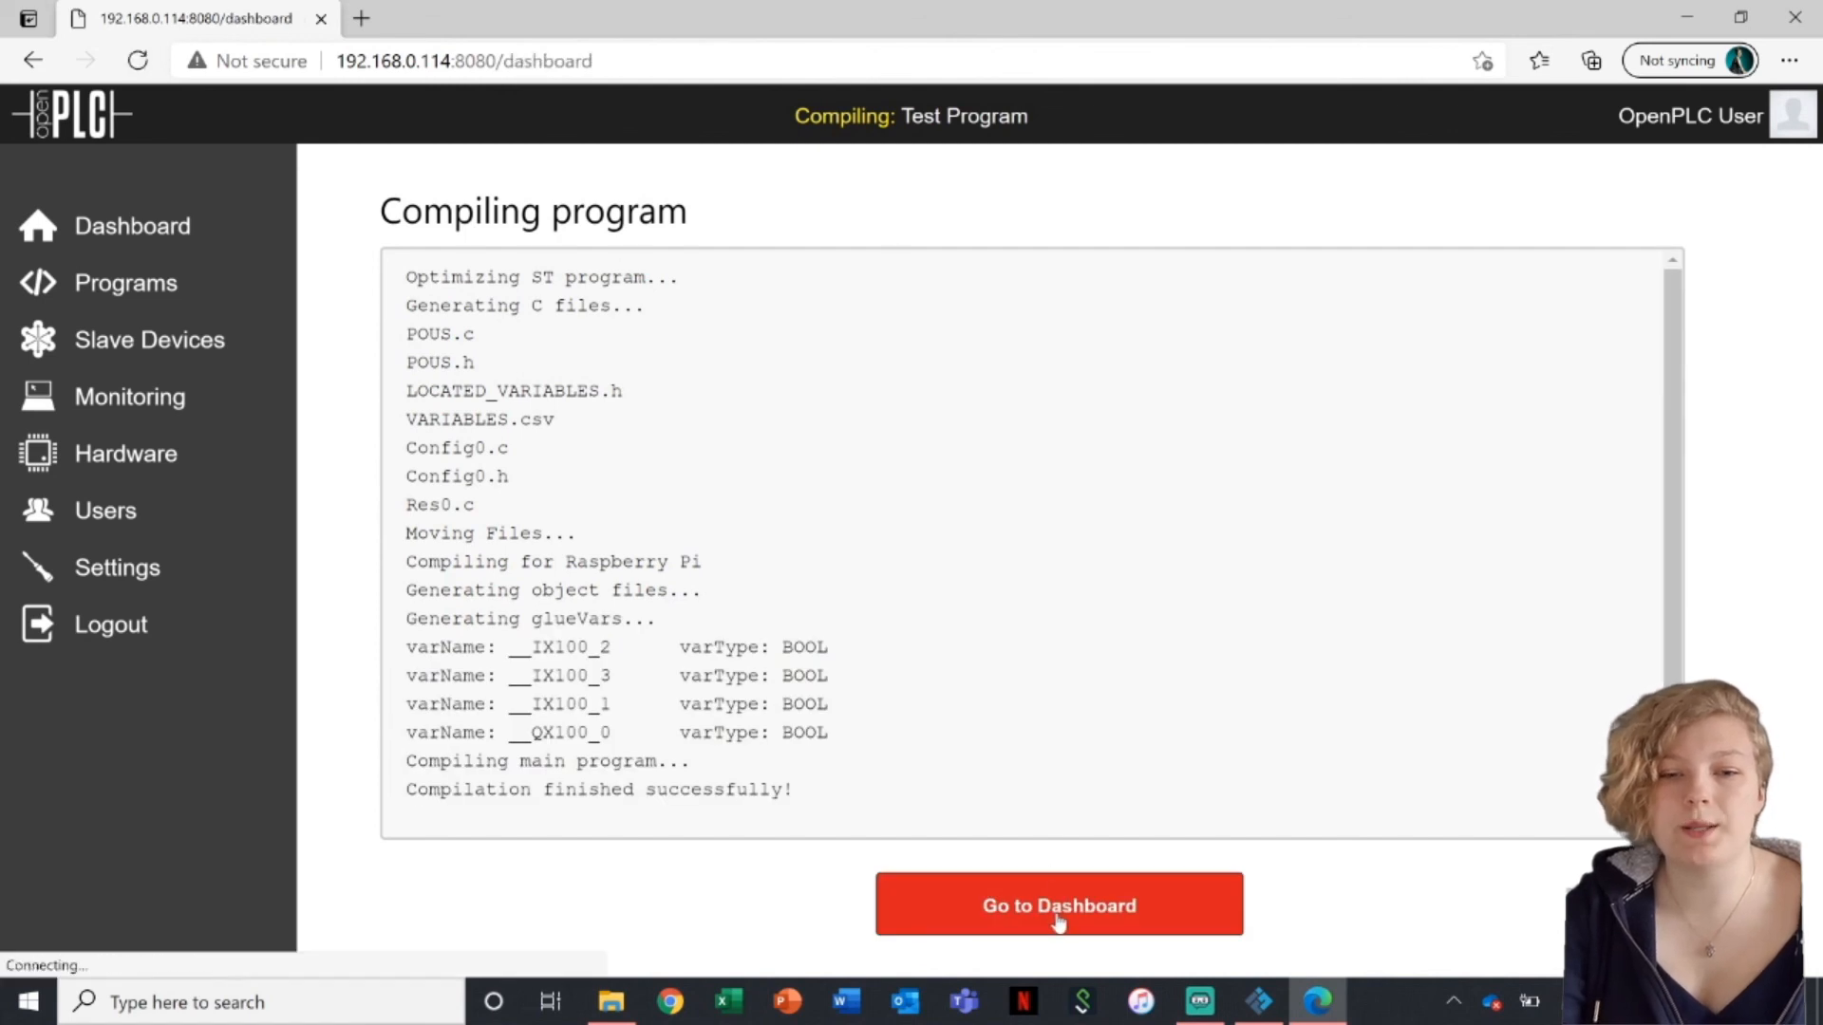
click(1057, 906)
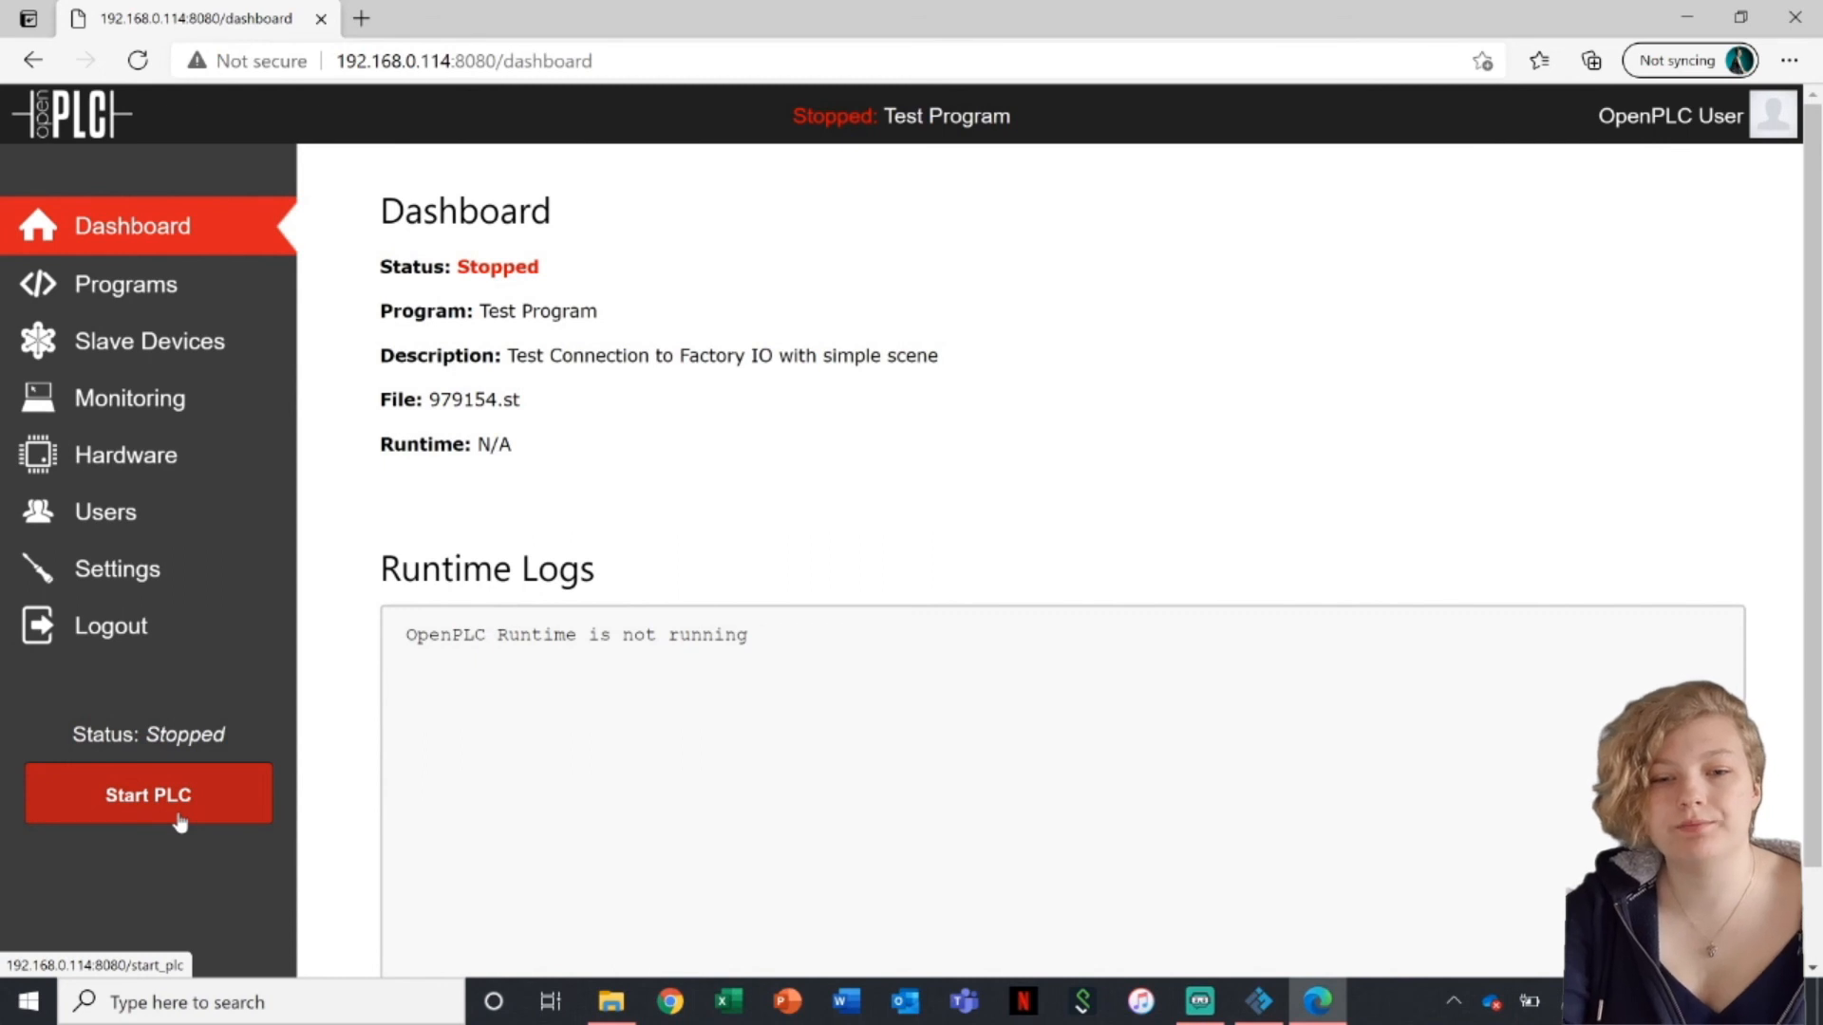
click(149, 794)
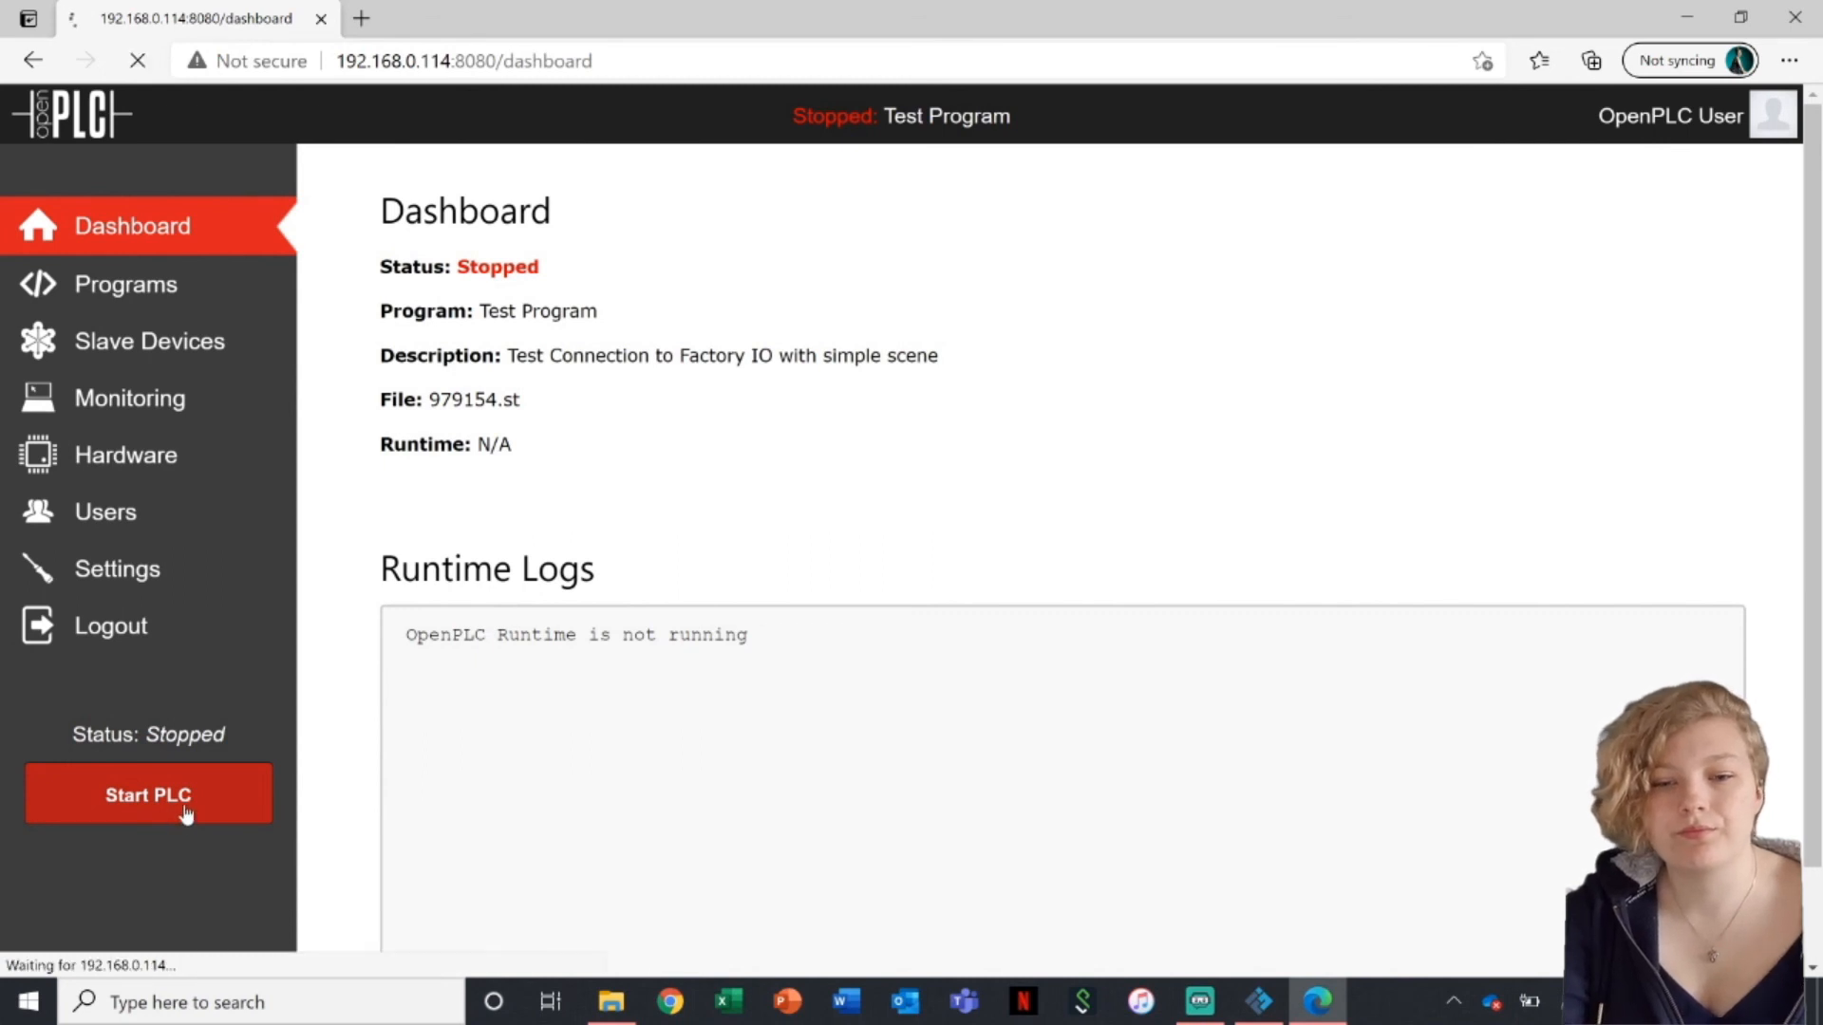
click(148, 793)
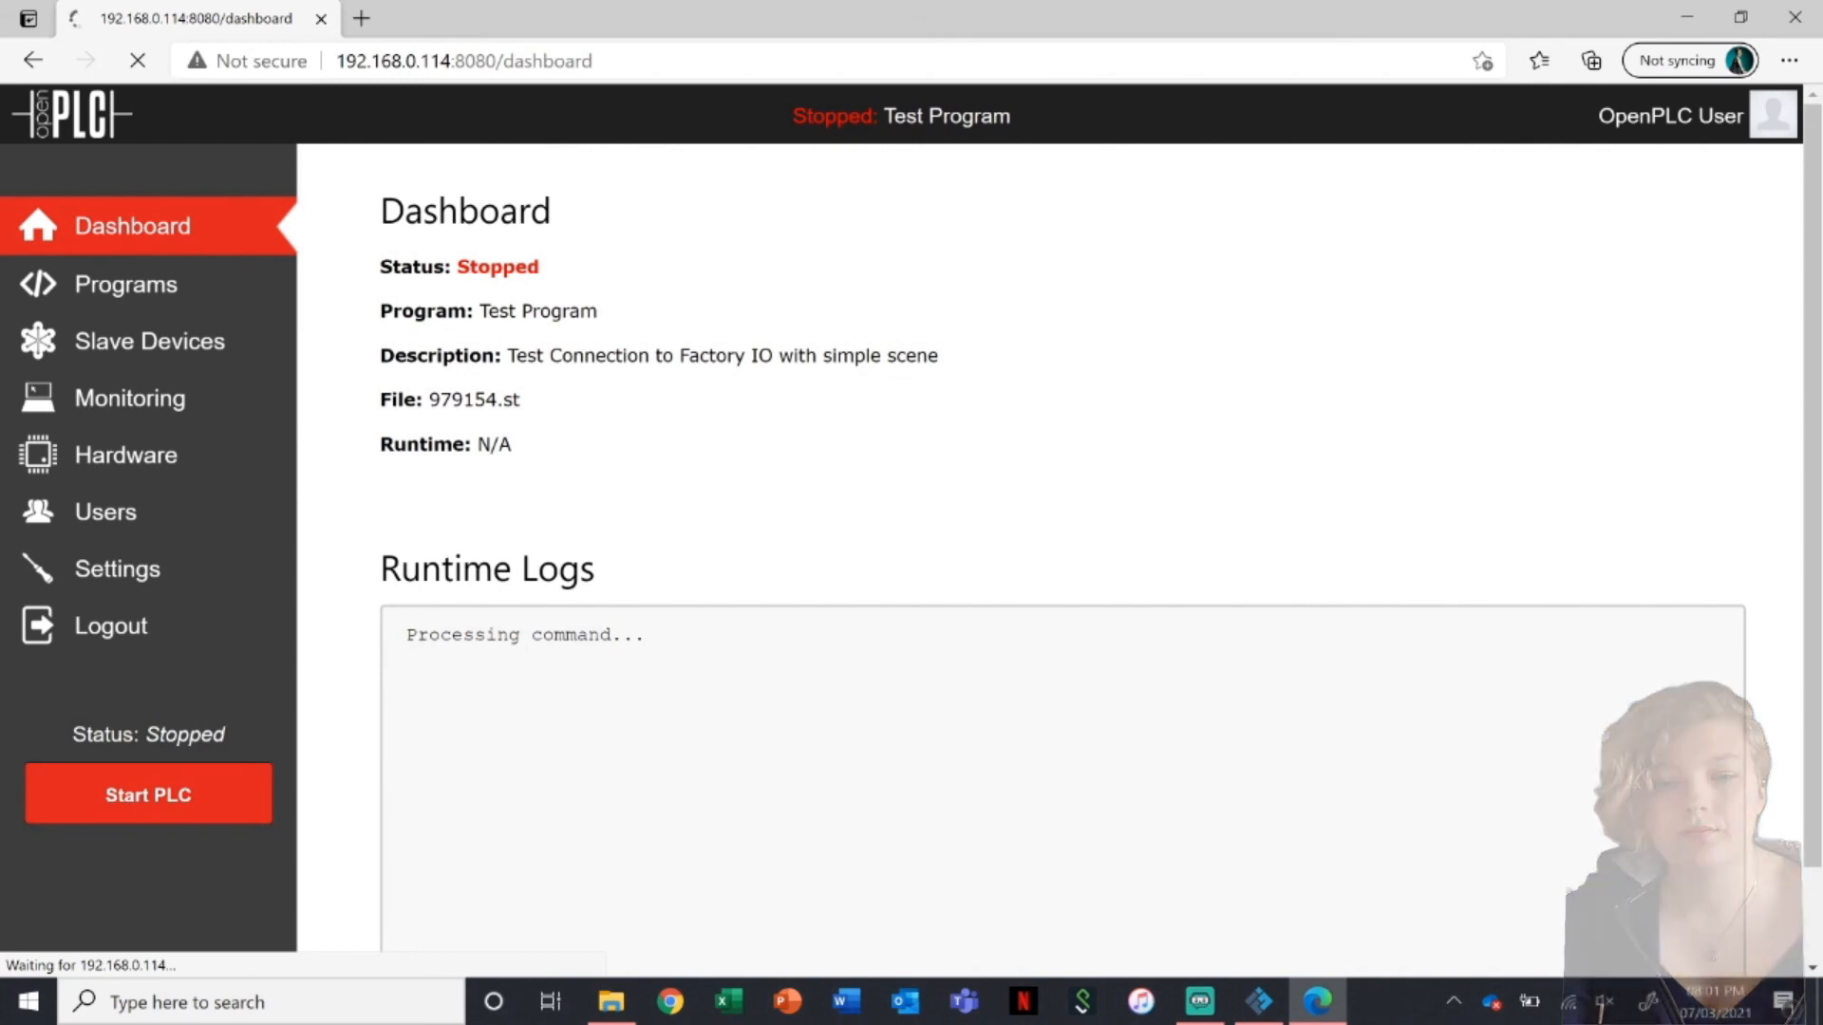
click(148, 794)
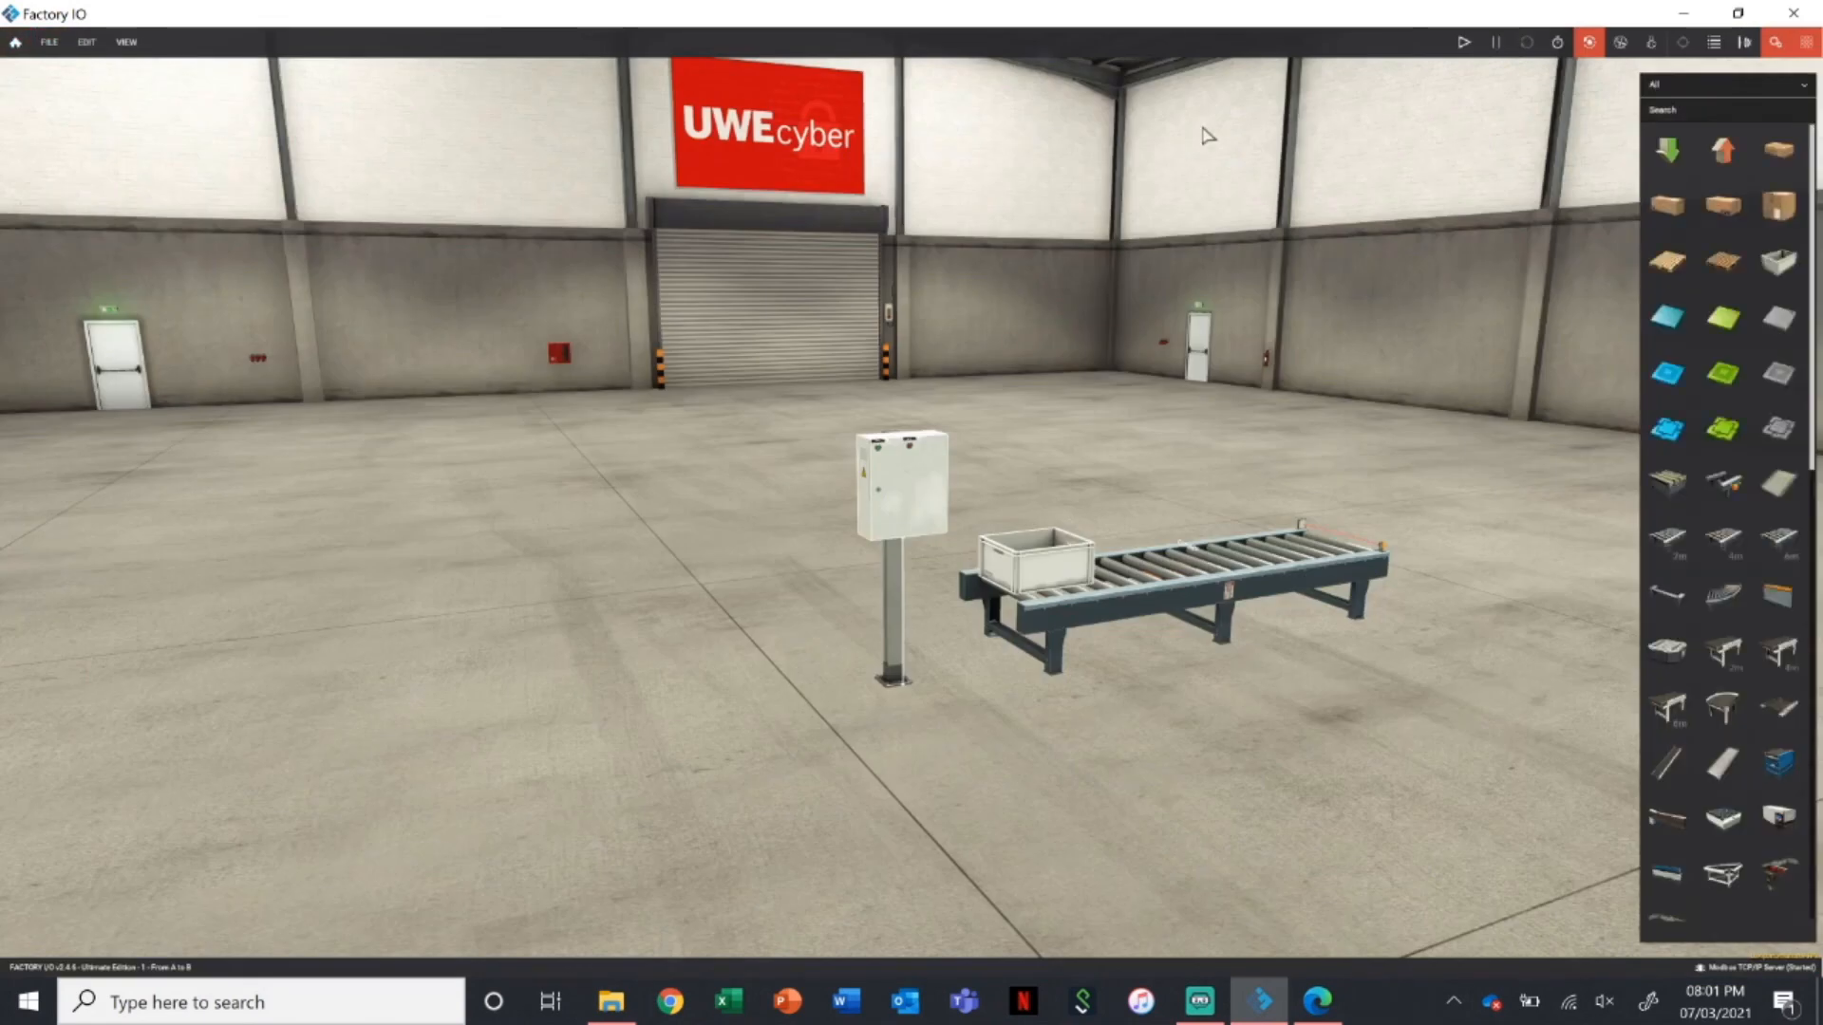
Step: Put the Factory IO conveyor scene into run mode with Play
click(1464, 42)
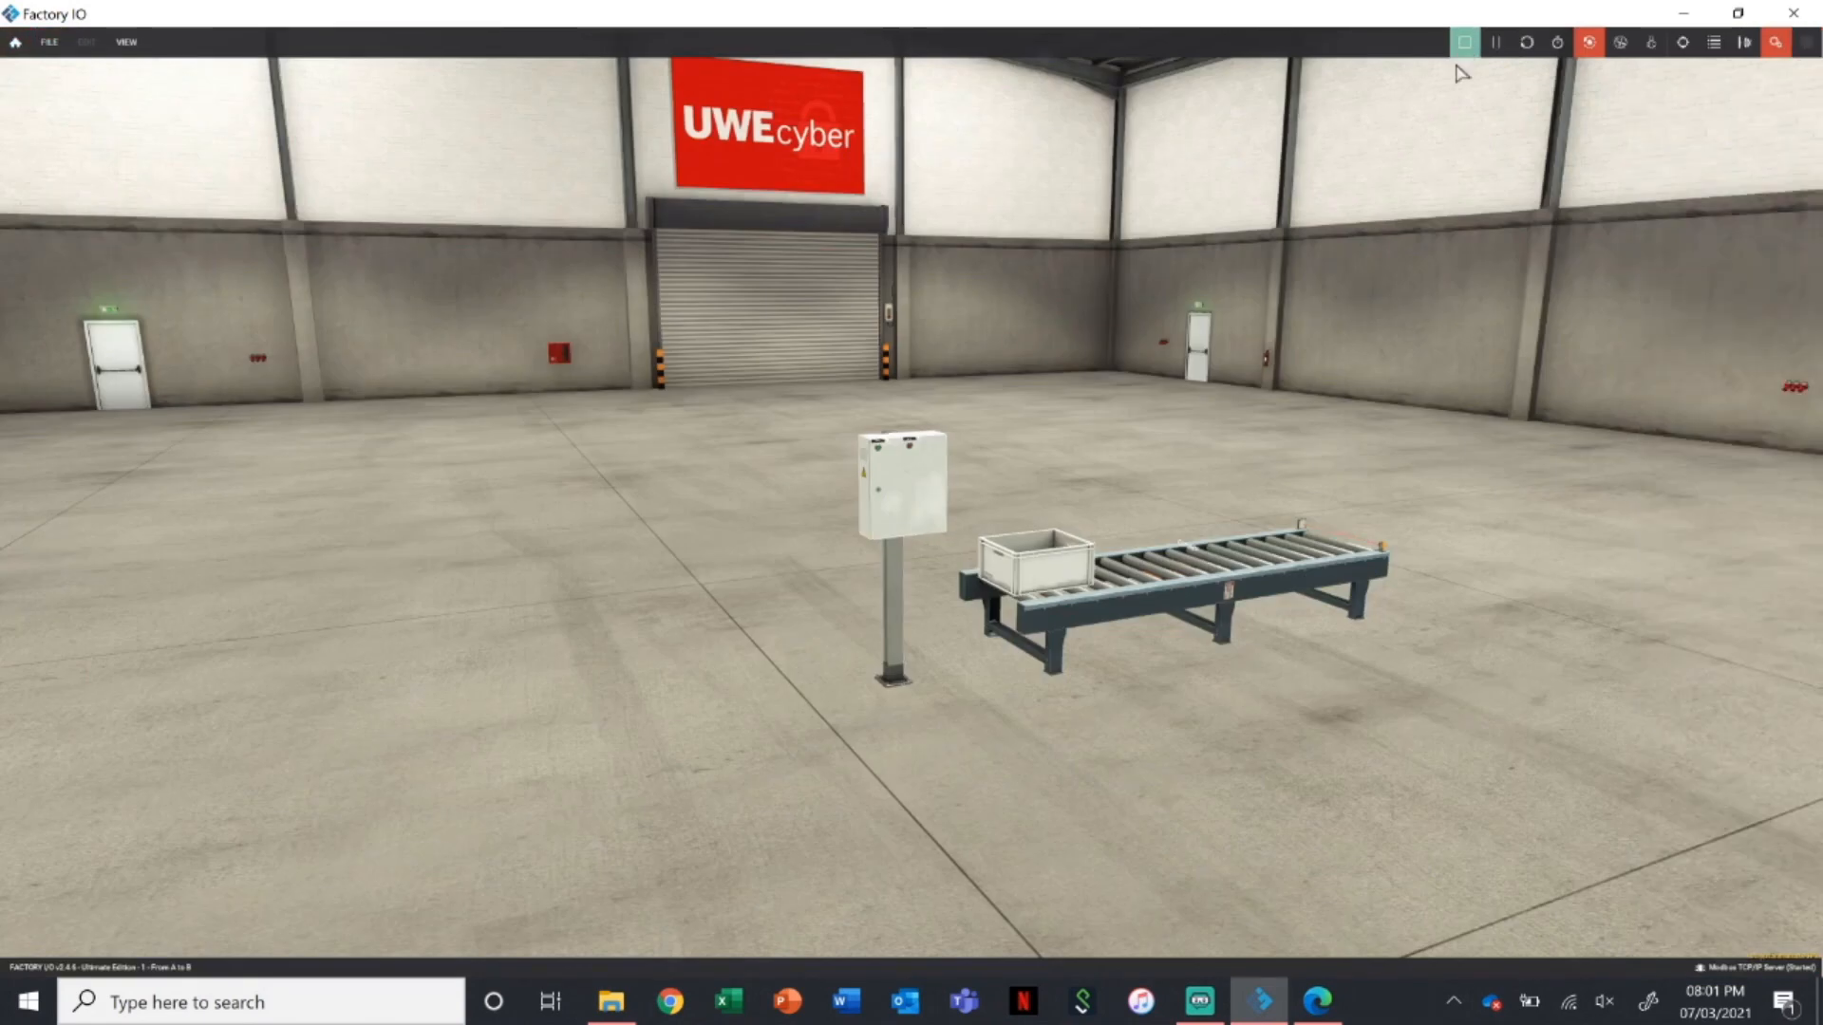